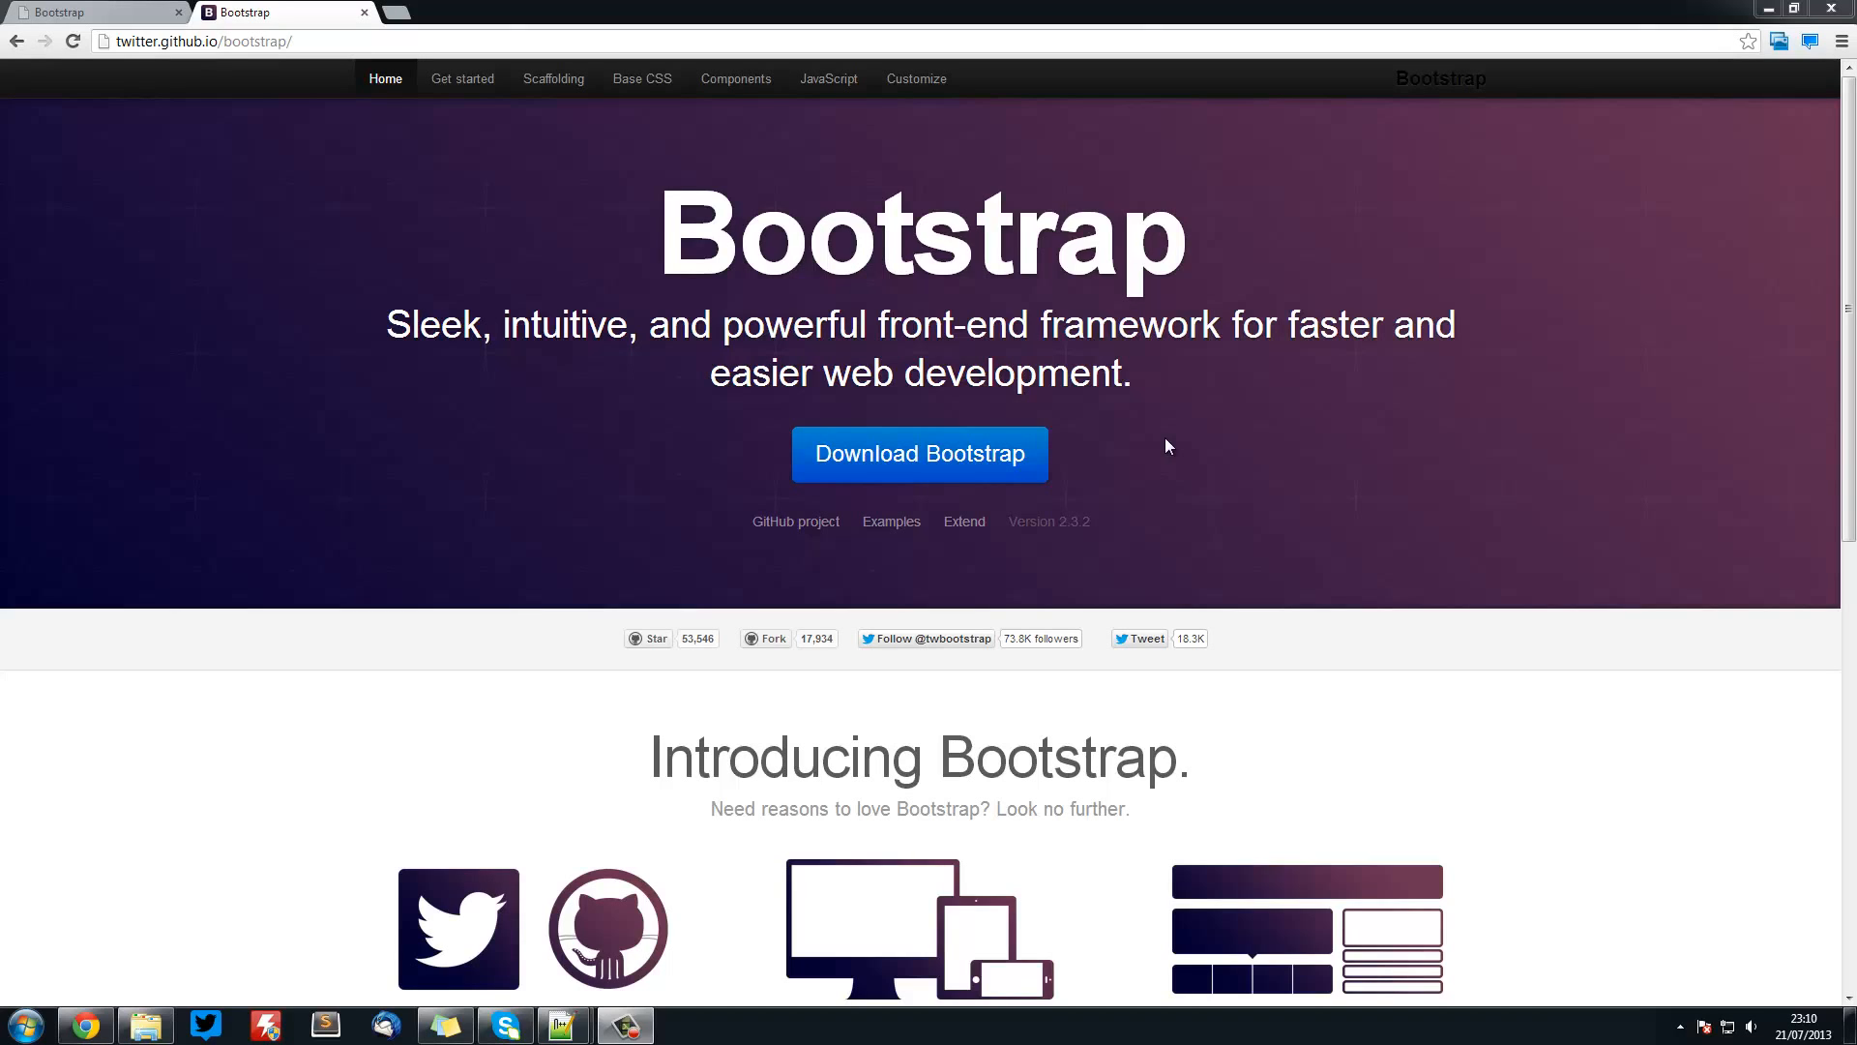
mouse_move(899, 14)
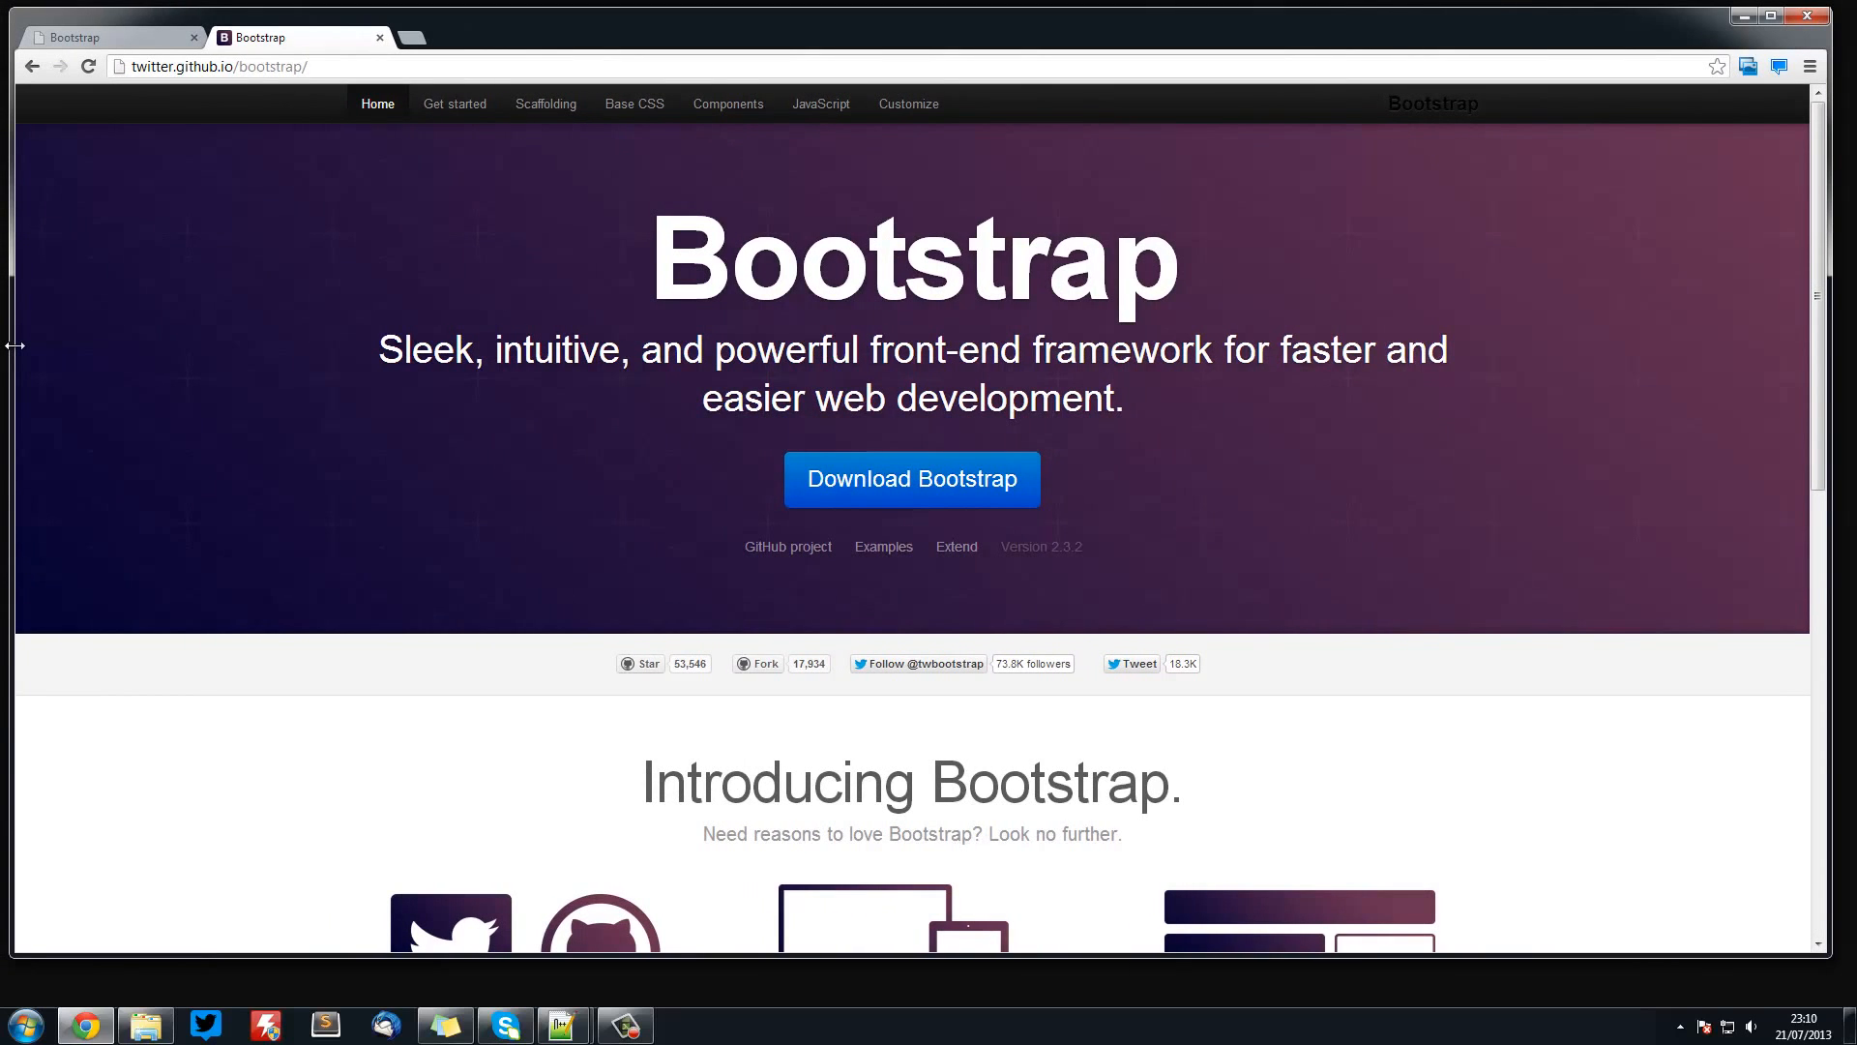
- Preview the narrowed Bootstrap homepage, expanding its collapsed navigation and scrolling through the compact layout
scroll(down, 3)
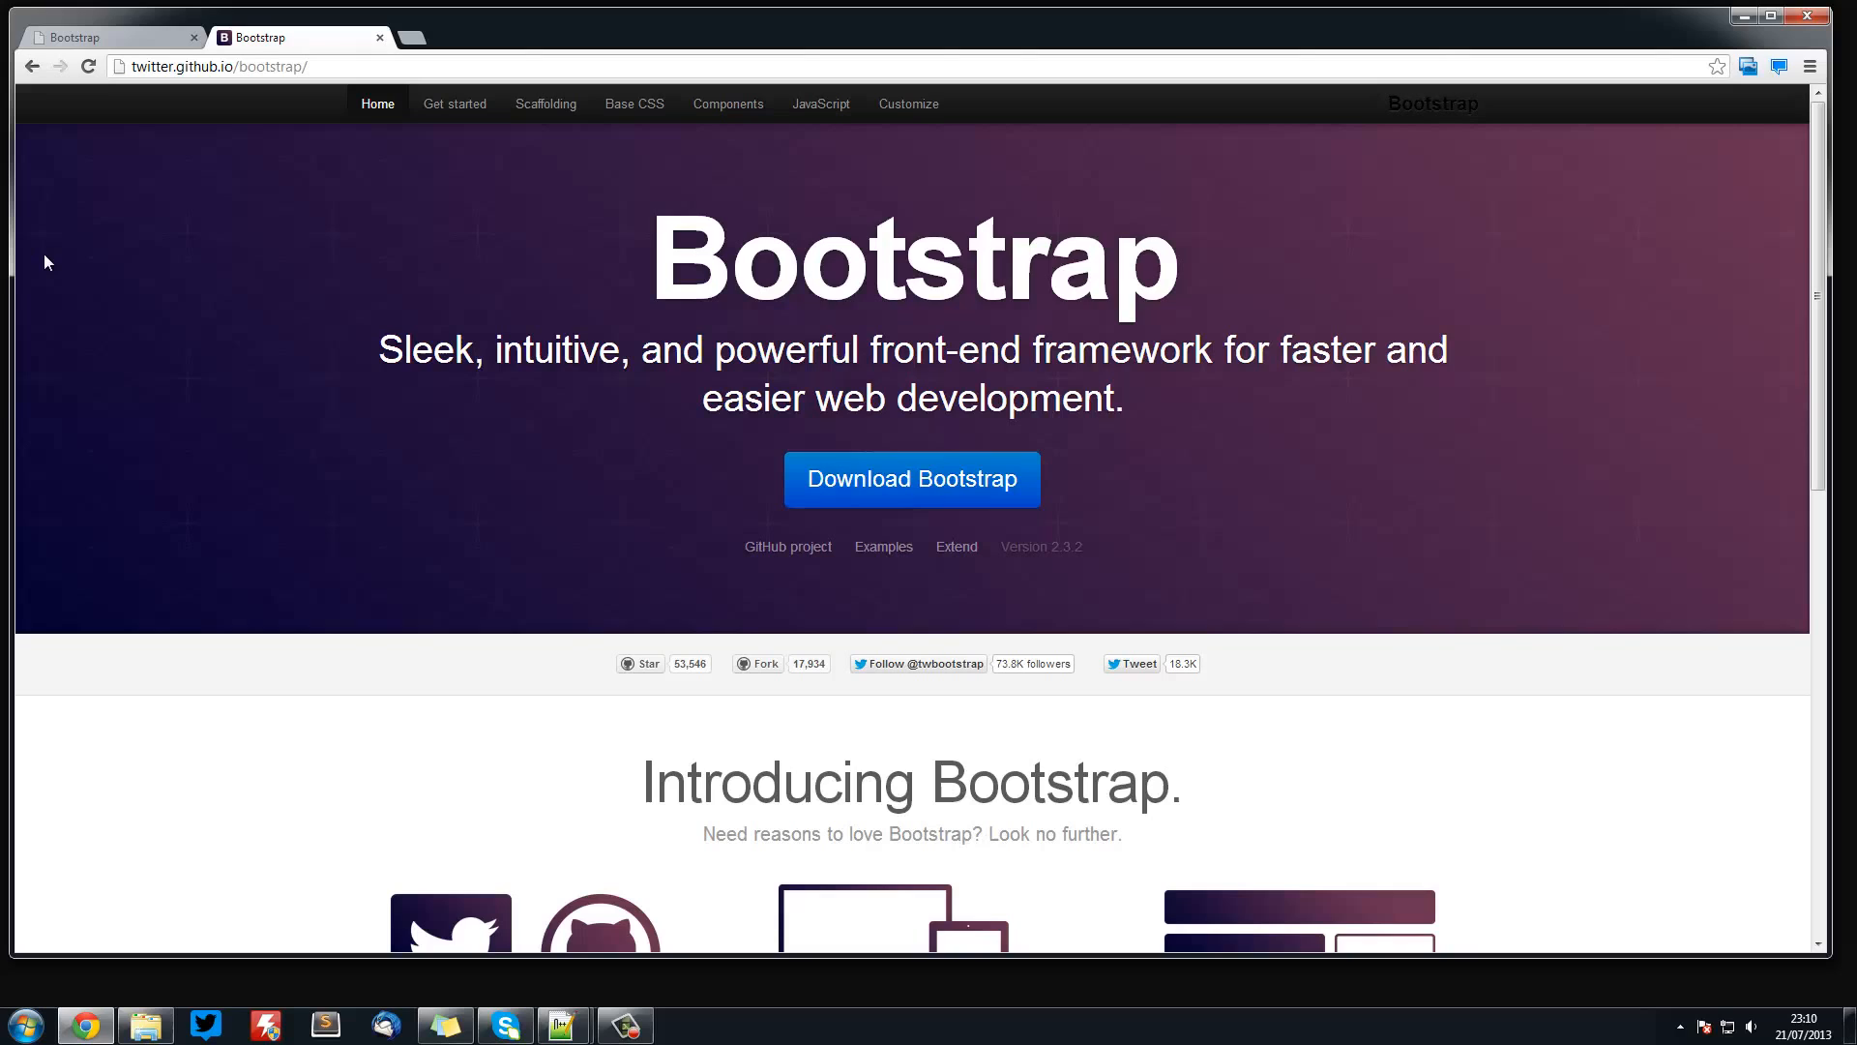
mouse_move(625, 937)
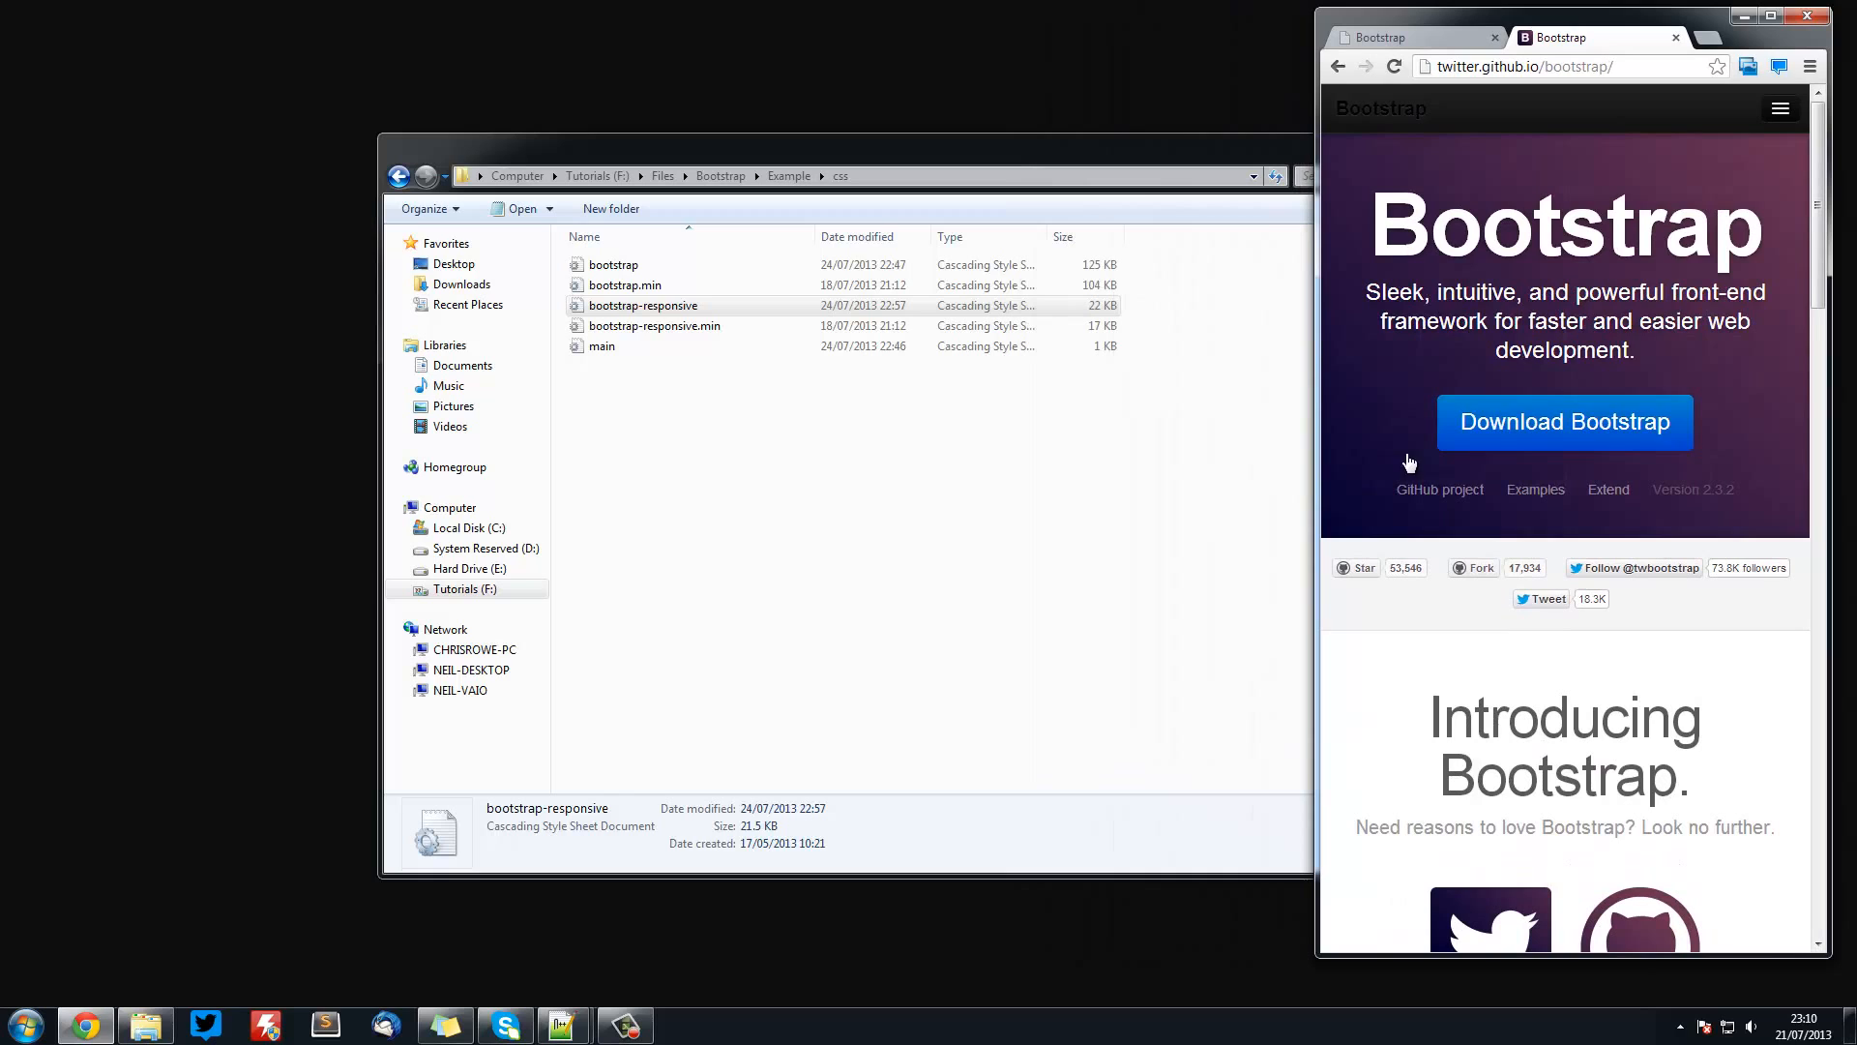
click(1780, 108)
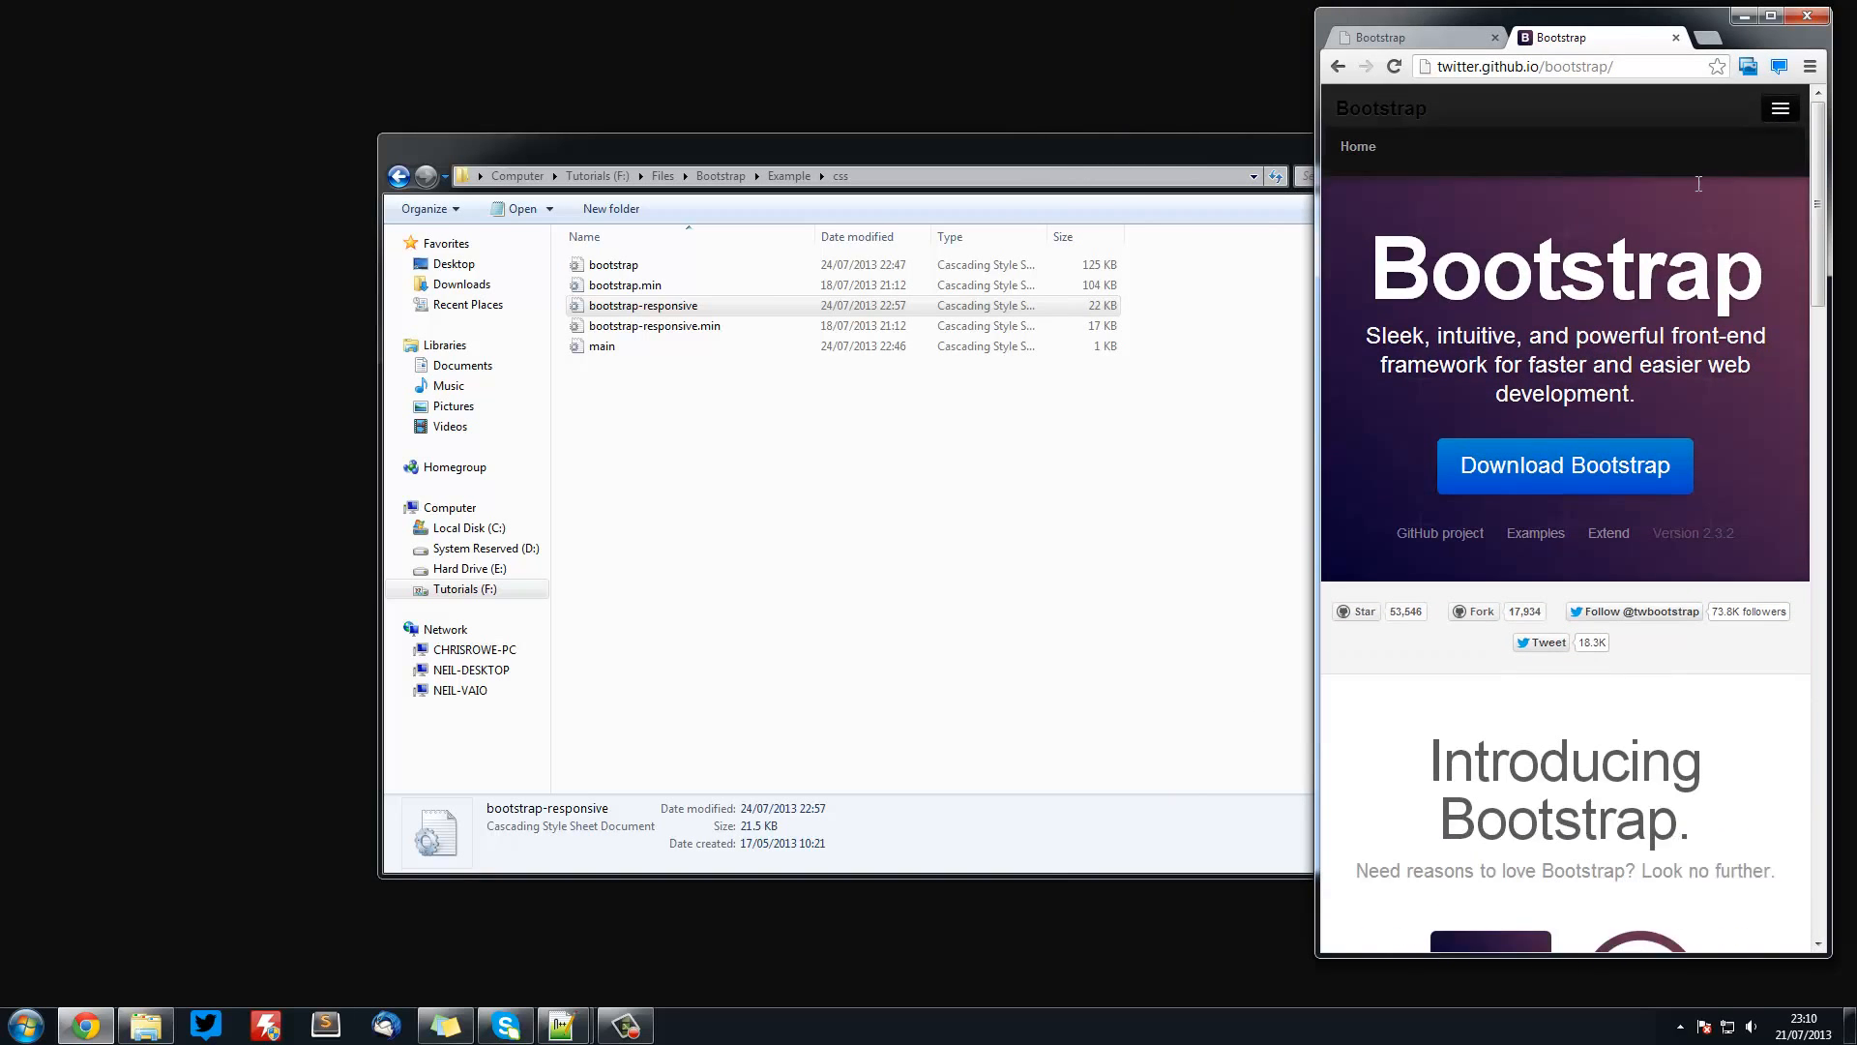
scroll(down, 3)
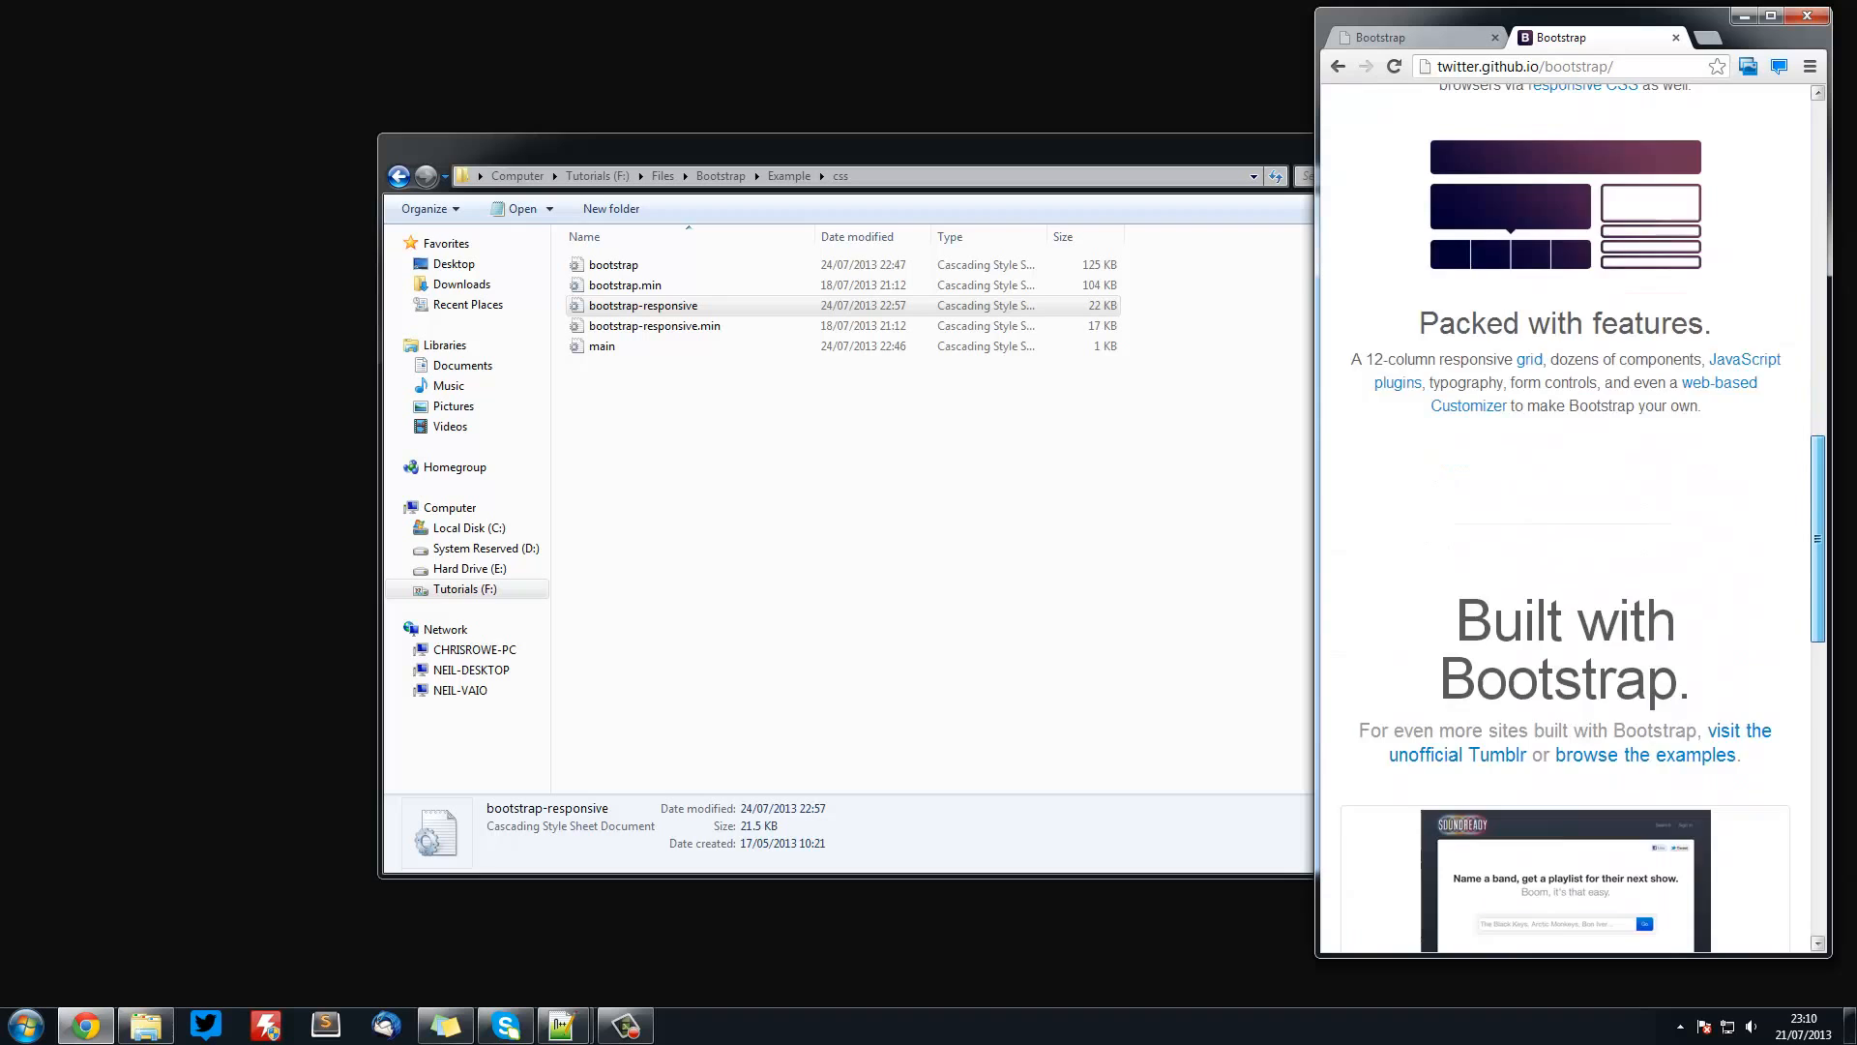
scroll(up, 3)
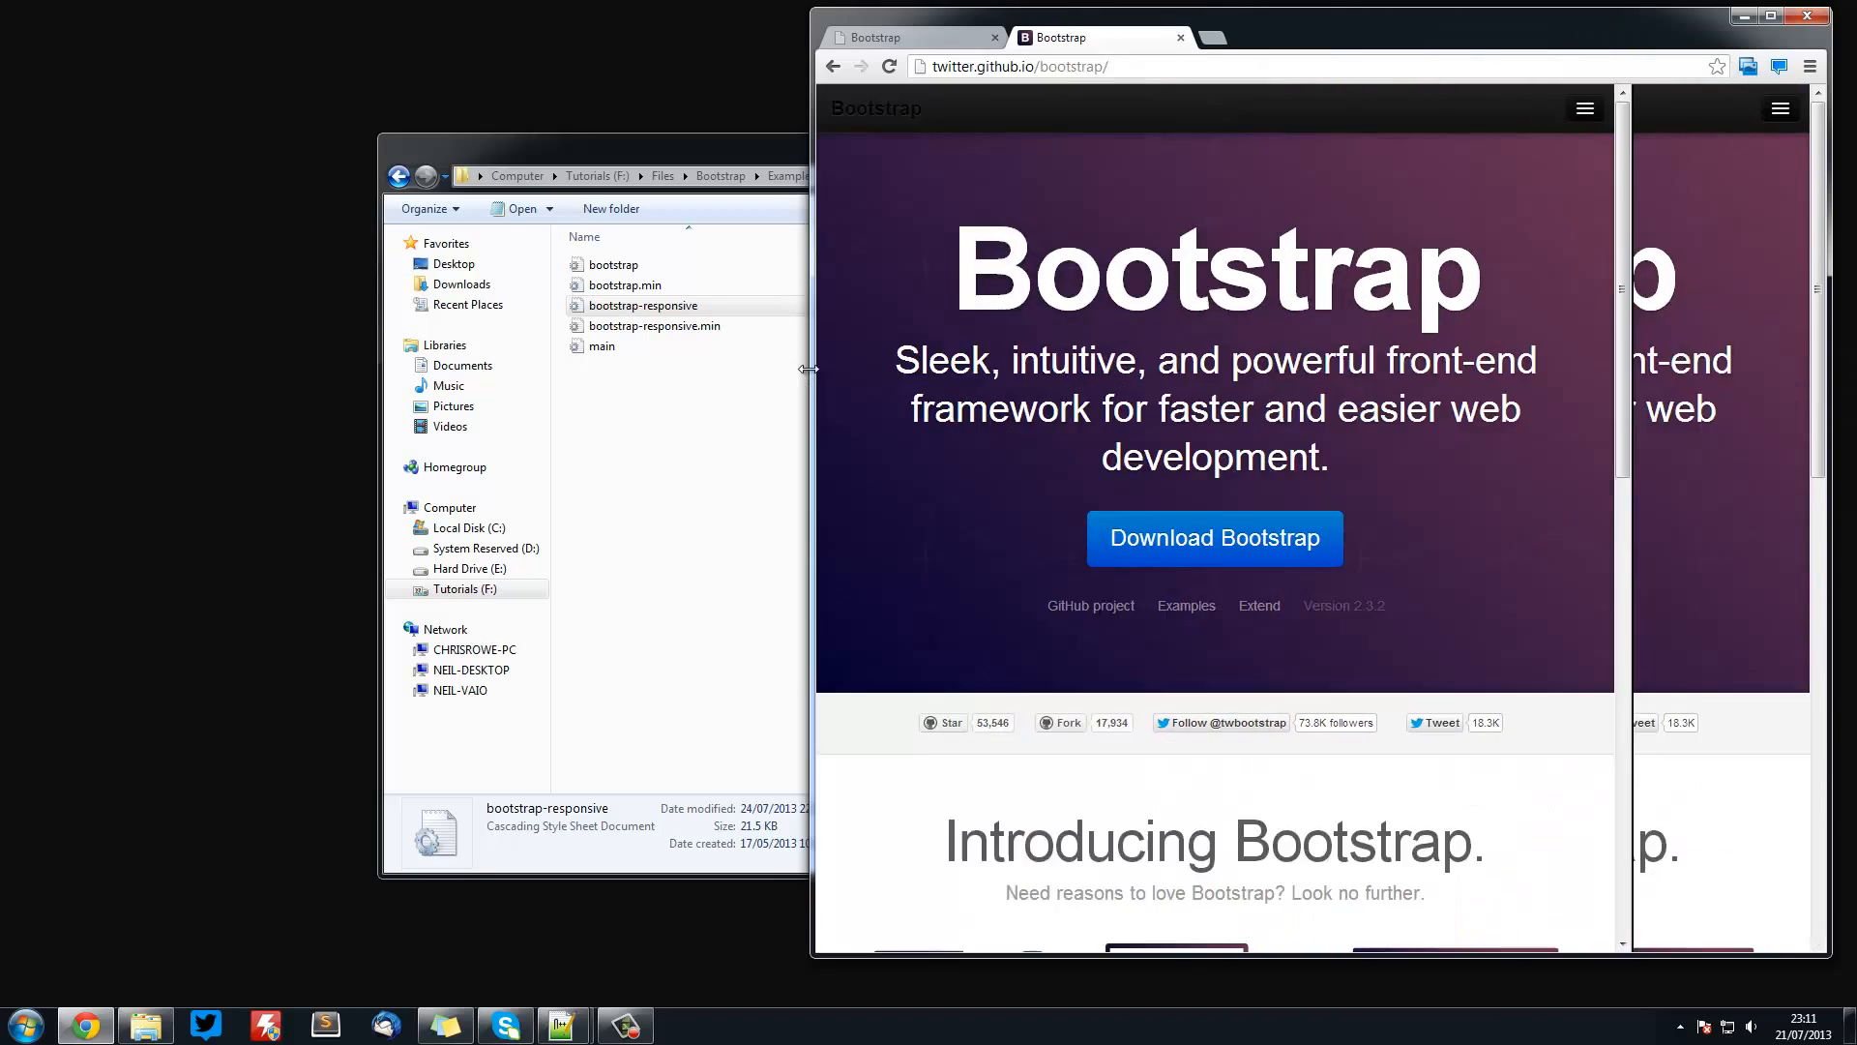
click(1770, 15)
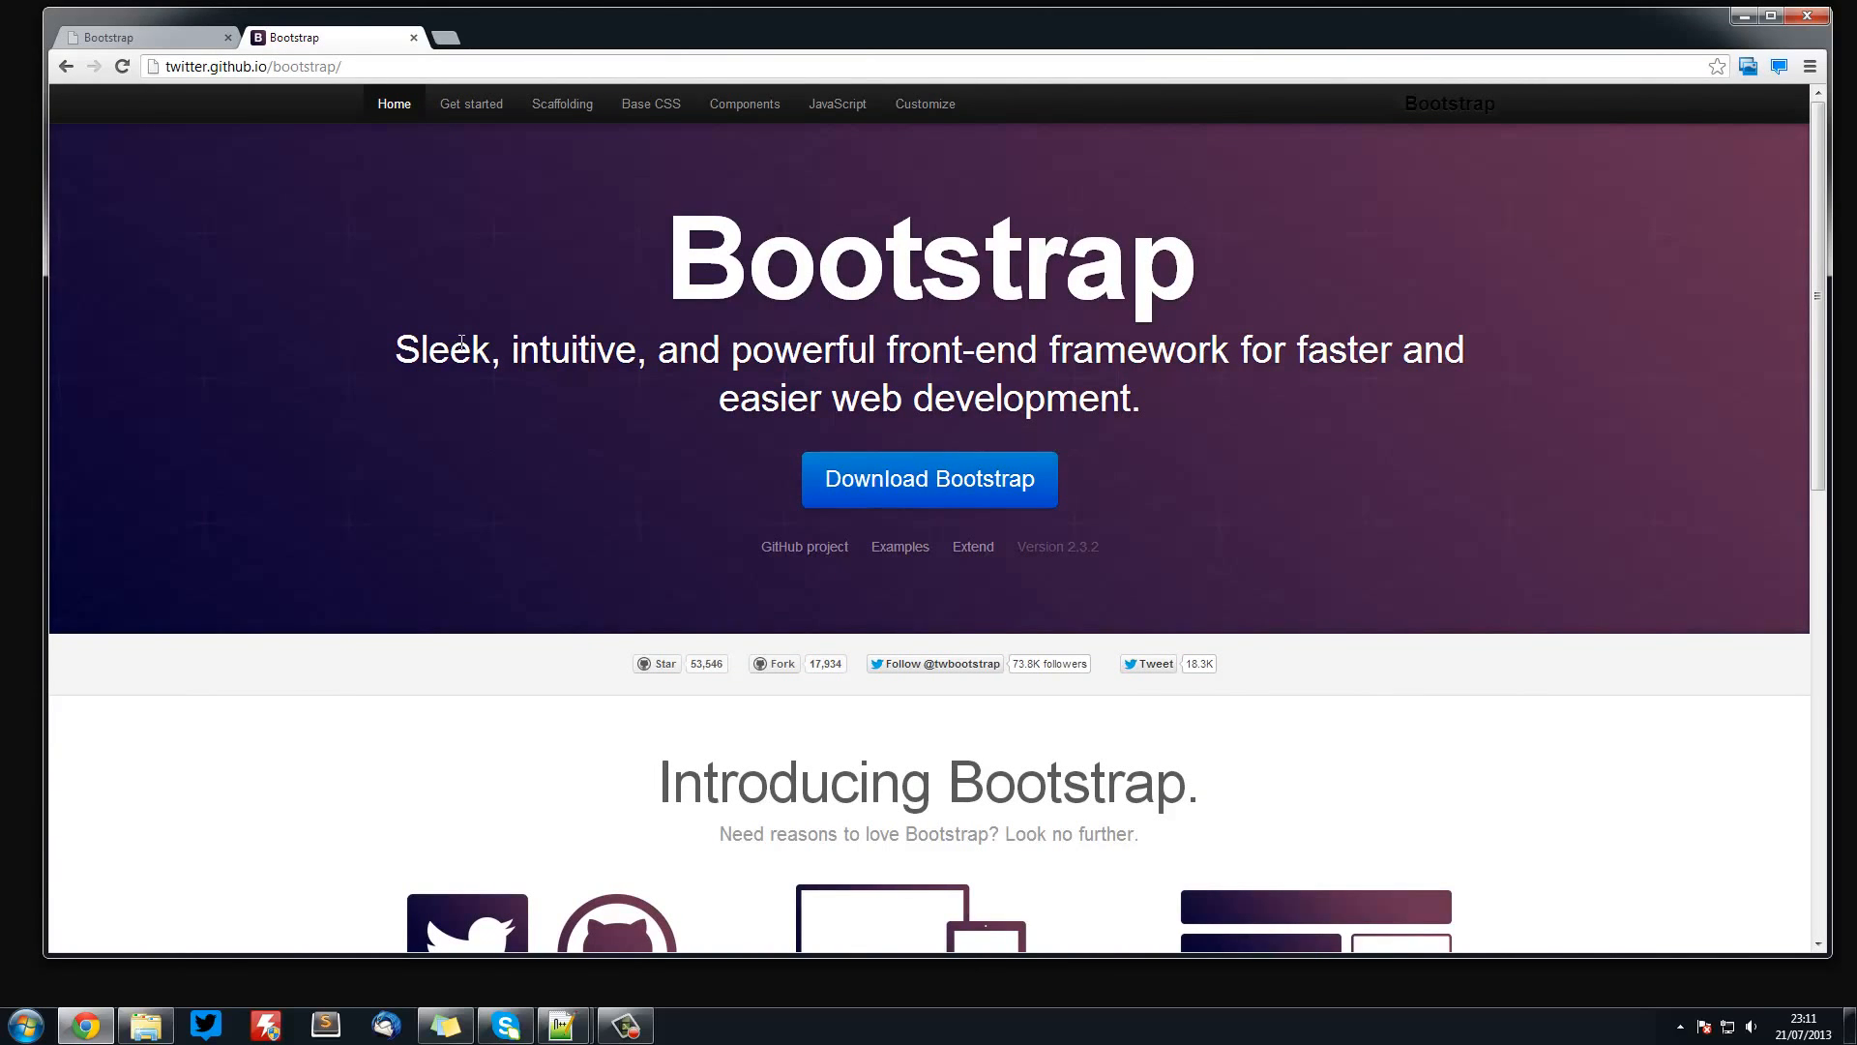
mouse_move(658, 178)
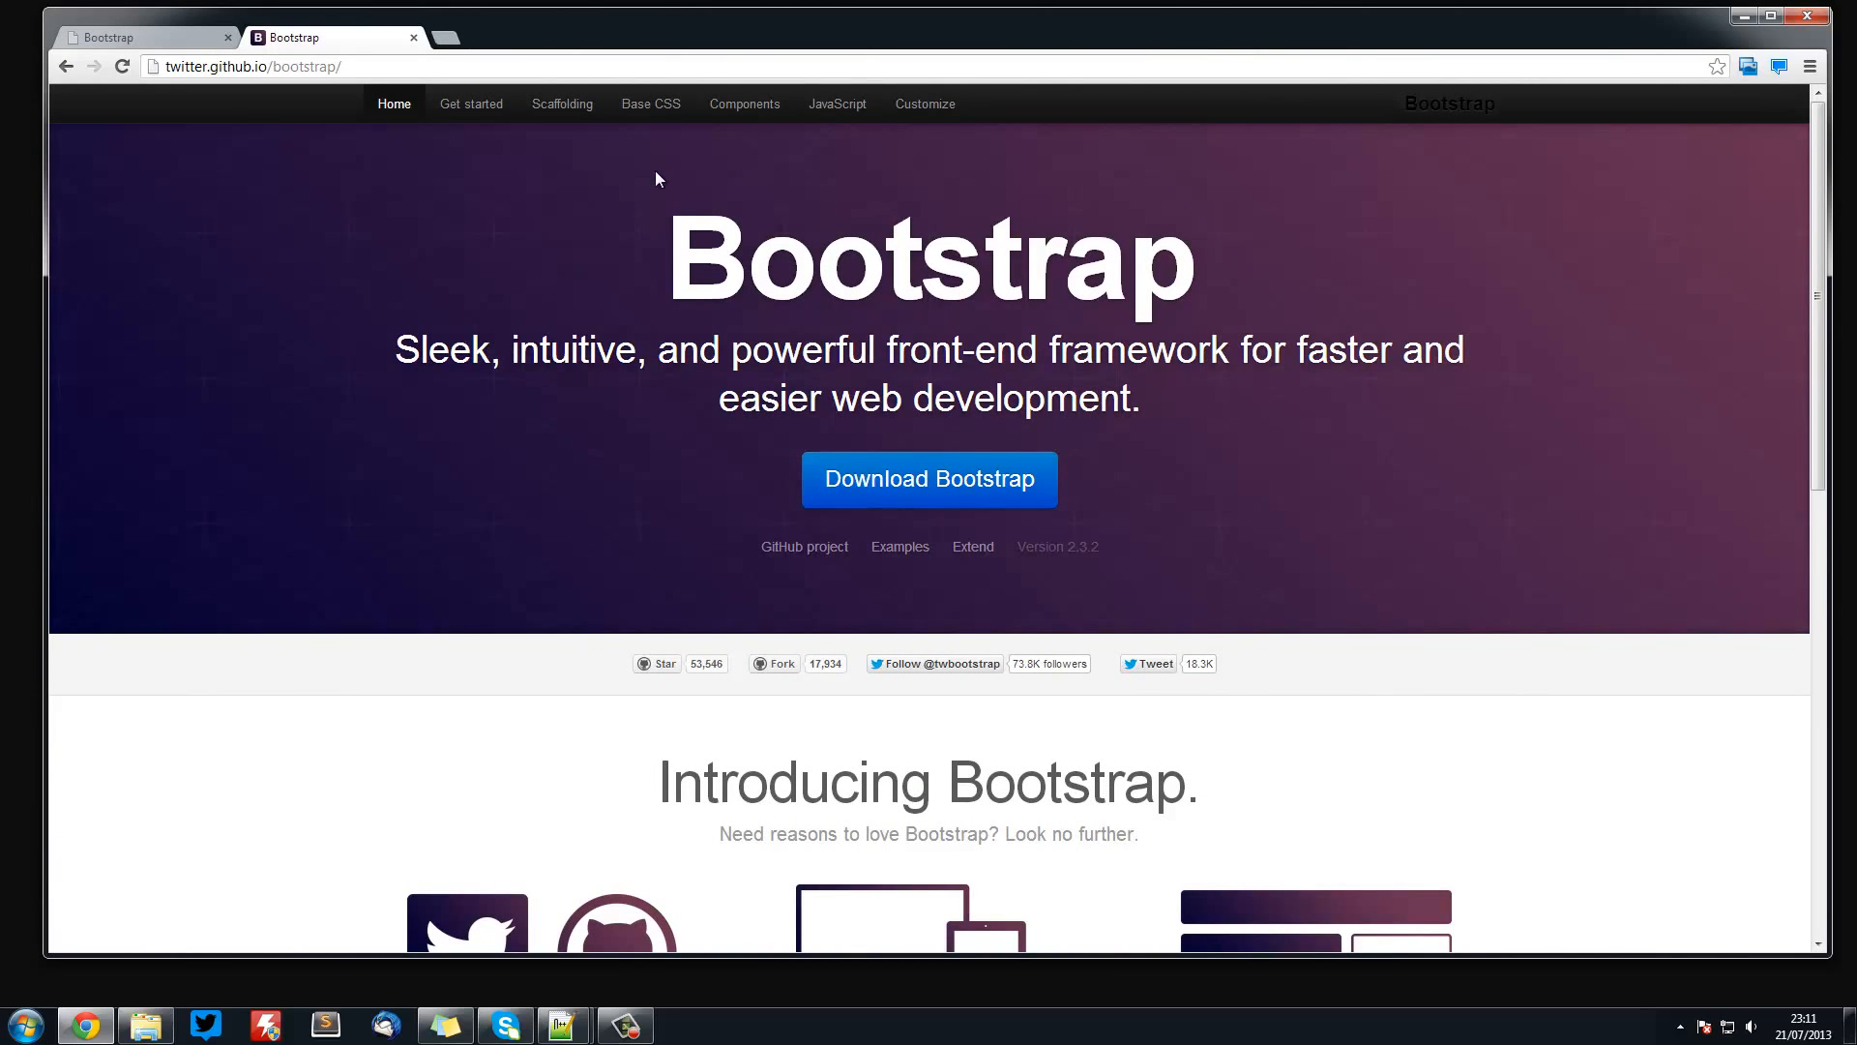
click(743, 103)
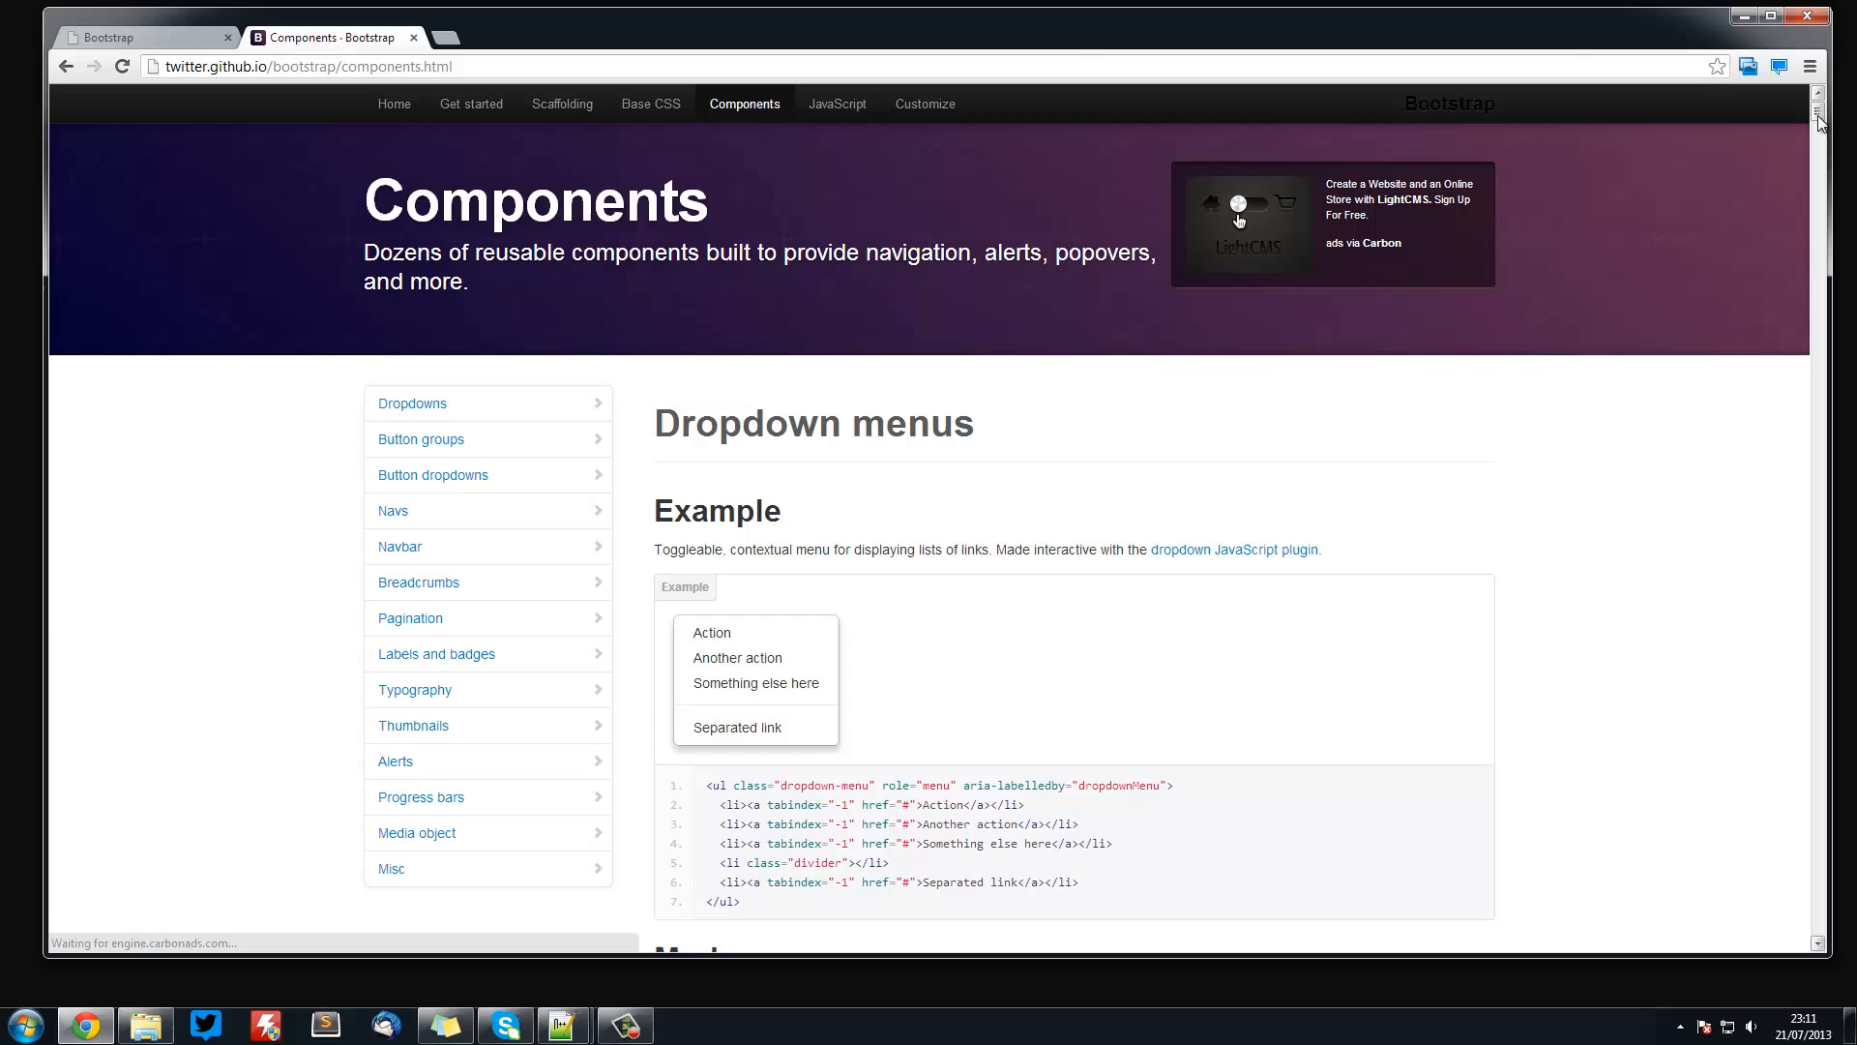
scroll(down, 3)
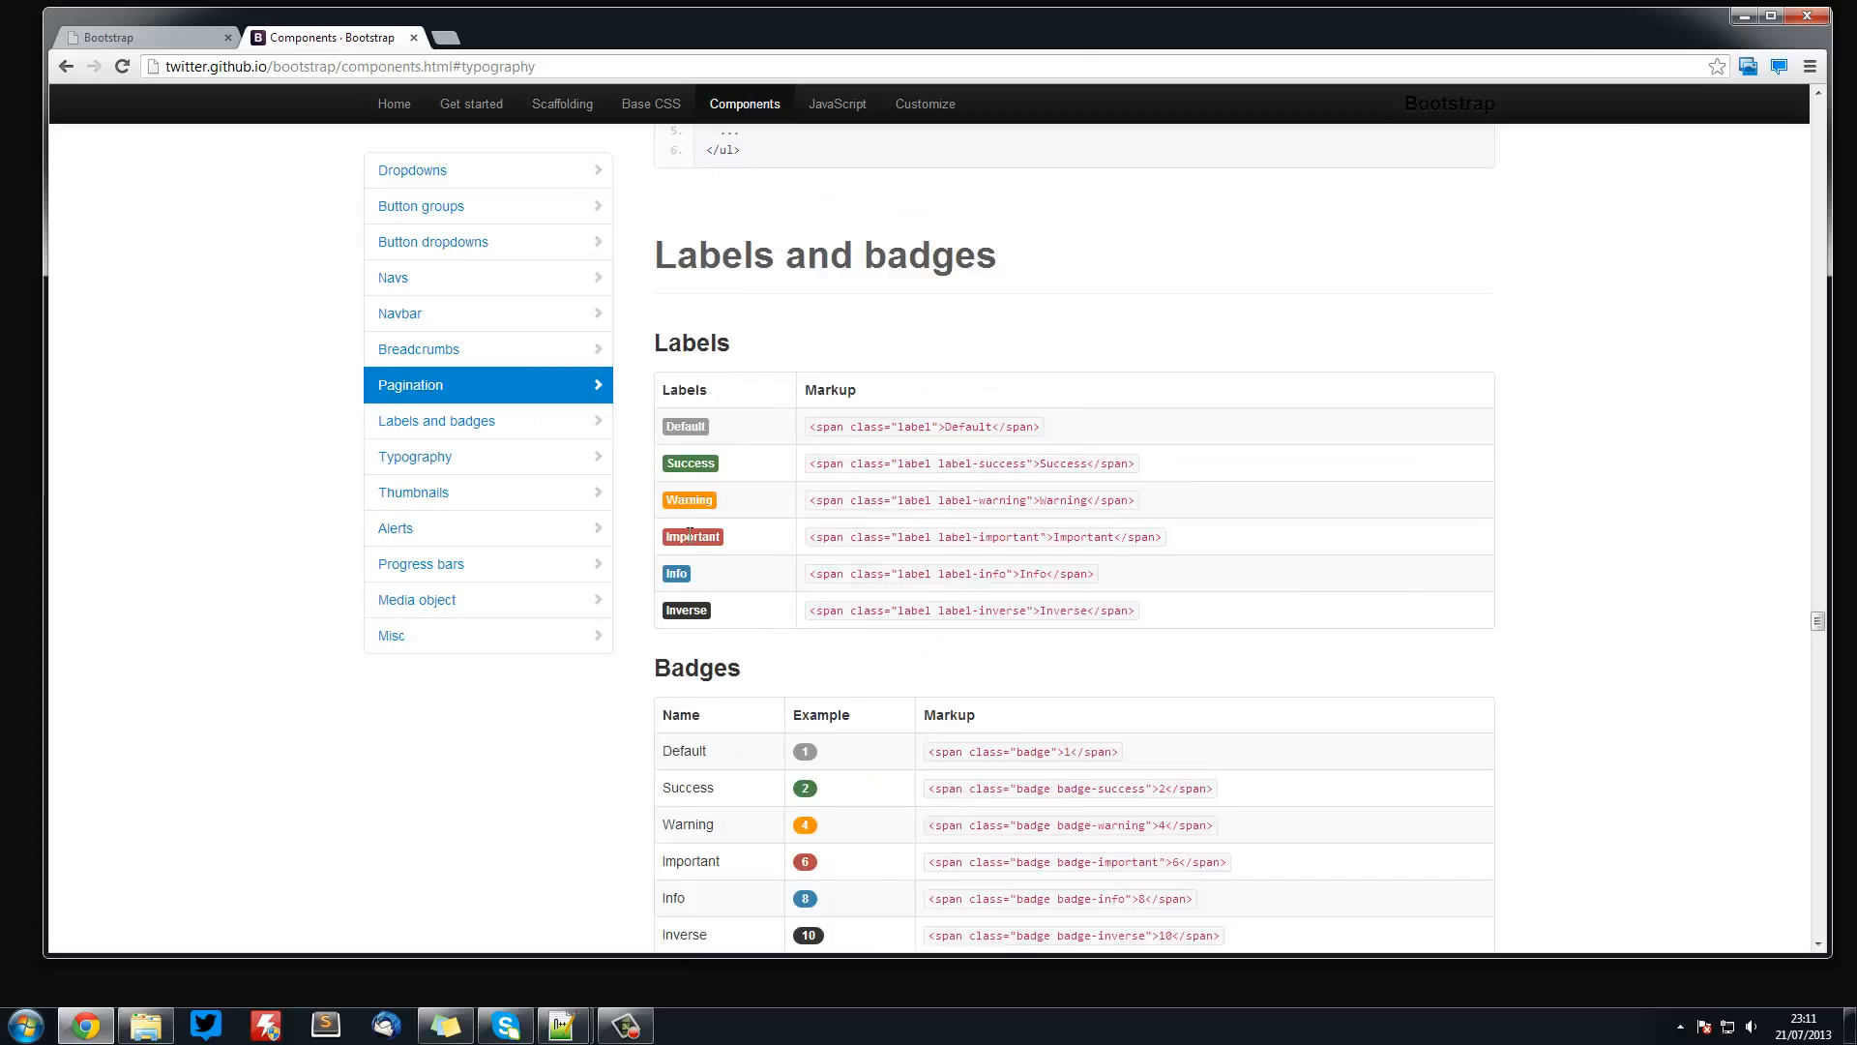
click(392, 277)
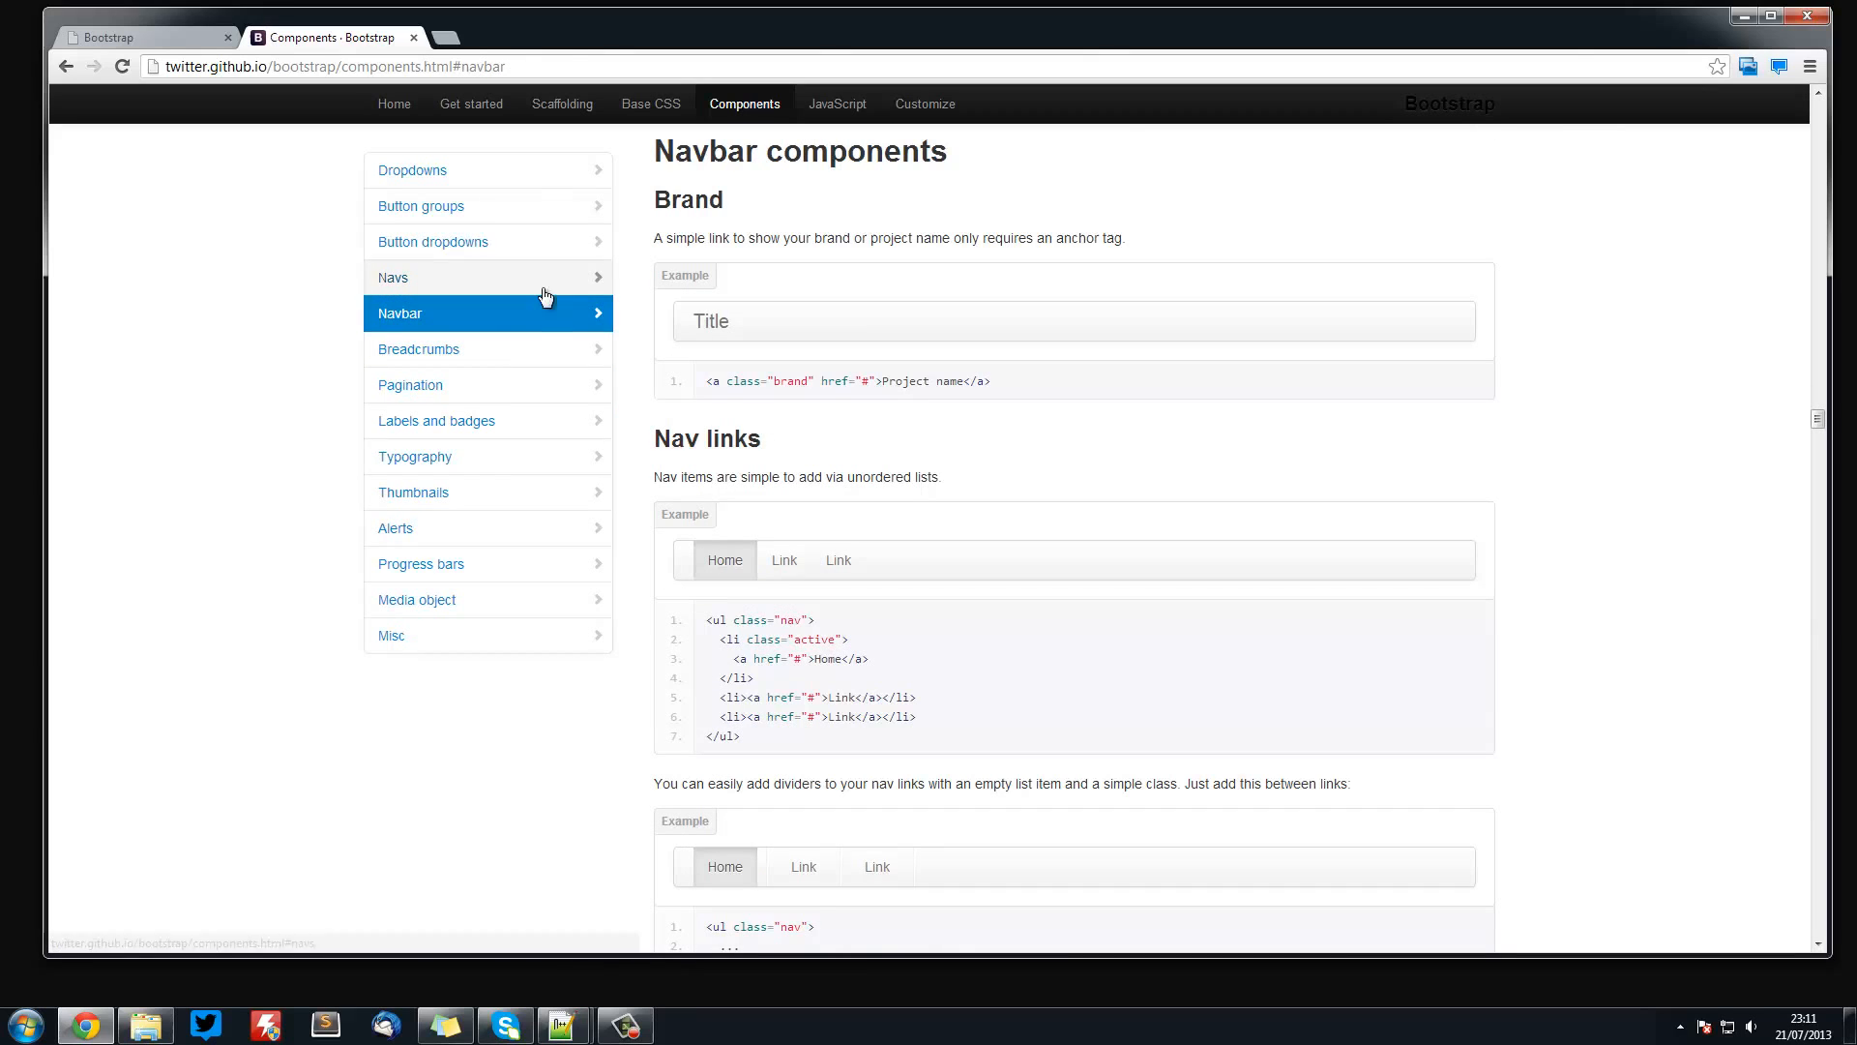
click(414, 491)
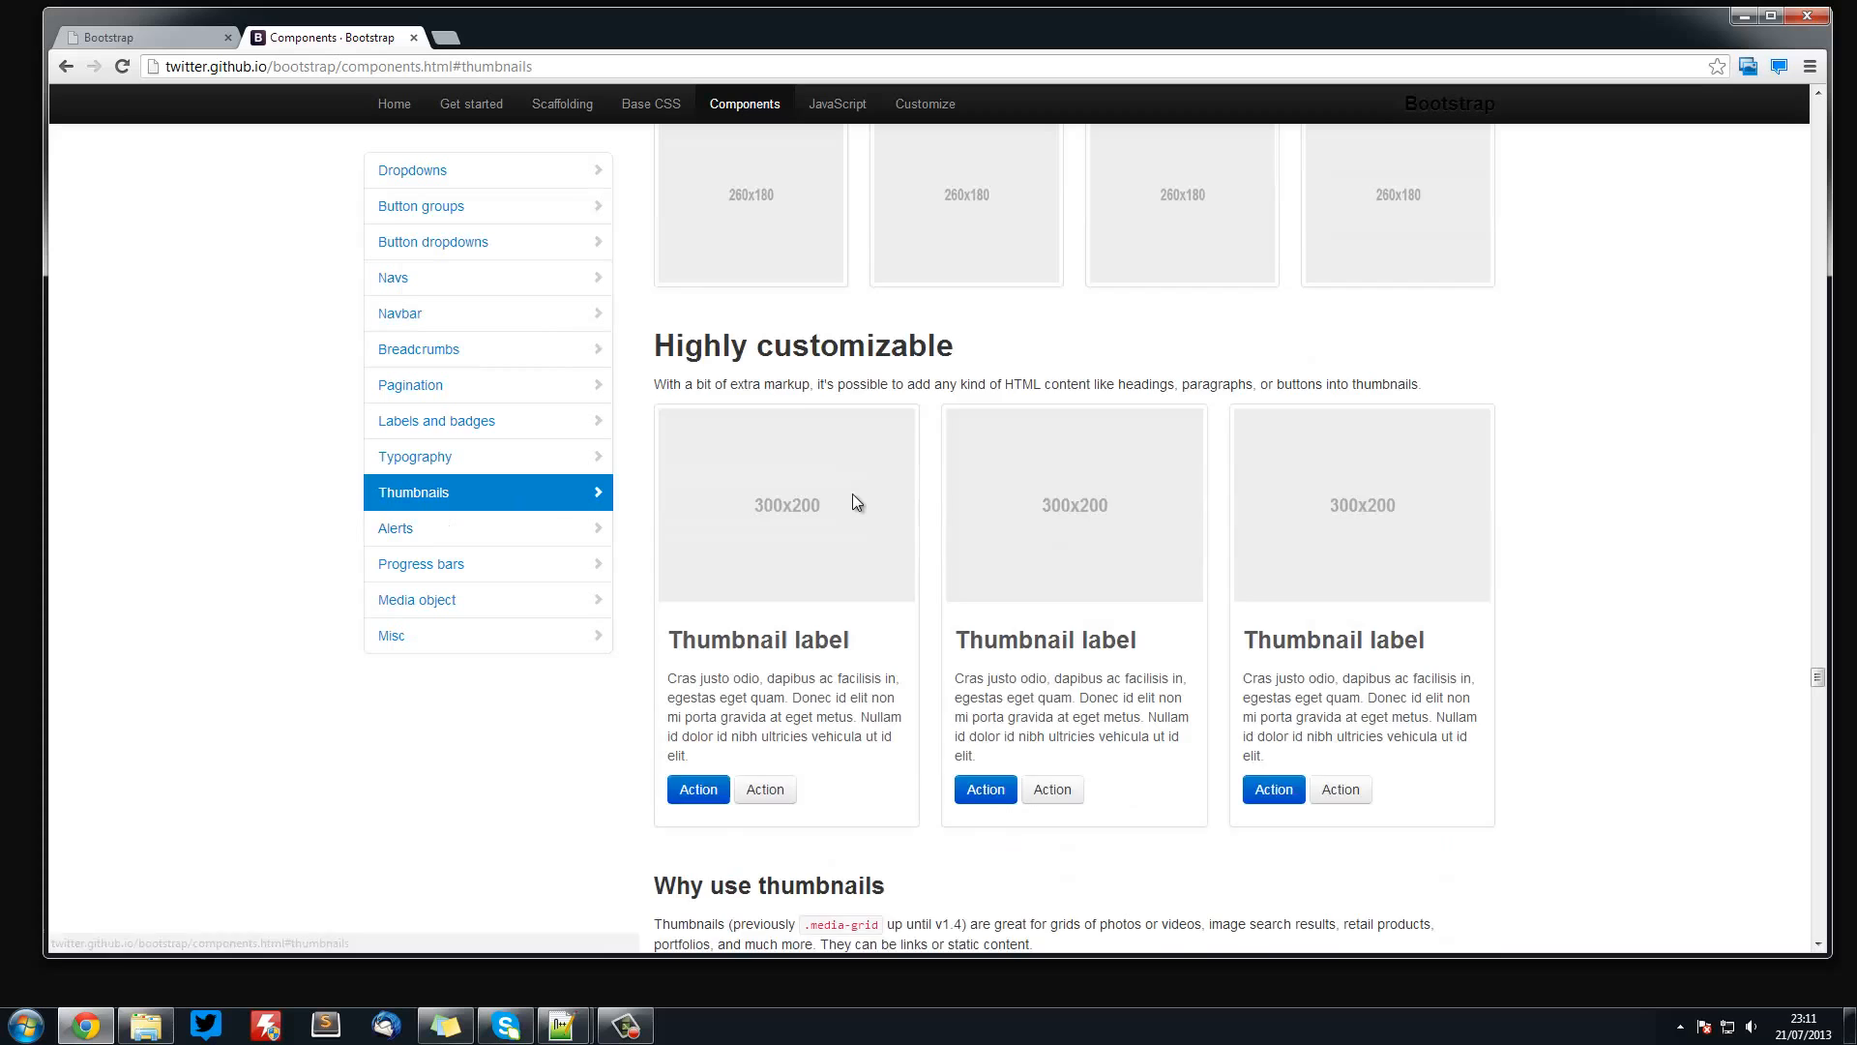
click(420, 563)
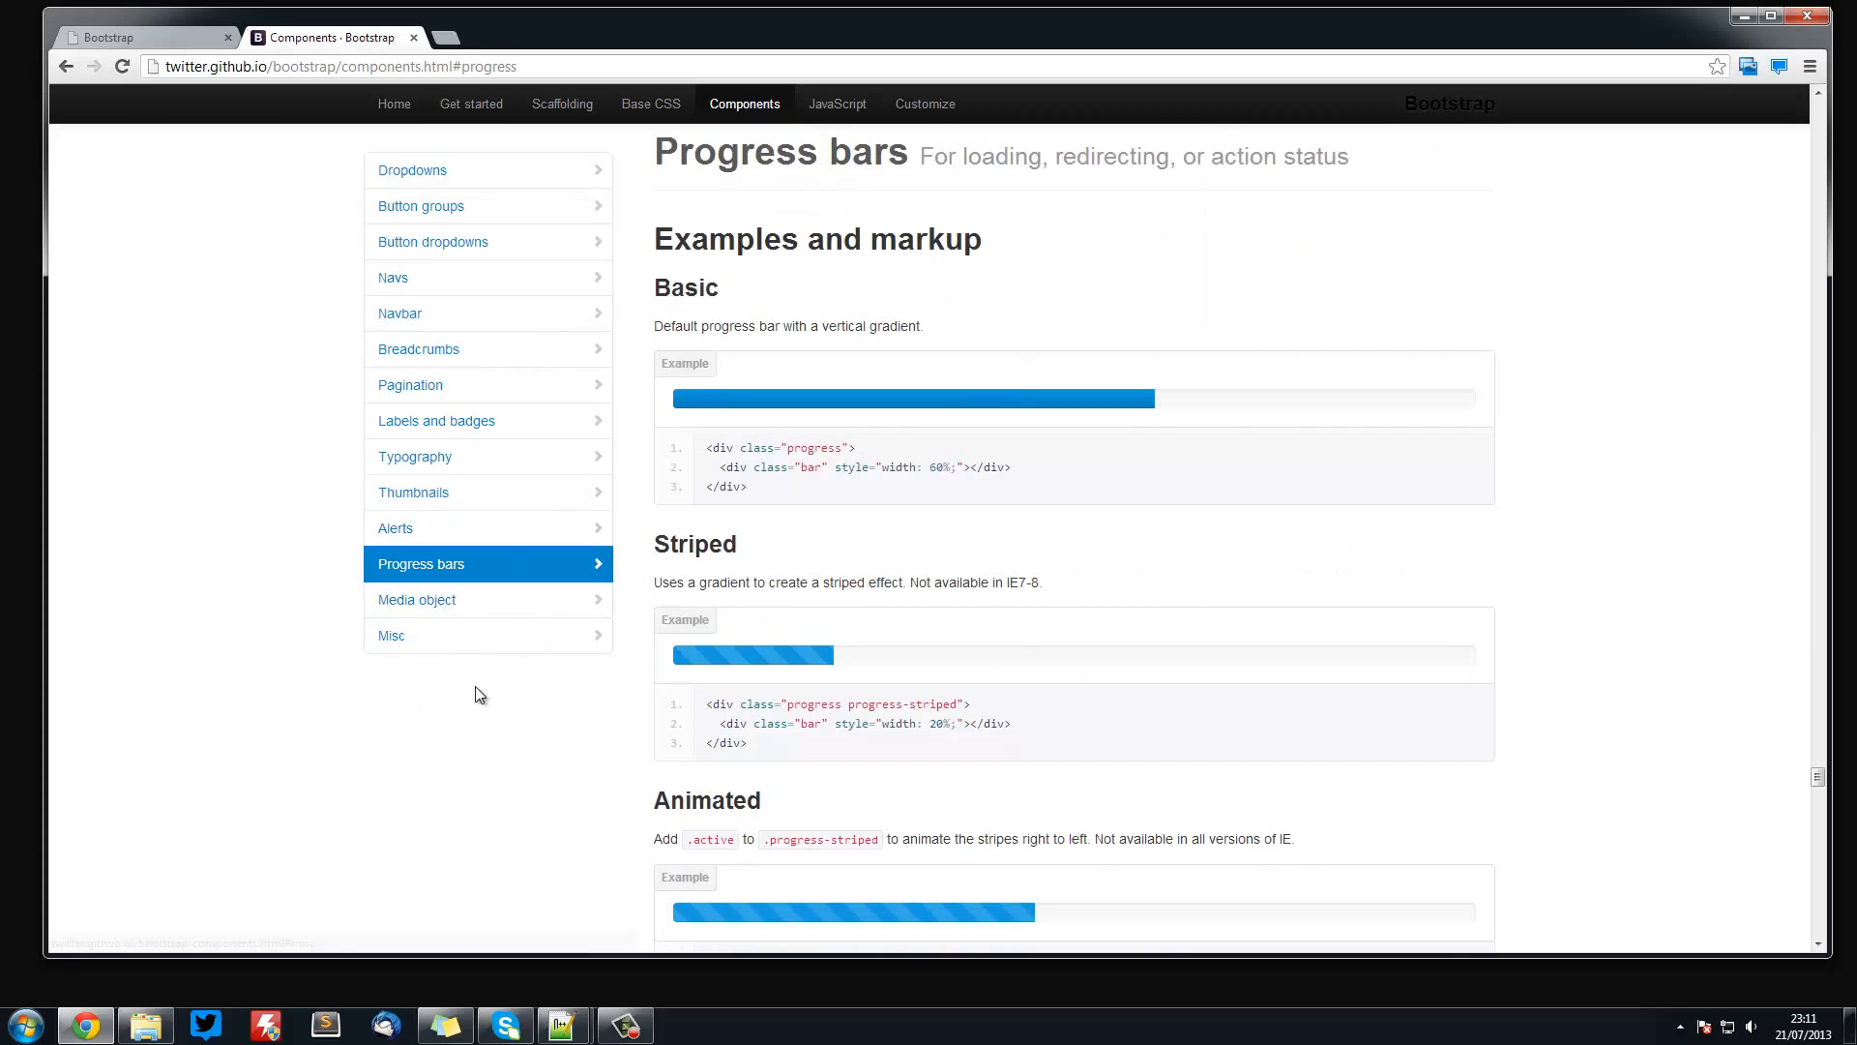
click(414, 491)
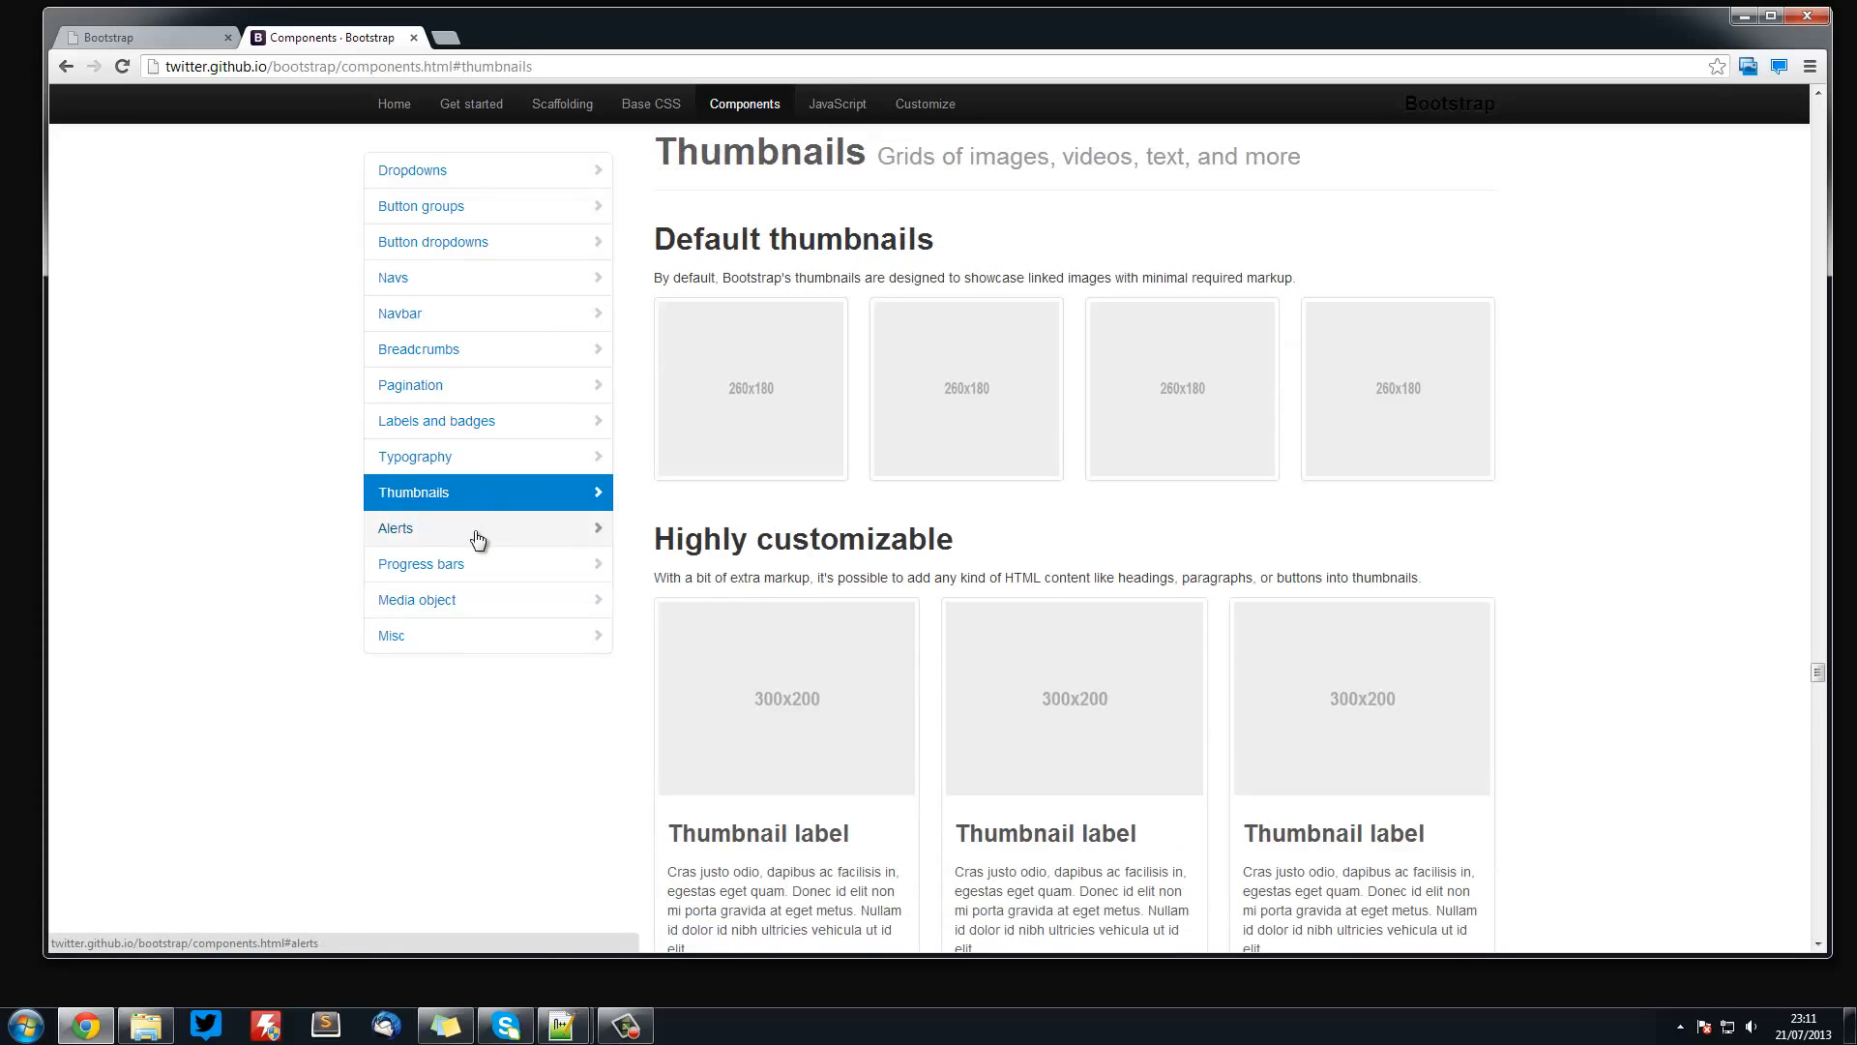
click(394, 528)
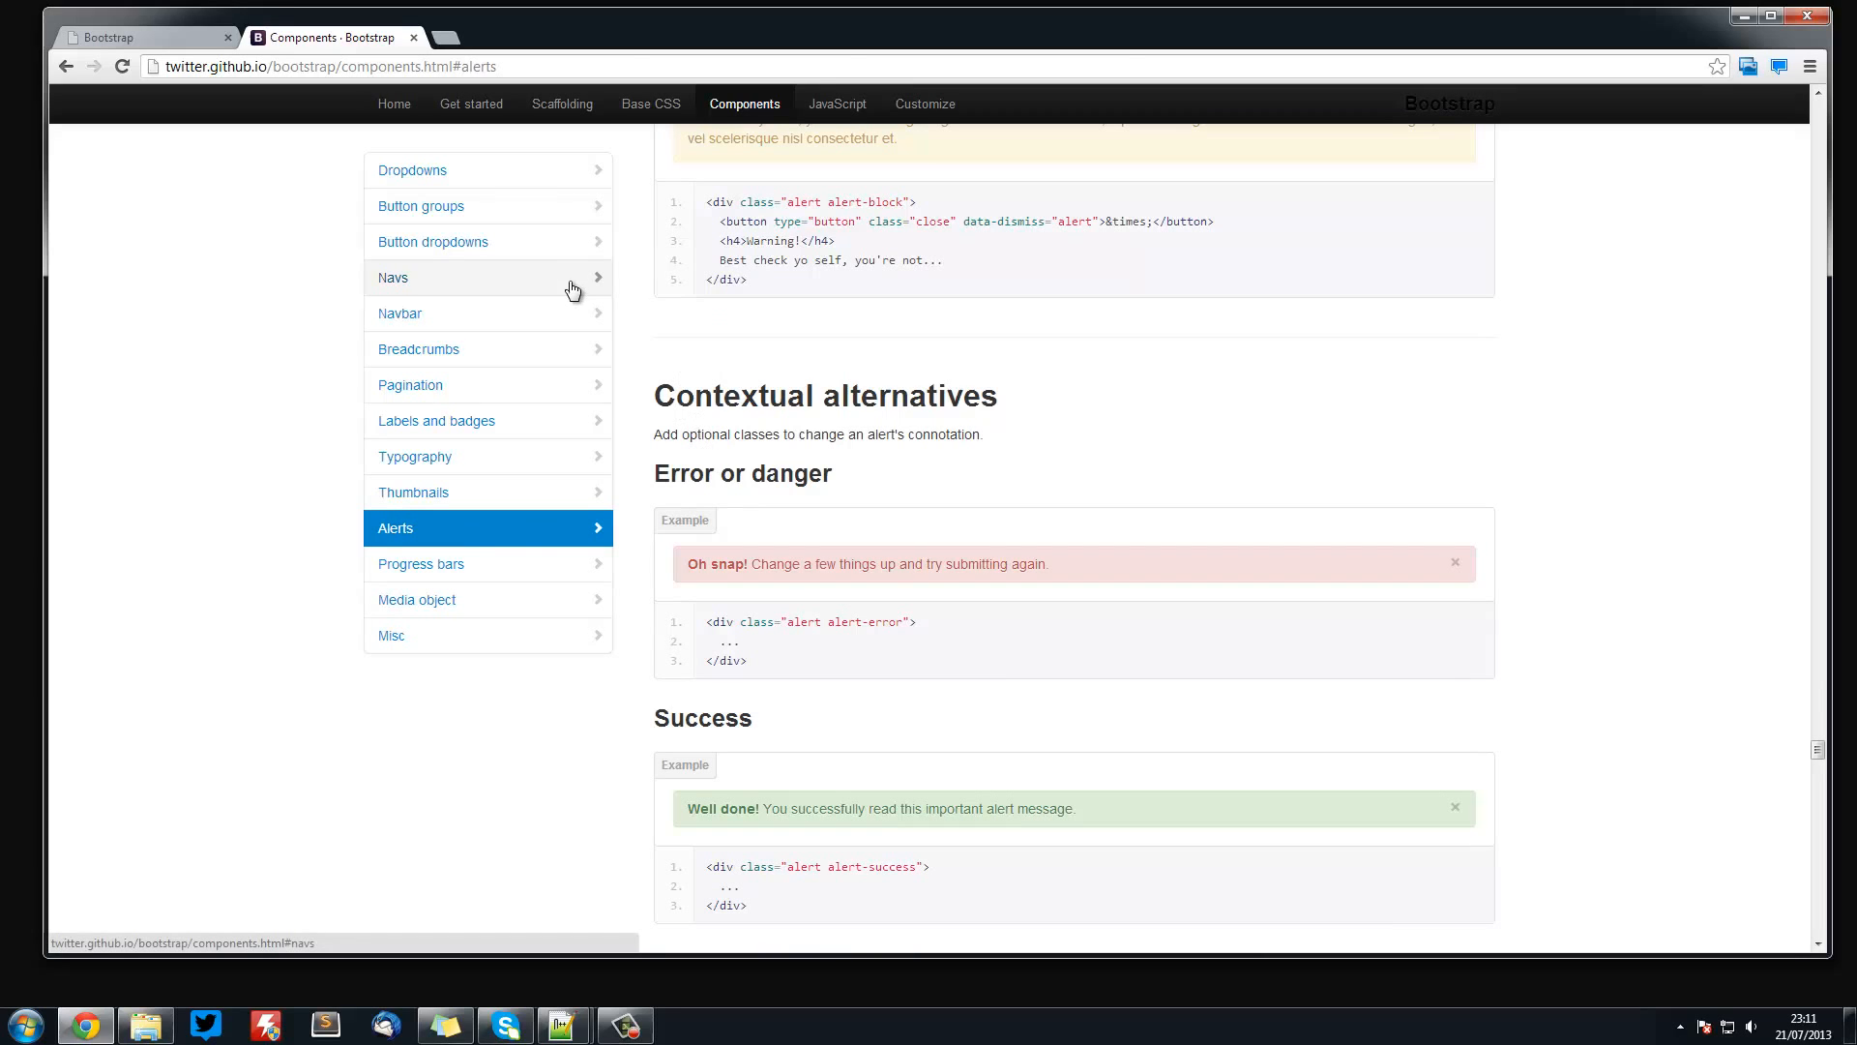
click(394, 104)
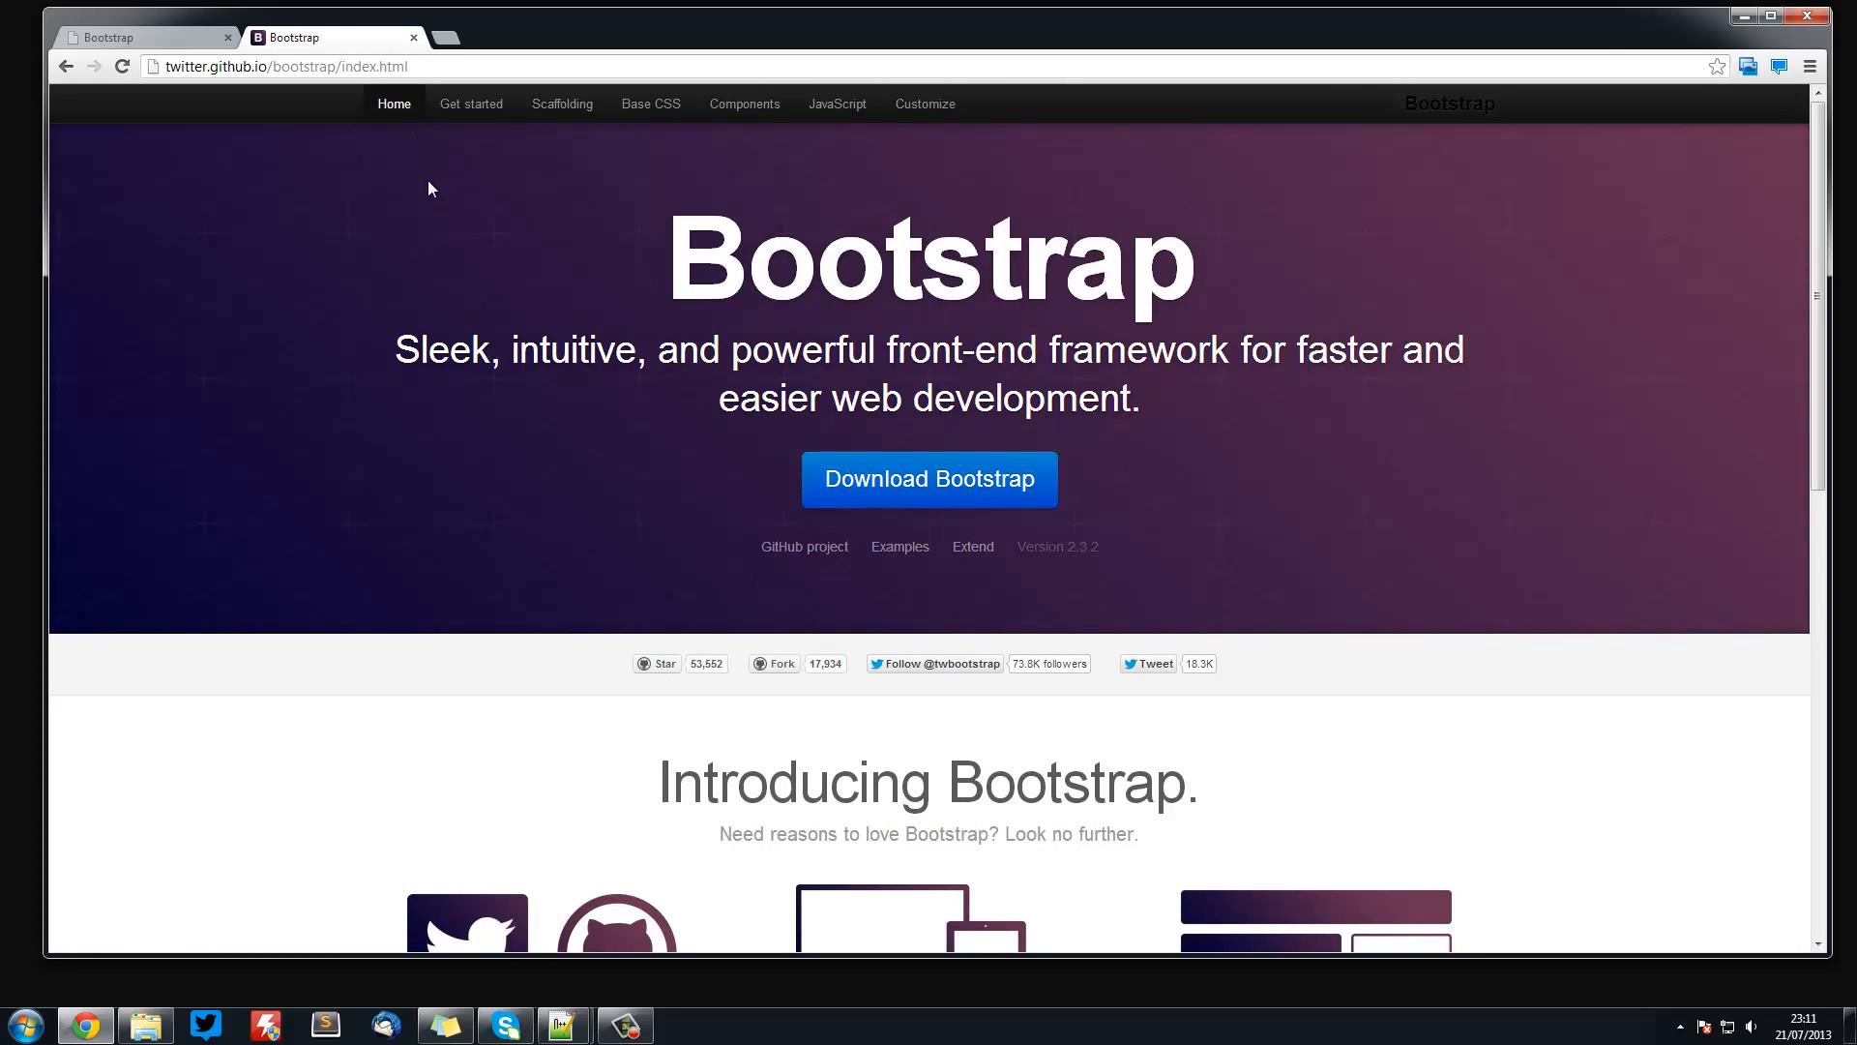
mouse_move(368, 183)
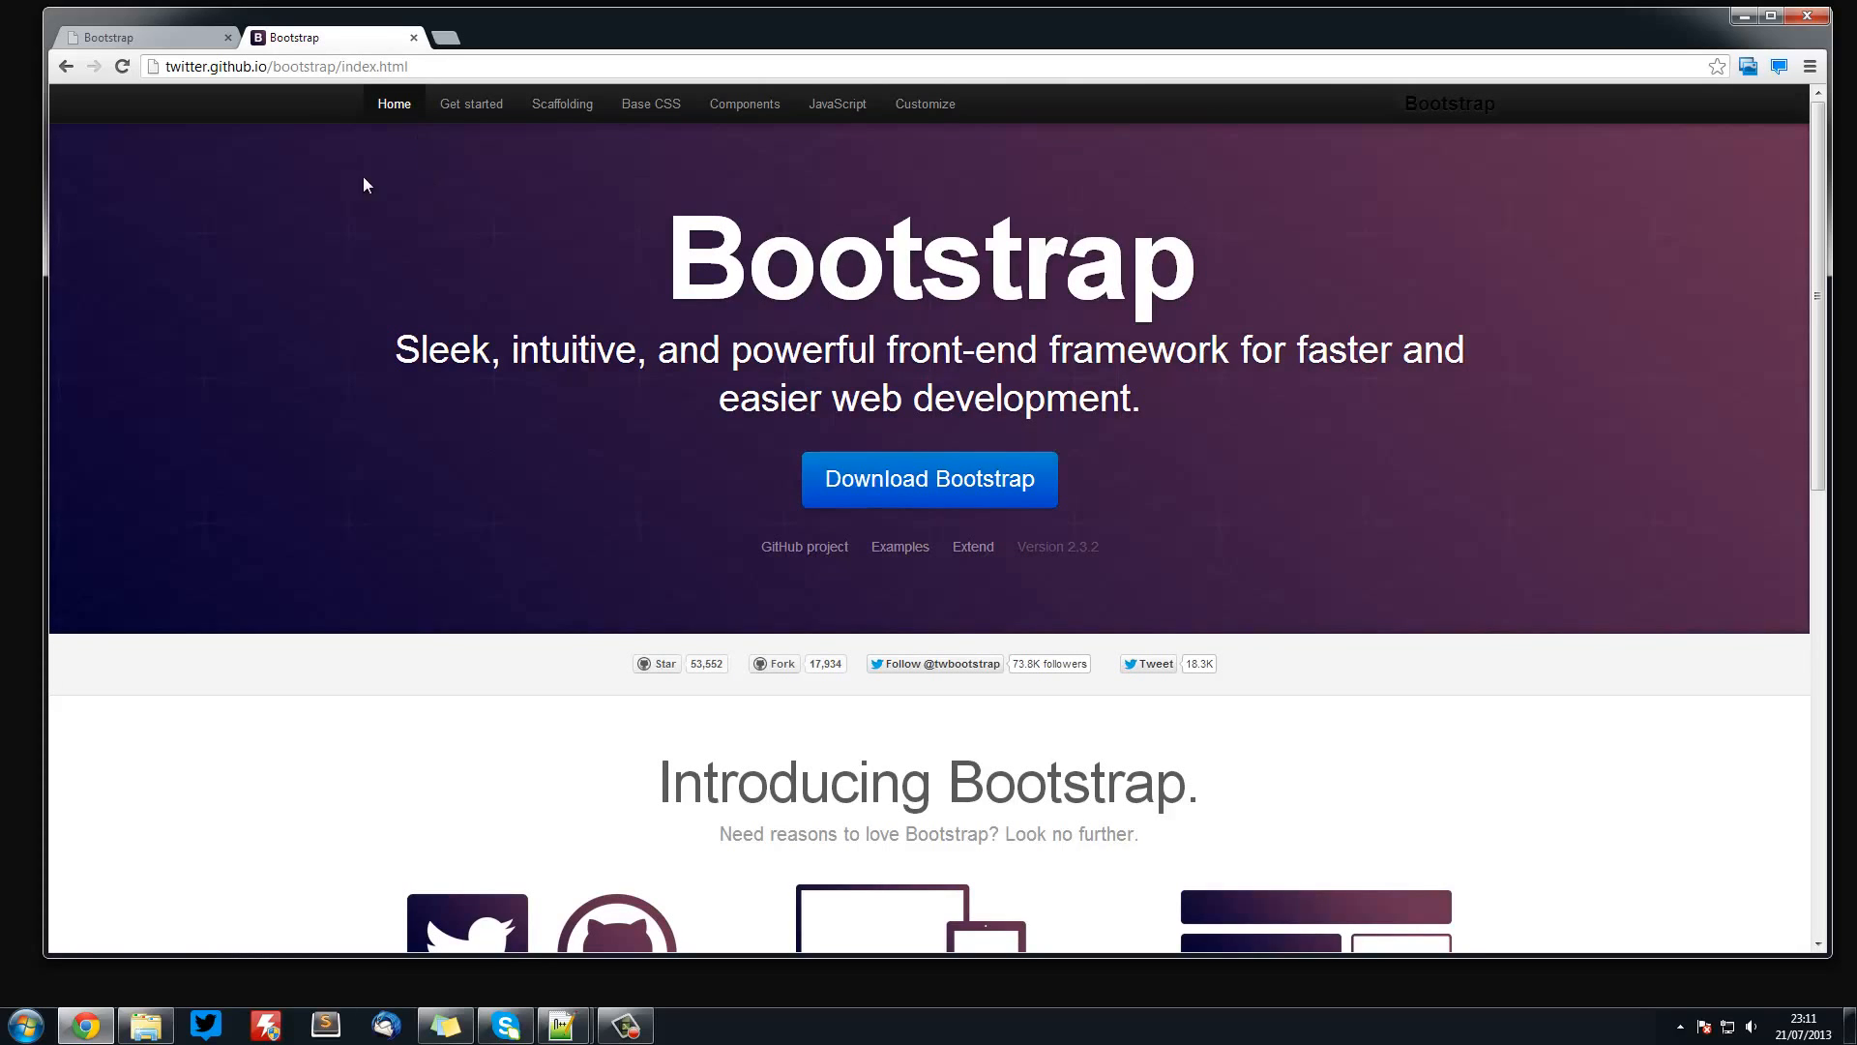
mouse_move(282, 234)
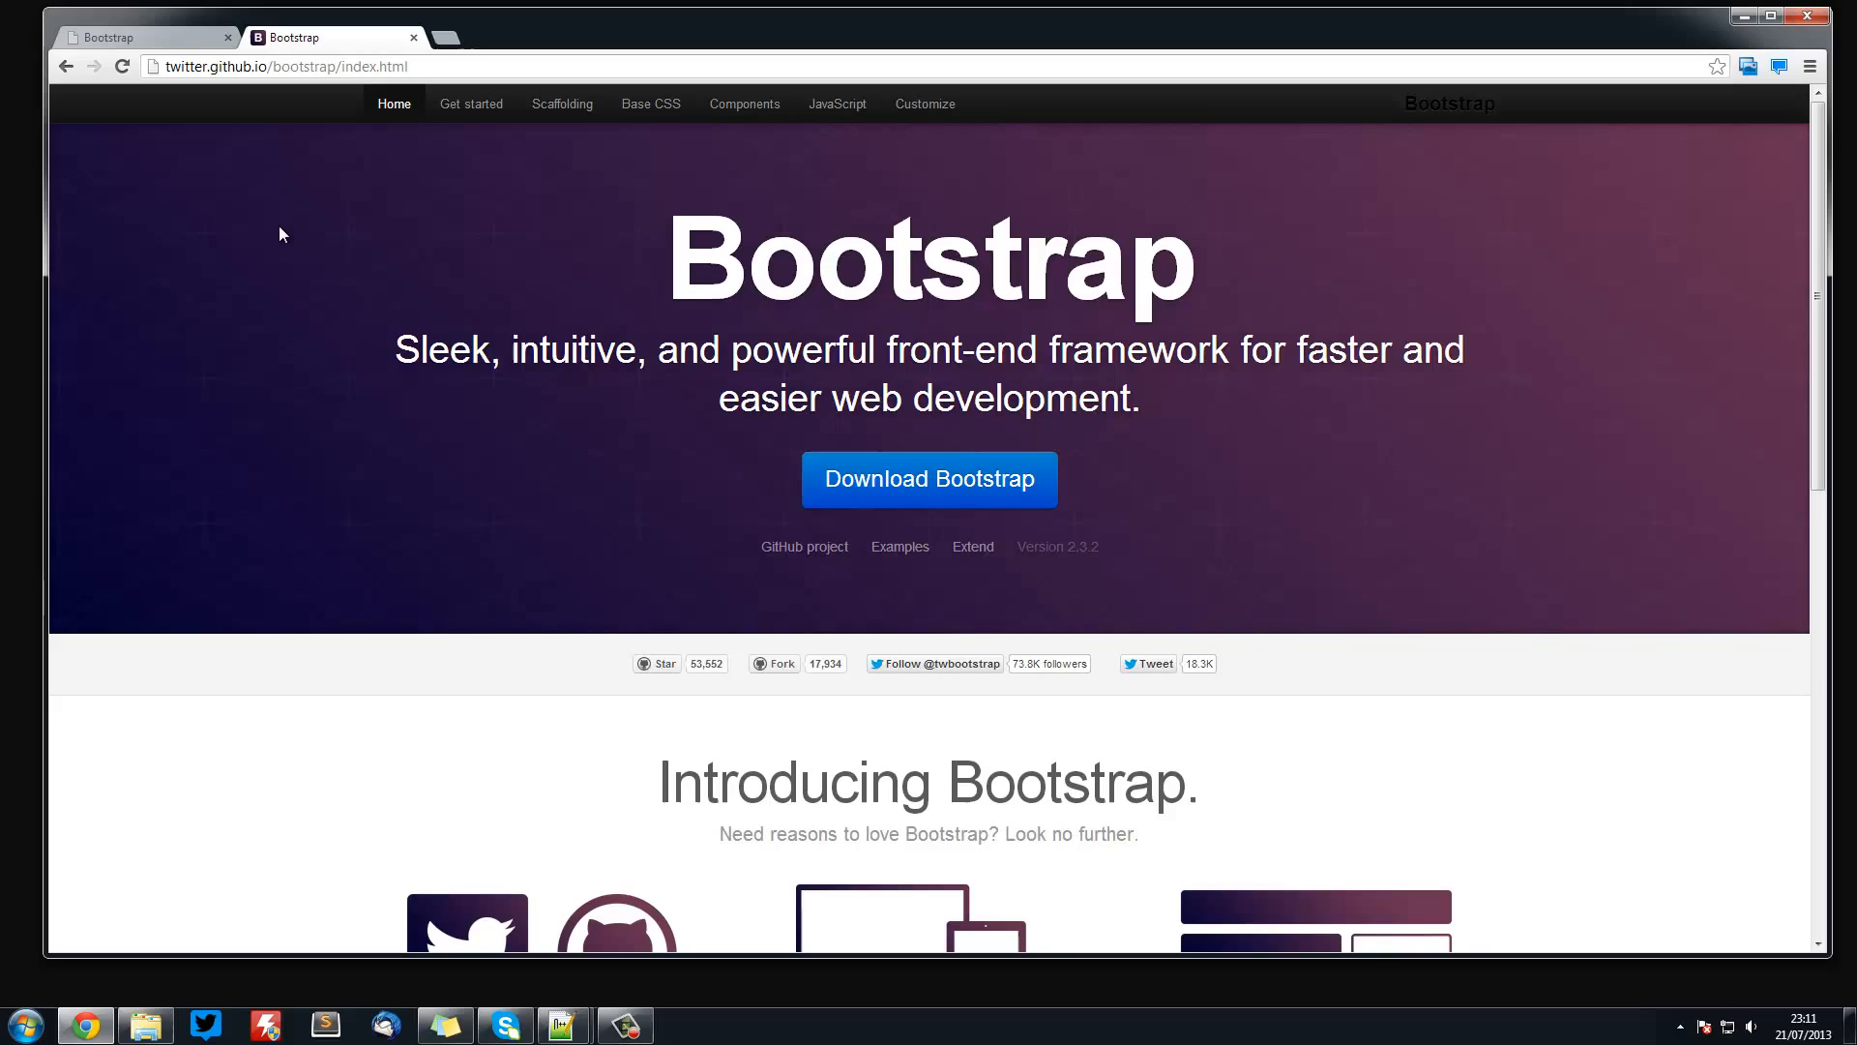
mouse_move(719, 478)
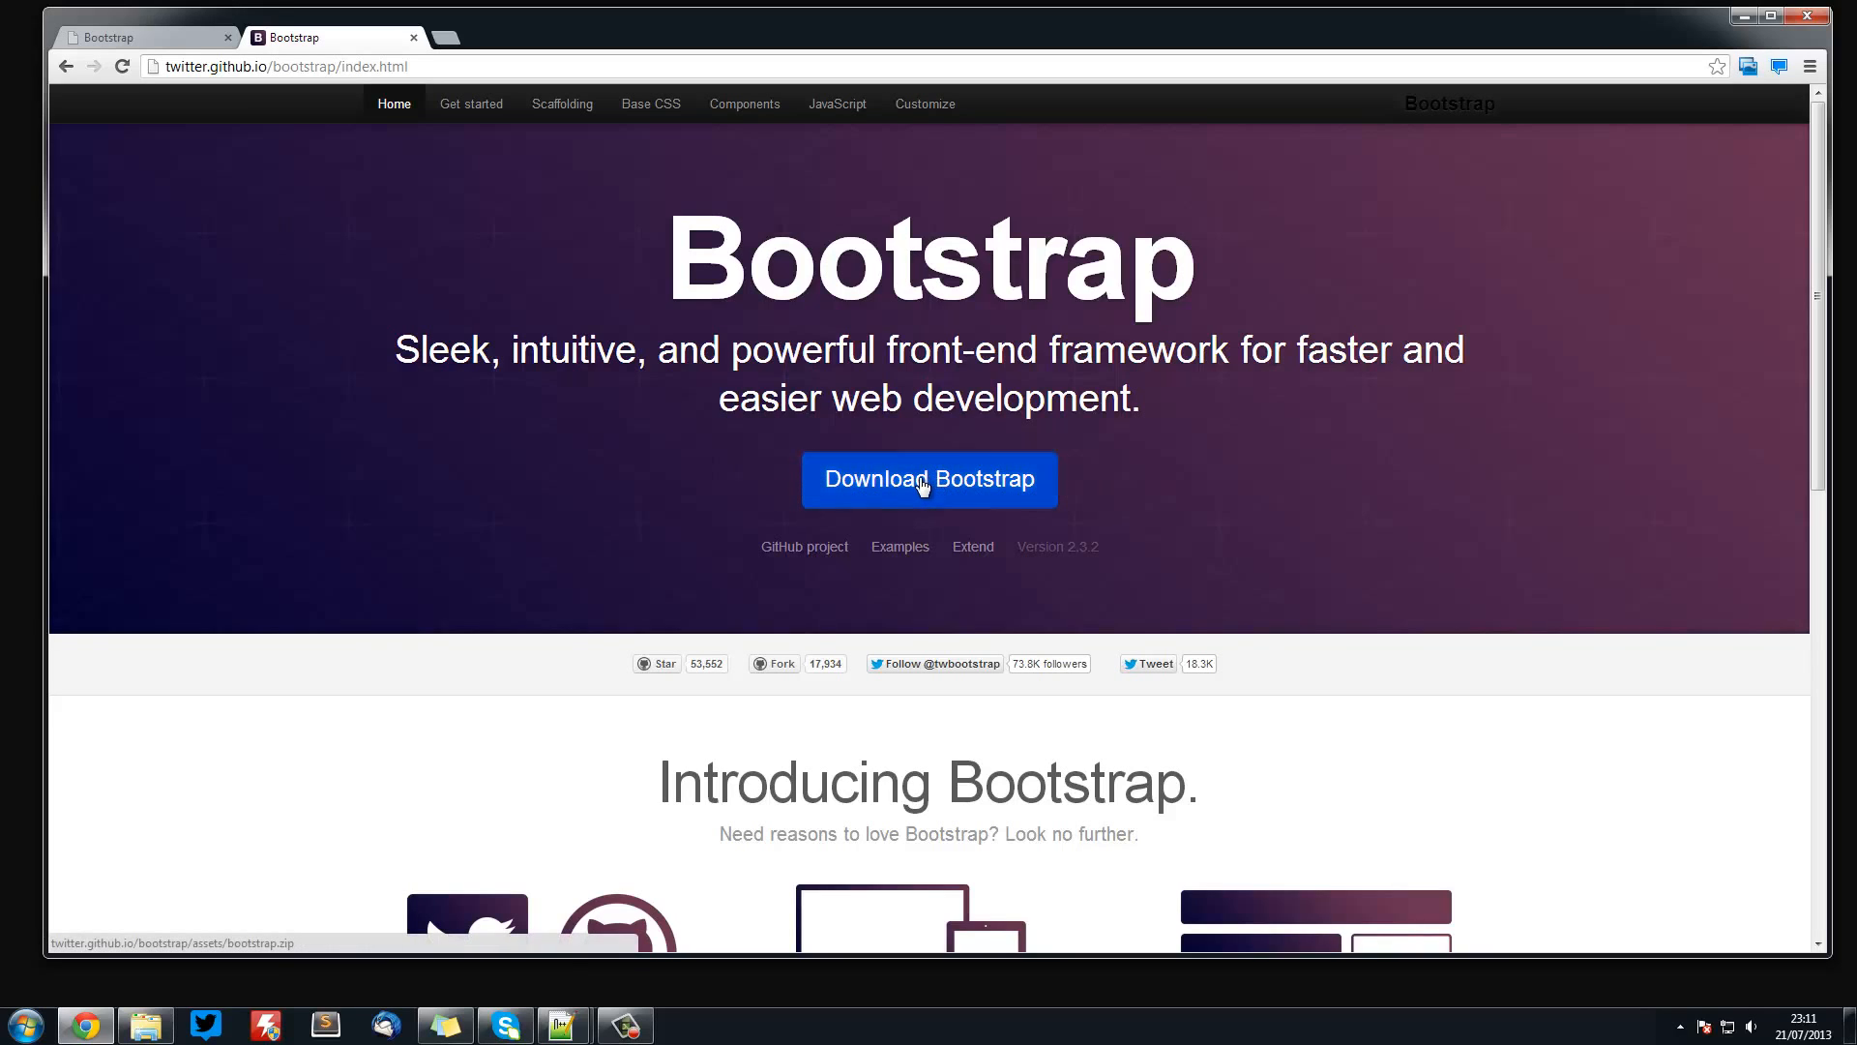
- Download the Bootstrap zip and open it to reveal the css, img and js folders
click(928, 477)
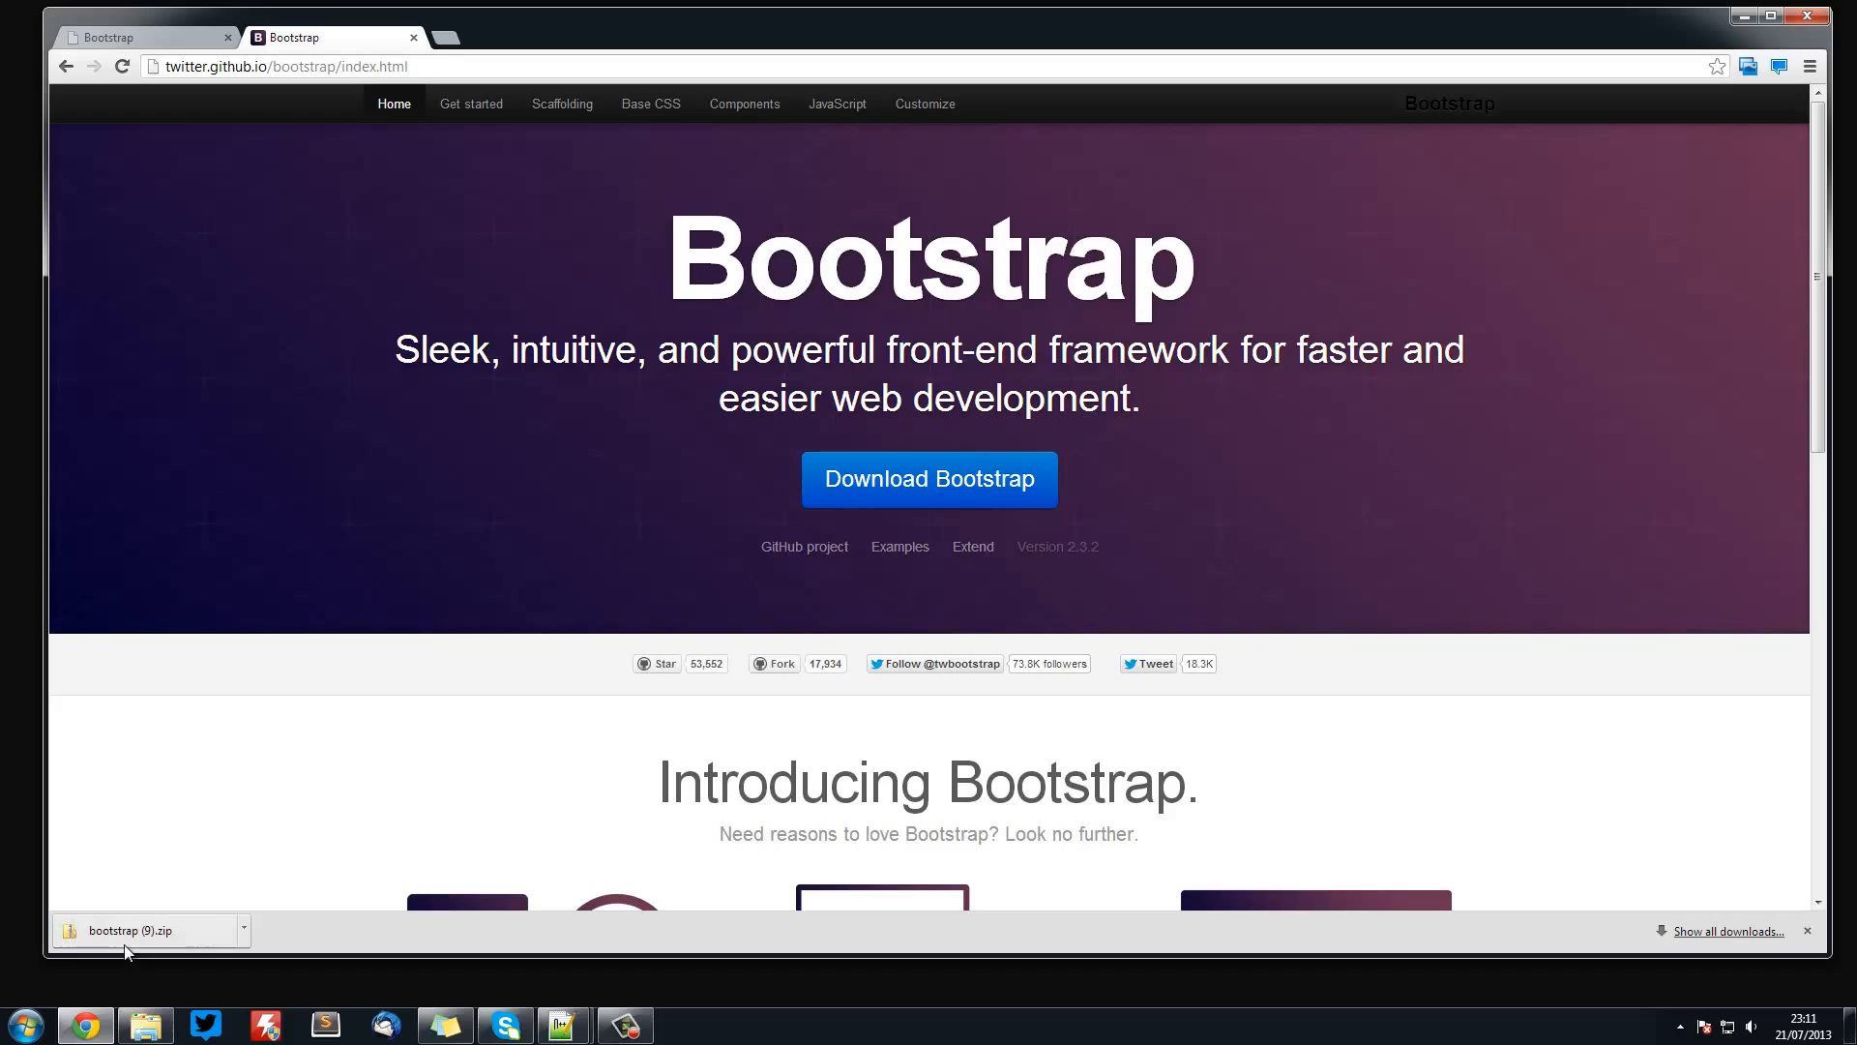
mouse_move(197, 940)
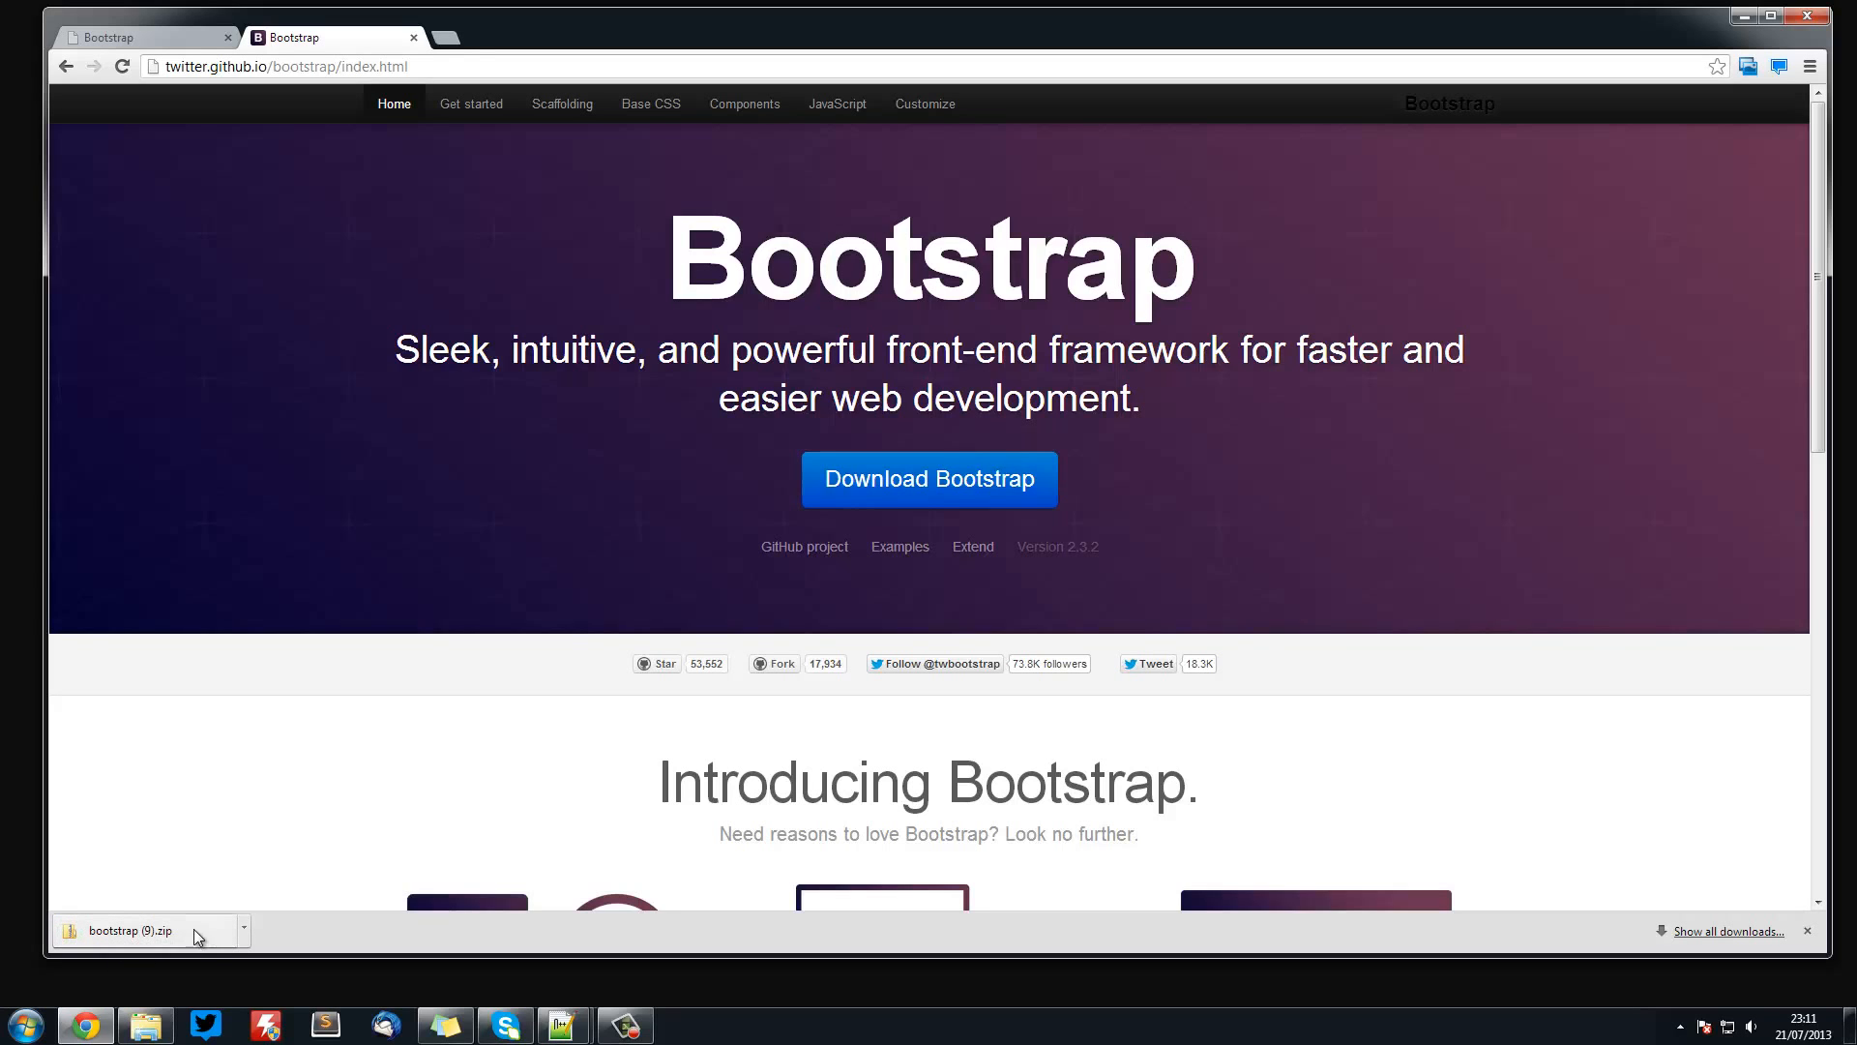
click(130, 931)
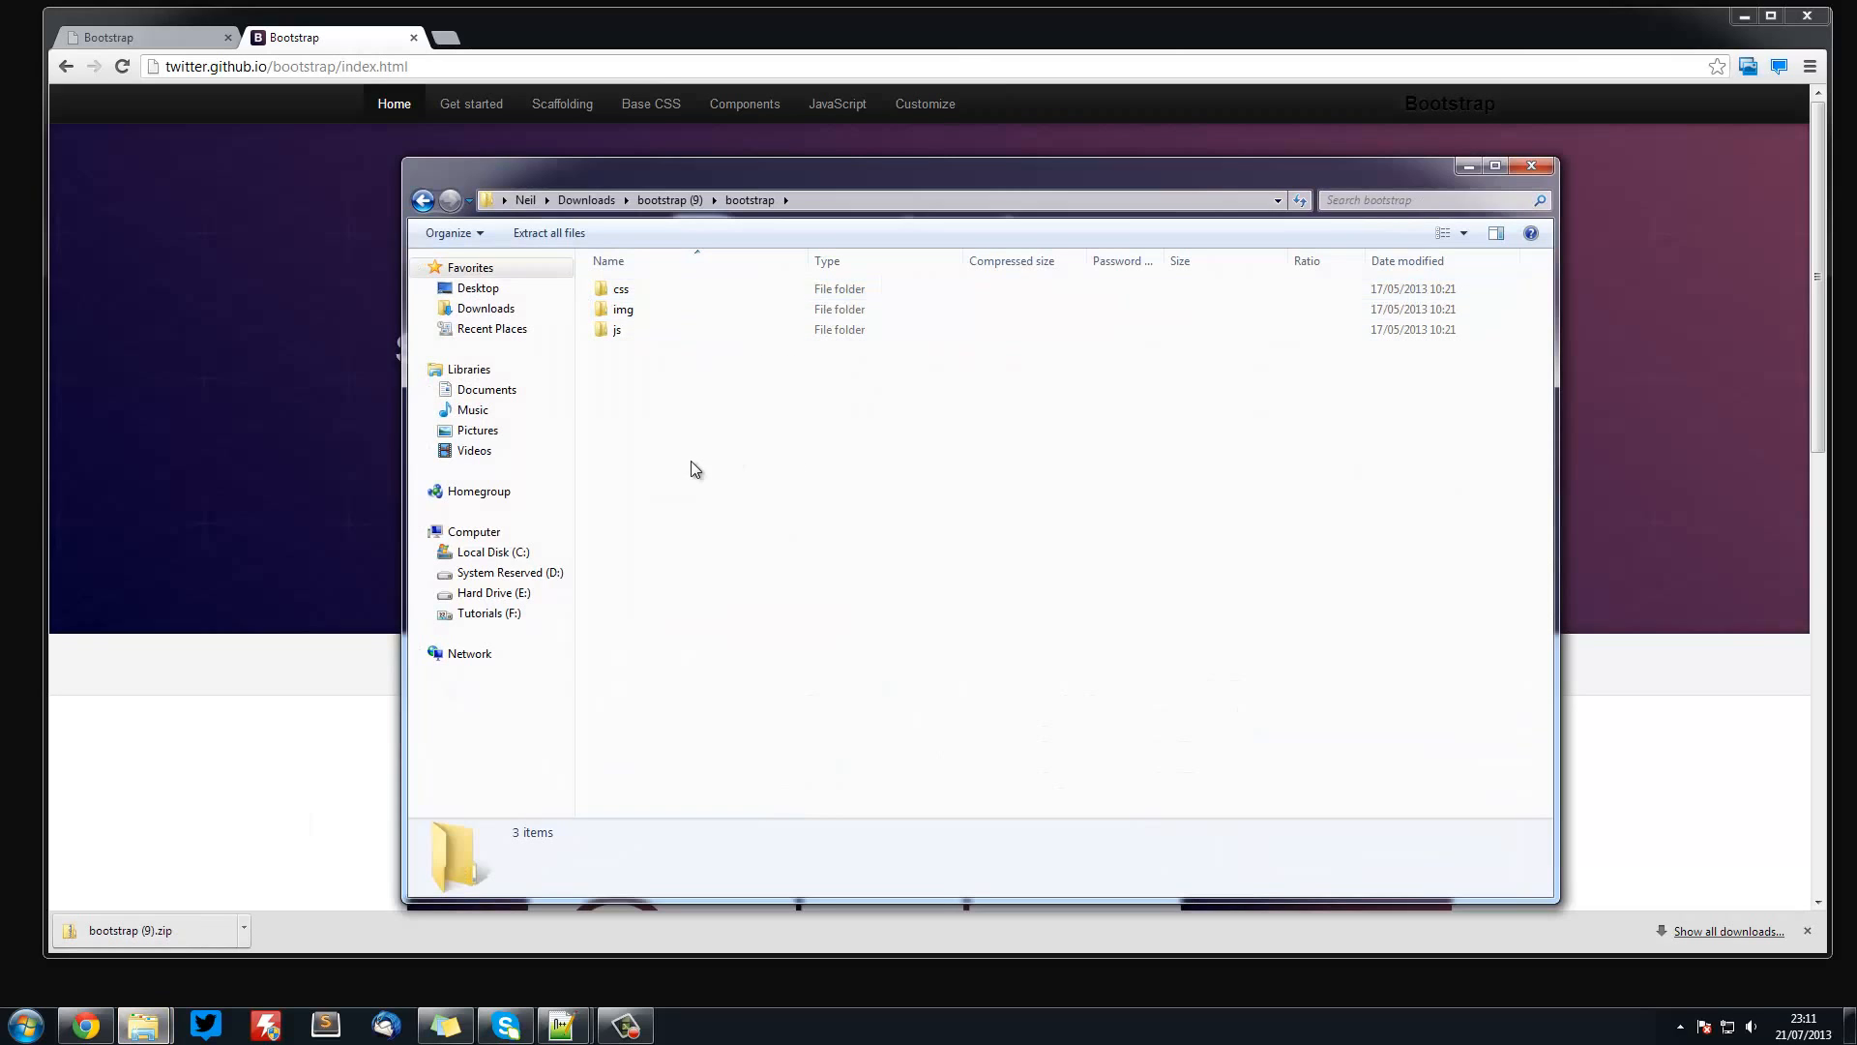
- Copy the css, img and js folders into F:\Files\Bootstrap\Site
right_click(621, 309)
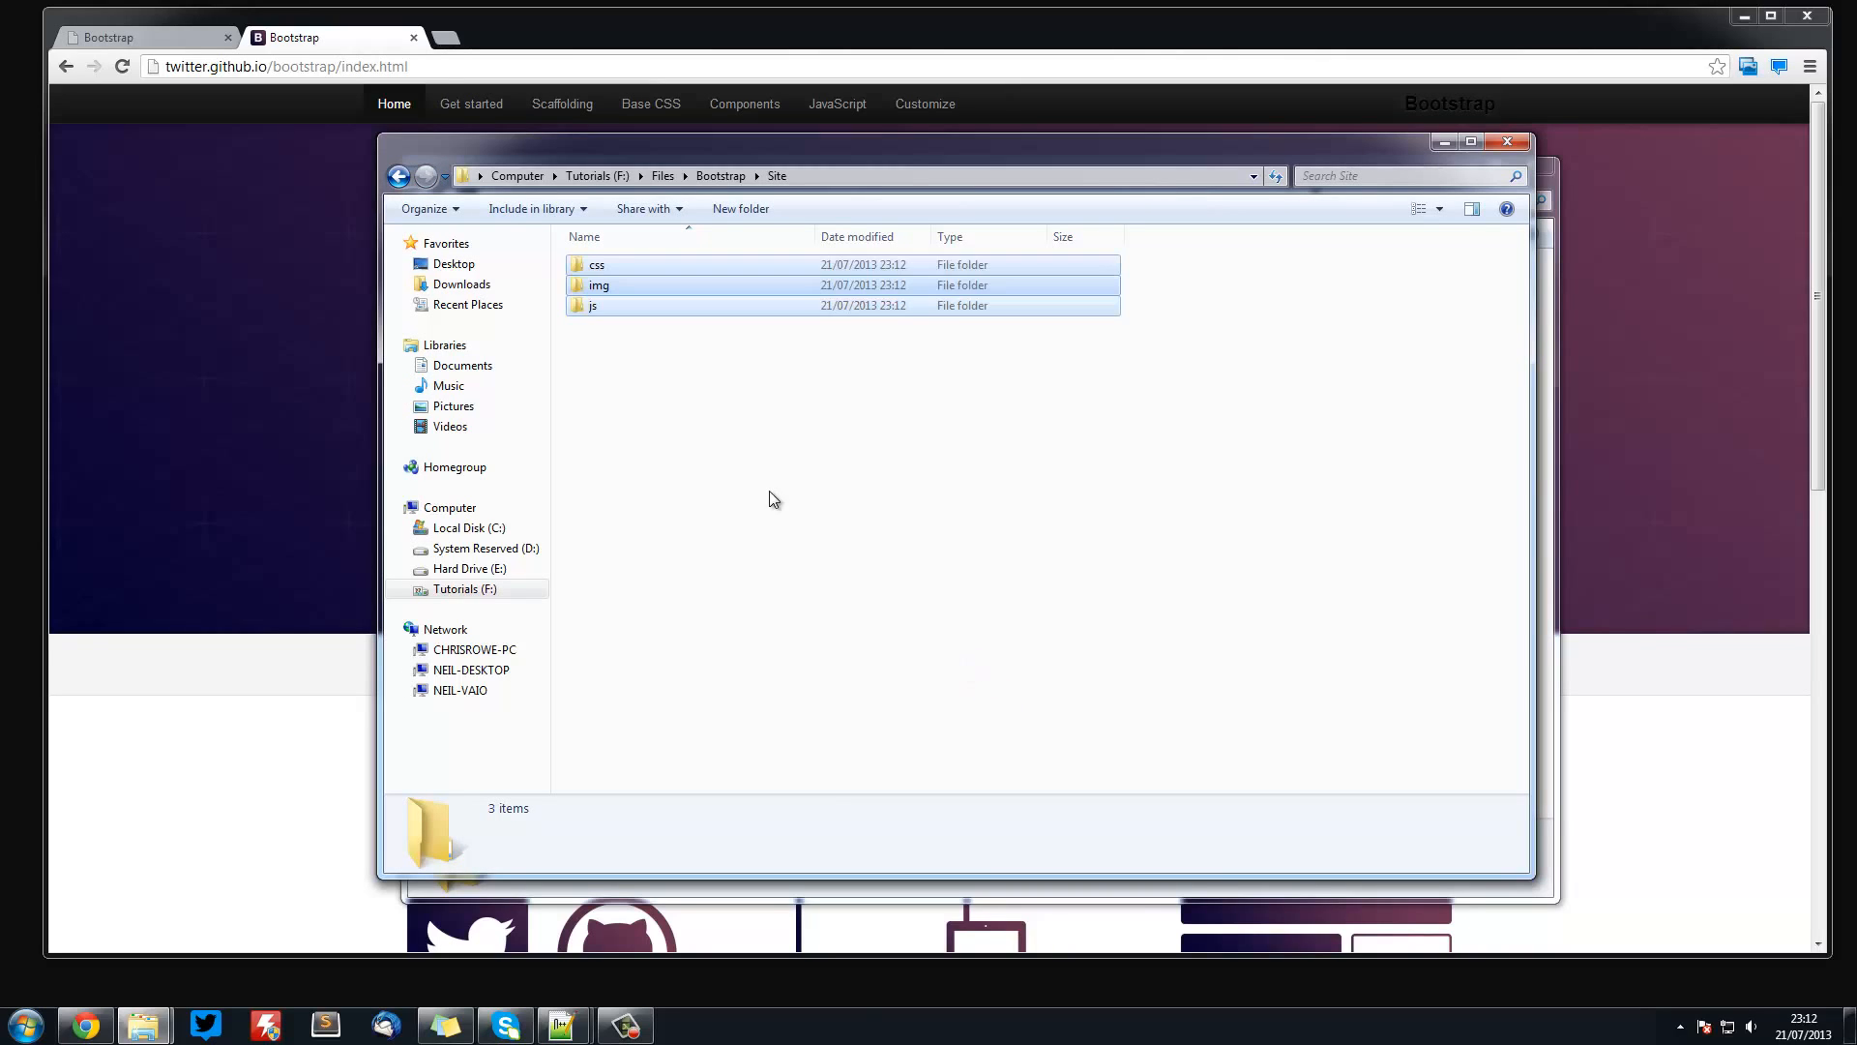
click(735, 457)
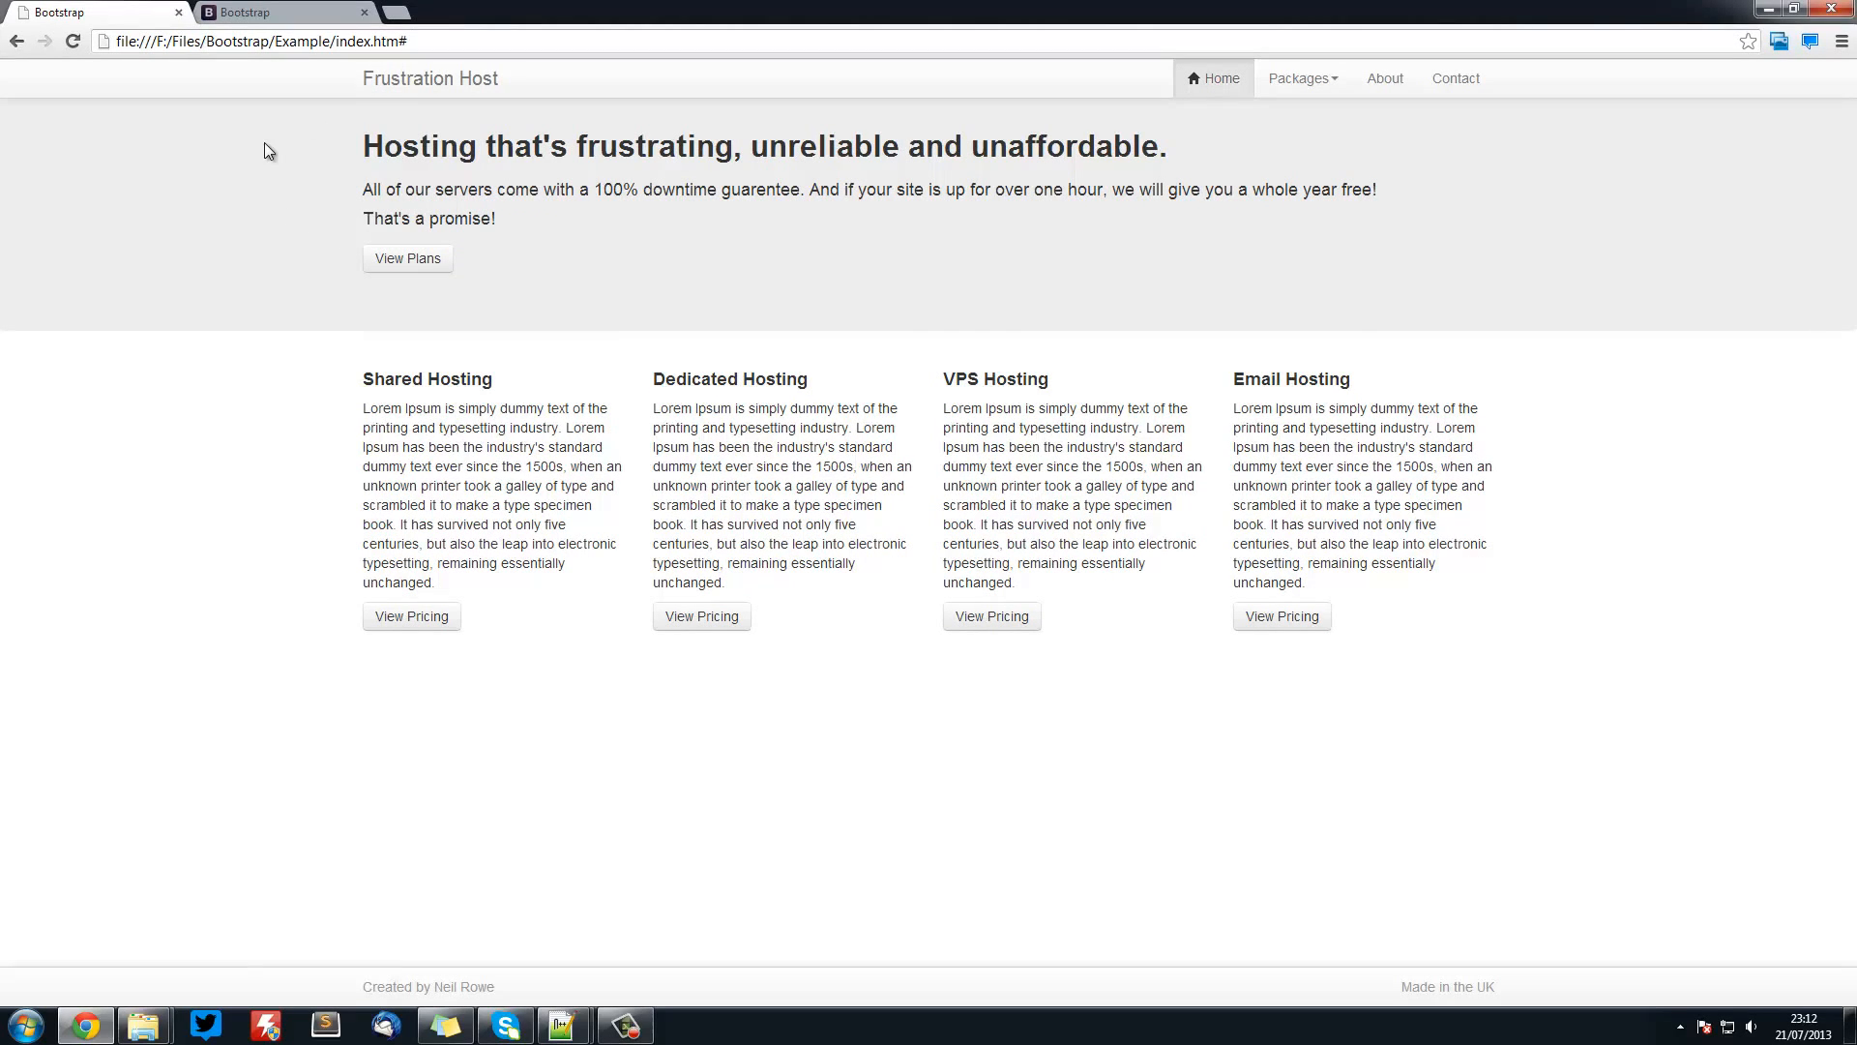
mouse_move(292, 141)
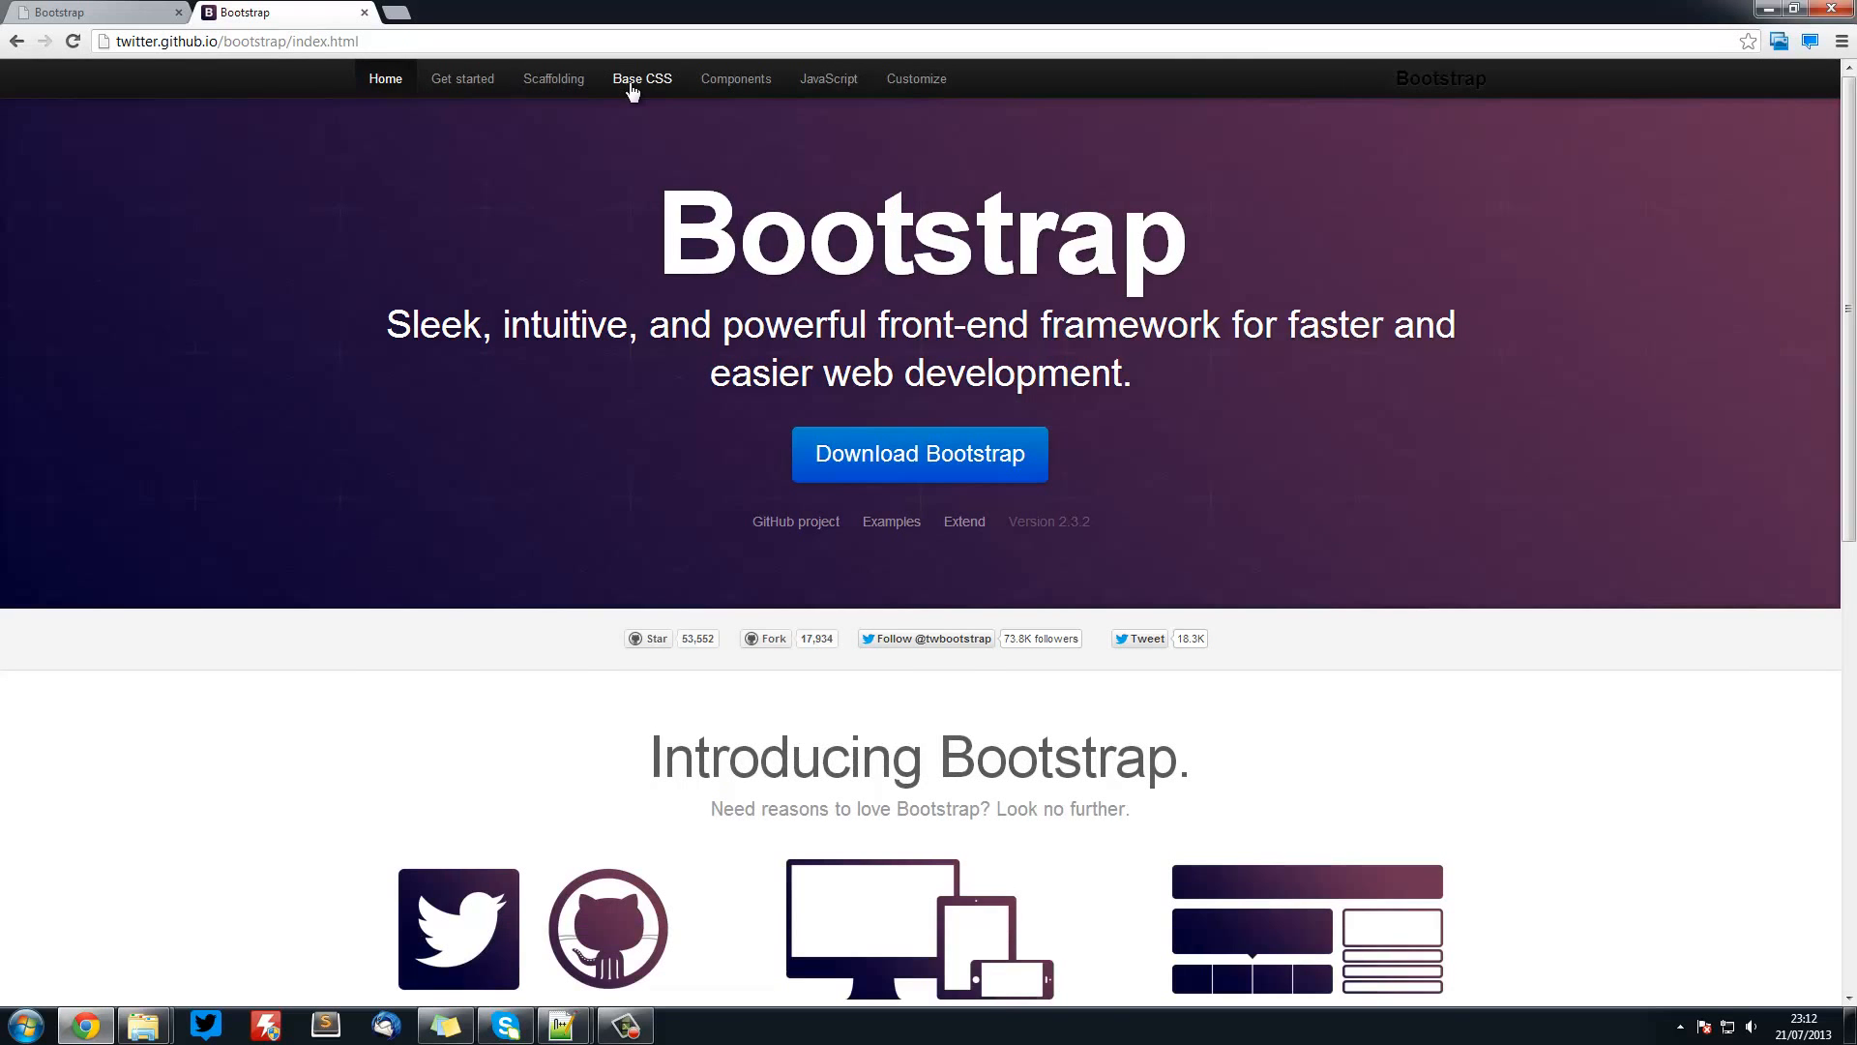
click(643, 77)
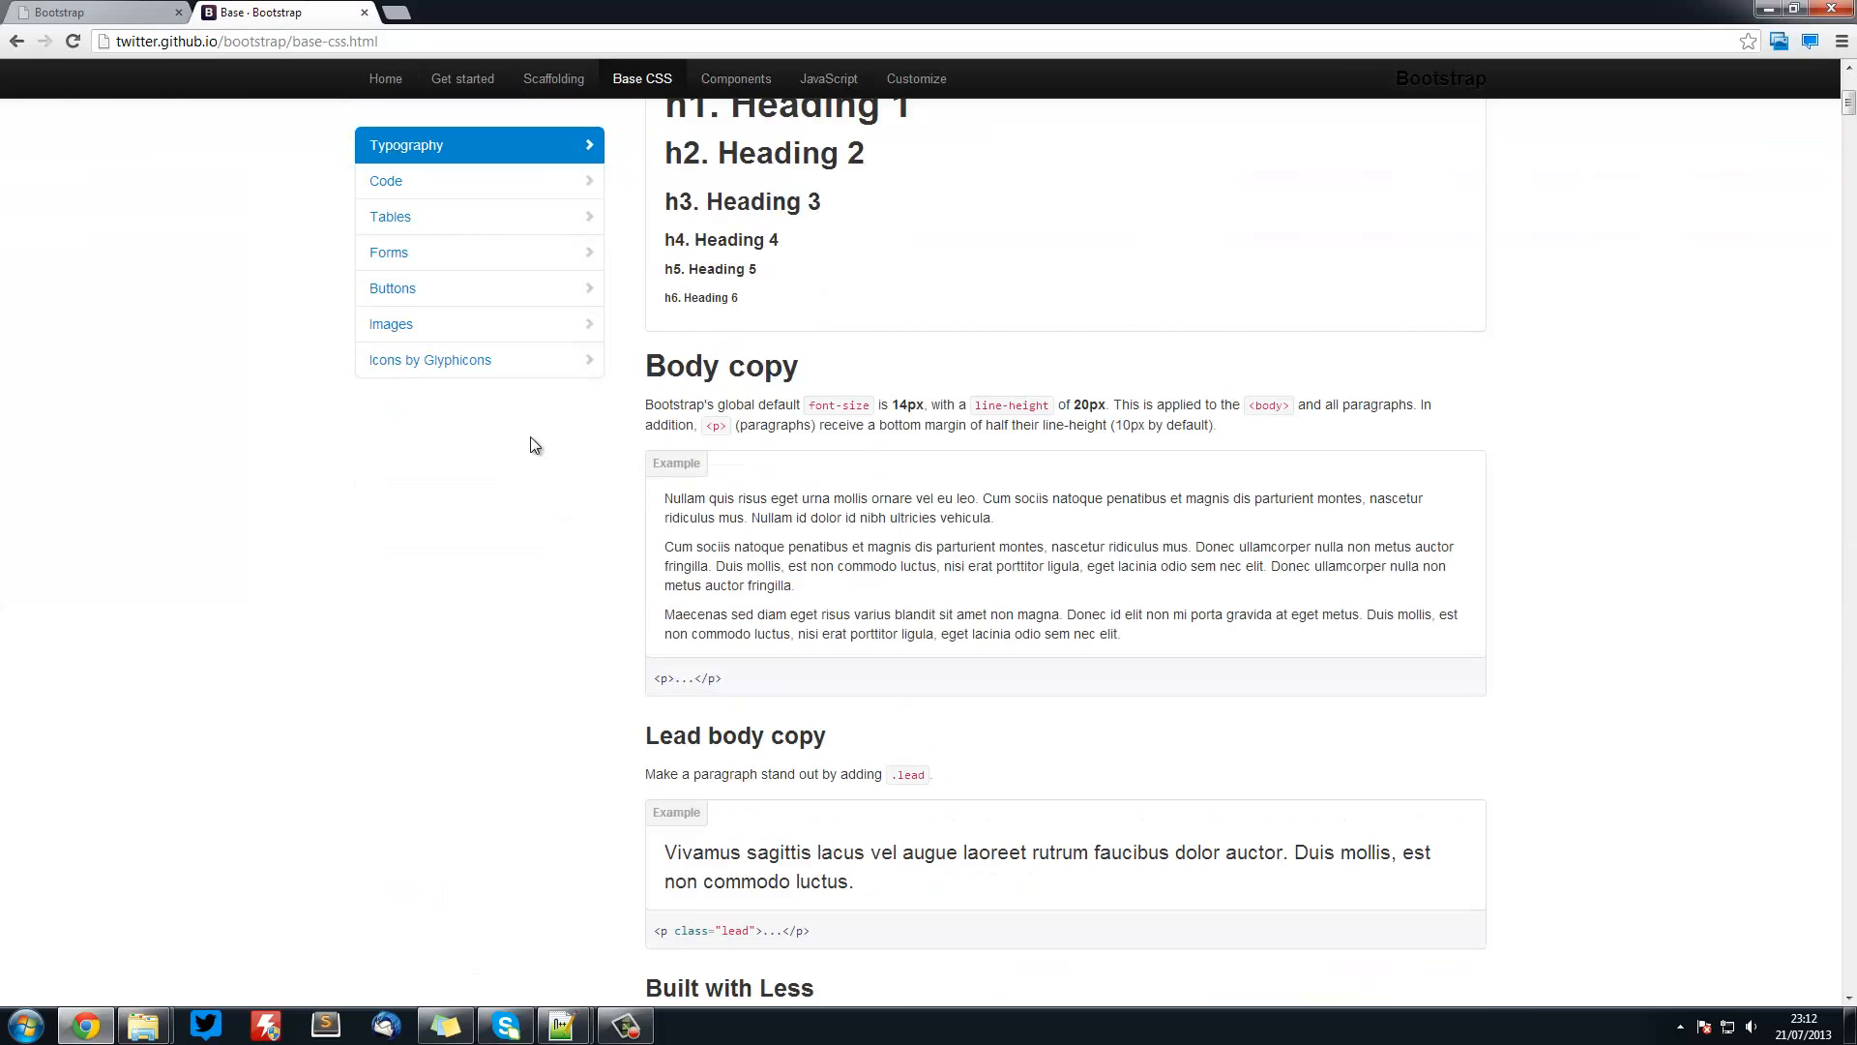
scroll(down, 3)
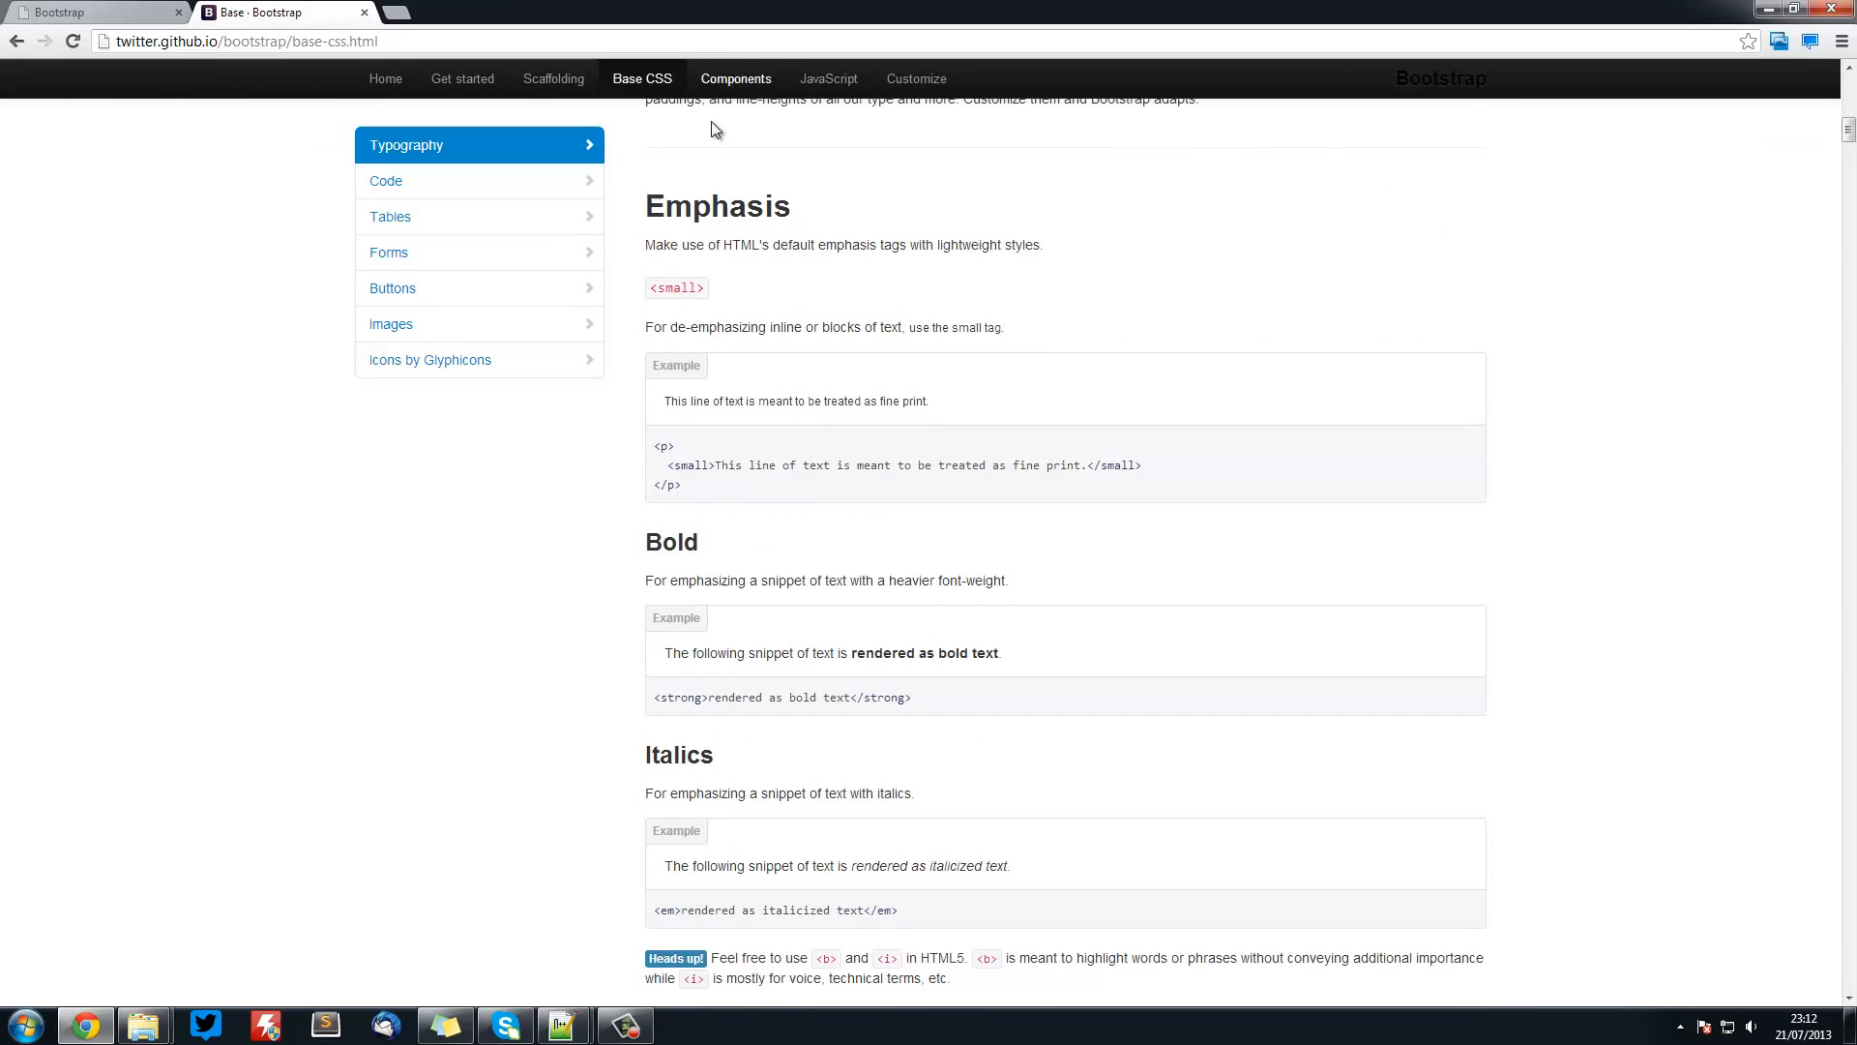
mouse_move(186, 262)
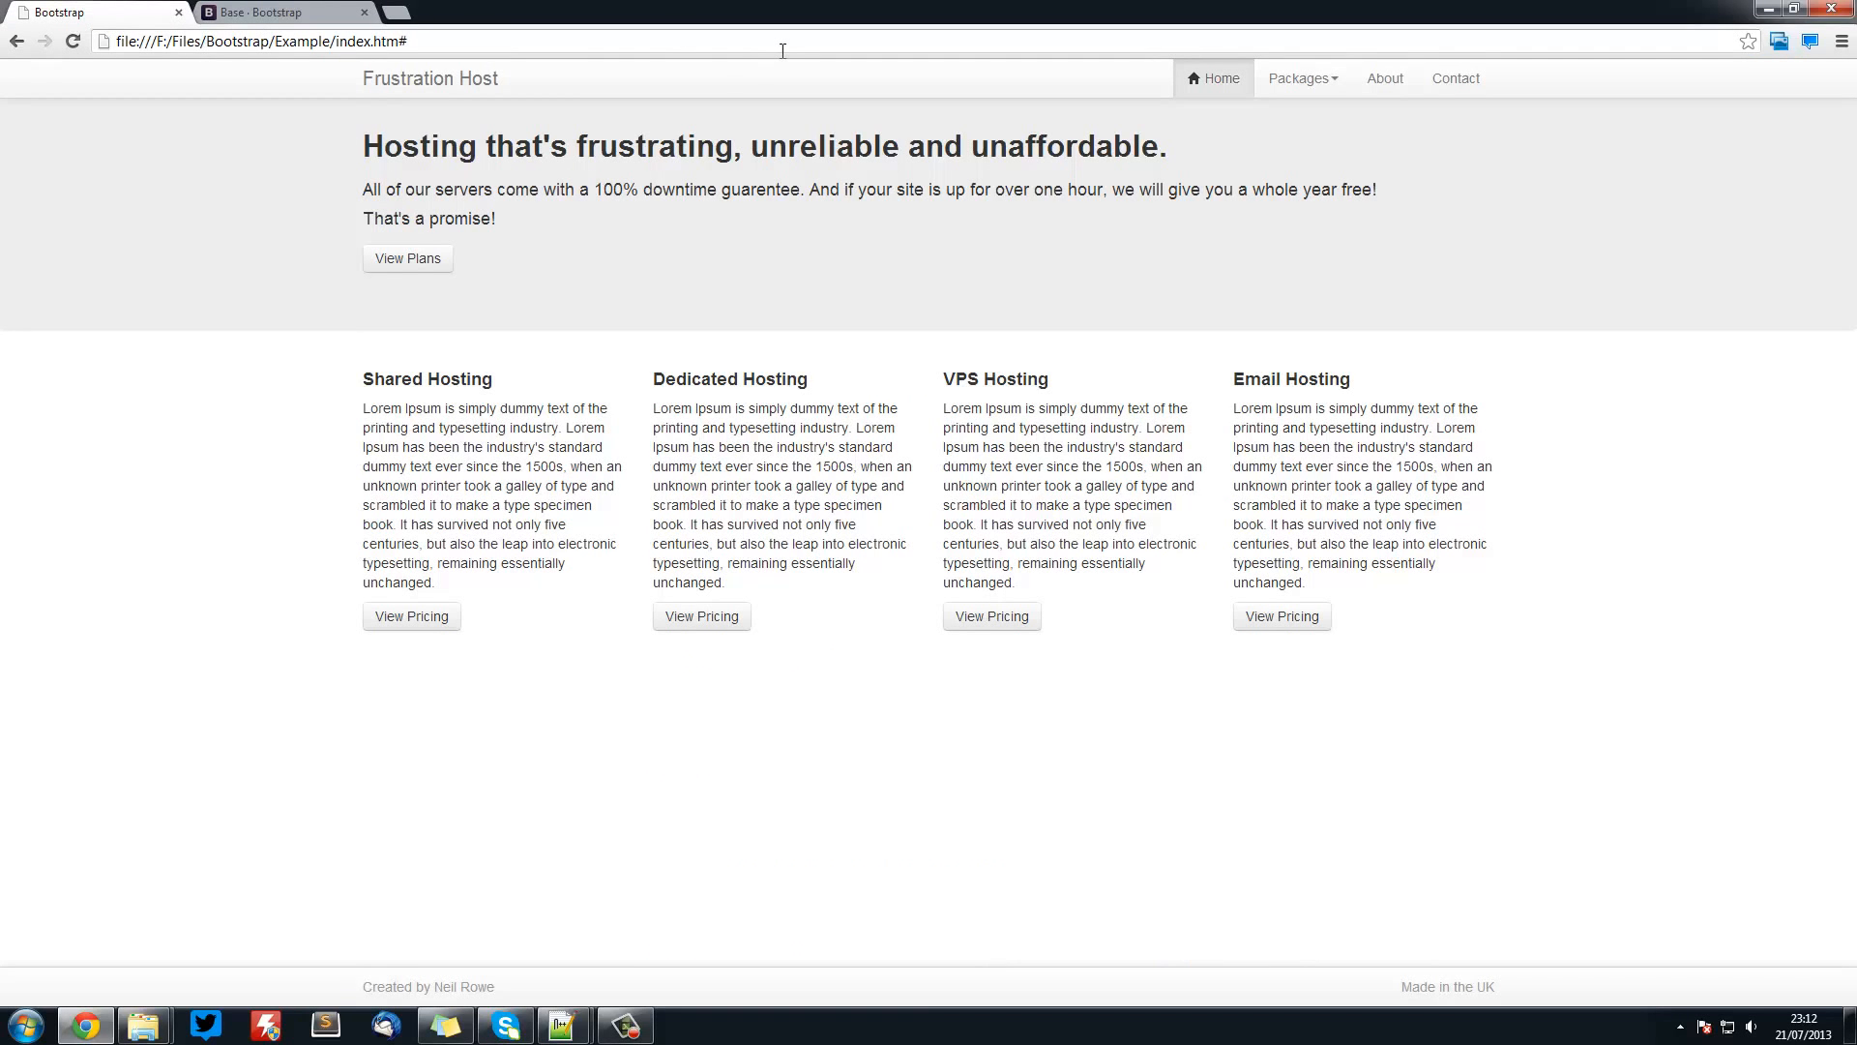
mouse_move(393, 117)
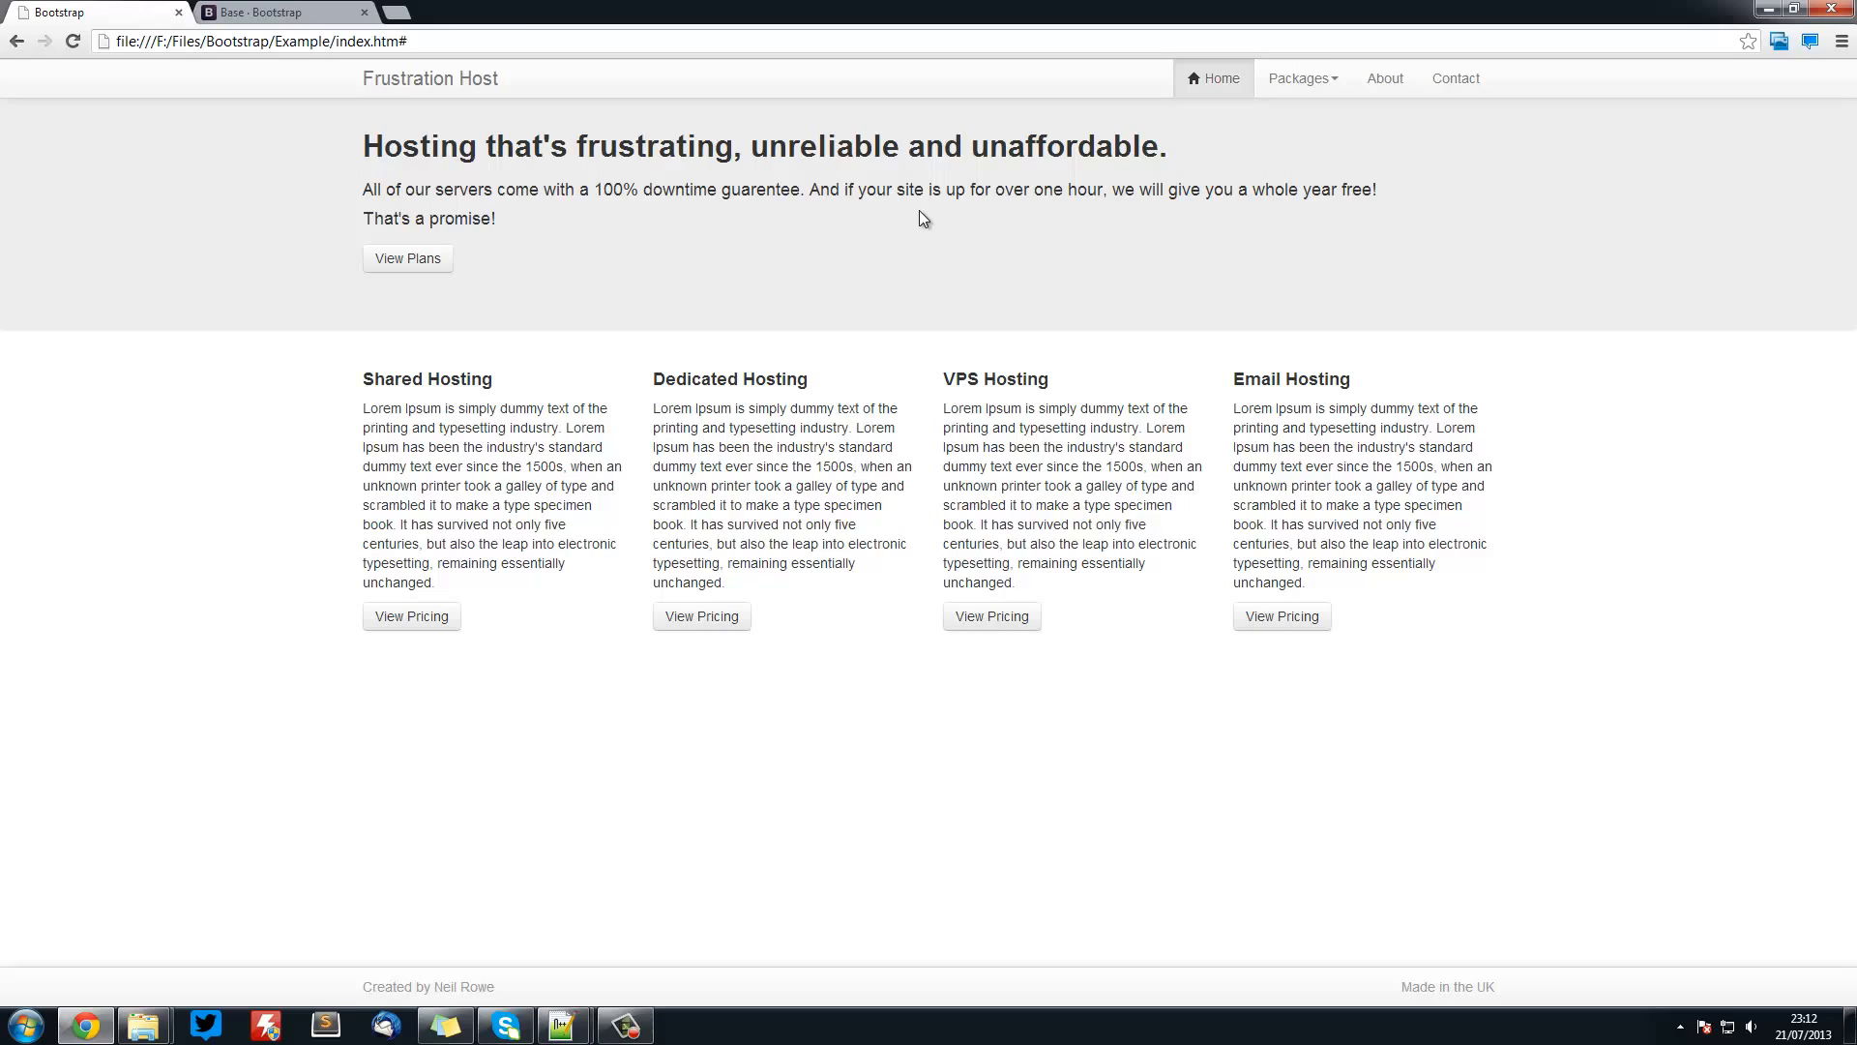
click(1300, 77)
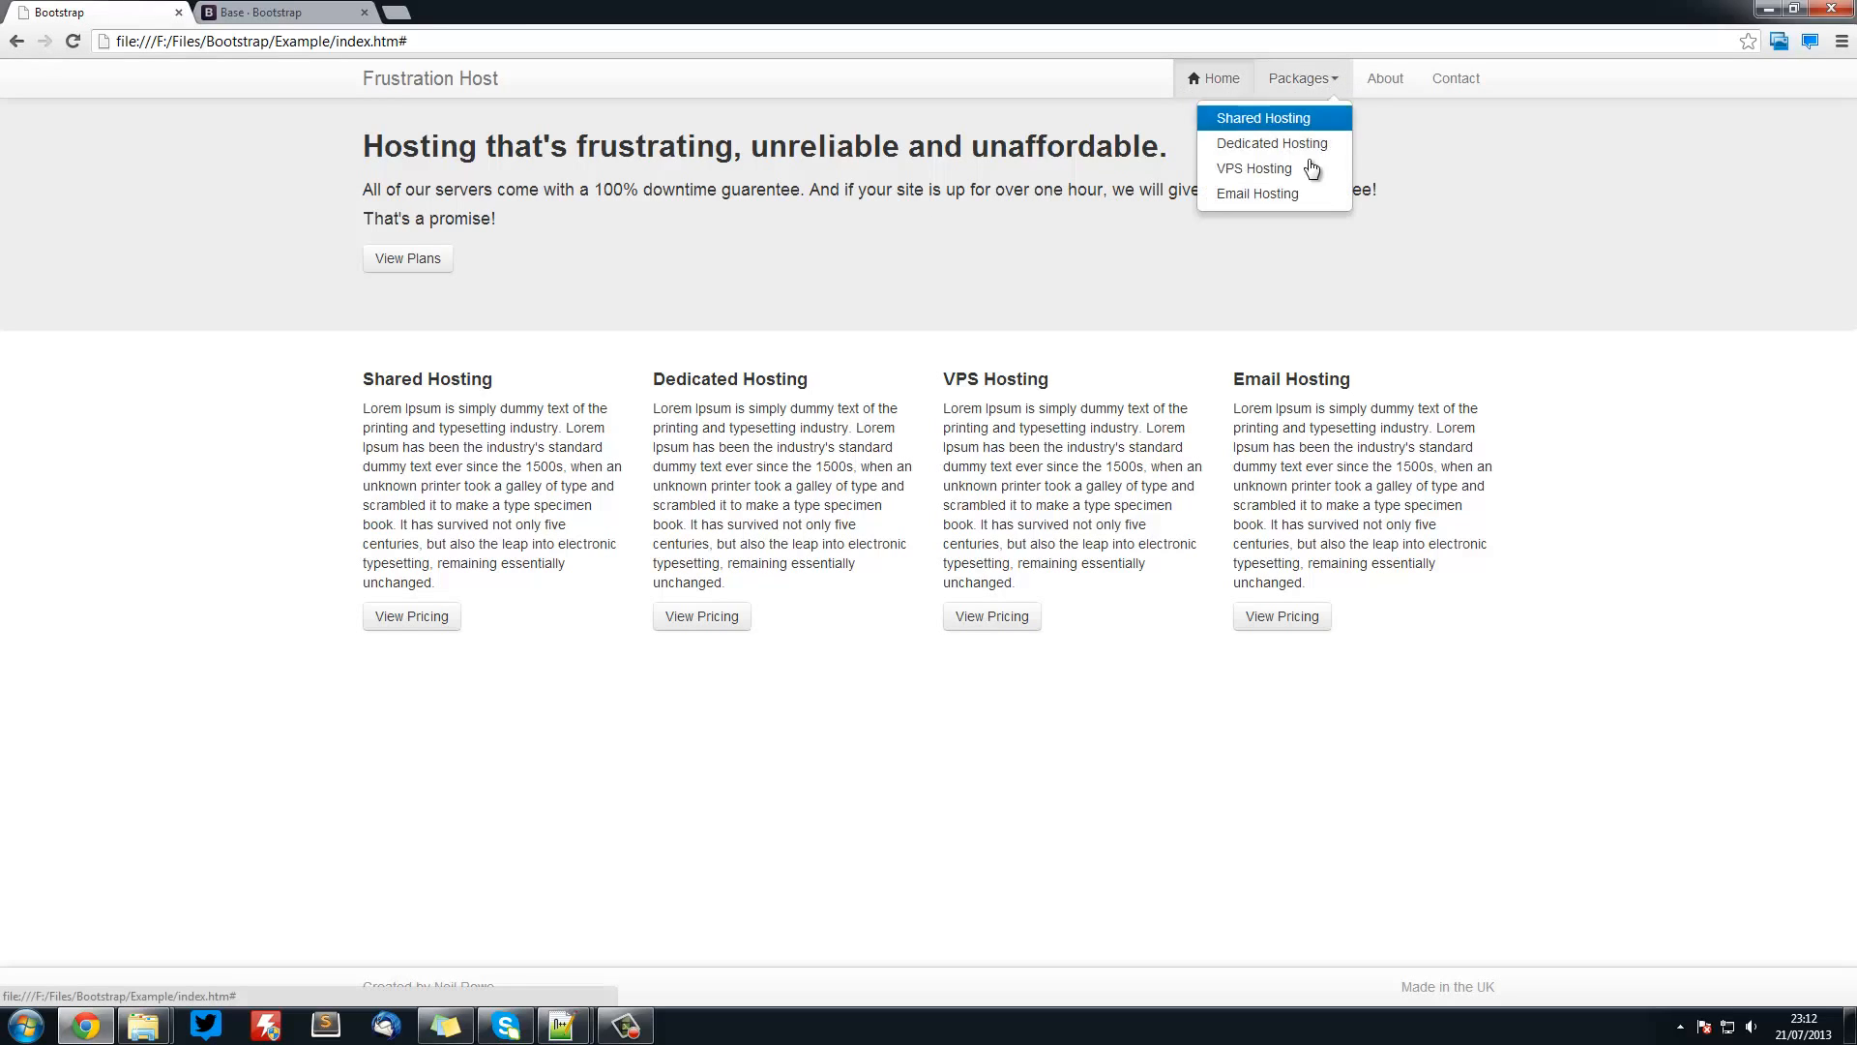
mouse_move(1076, 103)
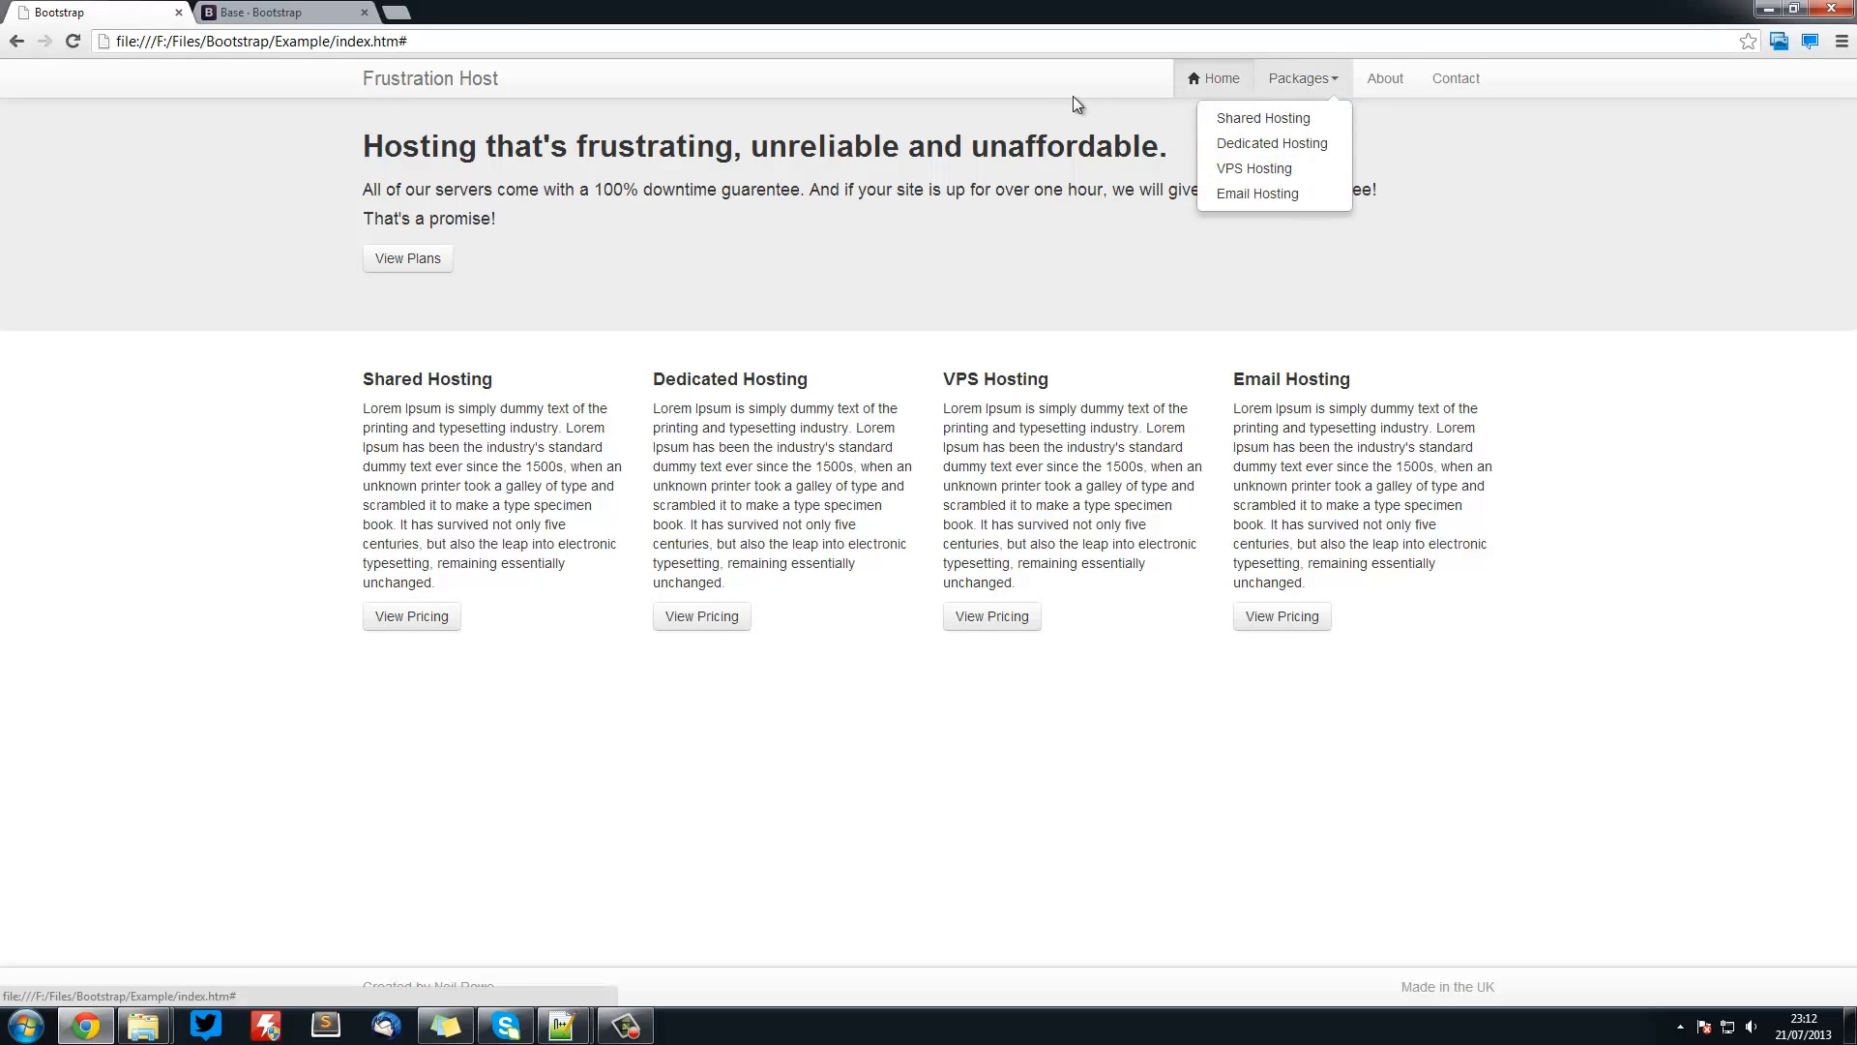
mouse_move(1040, 120)
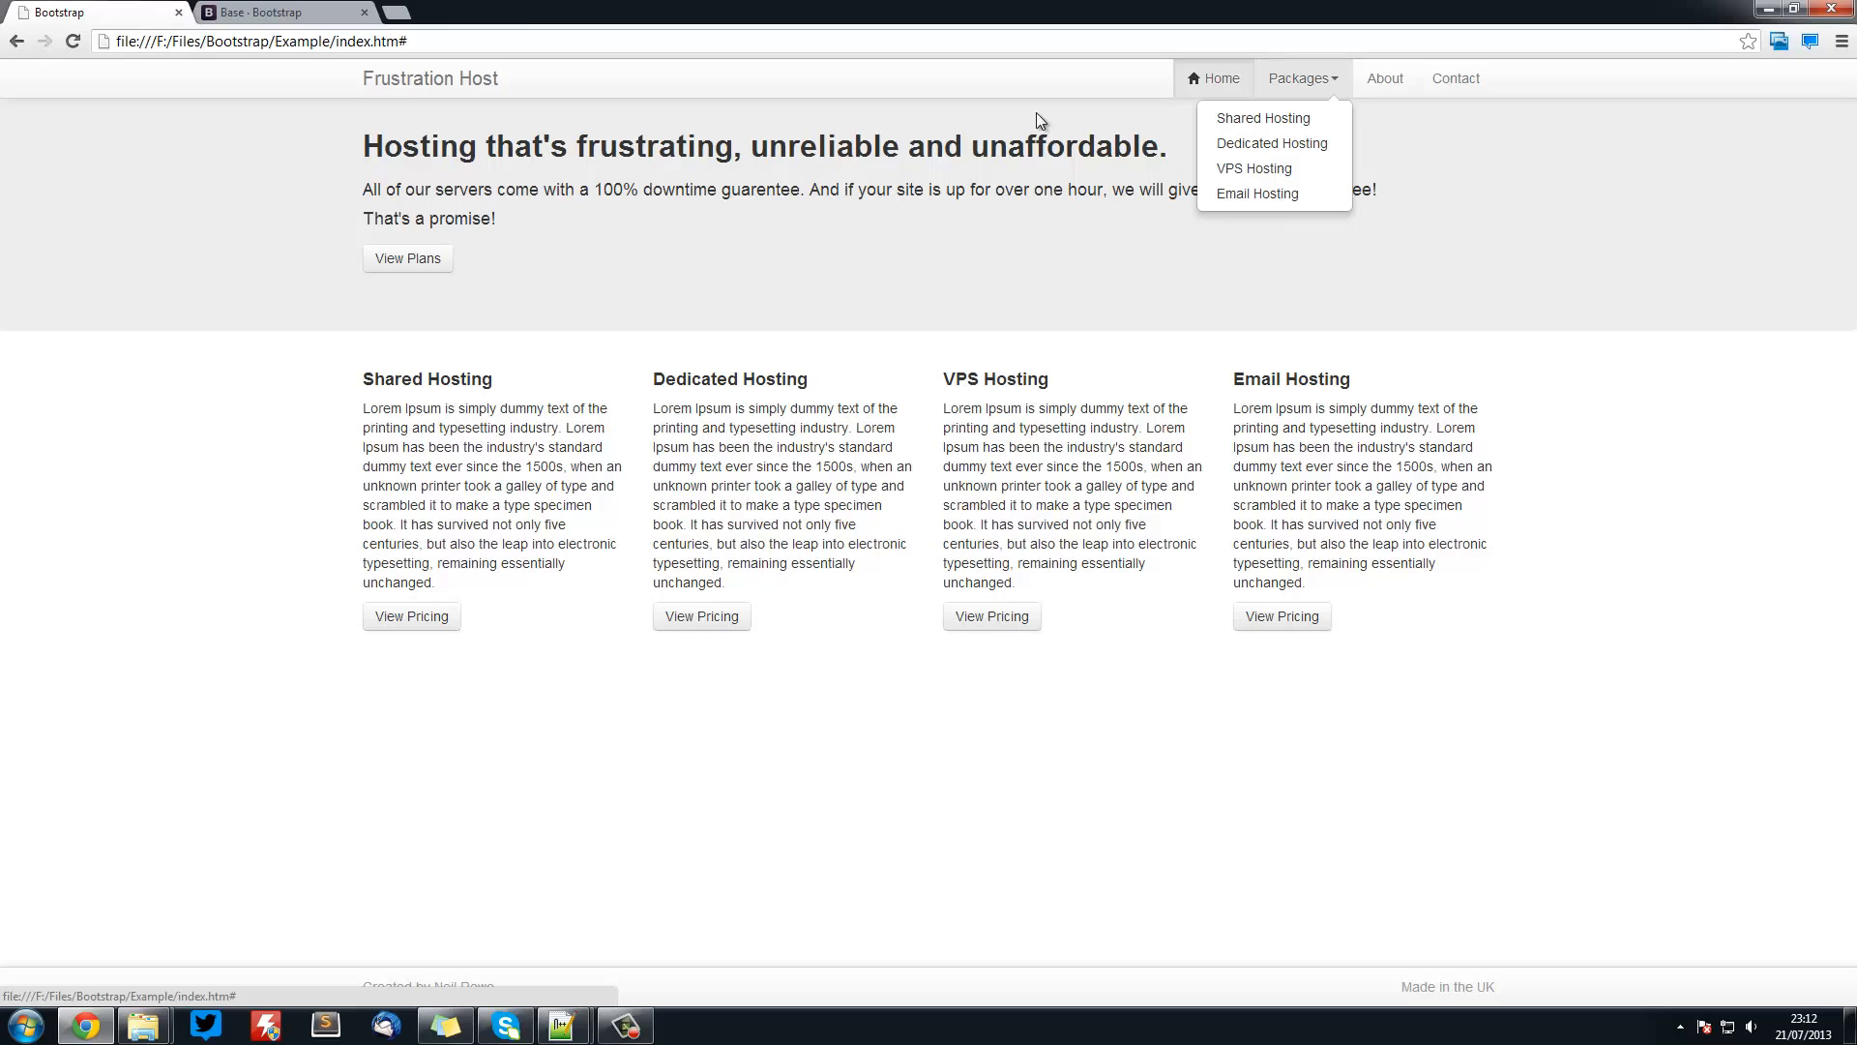
click(412, 188)
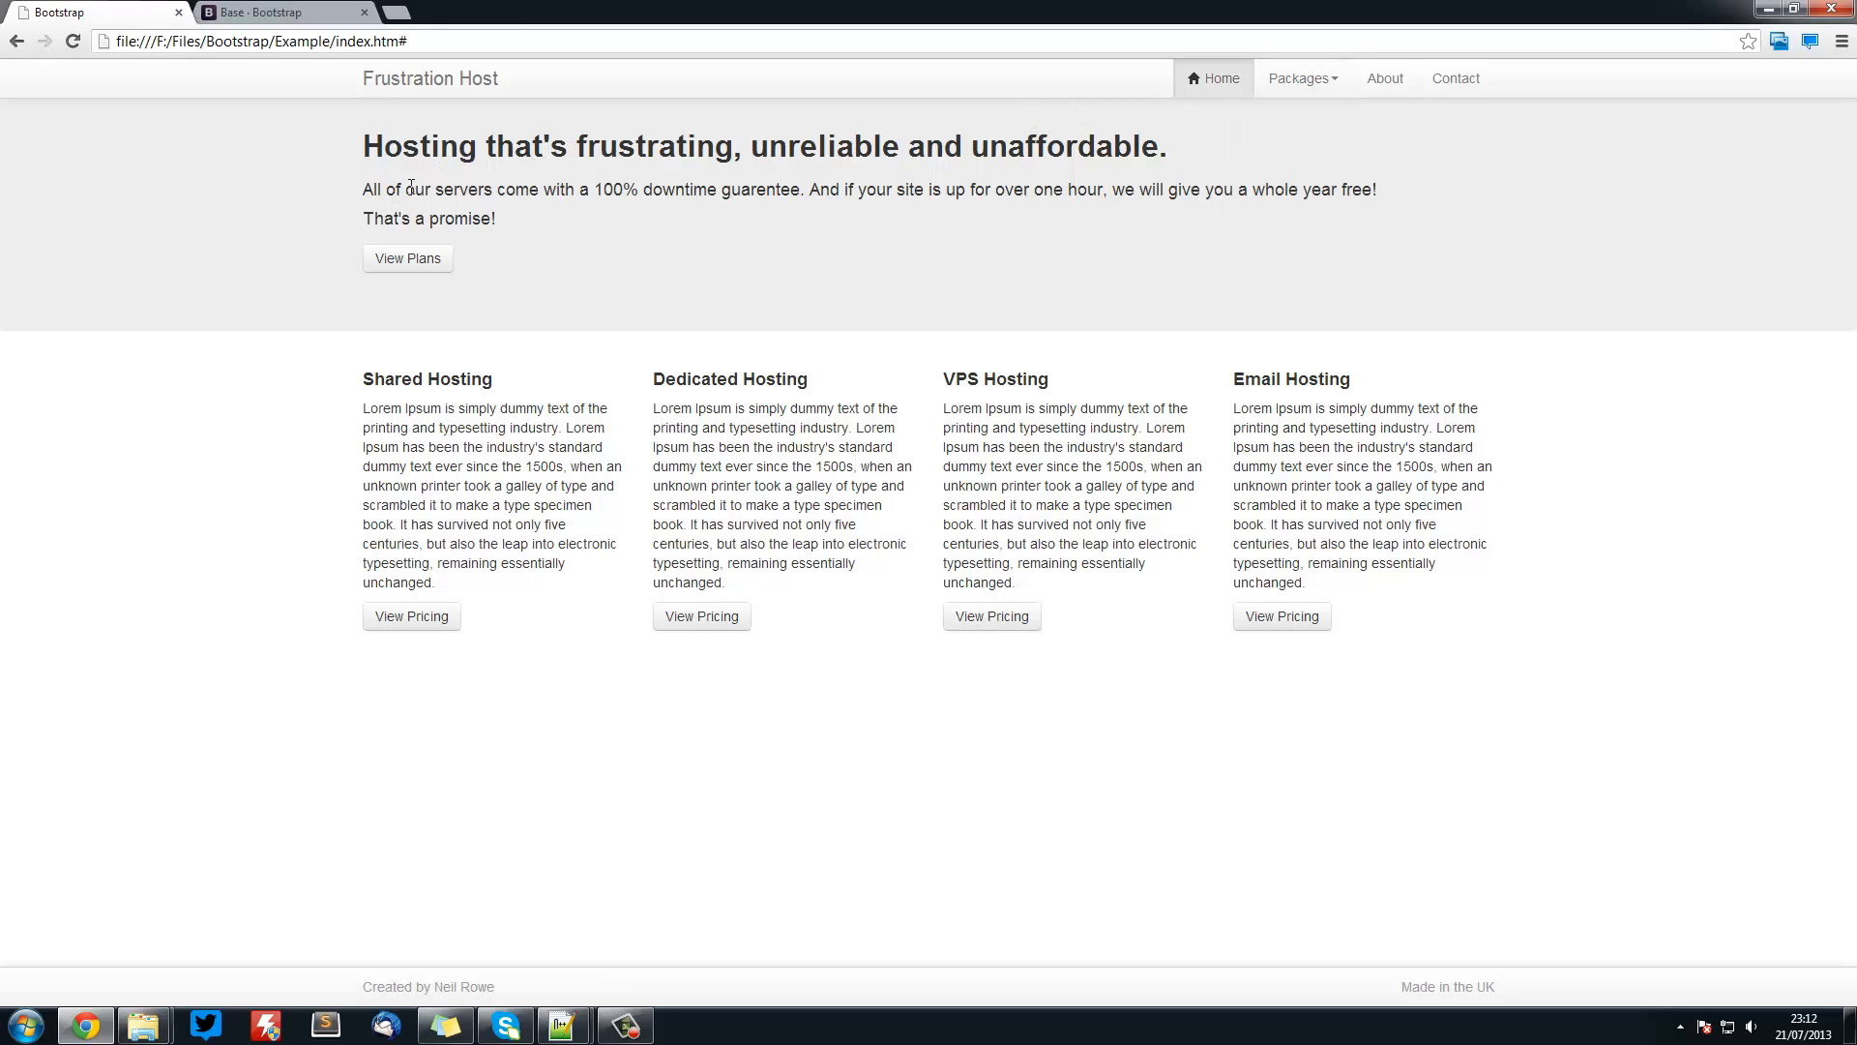
mouse_move(1300, 78)
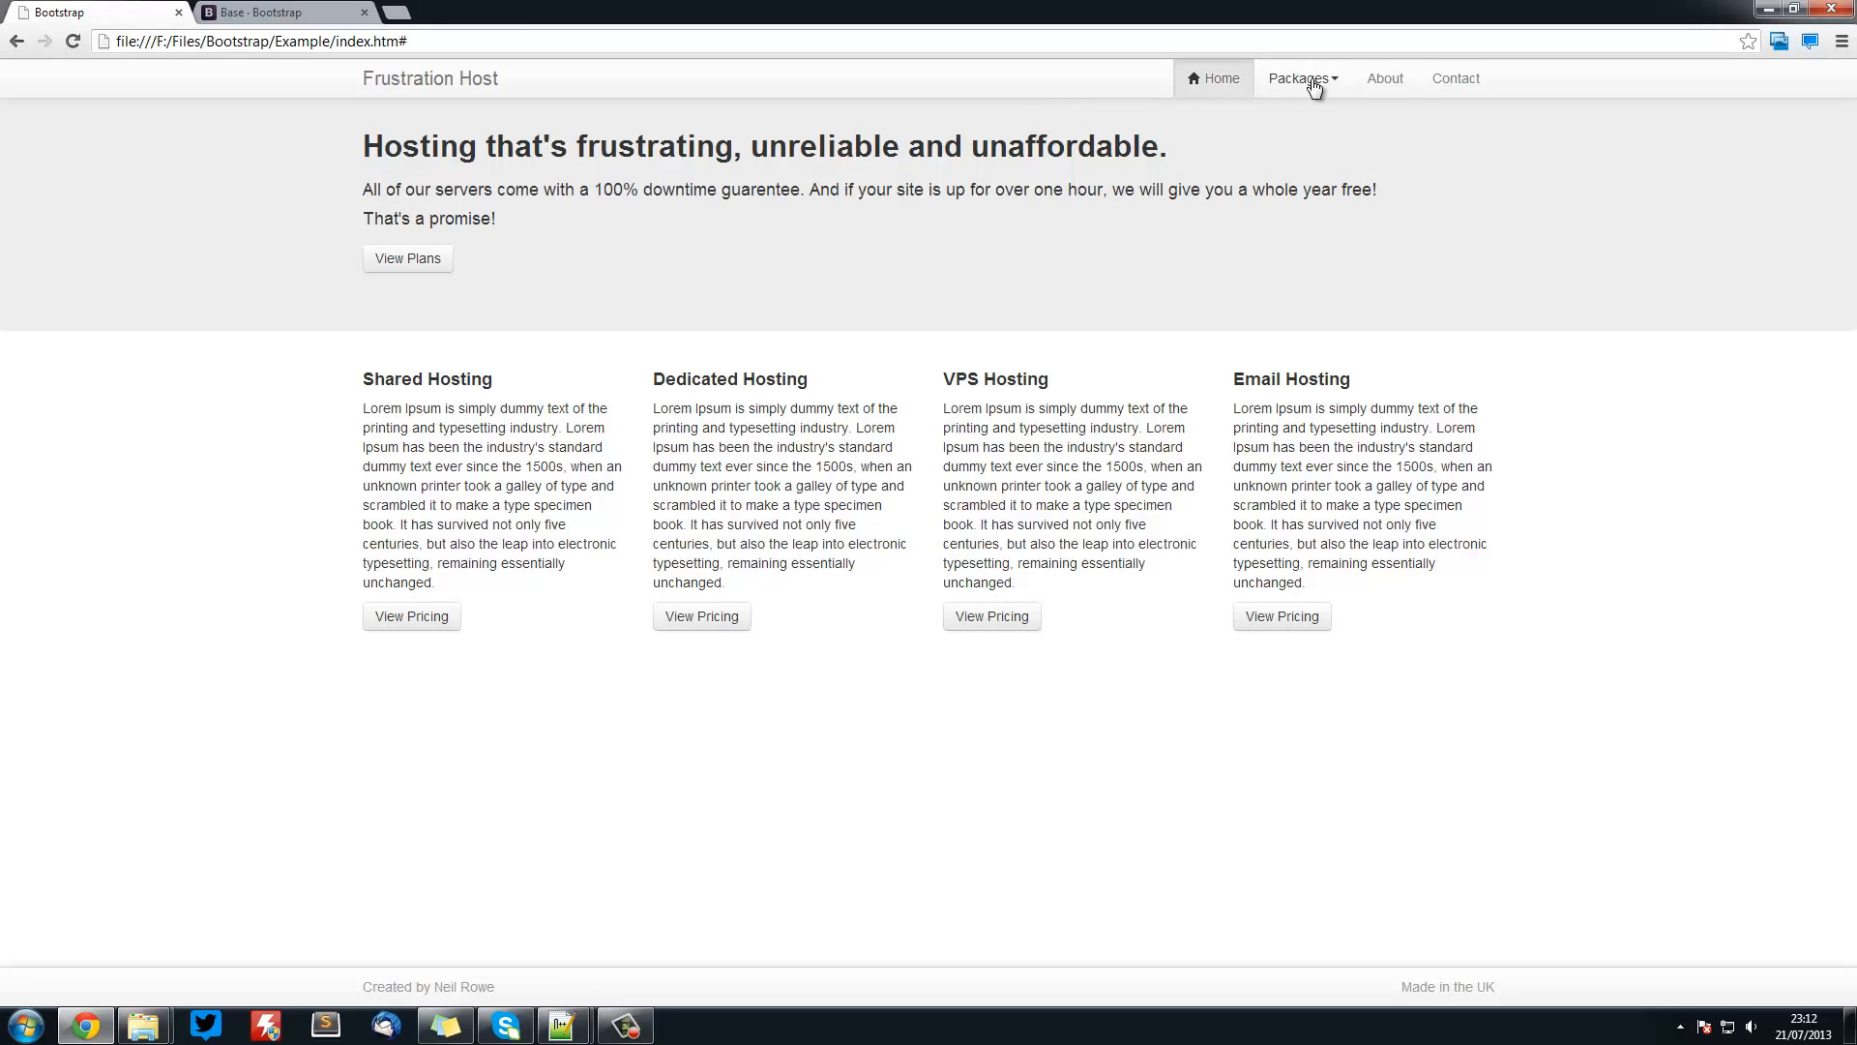
click(1300, 78)
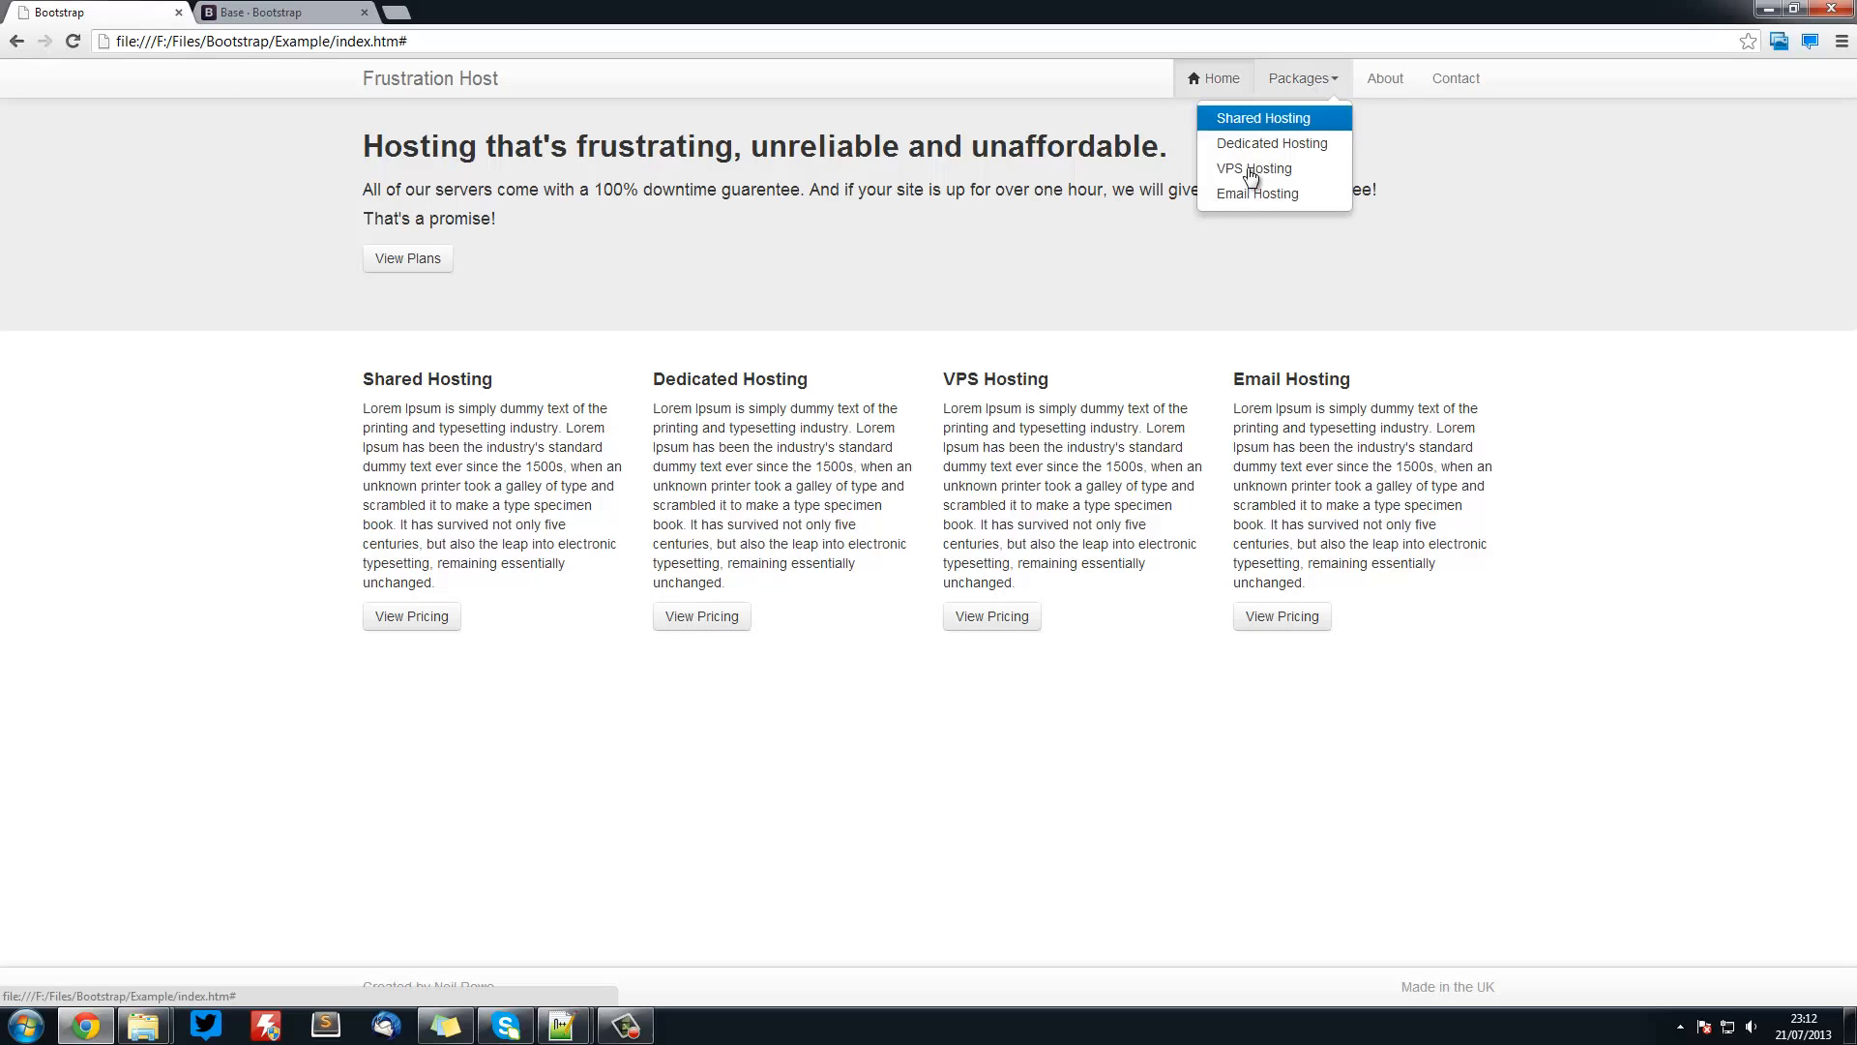
click(408, 710)
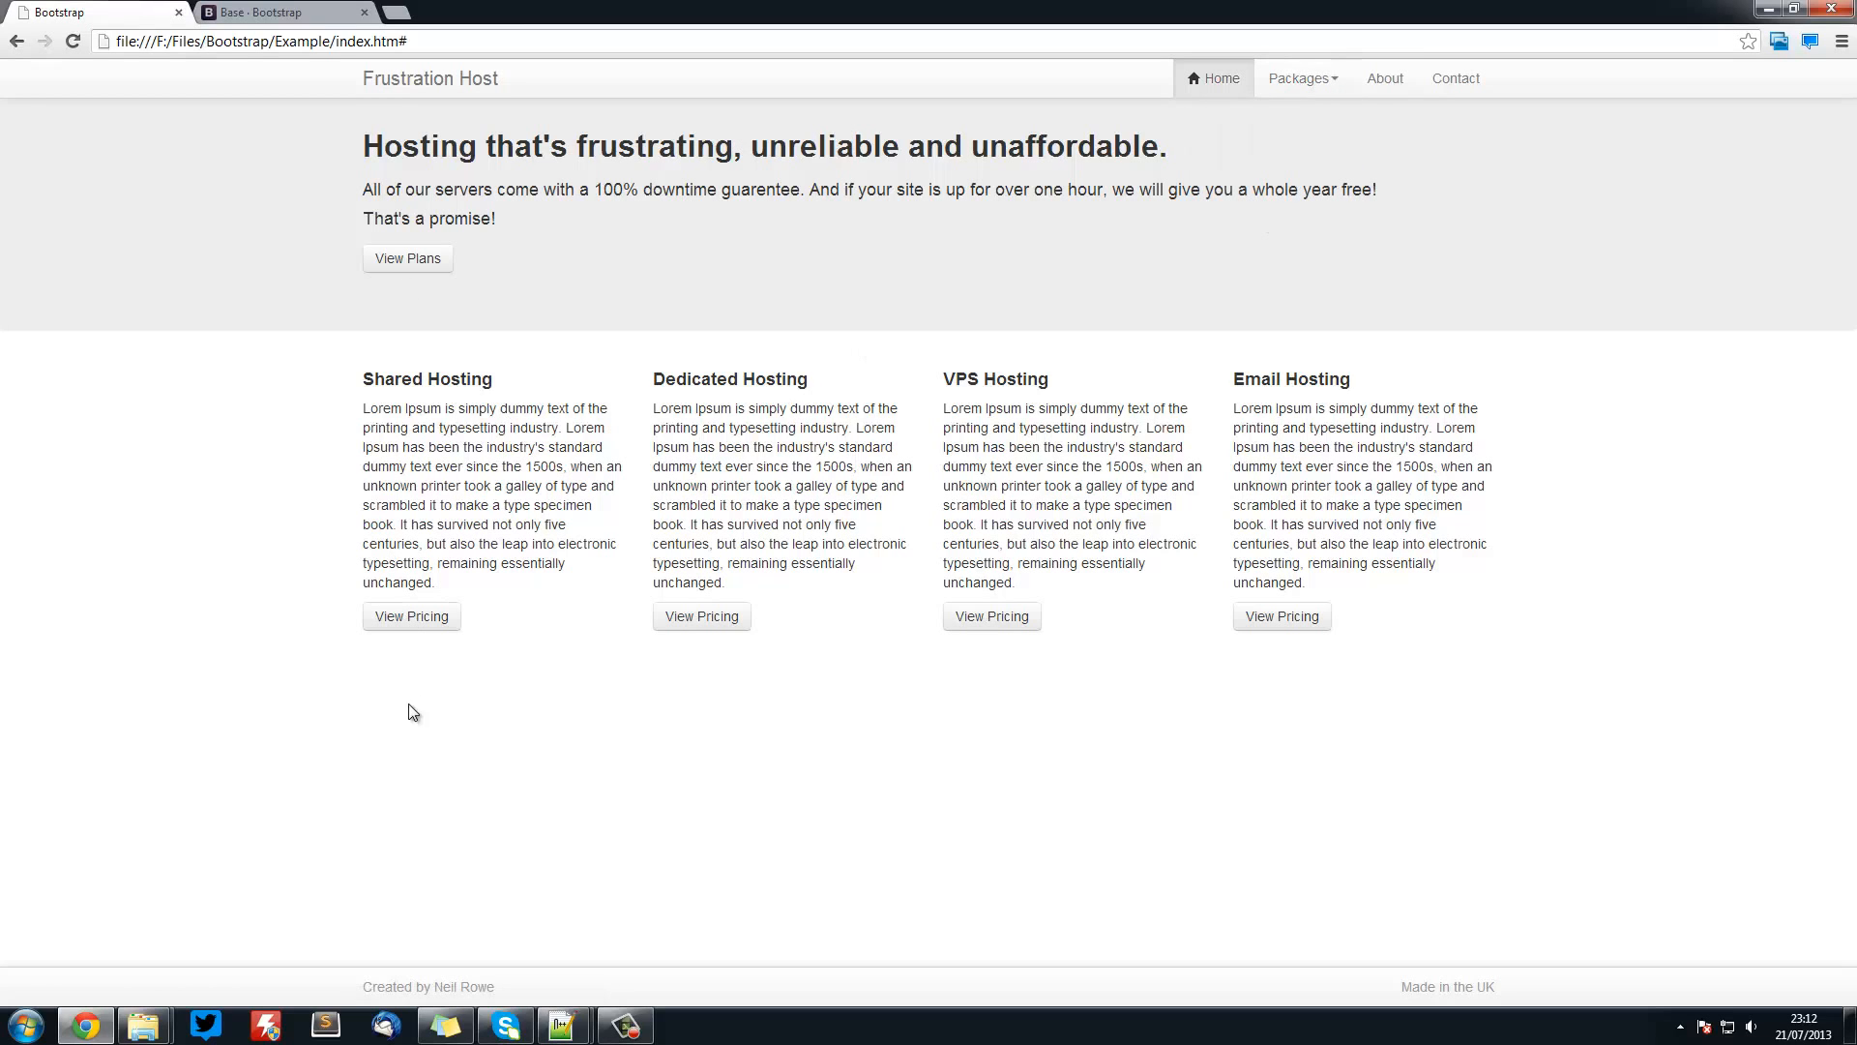
click(410, 615)
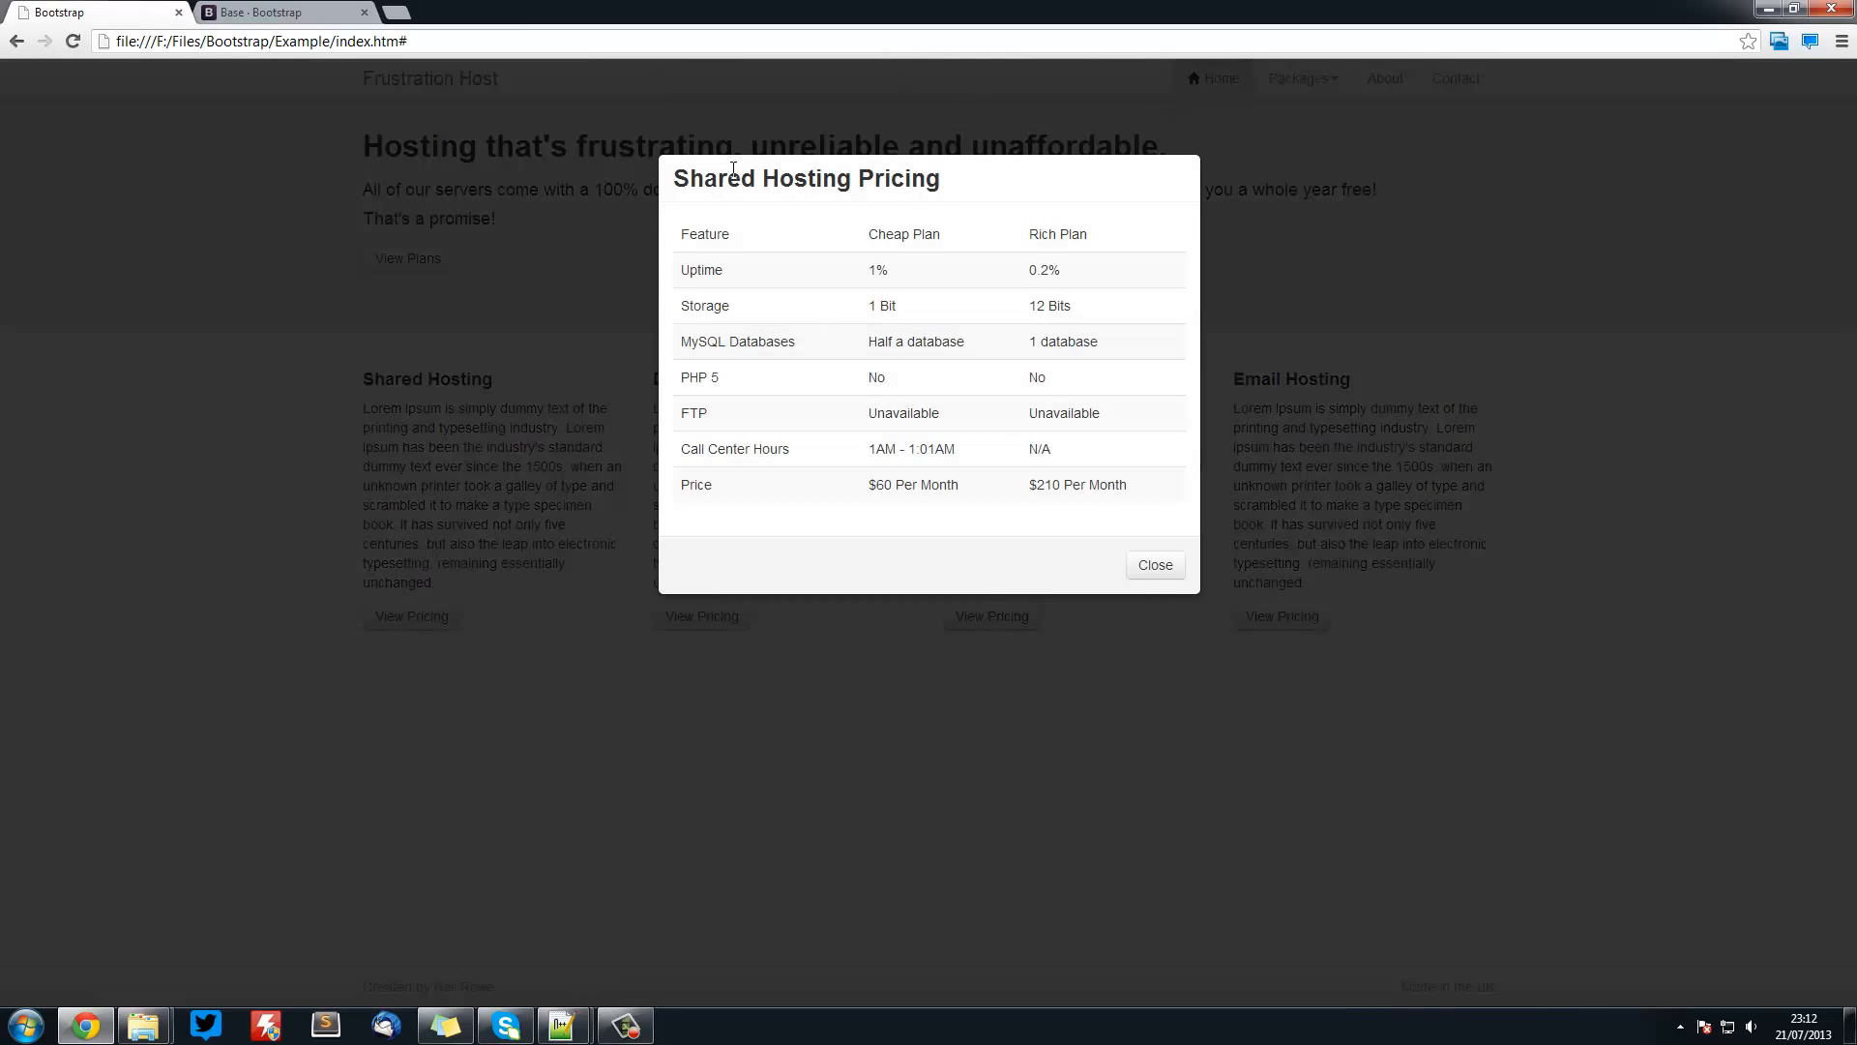
mouse_move(960, 540)
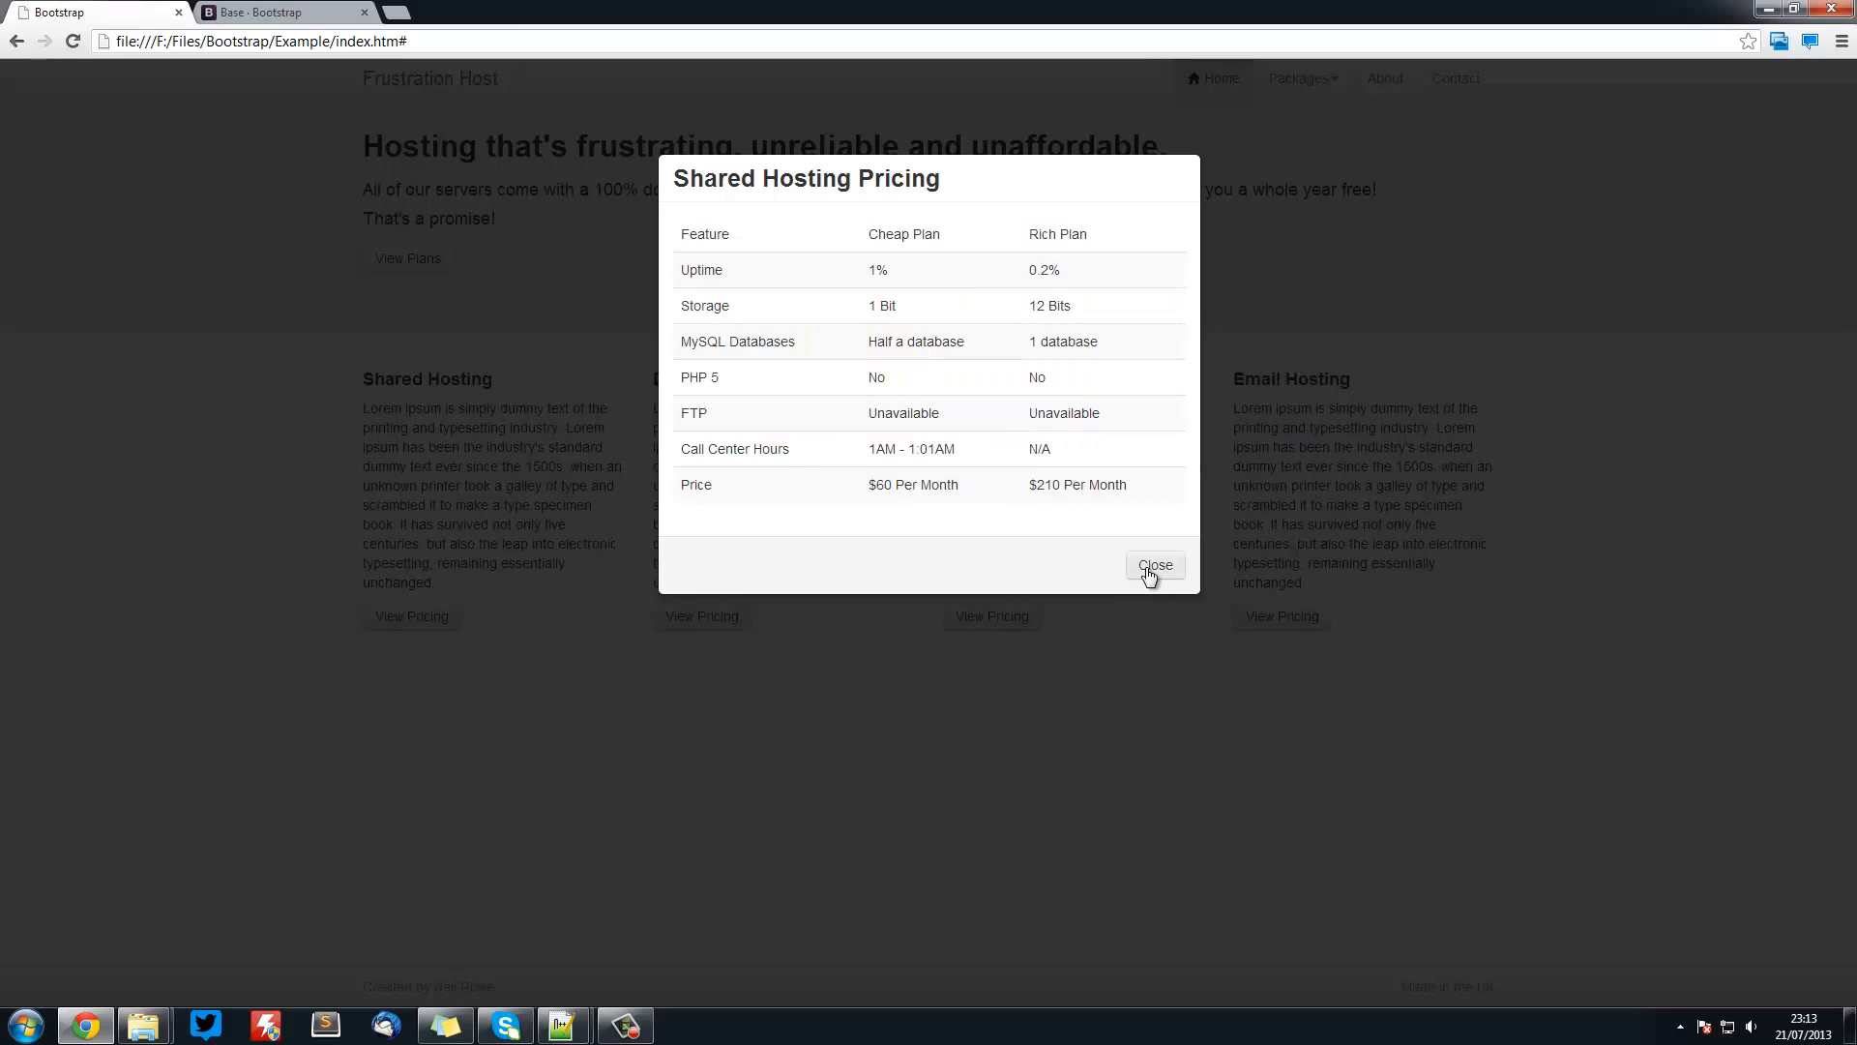
click(1153, 565)
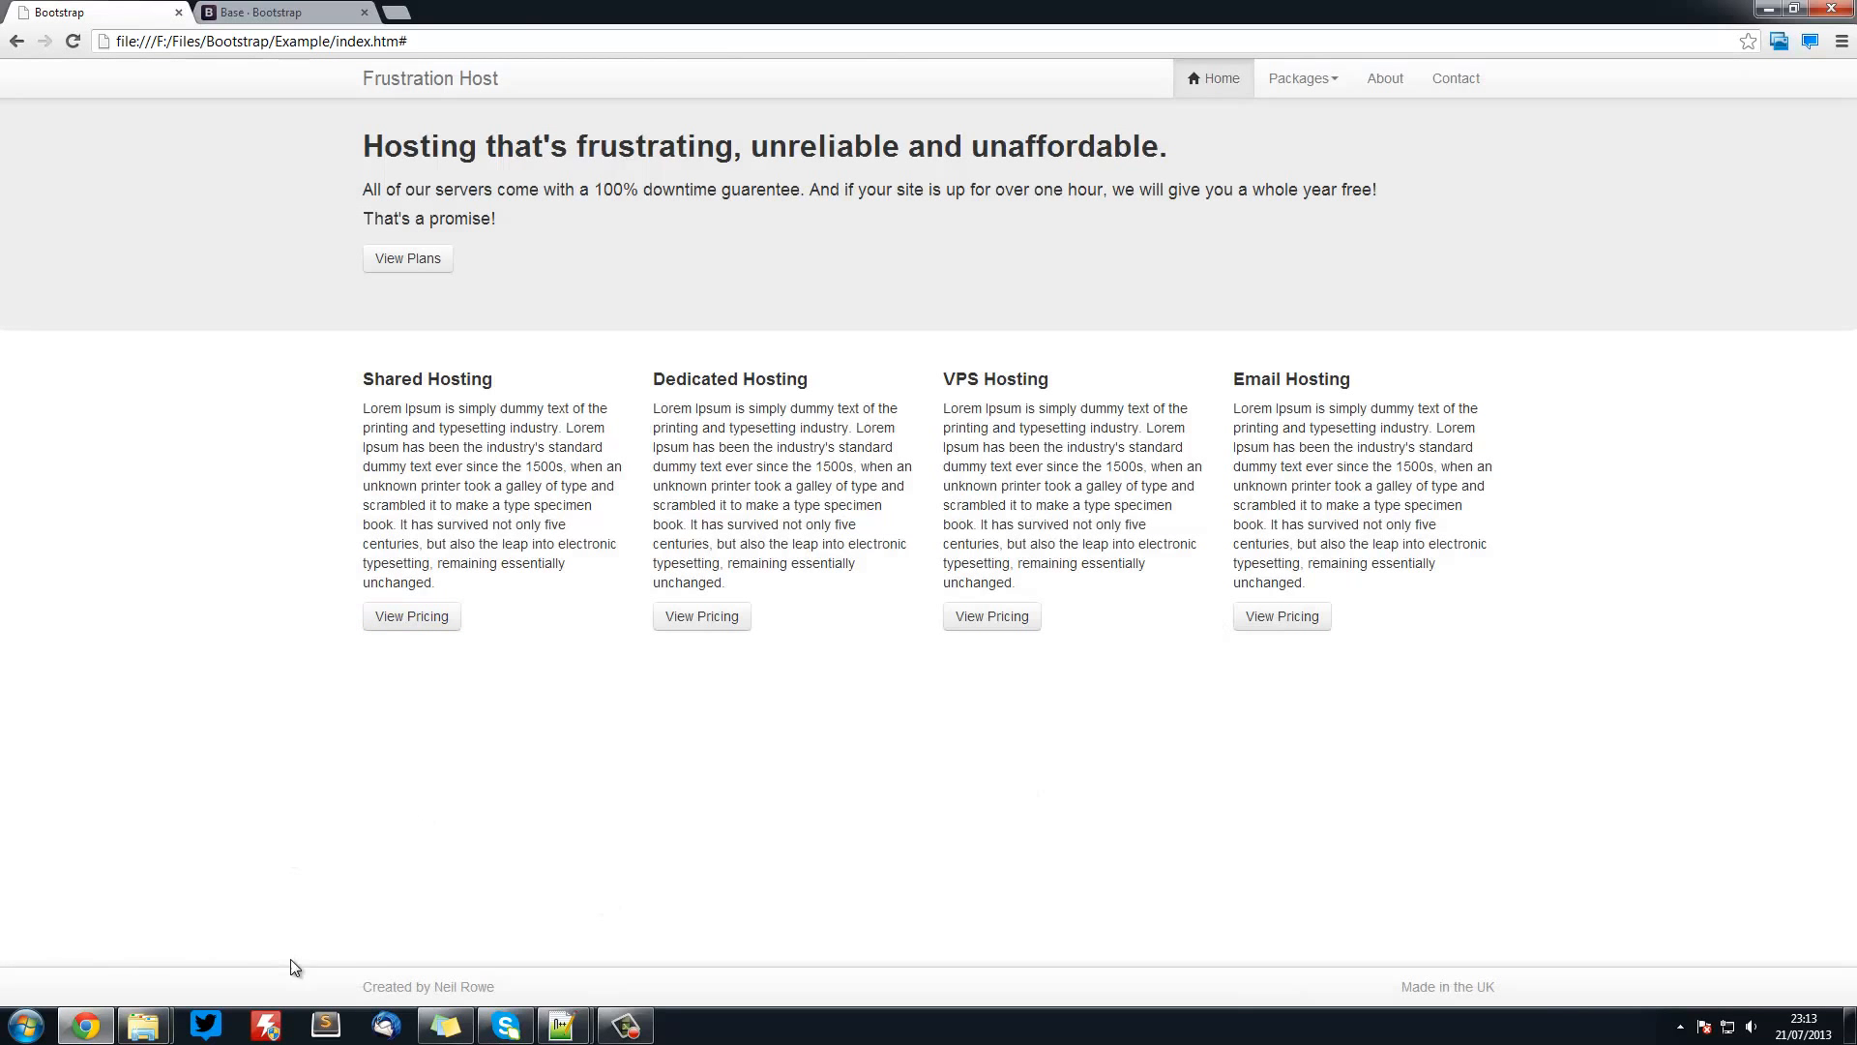
mouse_move(561, 946)
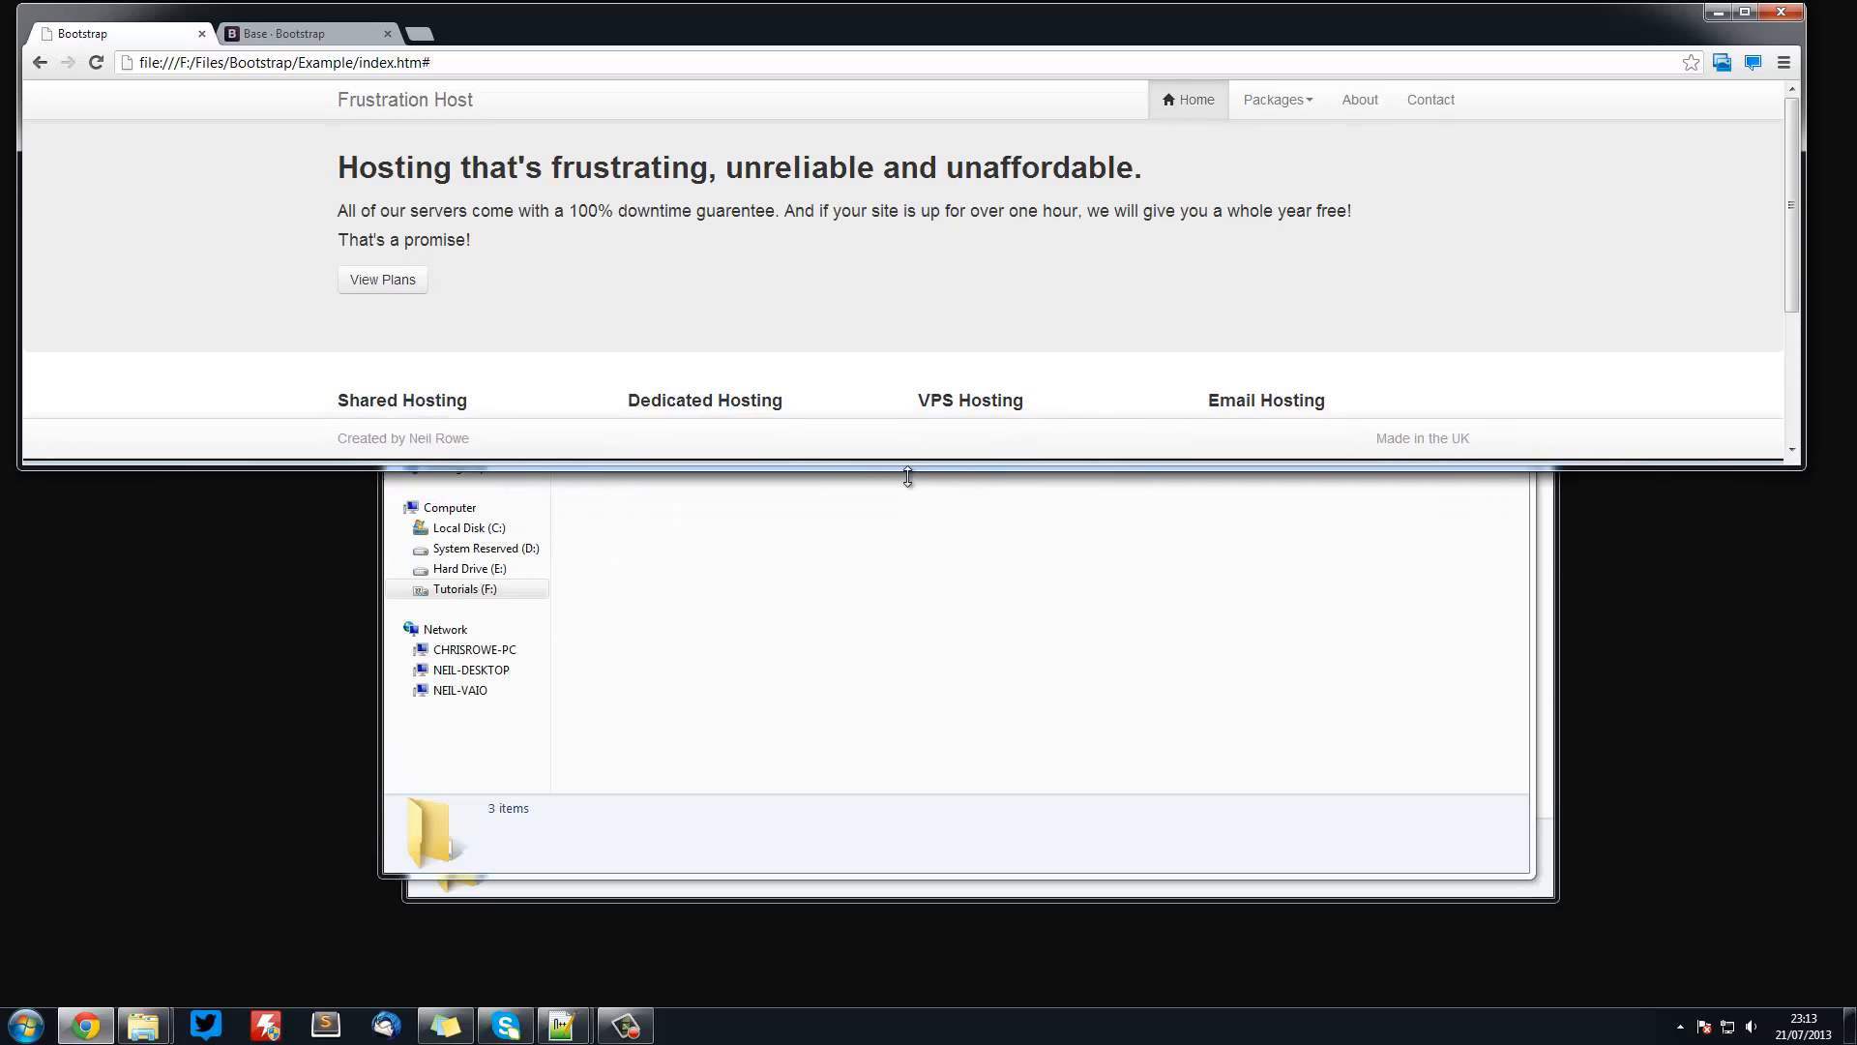
- Scroll through the narrowed hosting sample page to inspect its stacked responsive layout
scroll(down, 3)
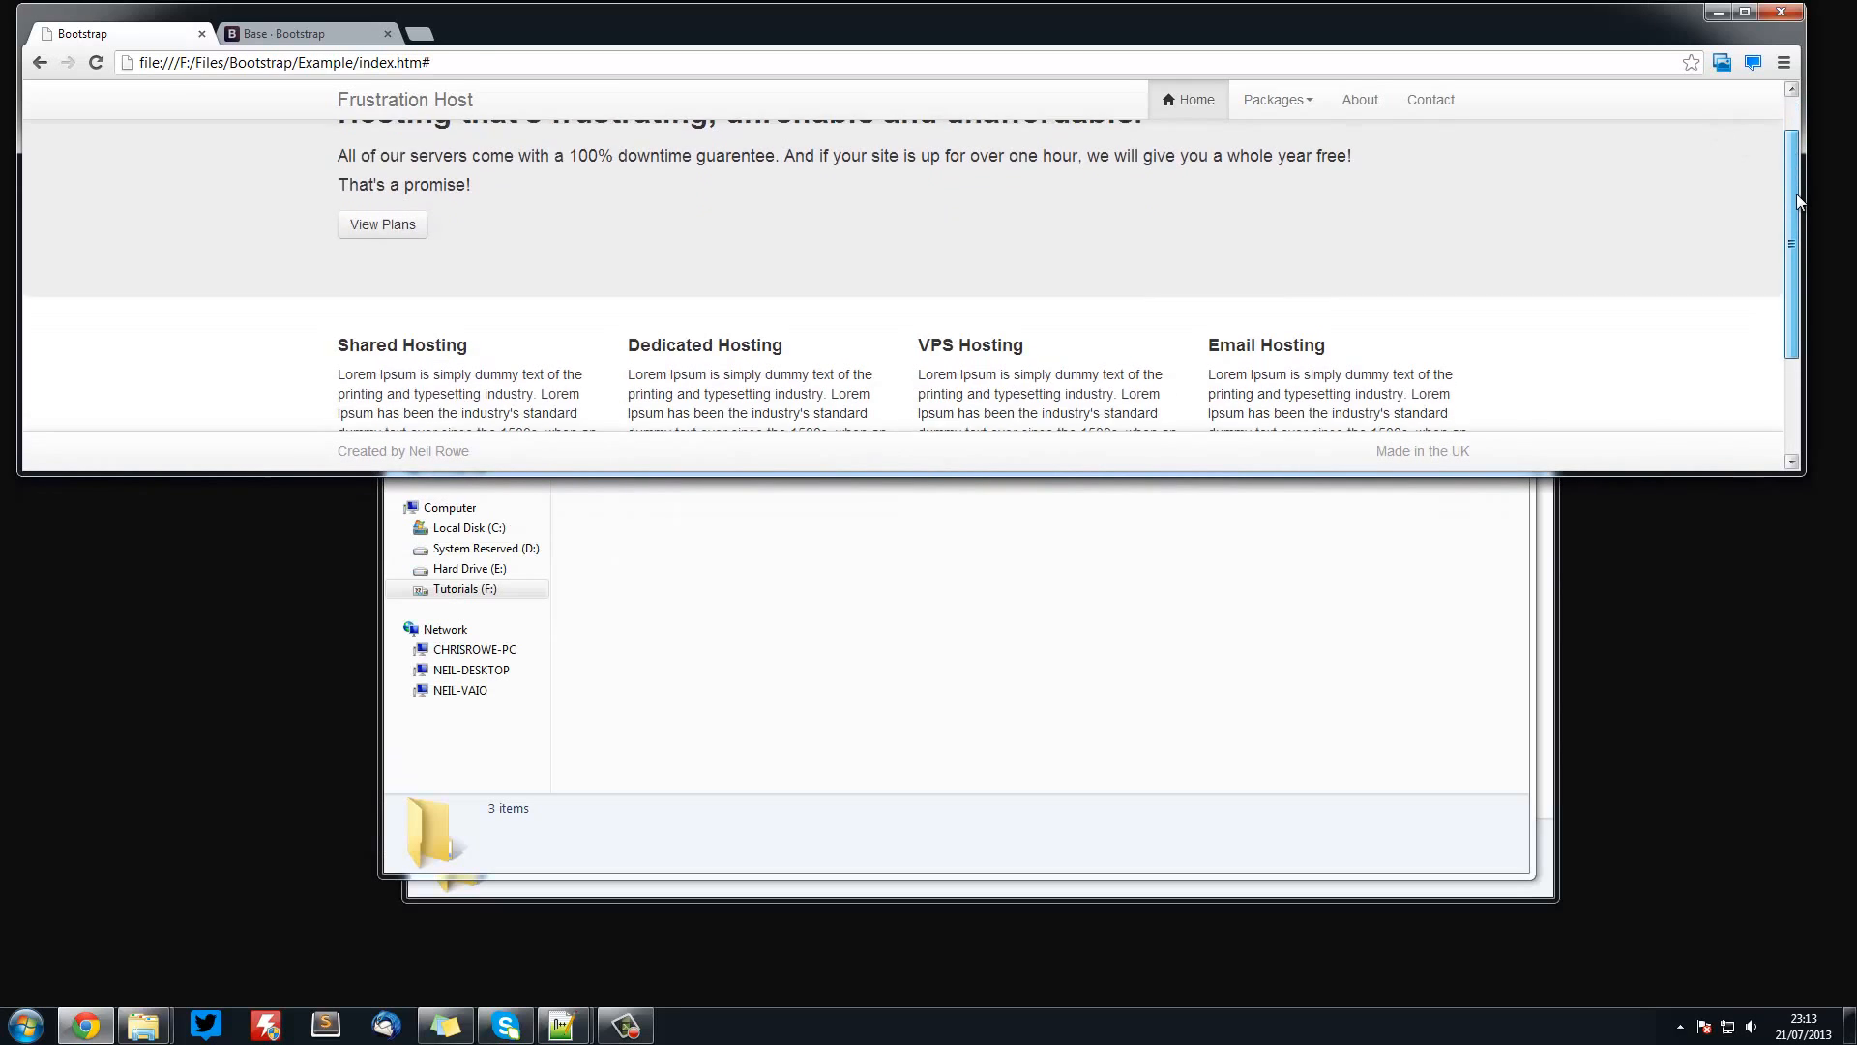
scroll(down, 3)
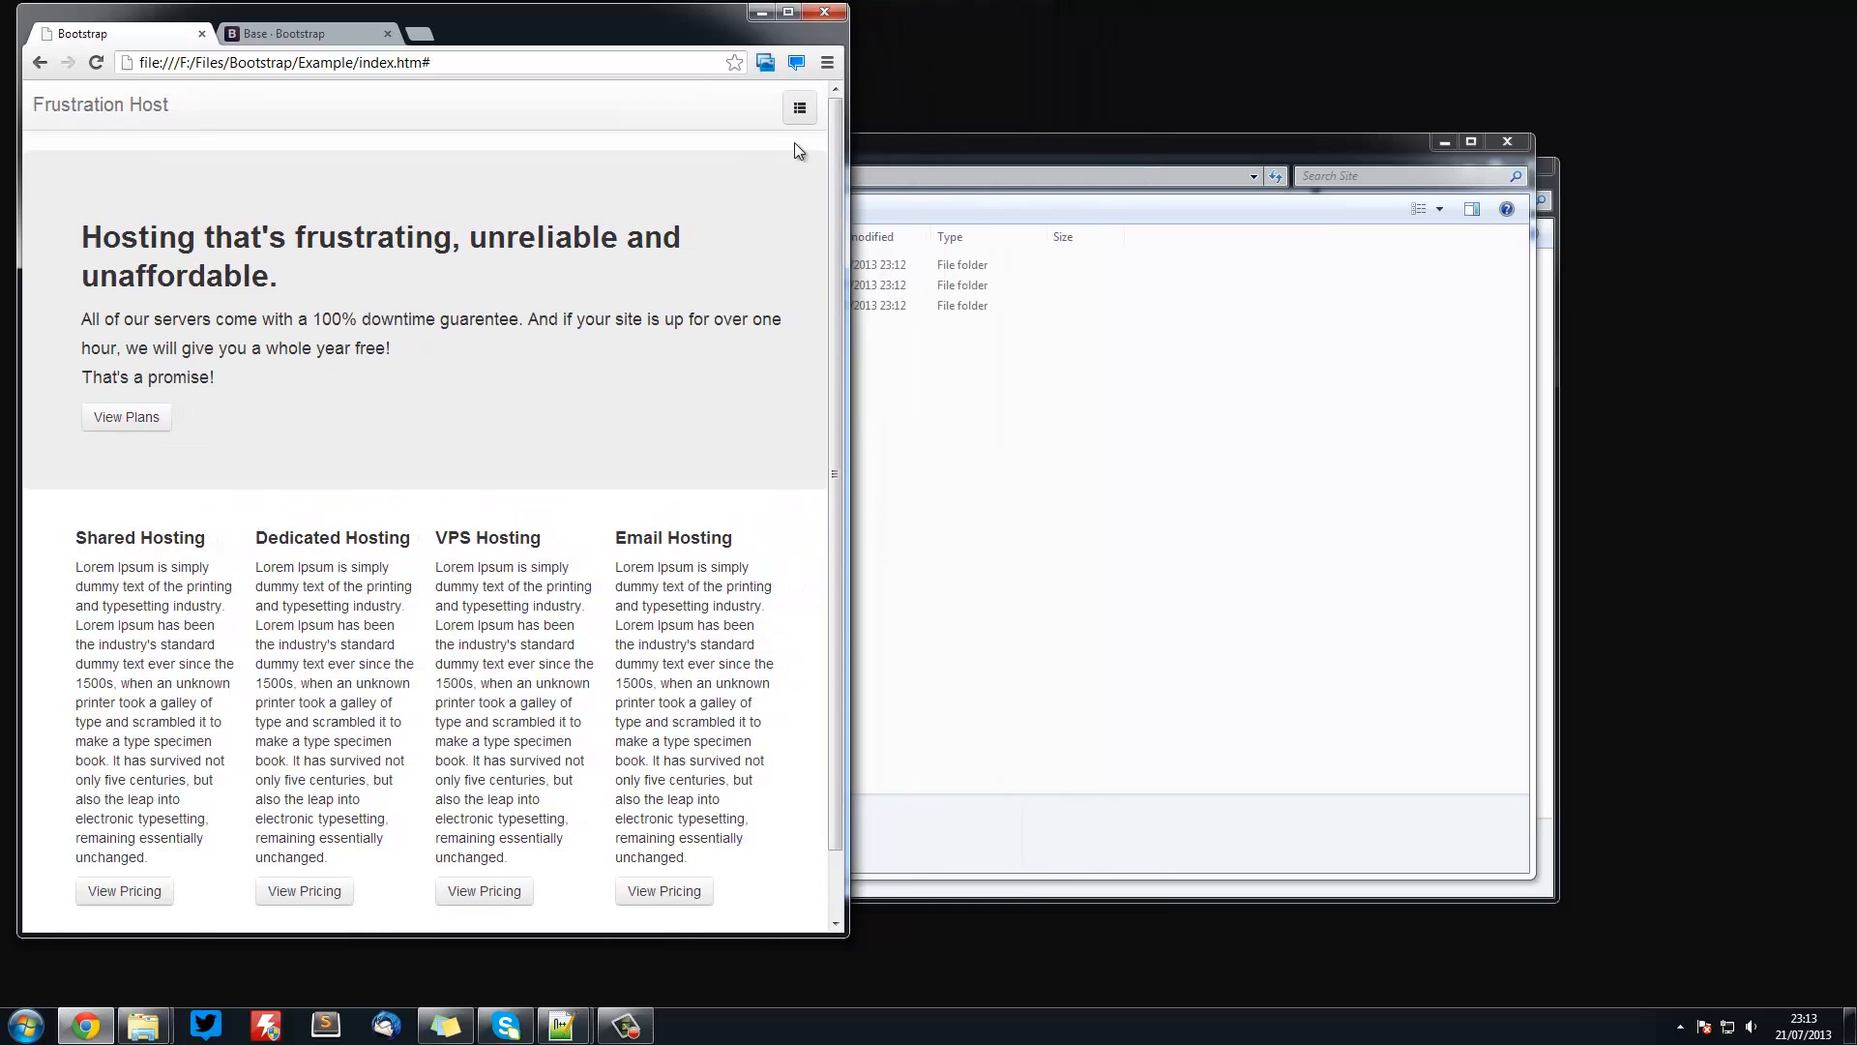
click(799, 108)
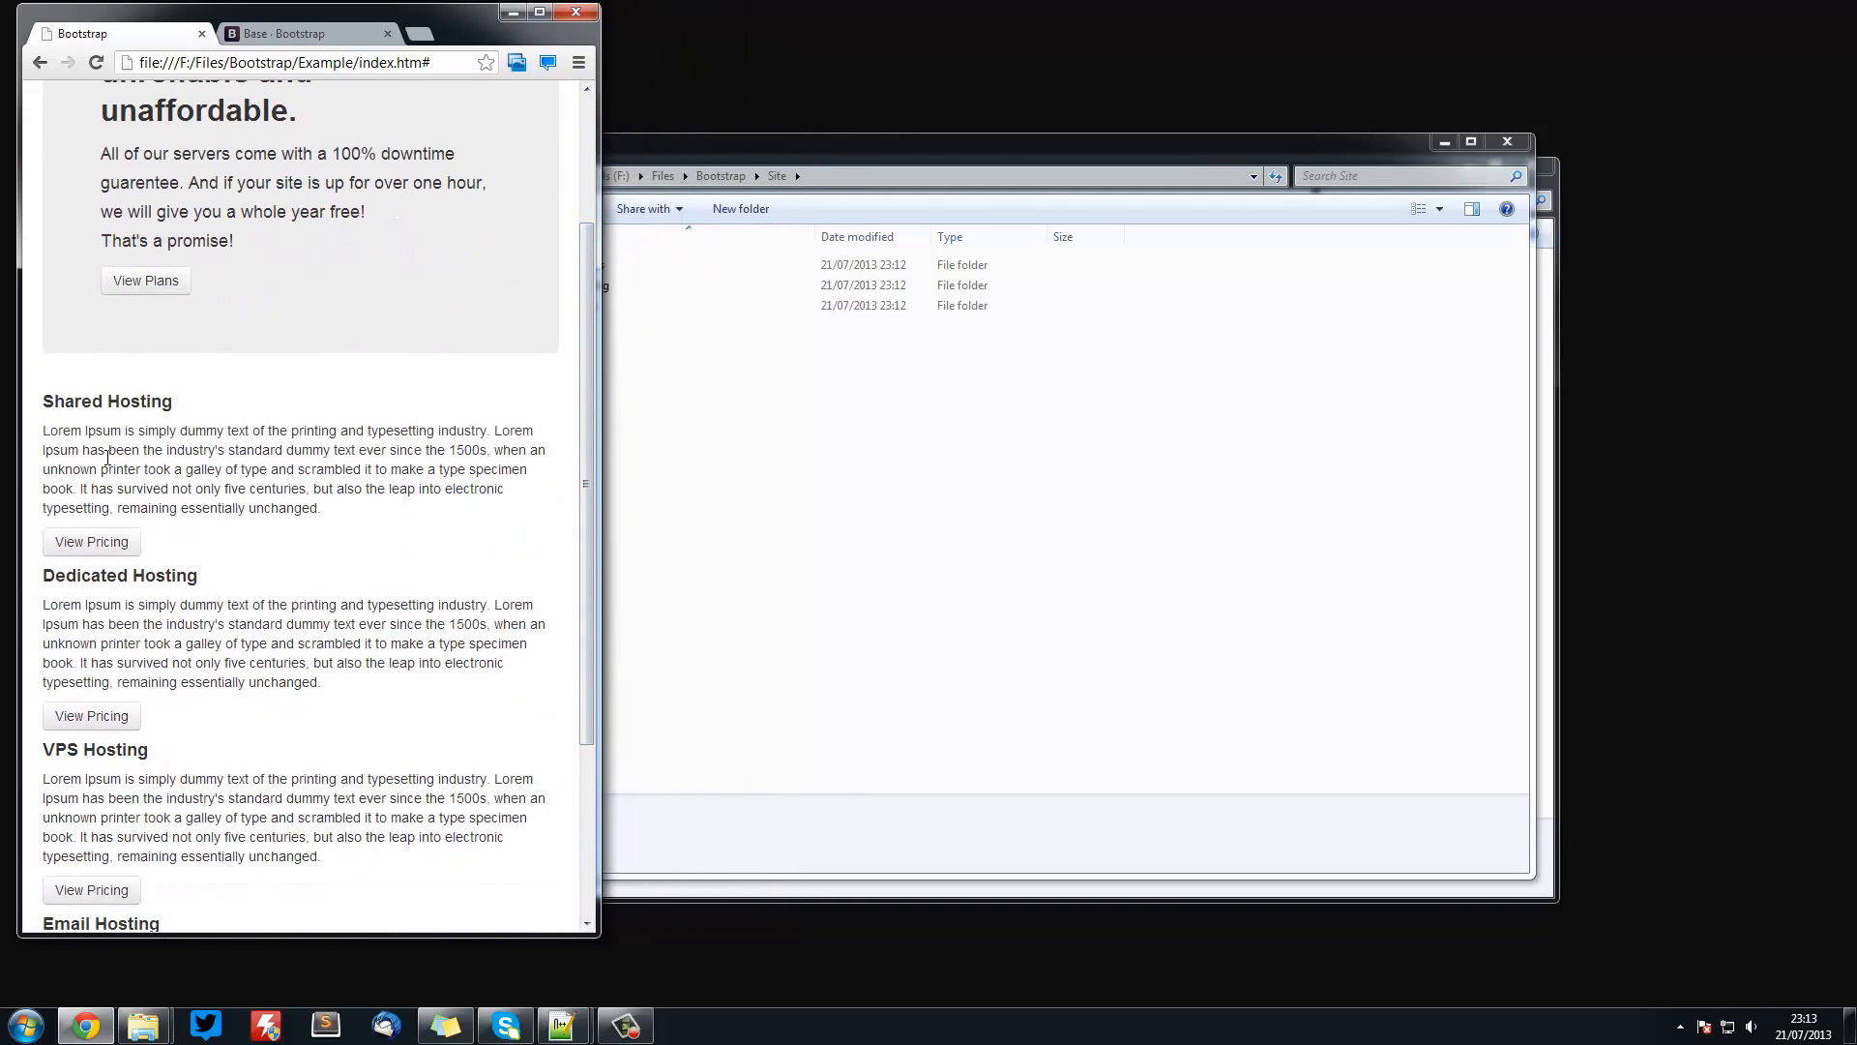
scroll(down, 3)
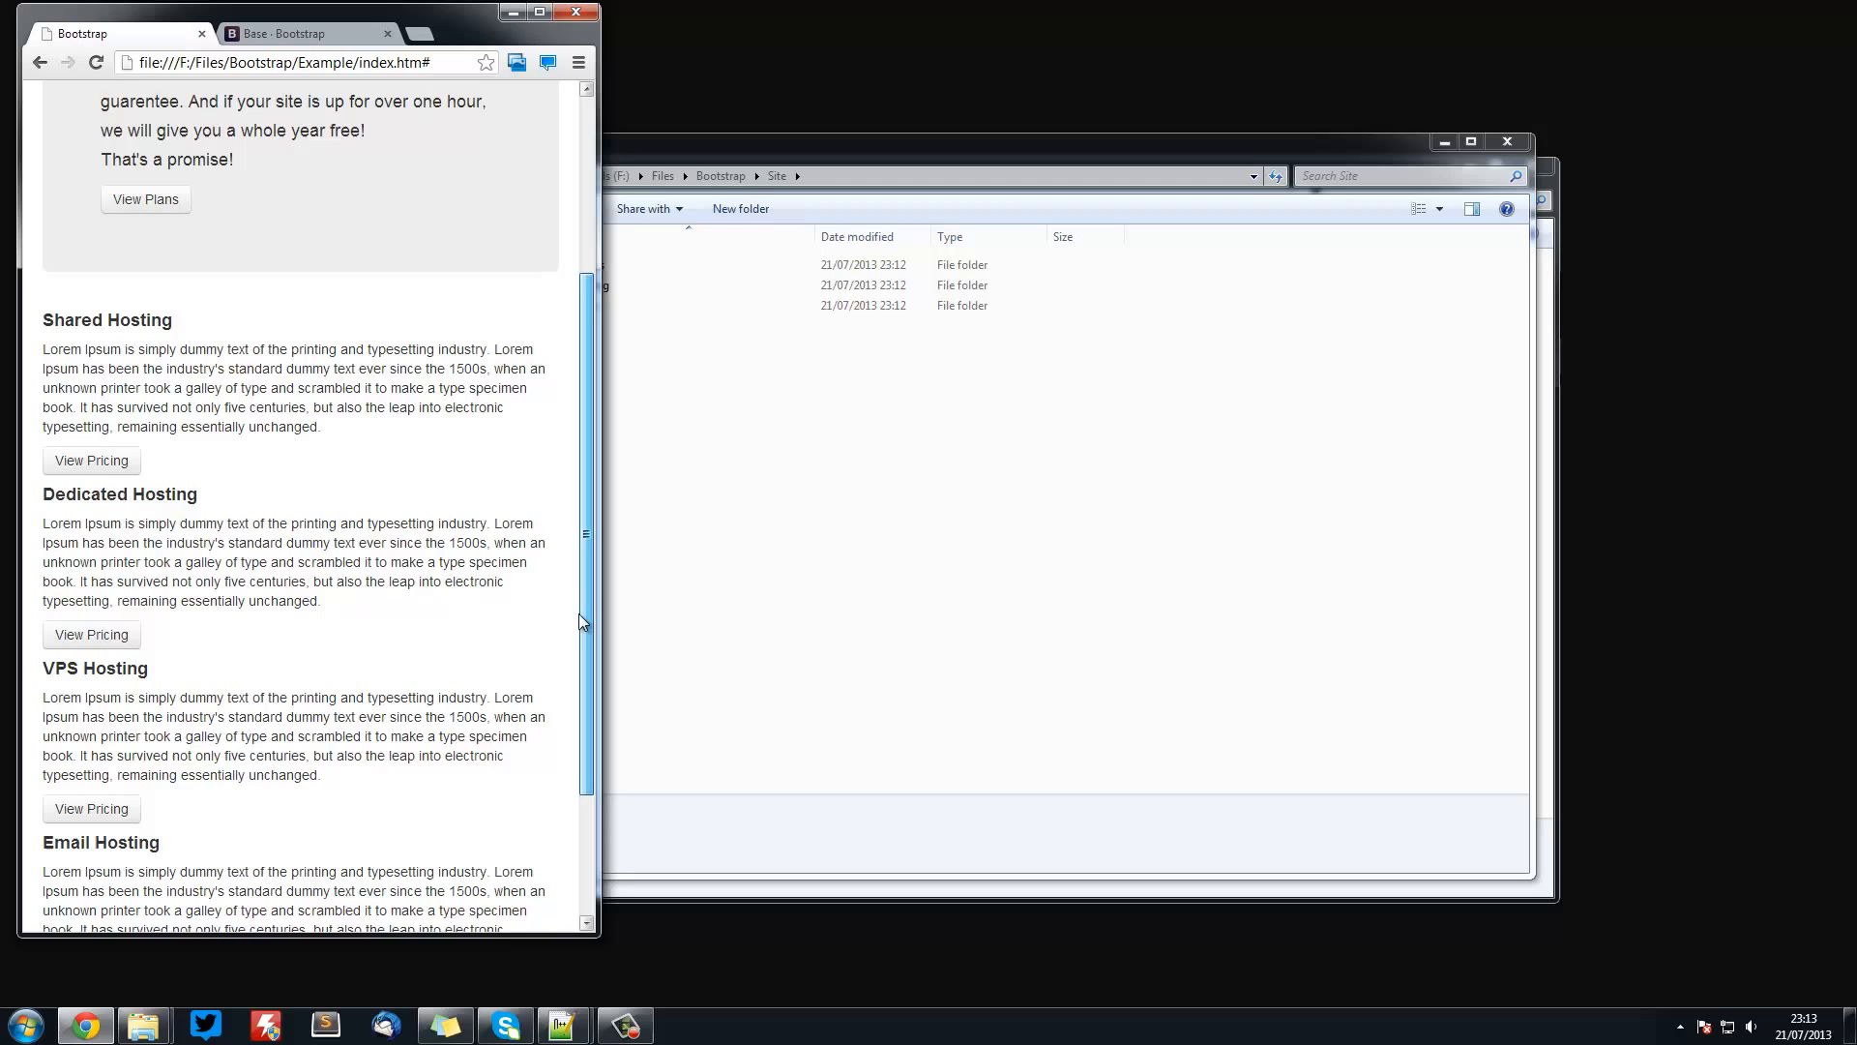
scroll(down, 3)
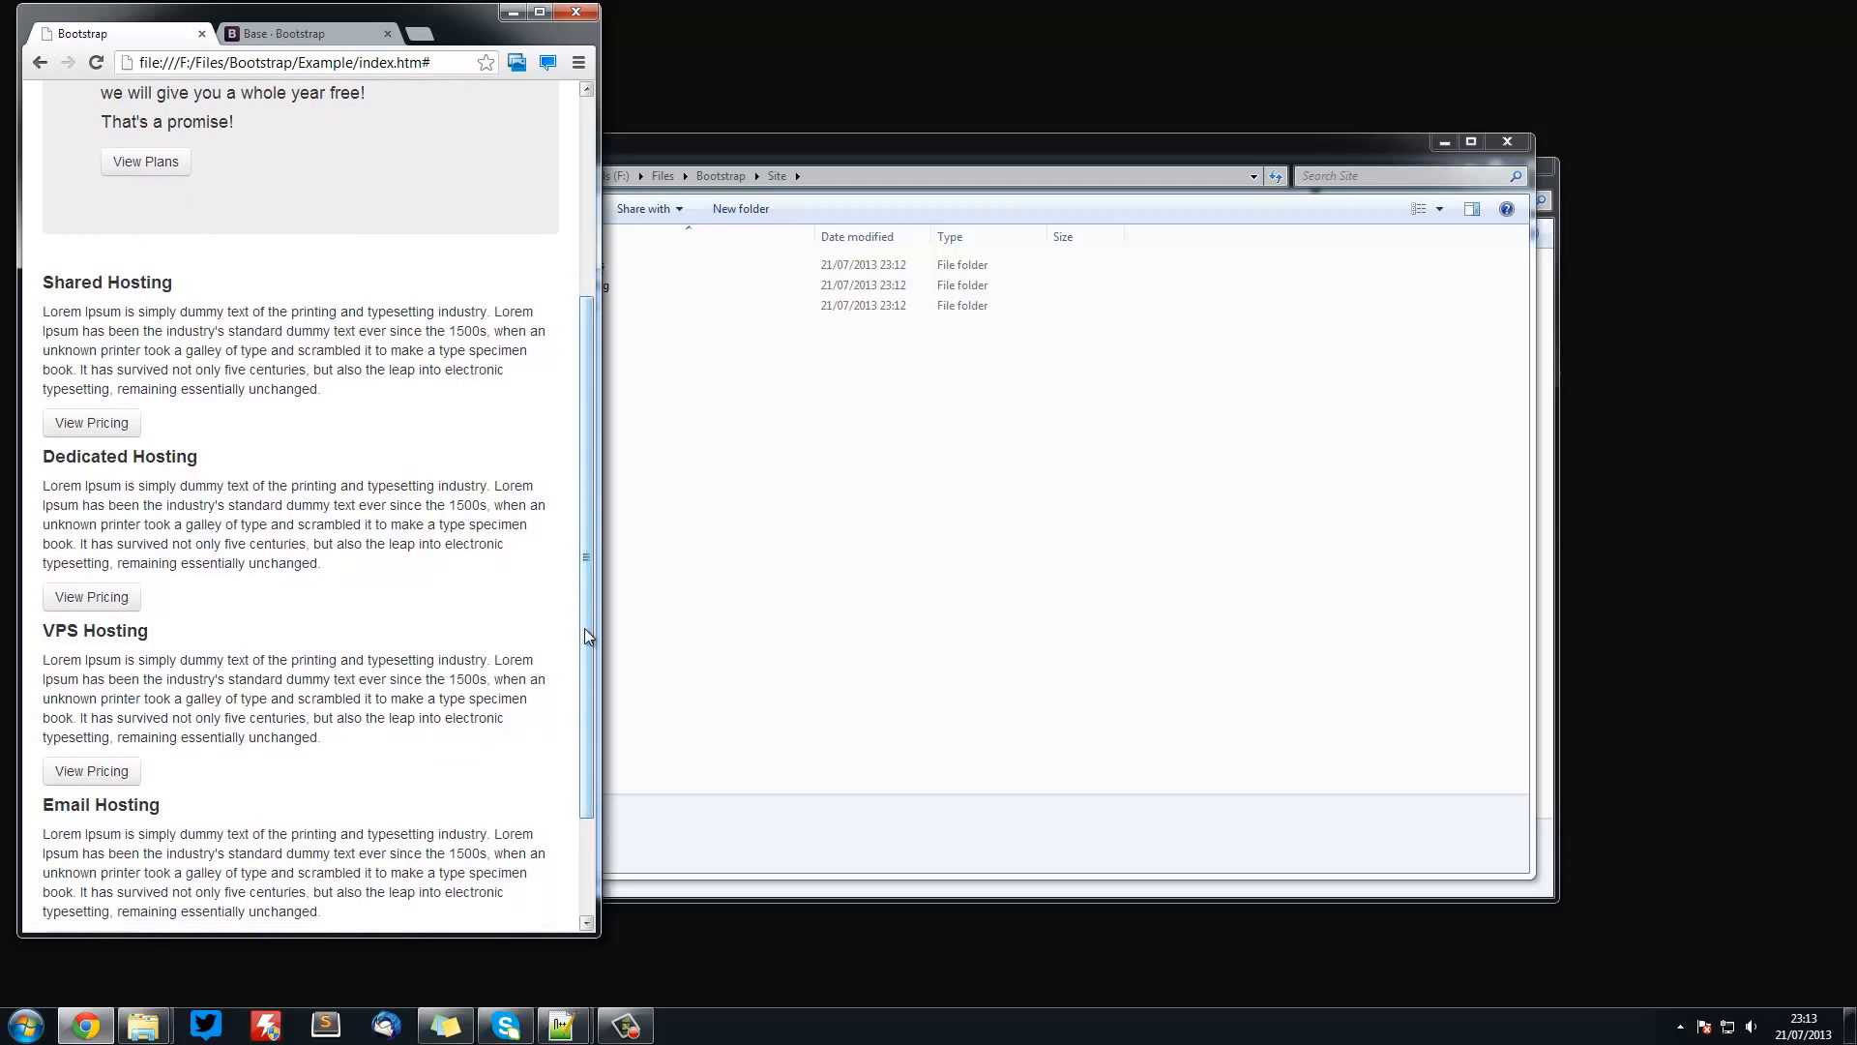
scroll(down, 3)
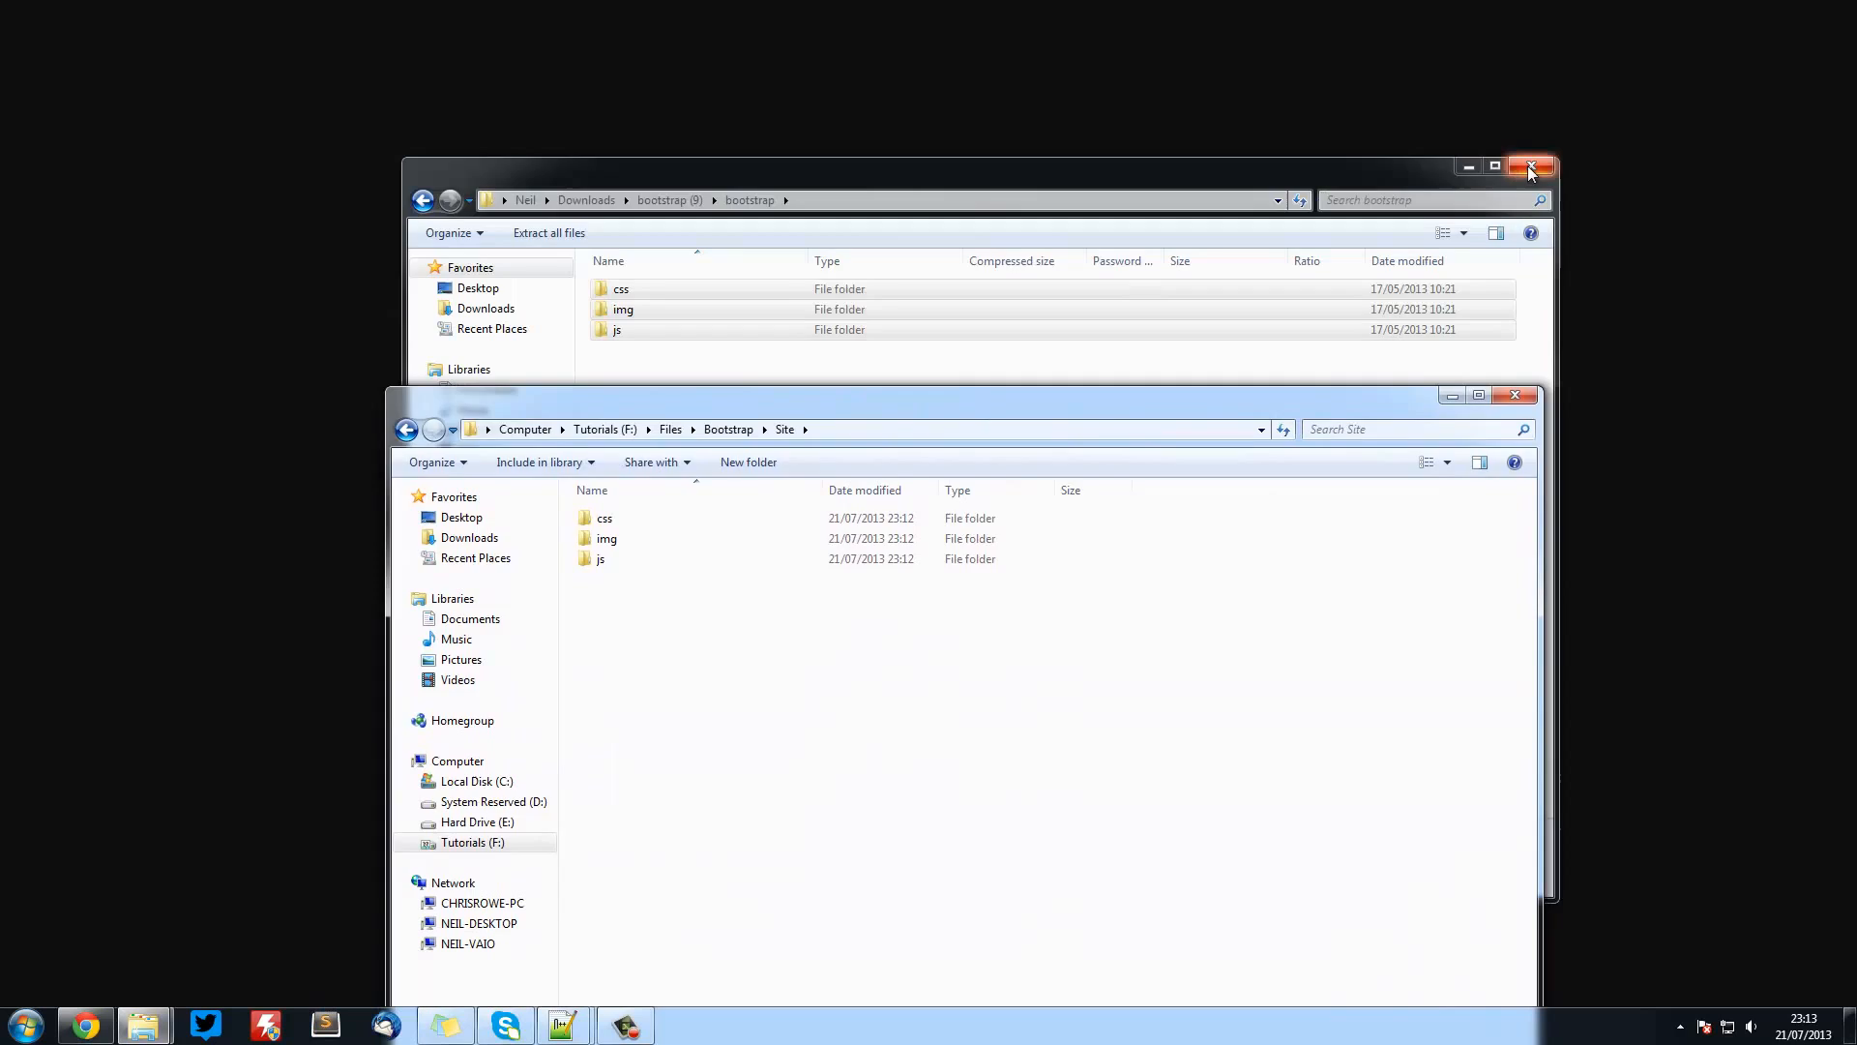
- Close the Bootstrap folder window and begin saving the blank Notepad++ document
click(1528, 167)
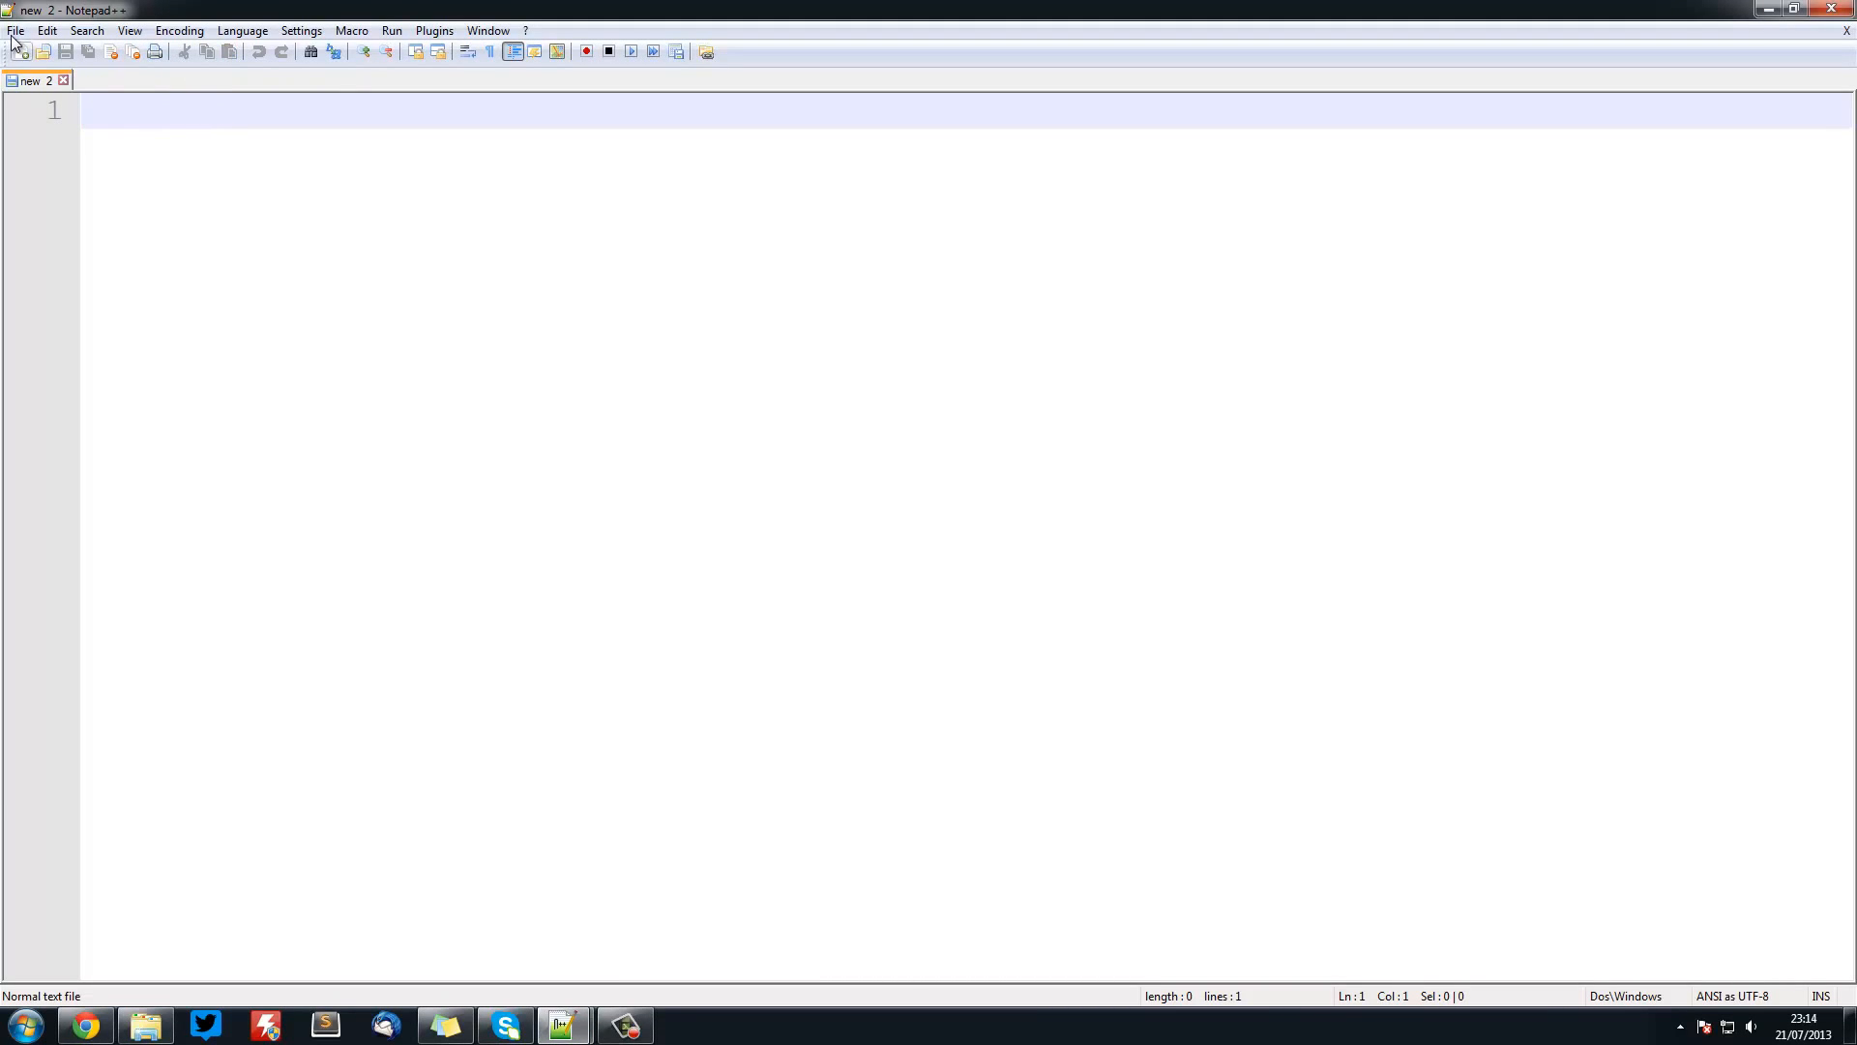
click(66, 50)
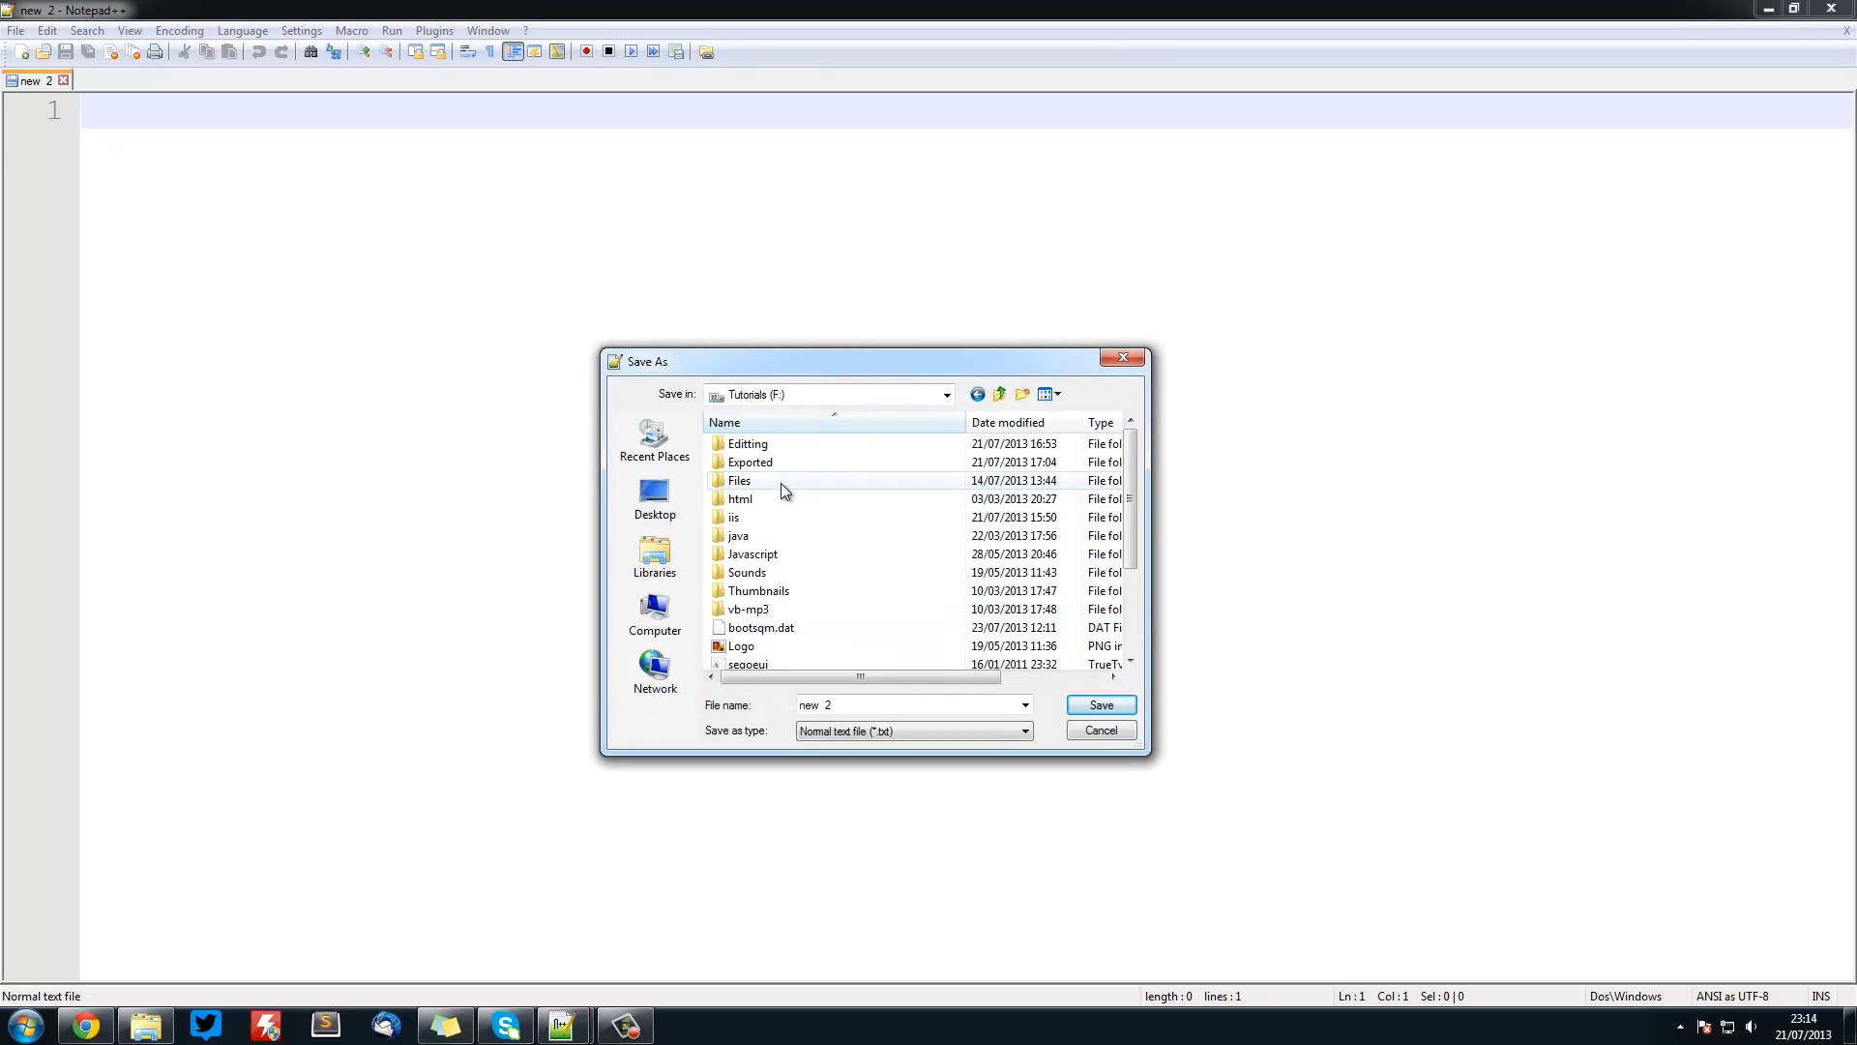
- Save the document as index.htm in Files\Bootstrap\Site
double_click(739, 480)
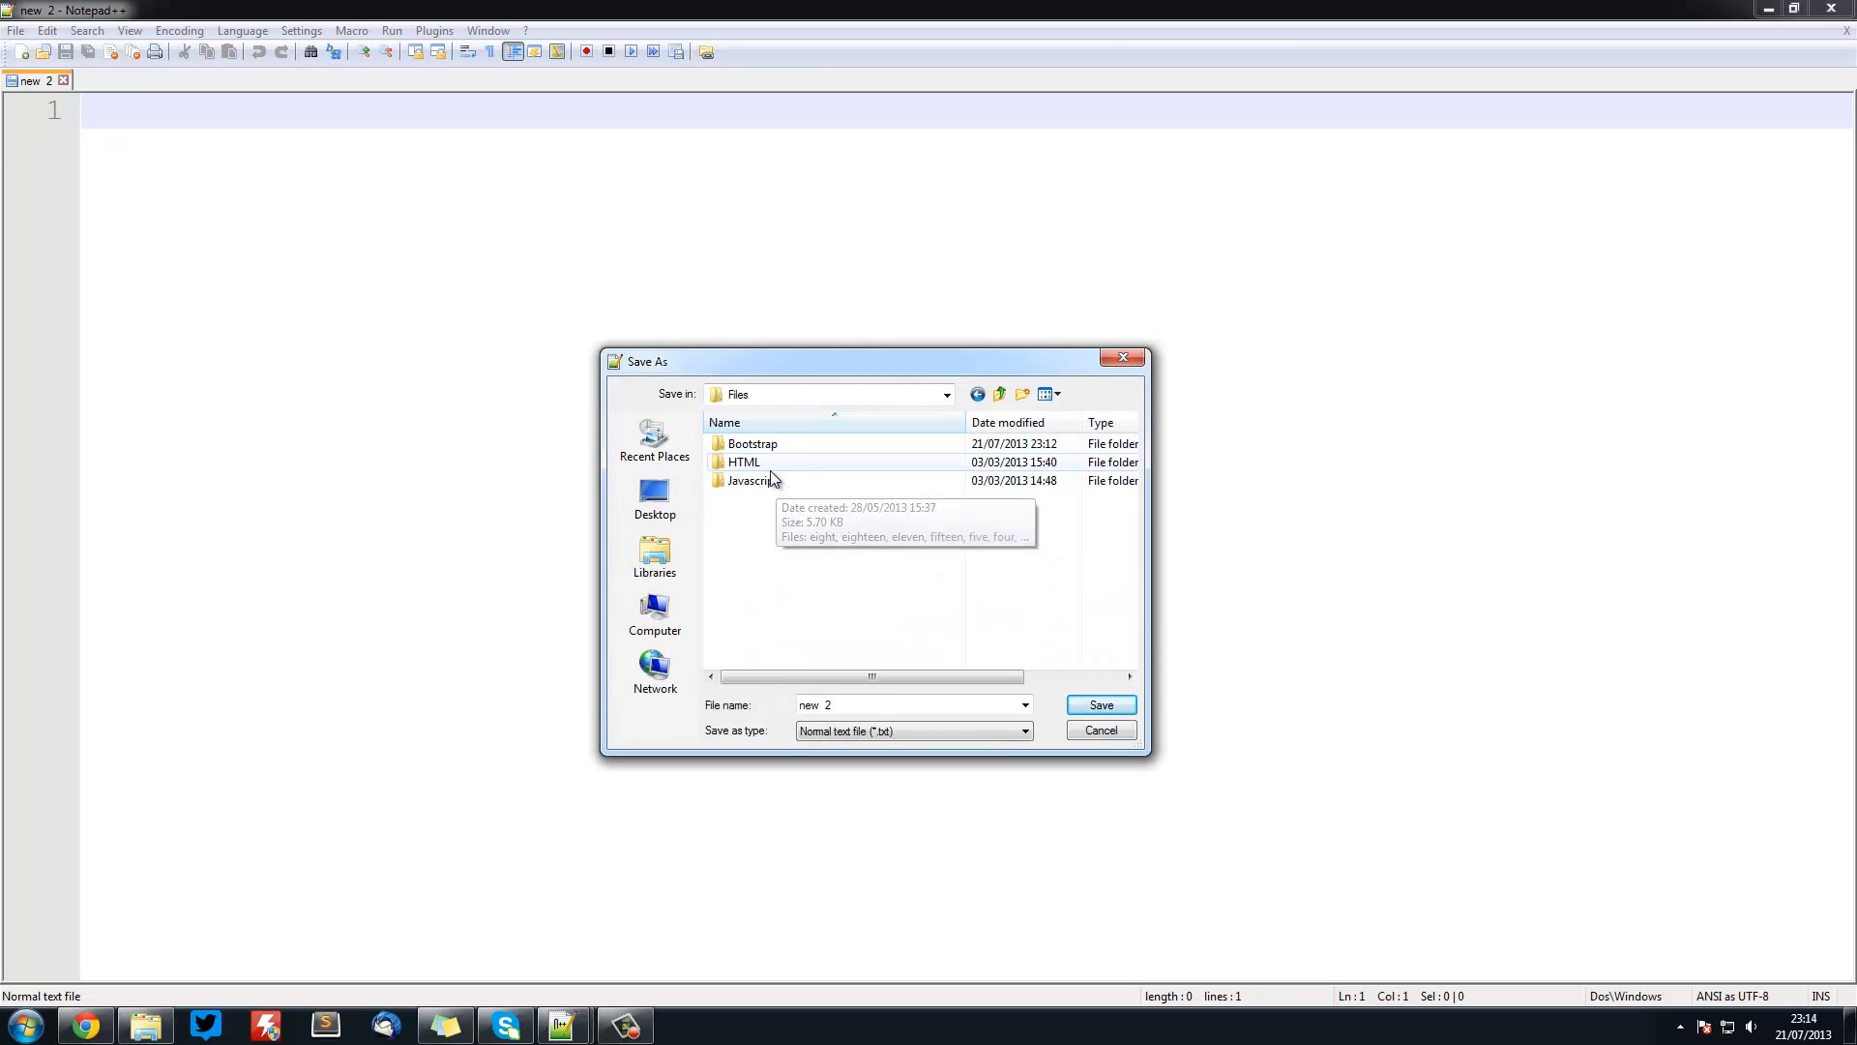
click(753, 443)
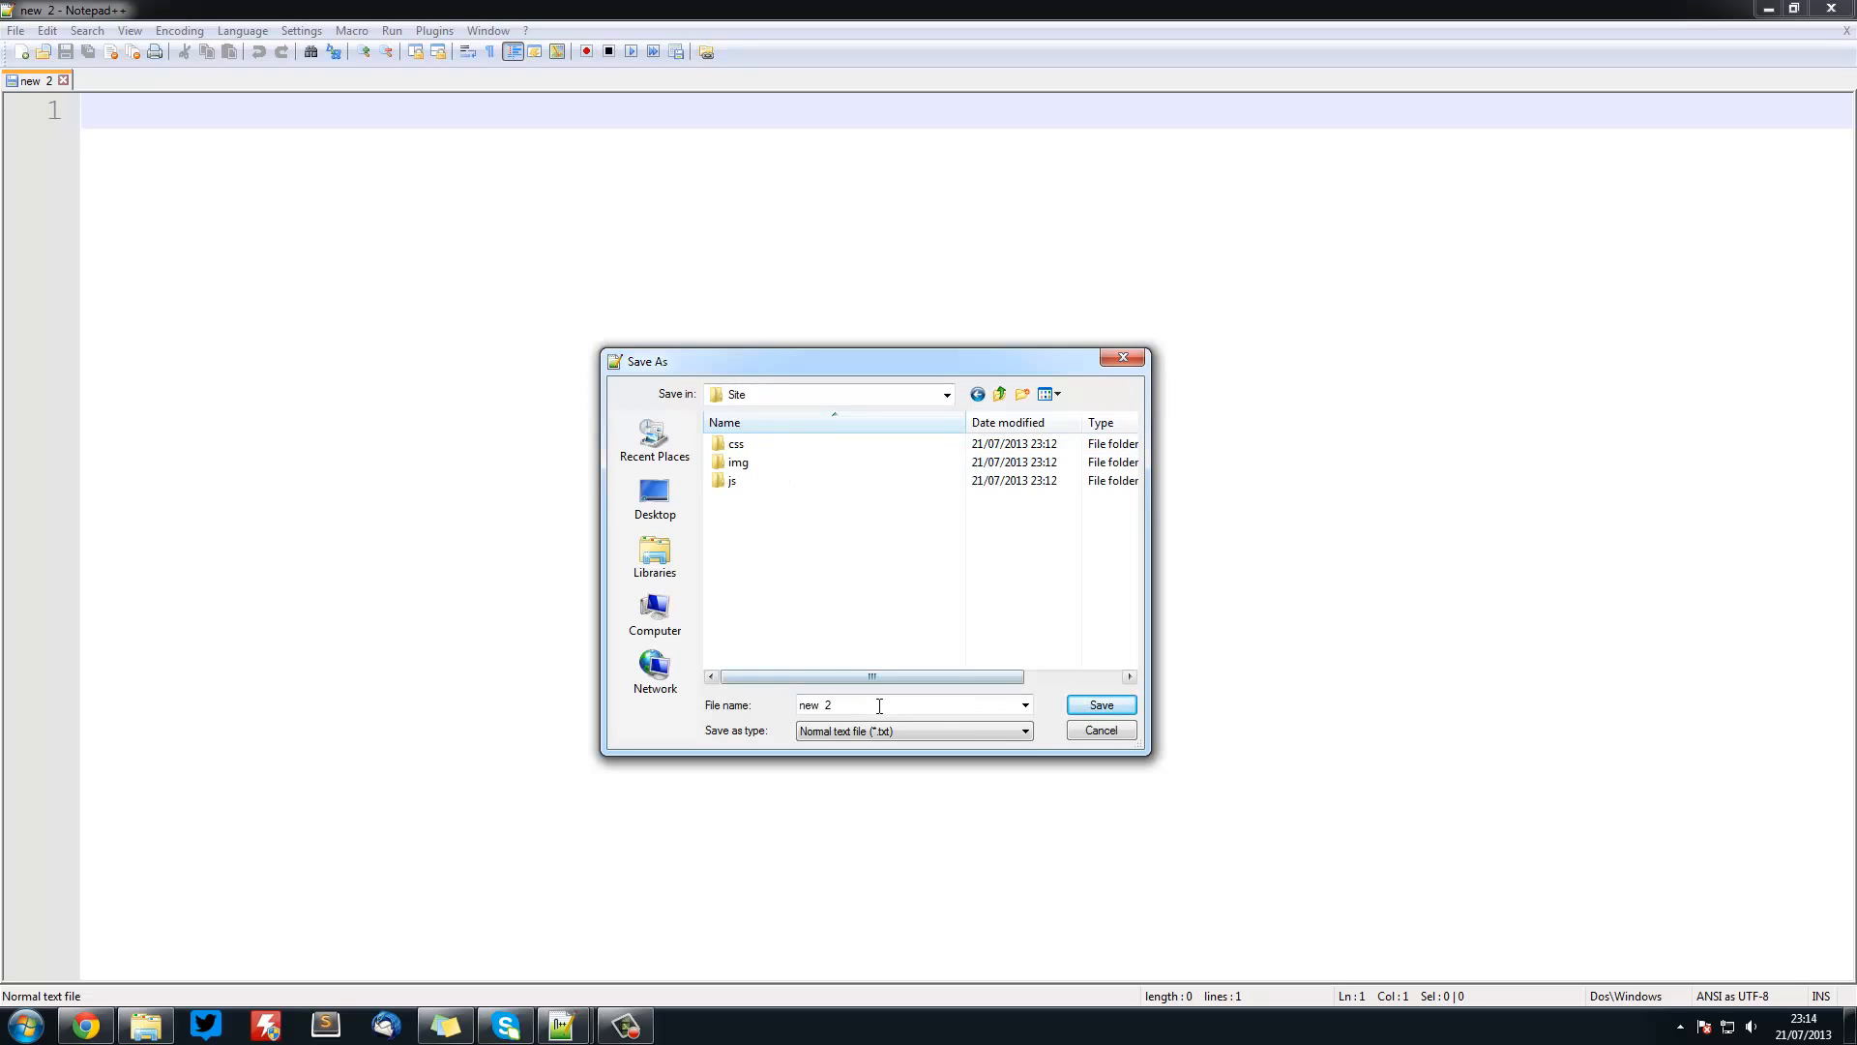
text(index.)
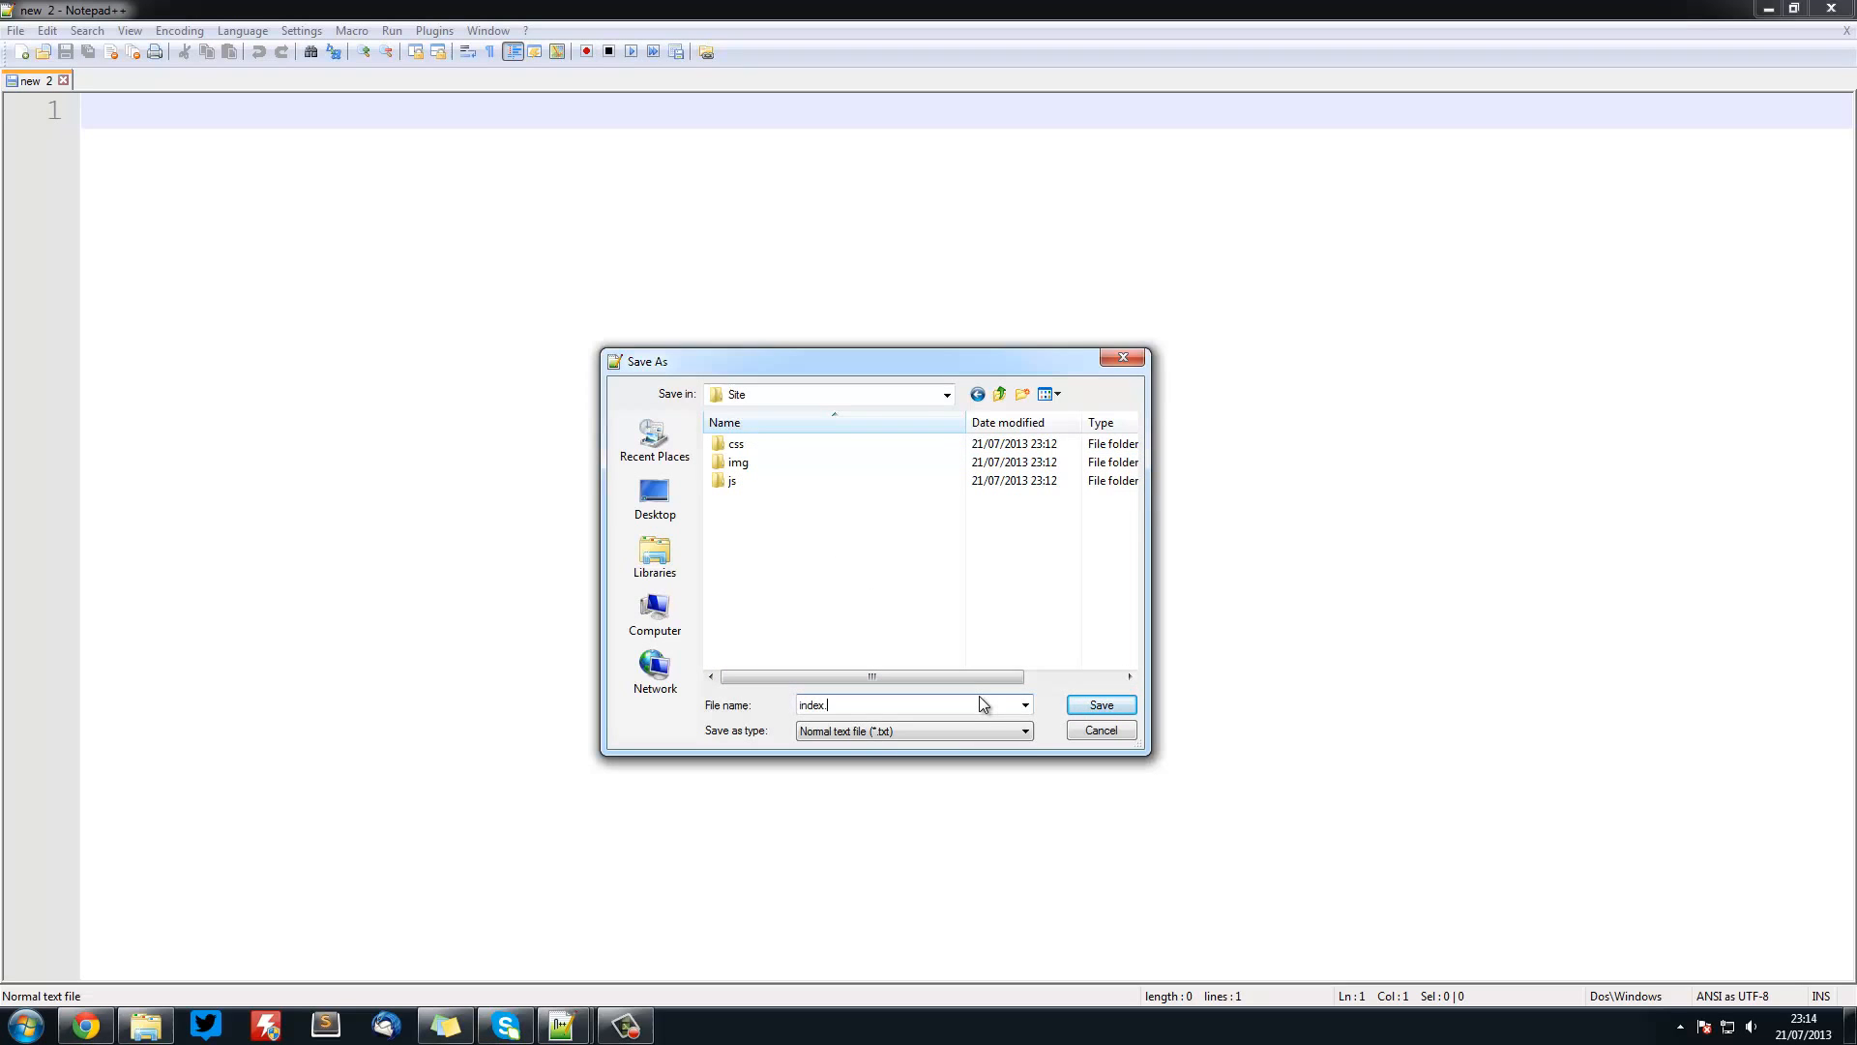
click(1099, 704)
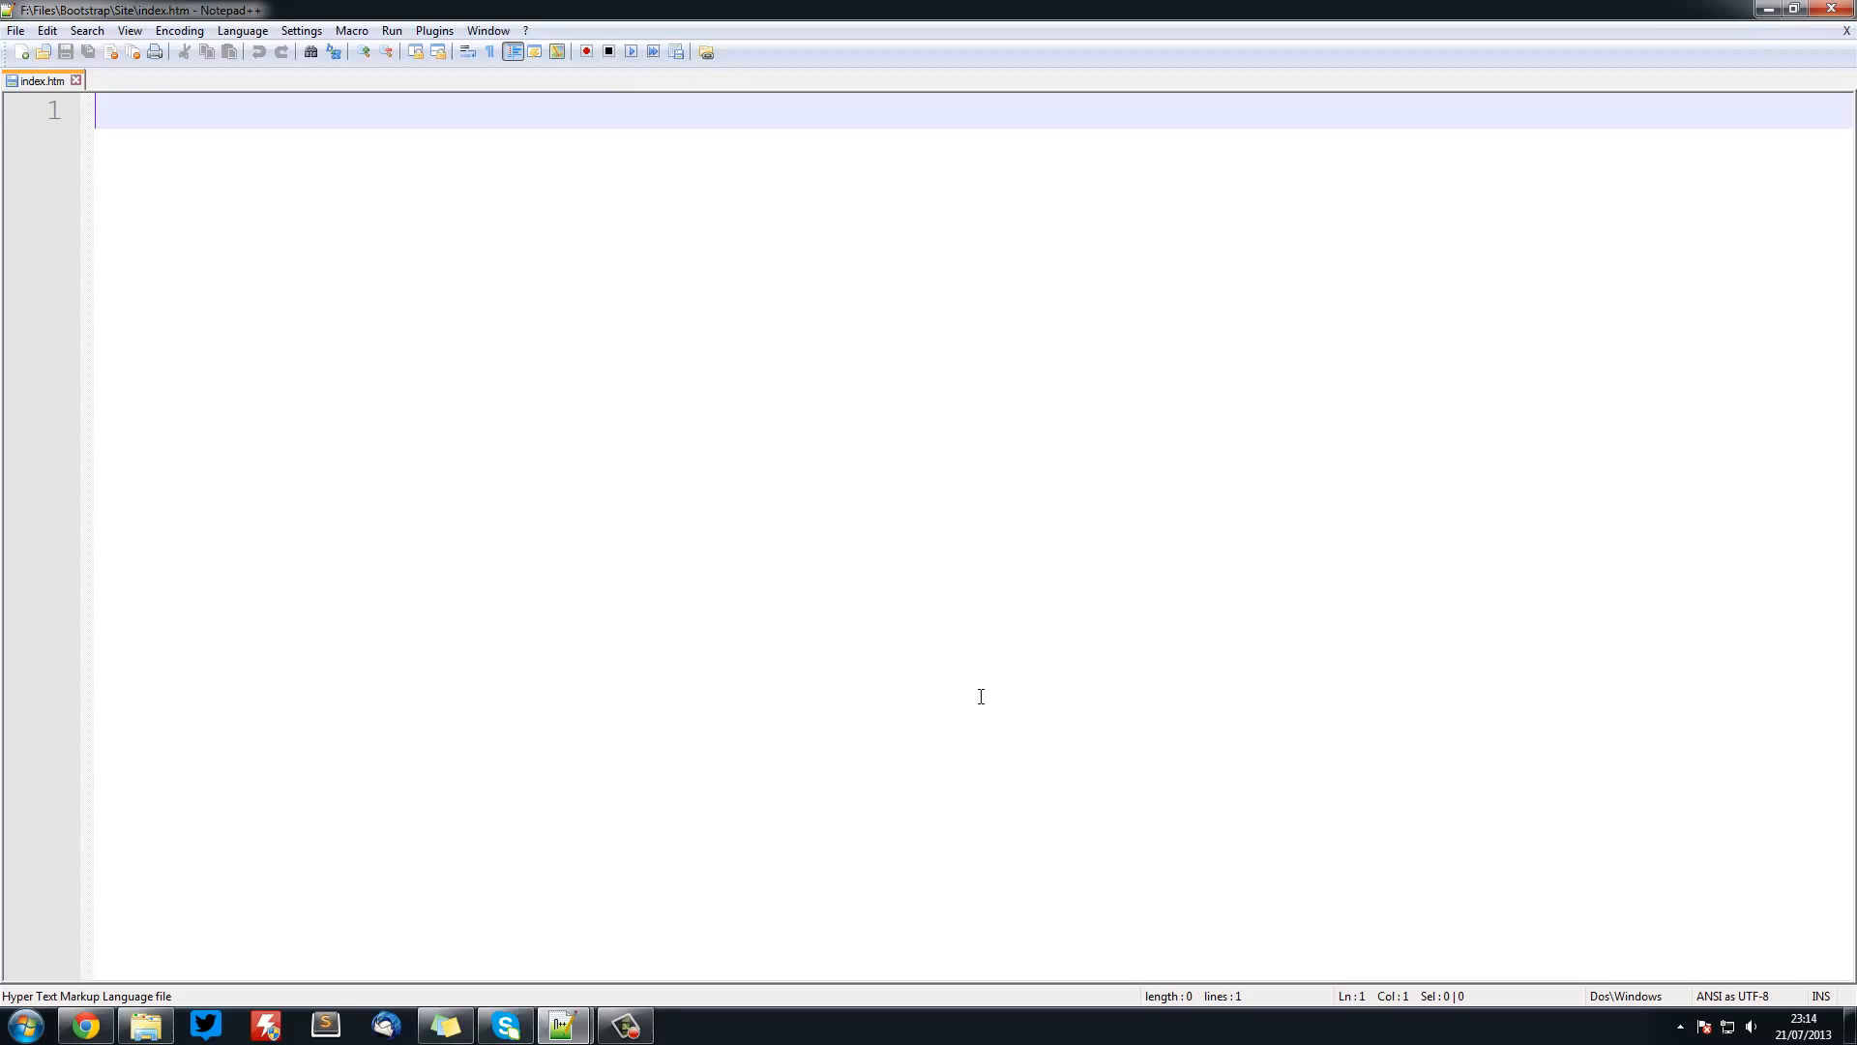
- Write the HTML5 skeleton: <!DOCTYPE html>, html tags and an empty body
text(<!)
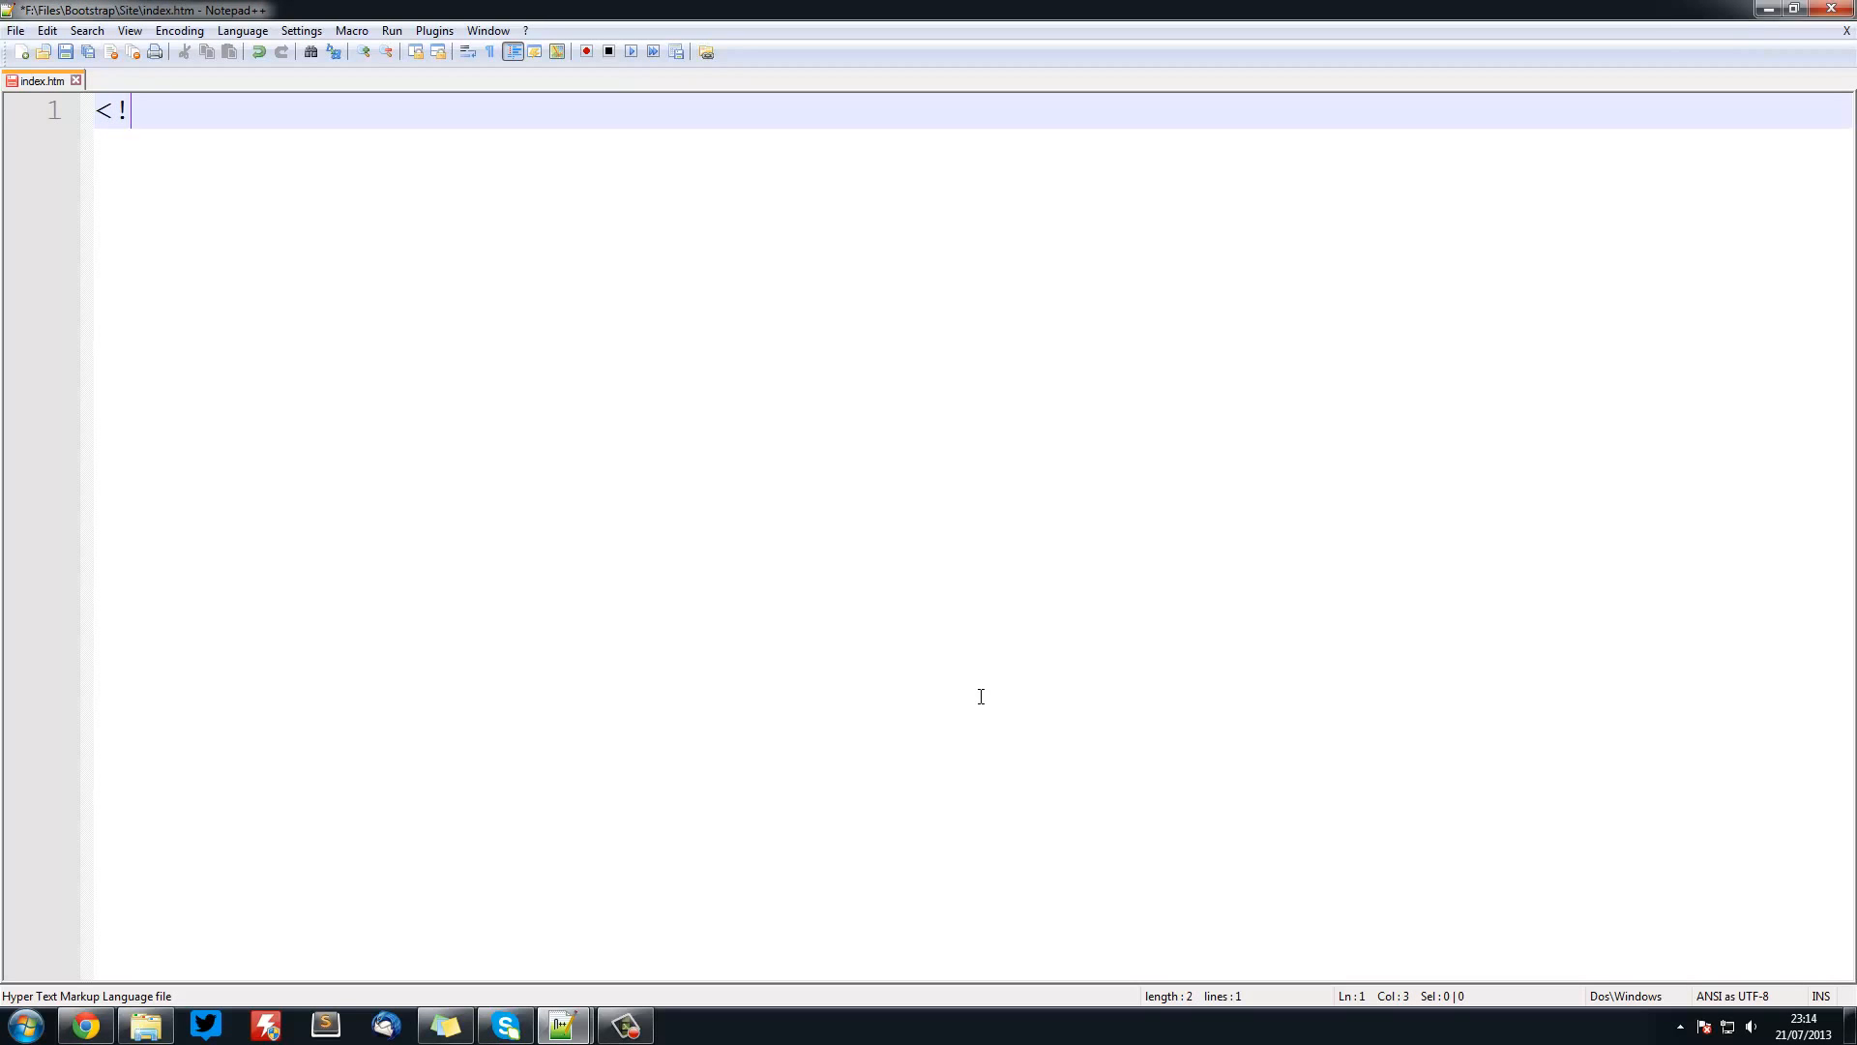
text(DOCTYPE)
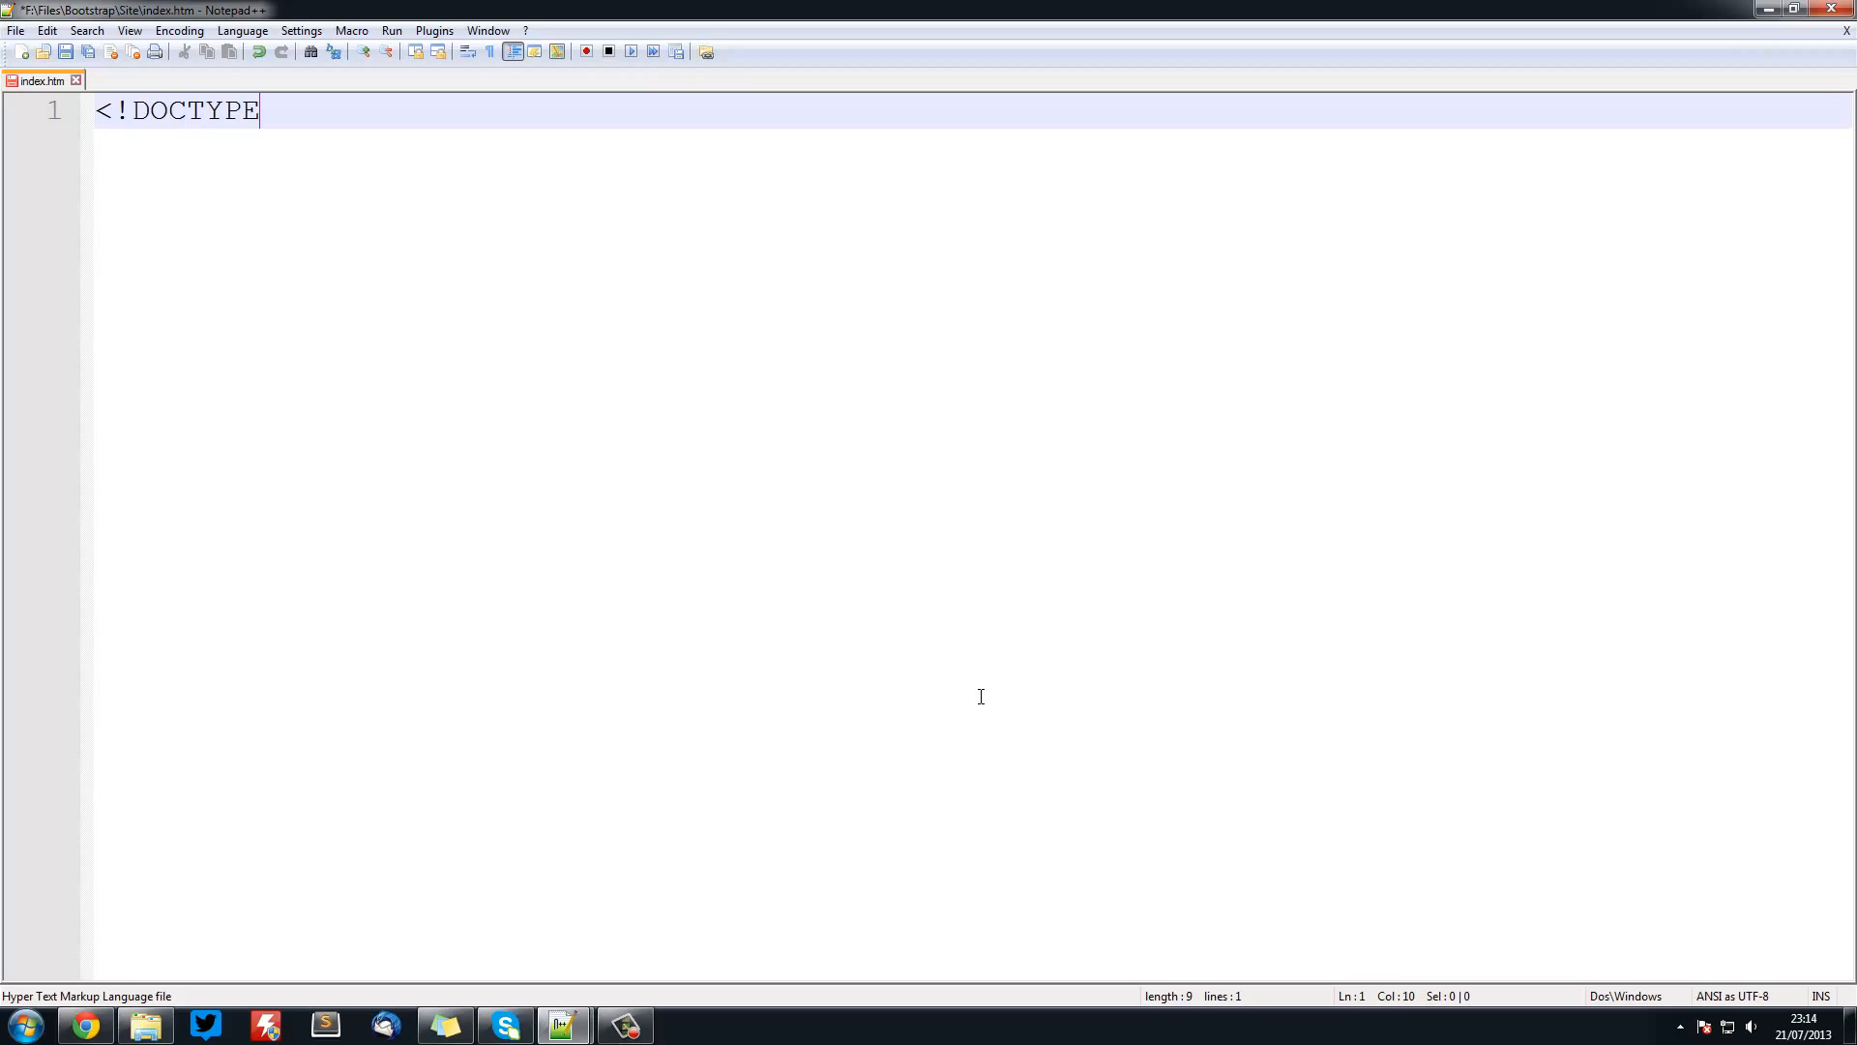
text(htm)
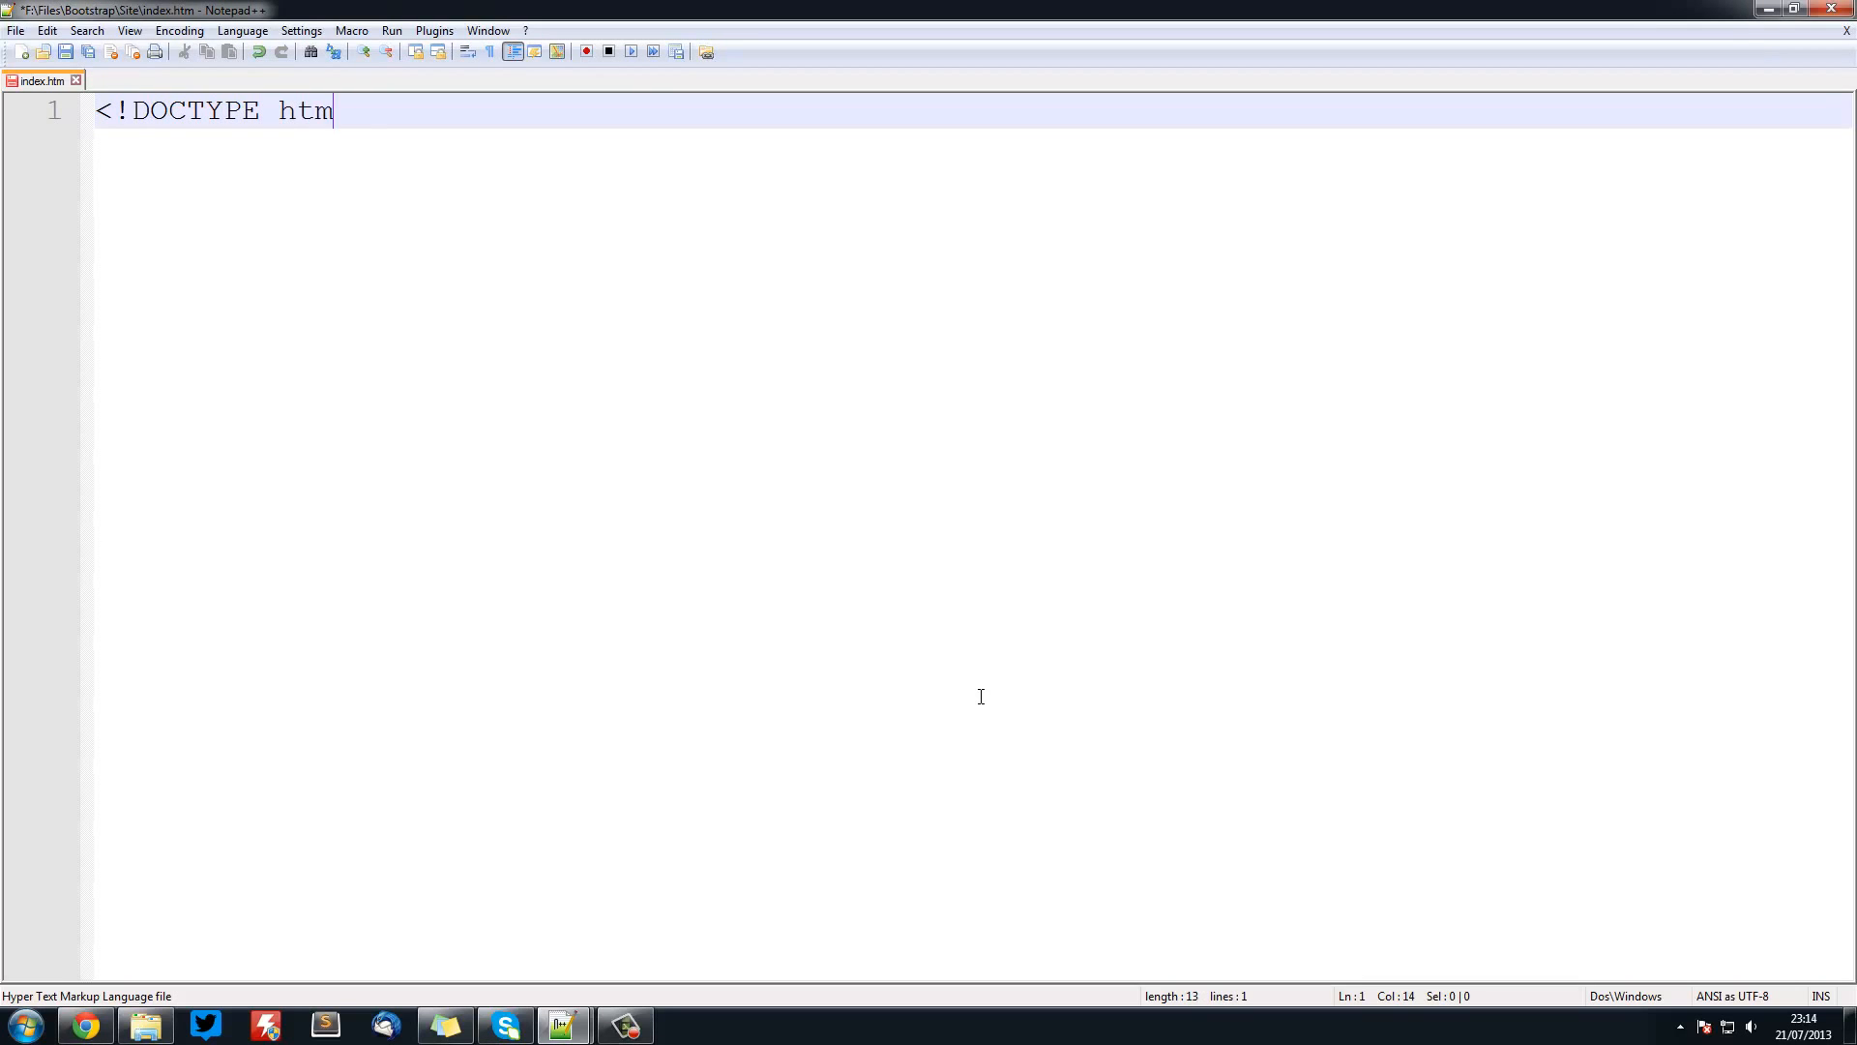
text(l>)
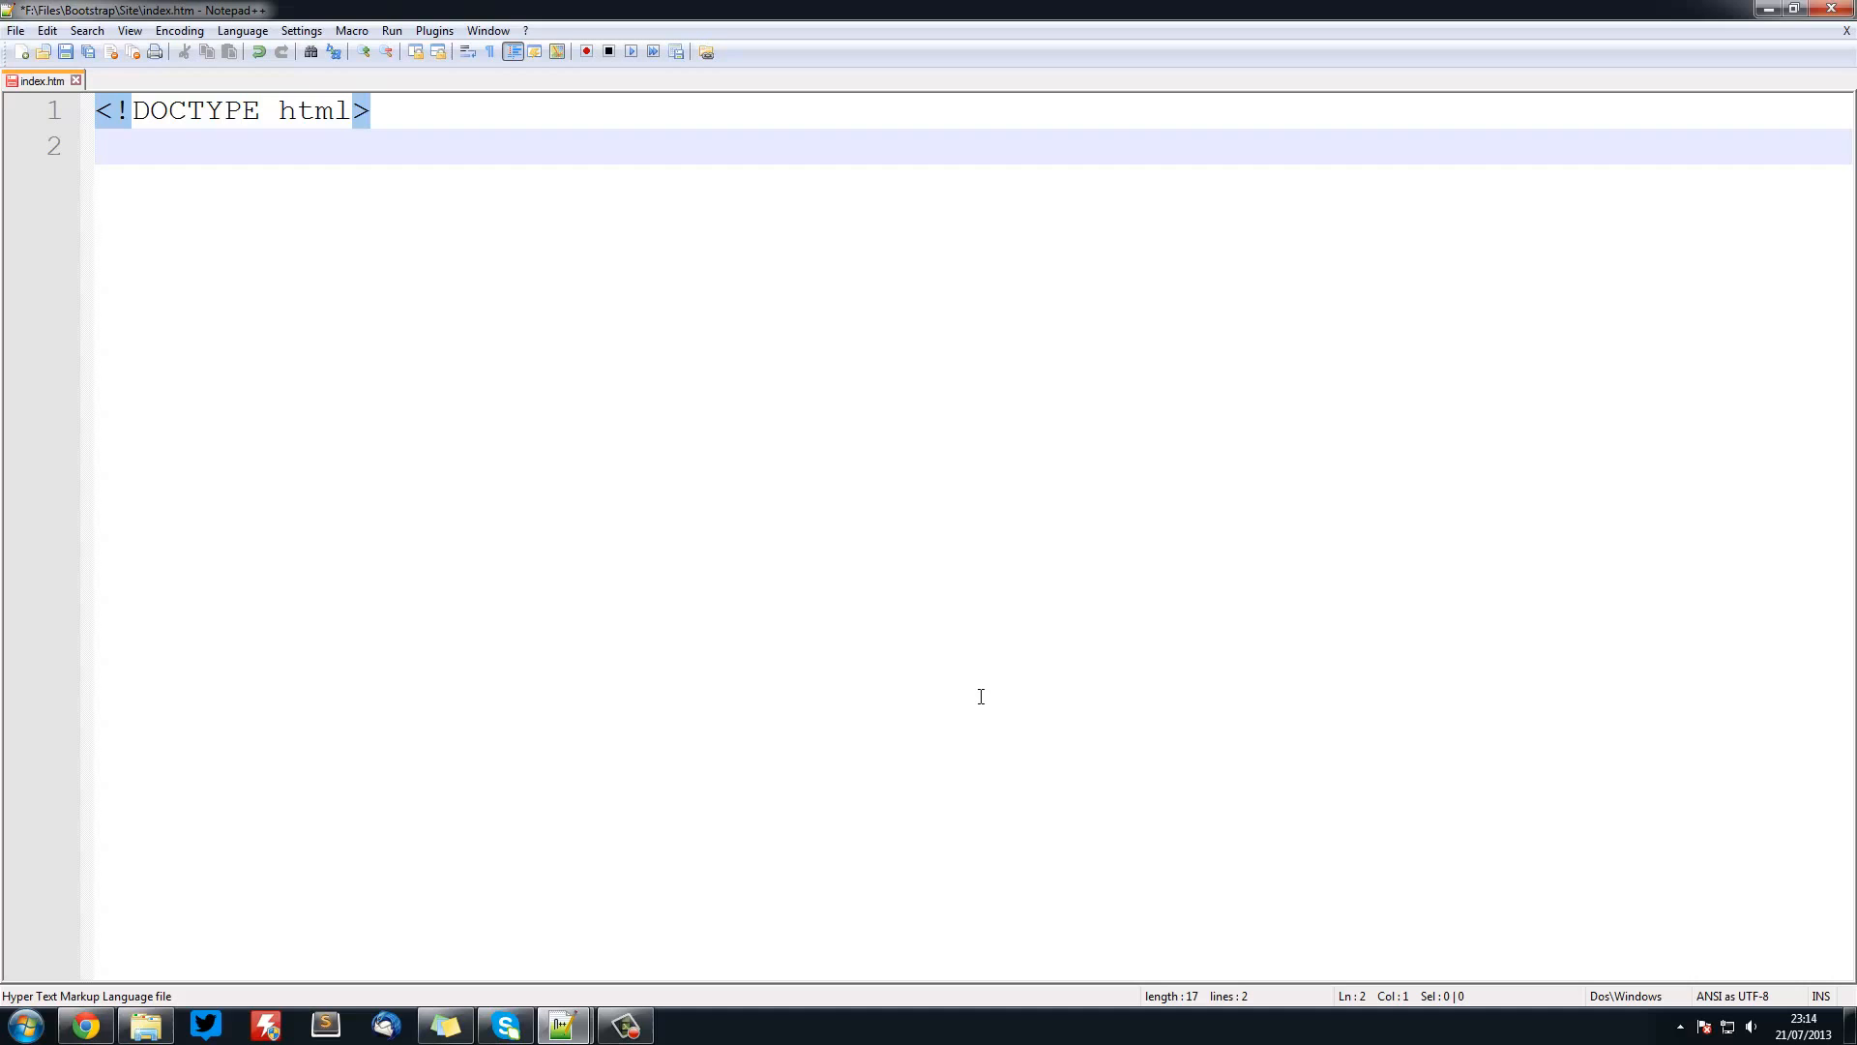
text(<body)
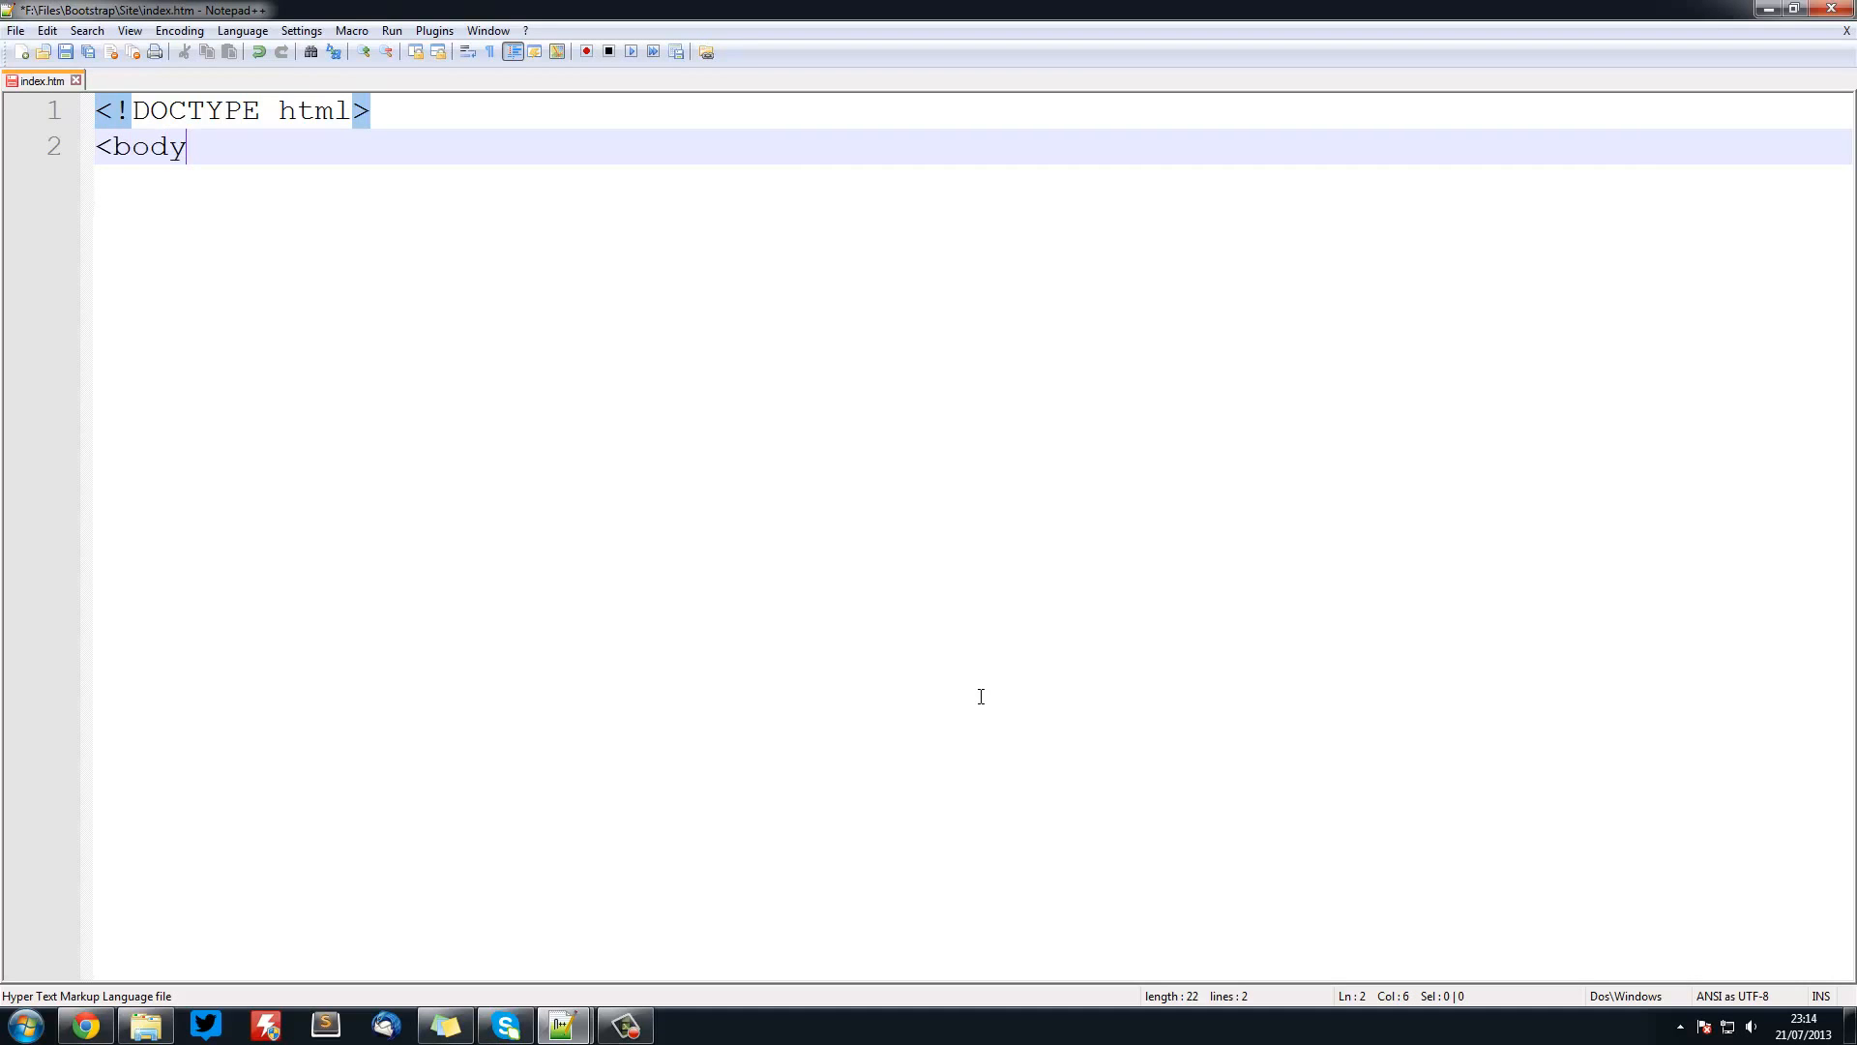
text(>)
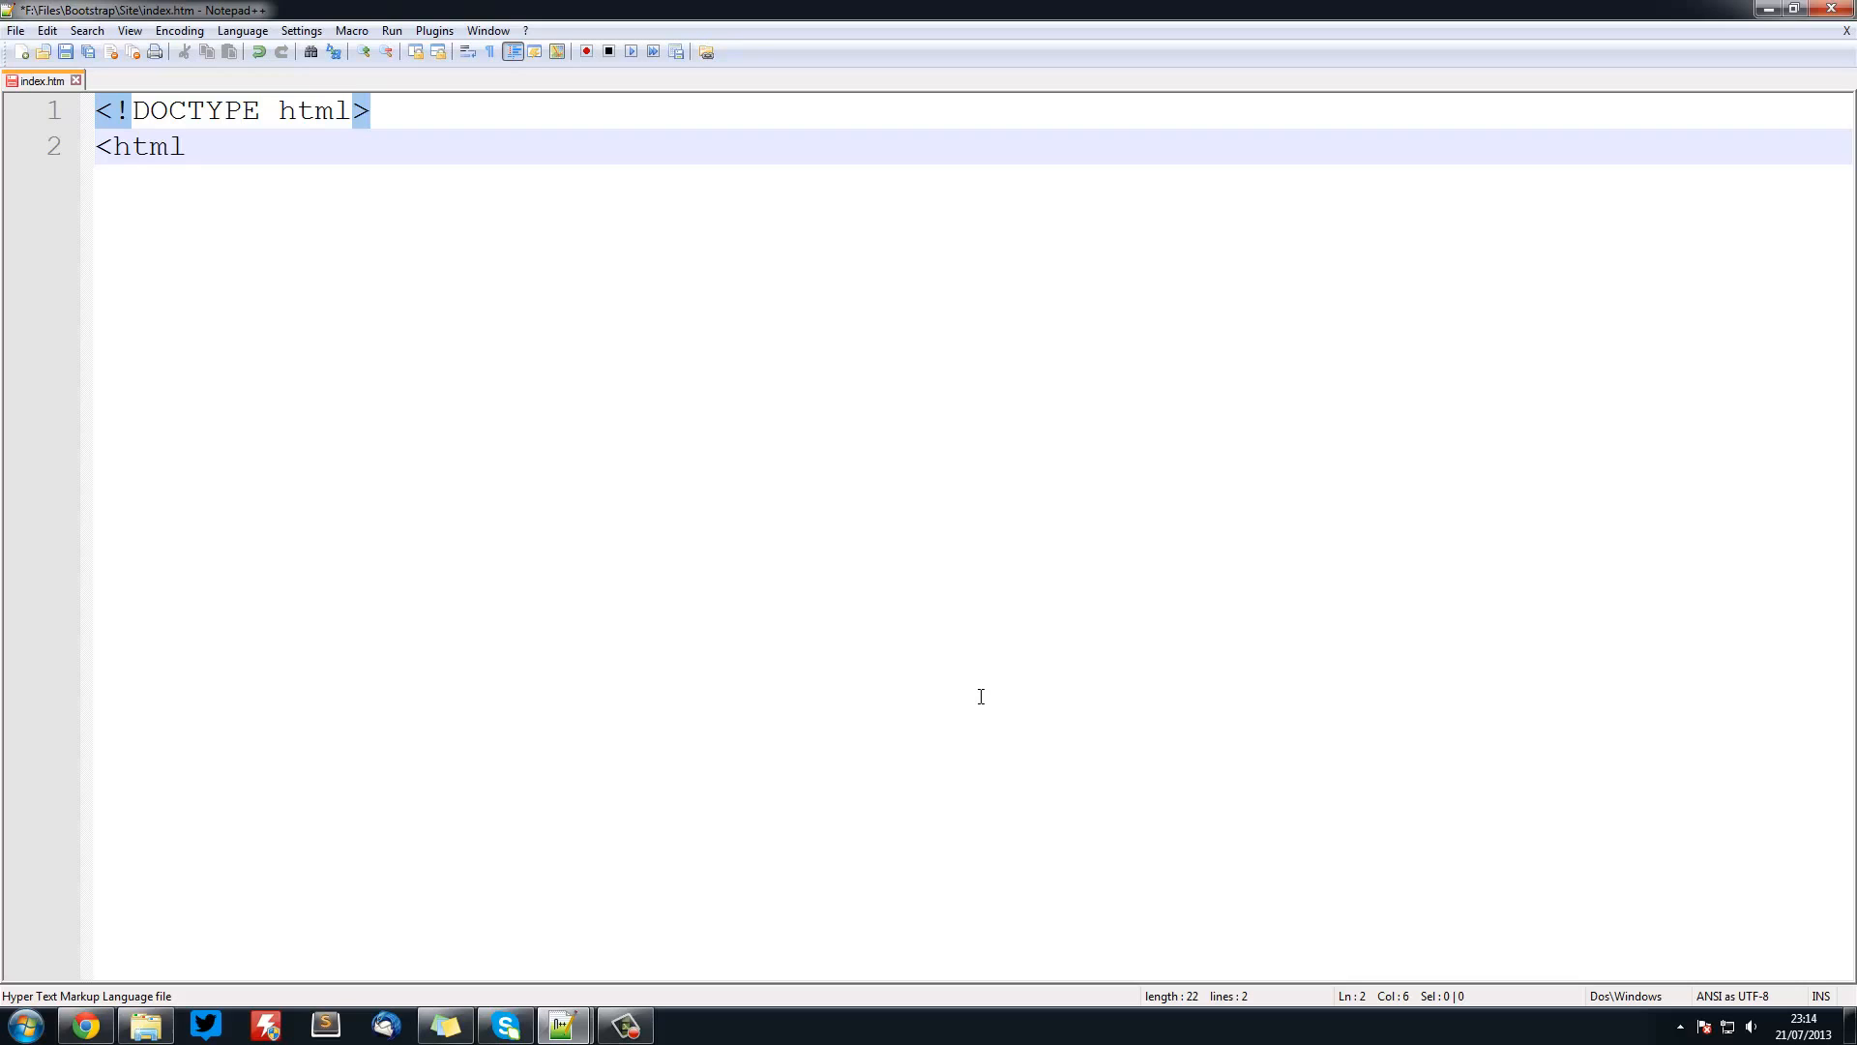
text(>)
text(<)
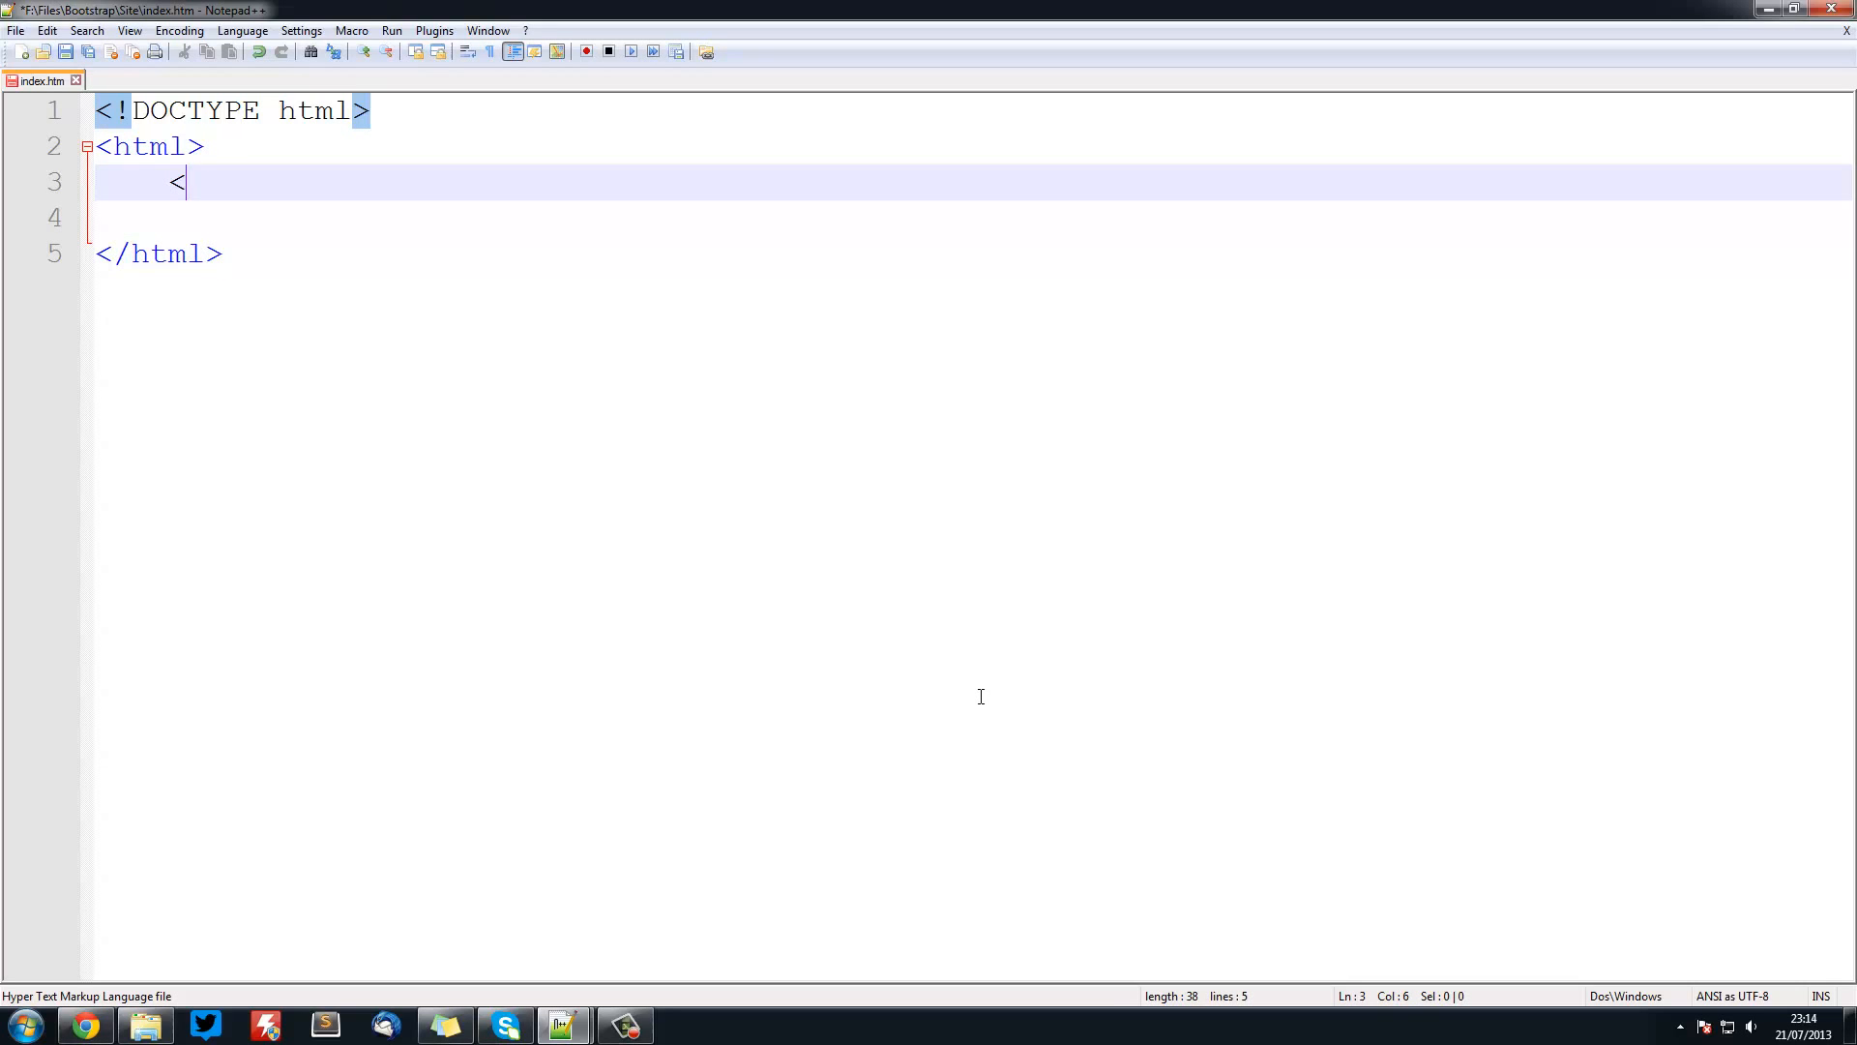
text(body>)
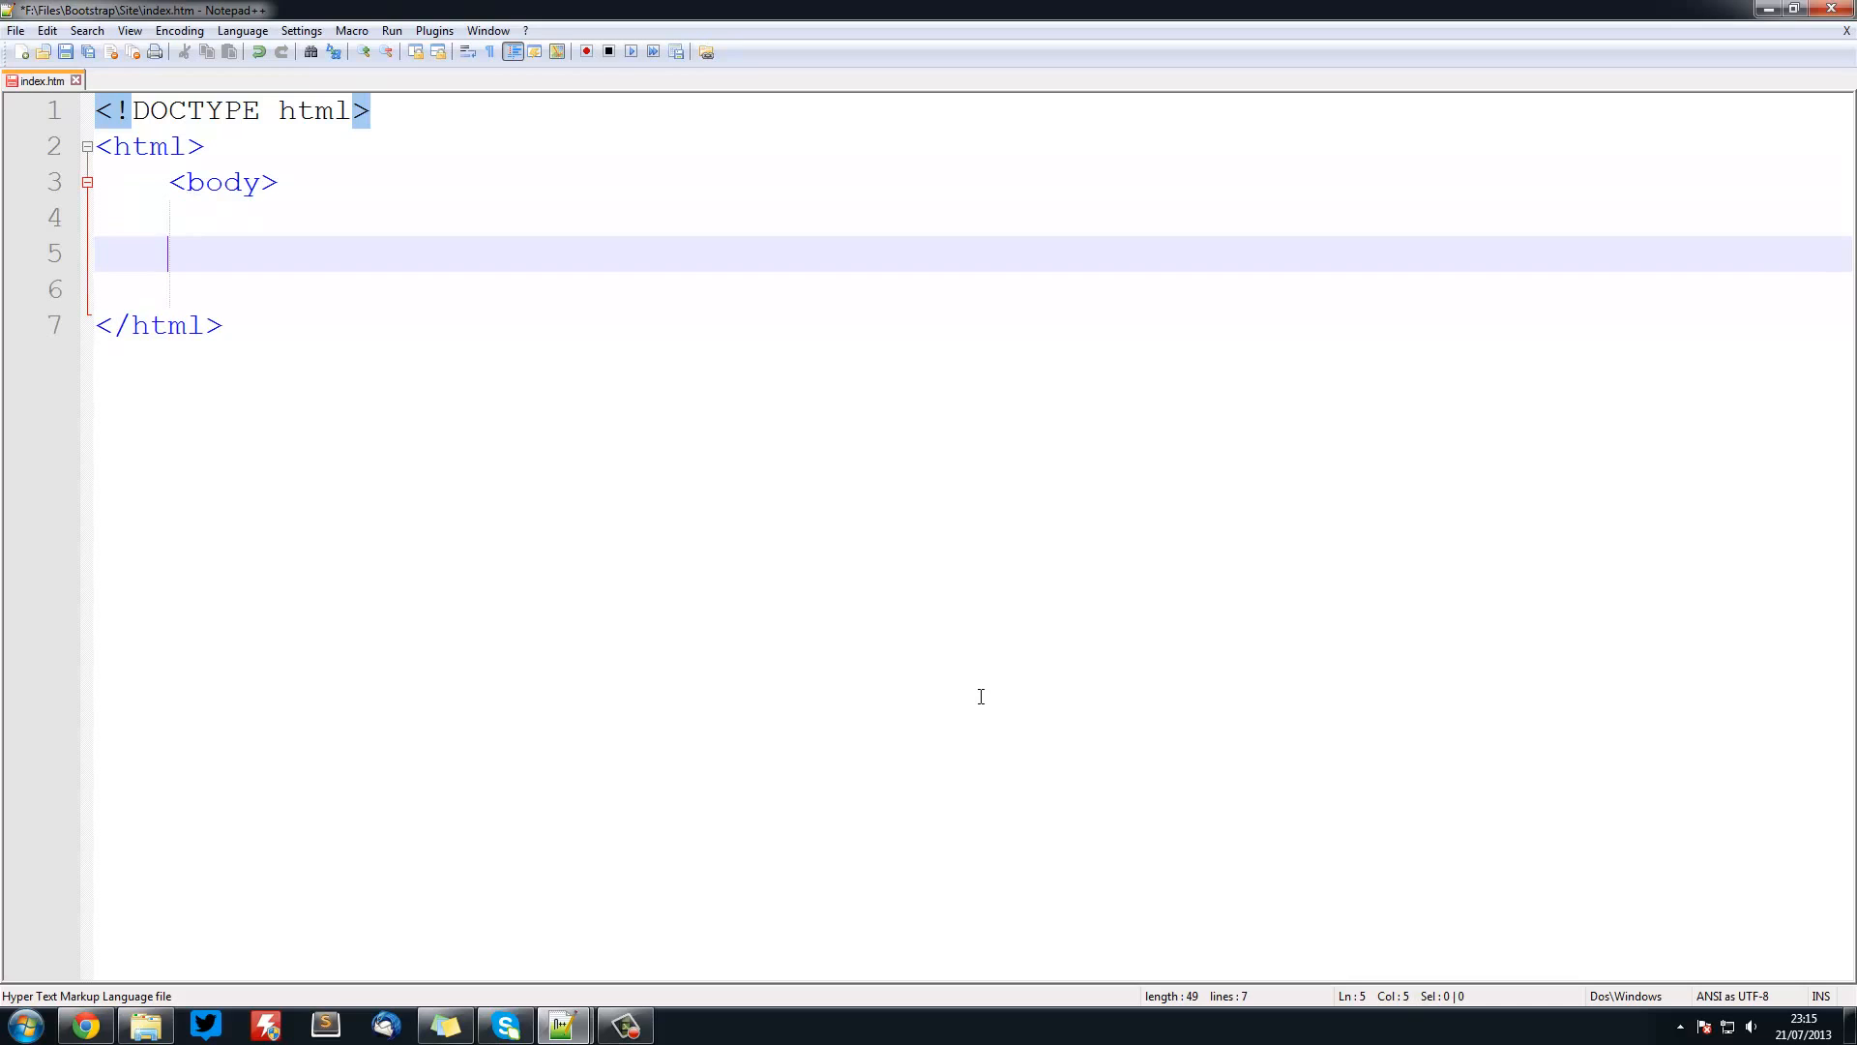
text(</bod)
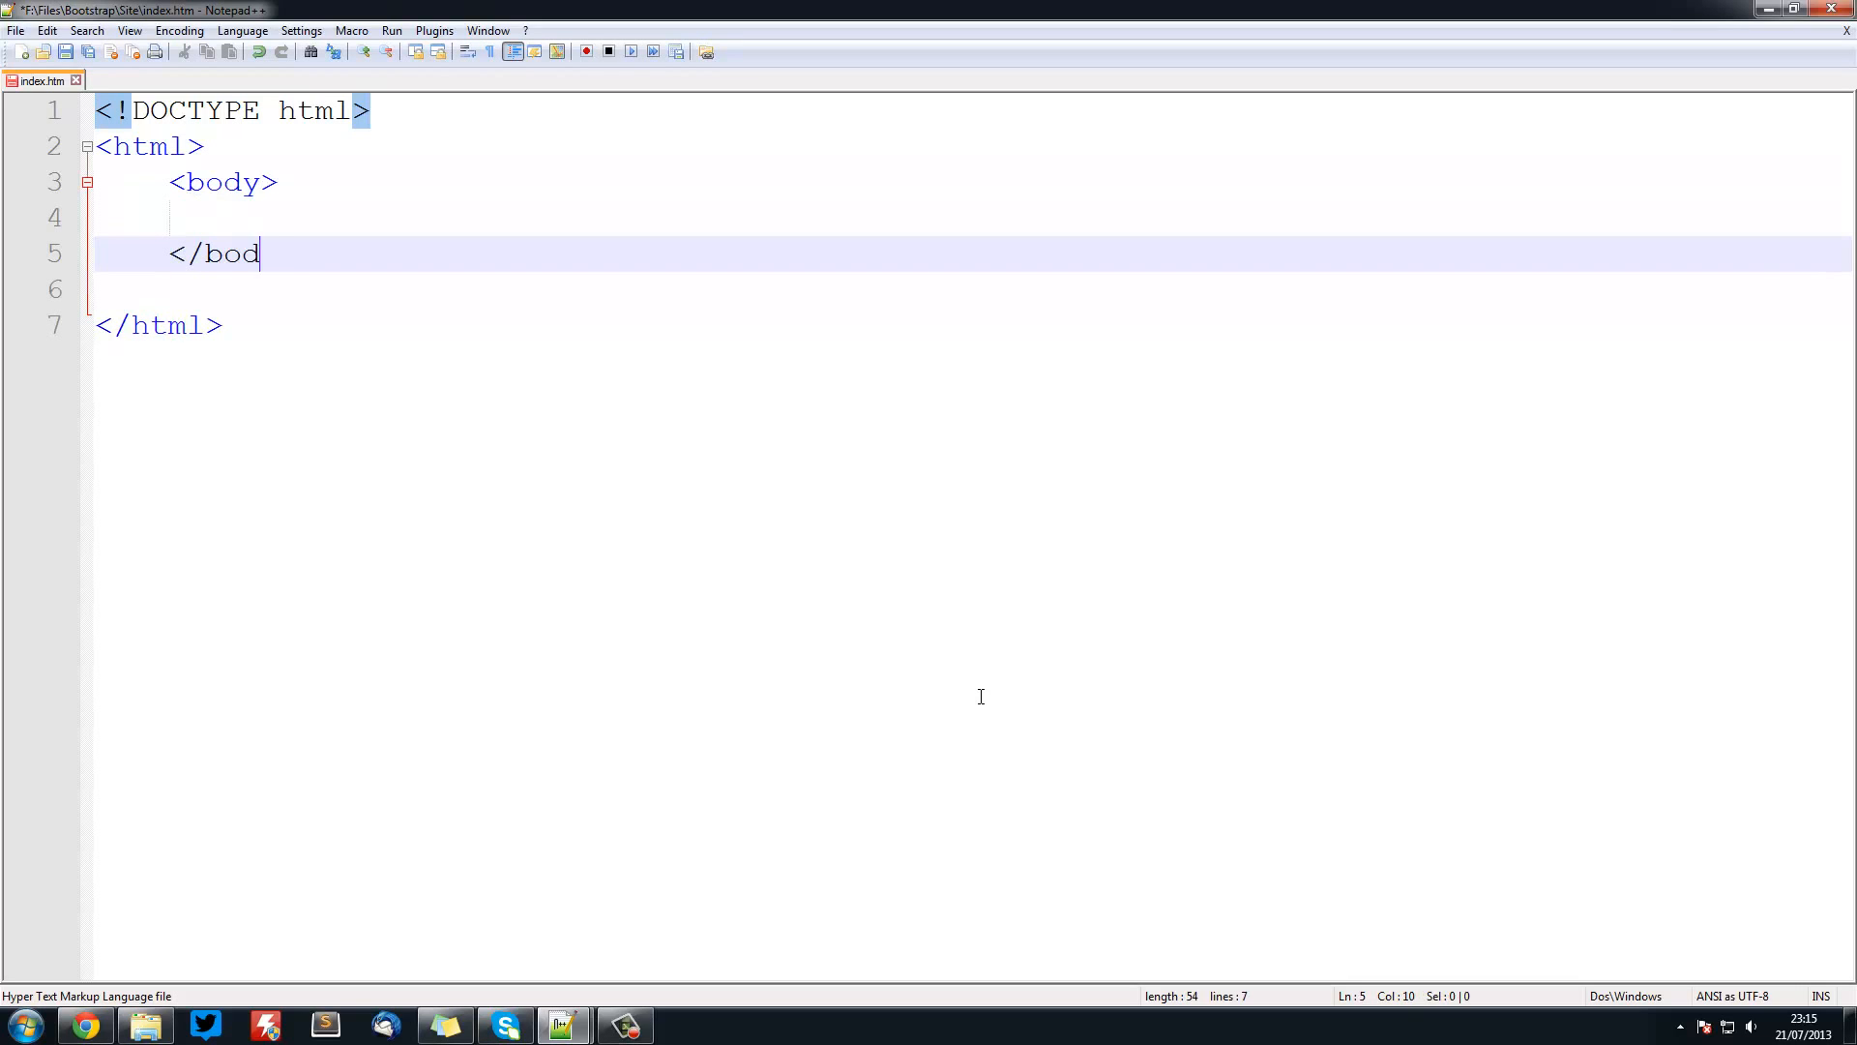
text(y>)
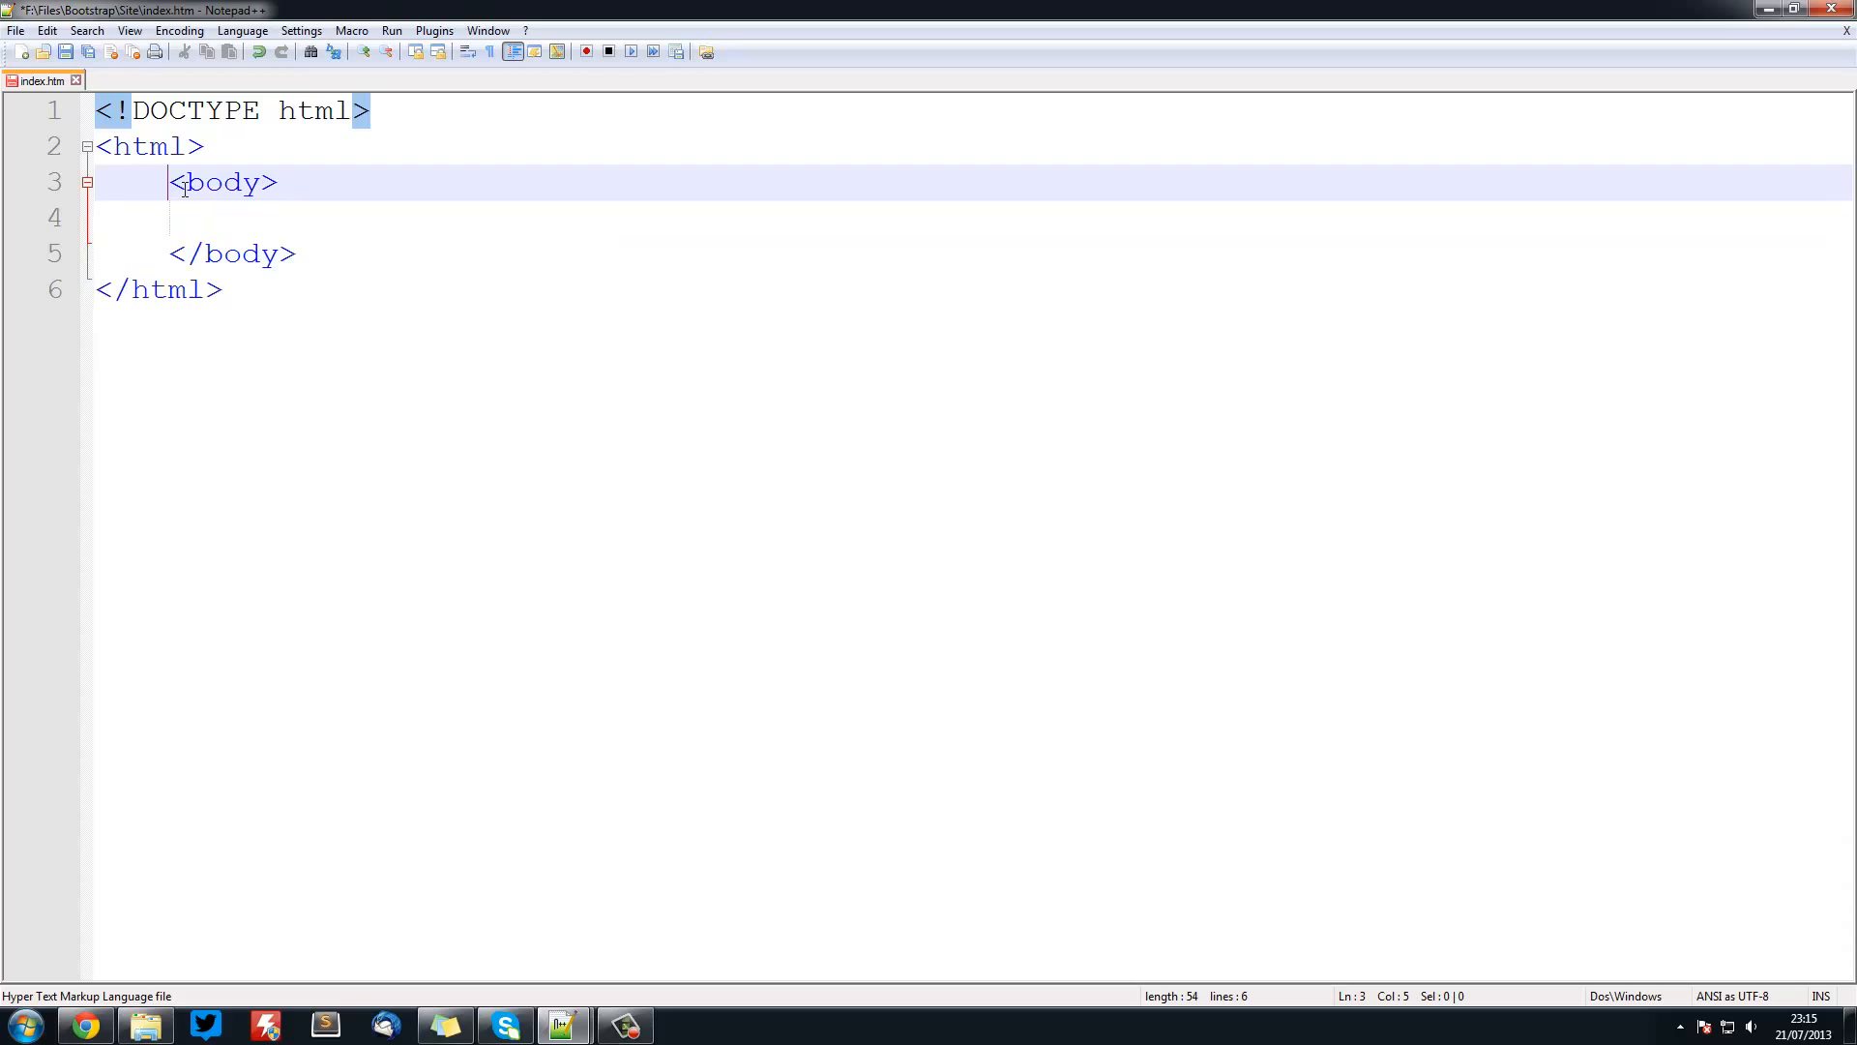
- Add a head section containing <title>Hosting Site</title>
text(<hea)
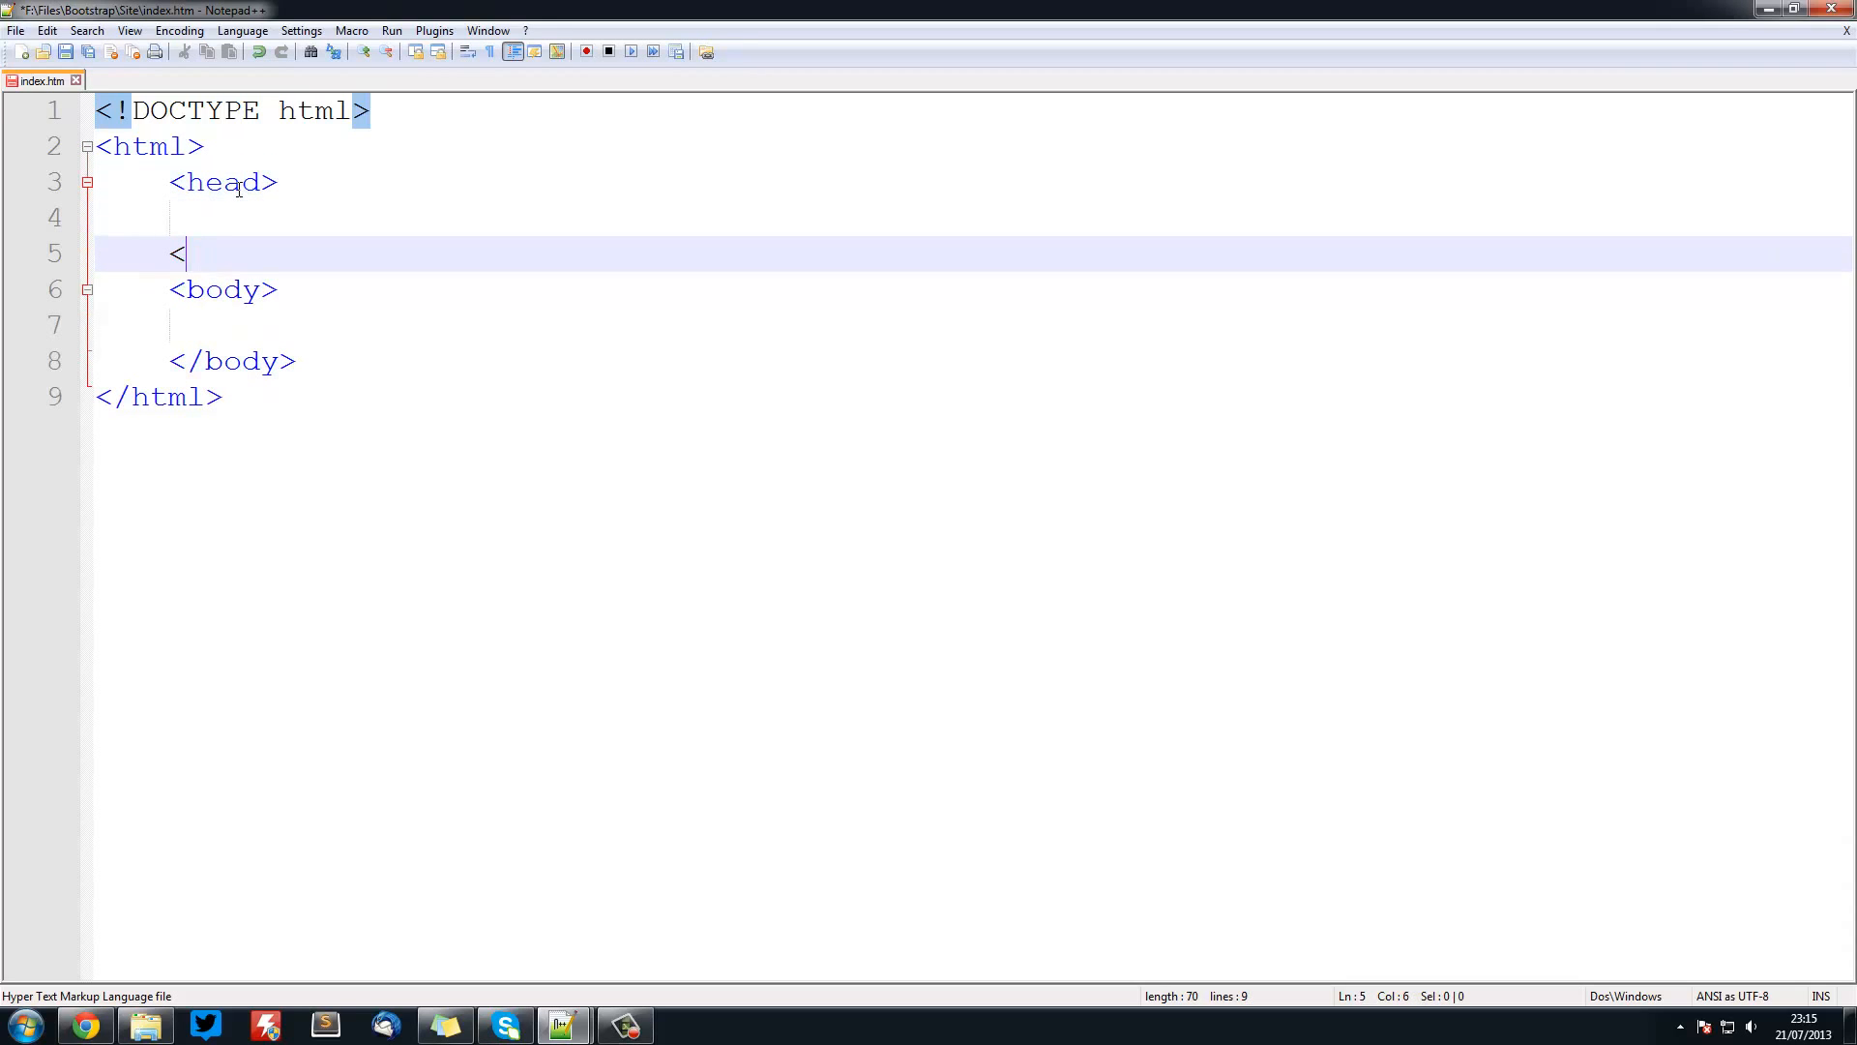
text(ti)
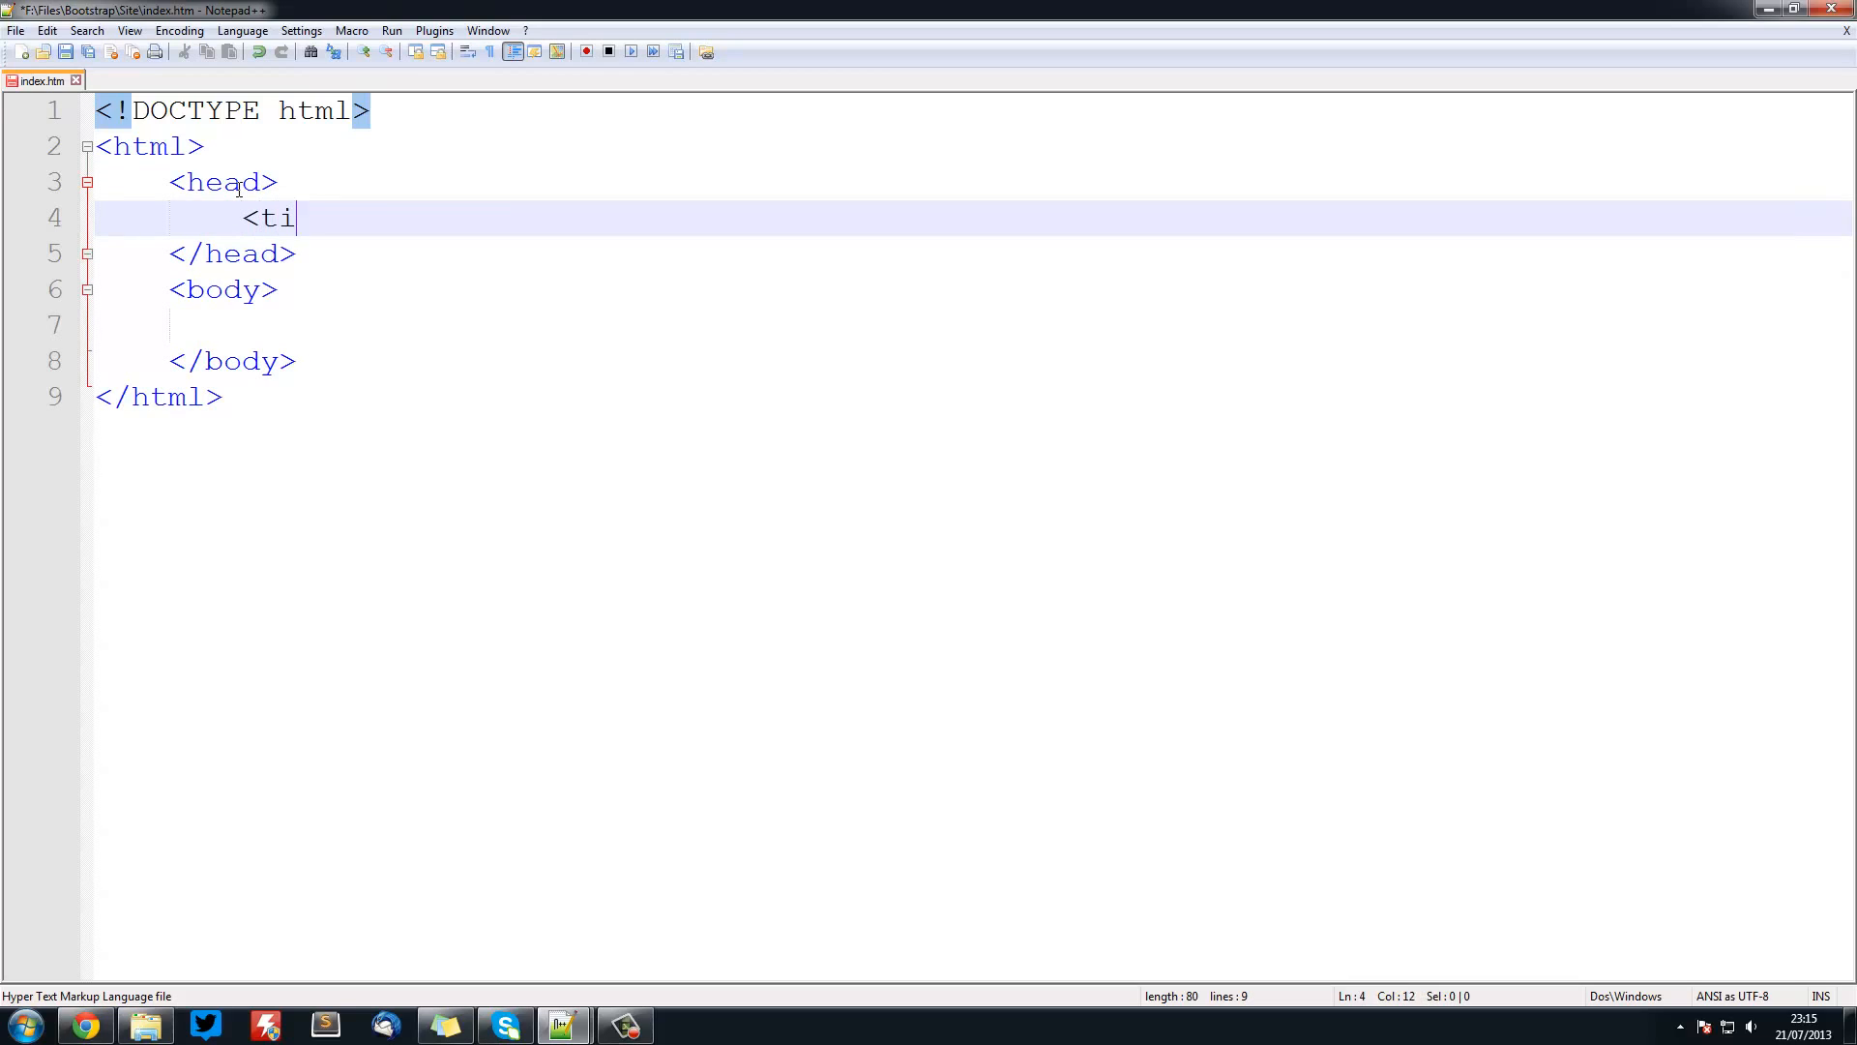
text(tle></t)
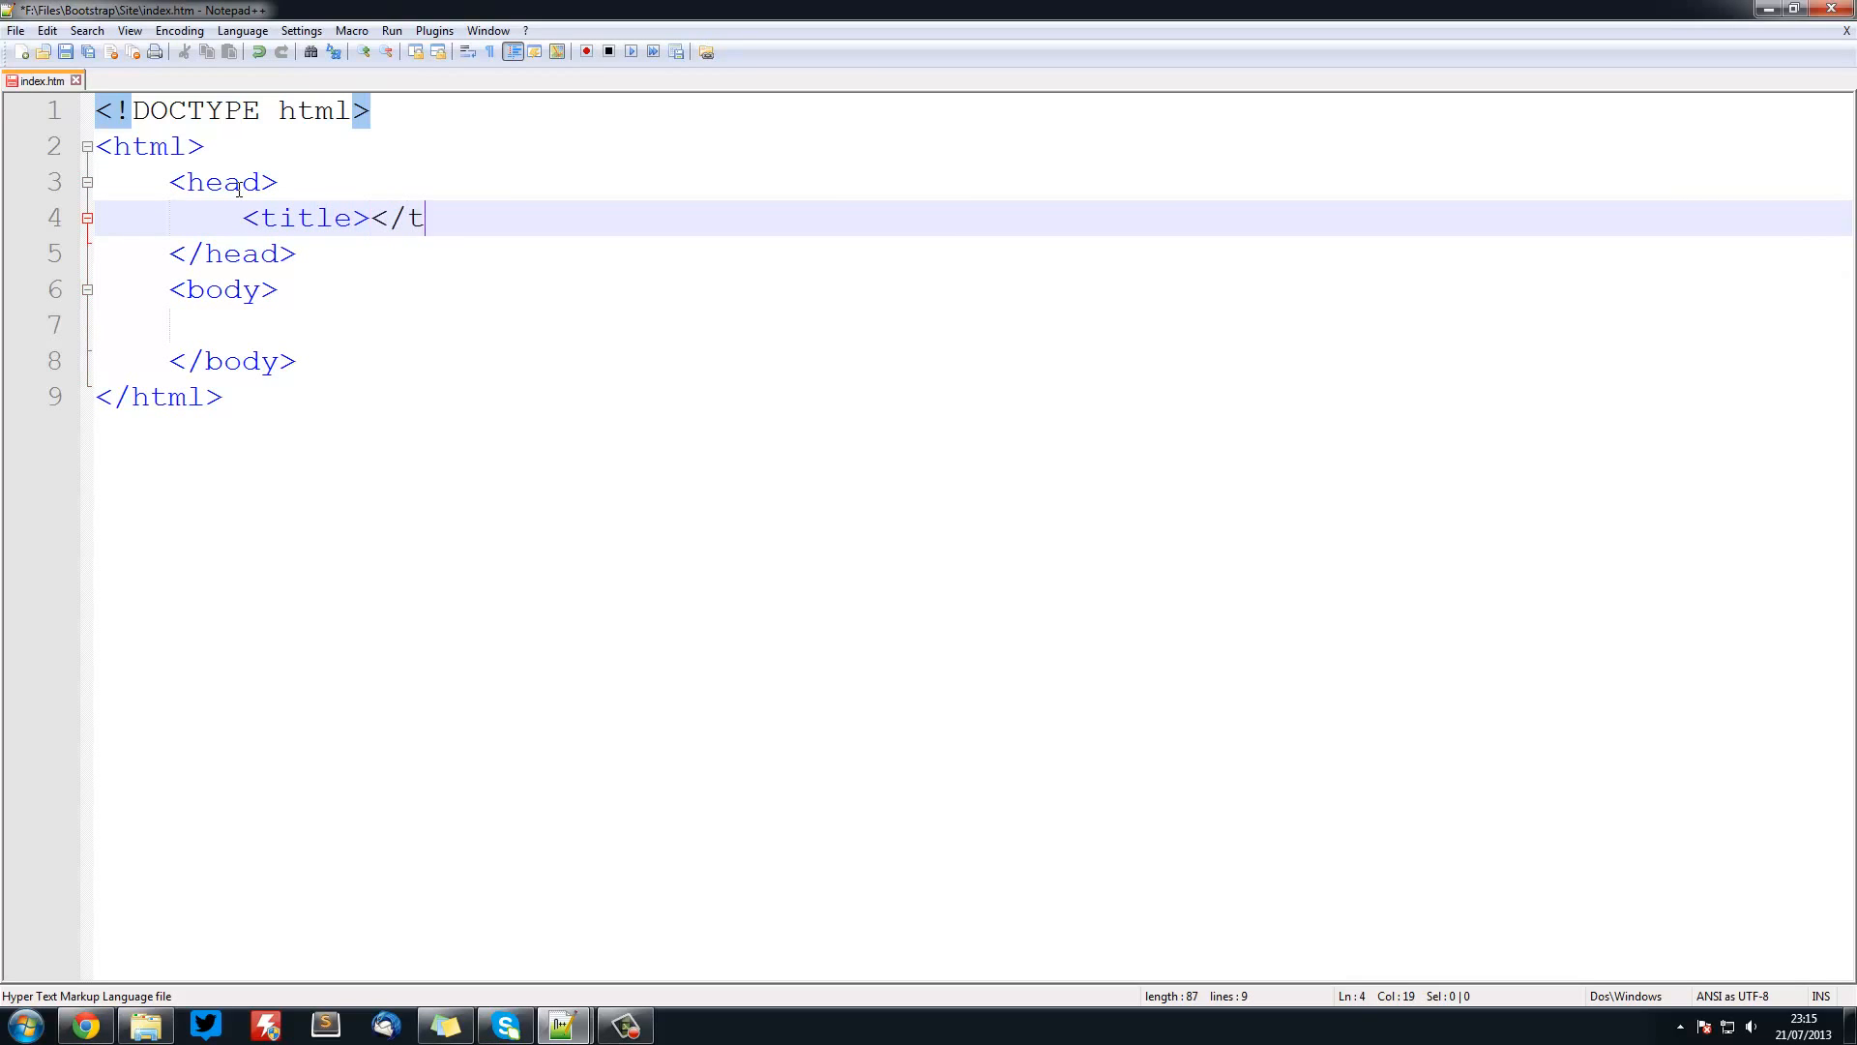
text(itle>)
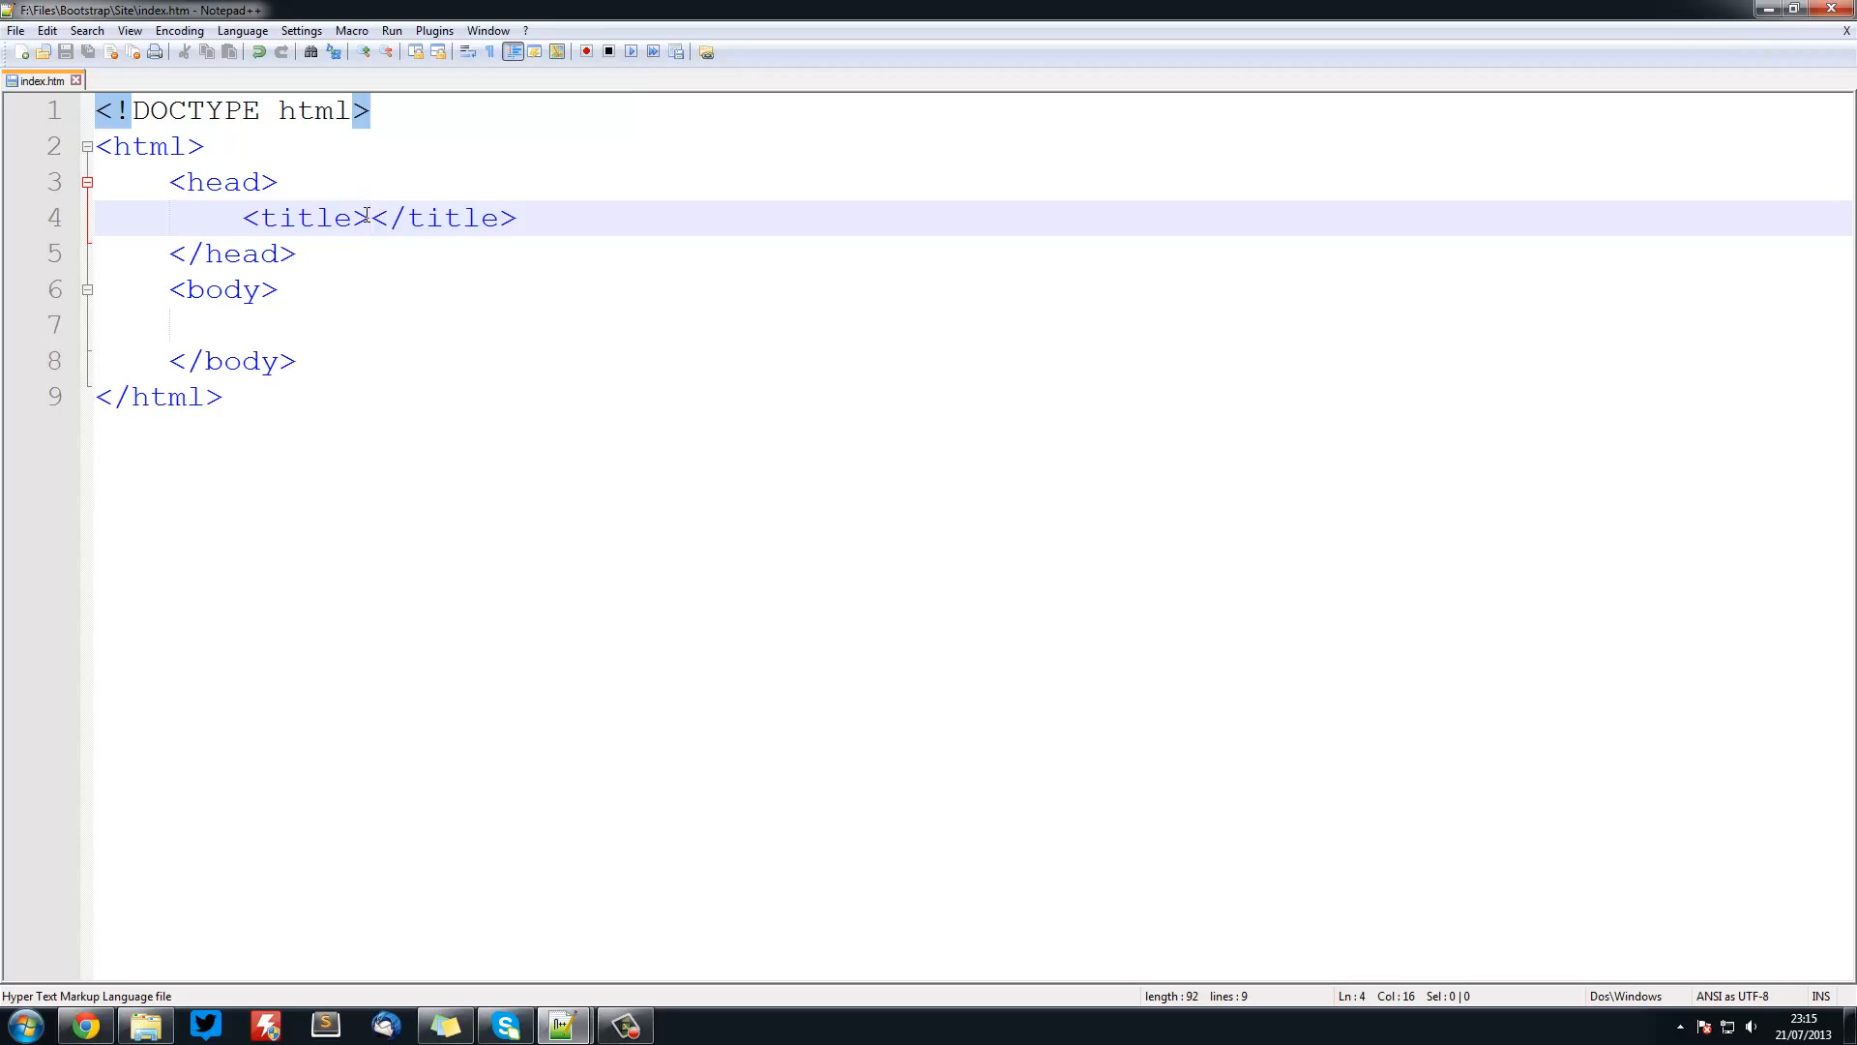
text(Hot)
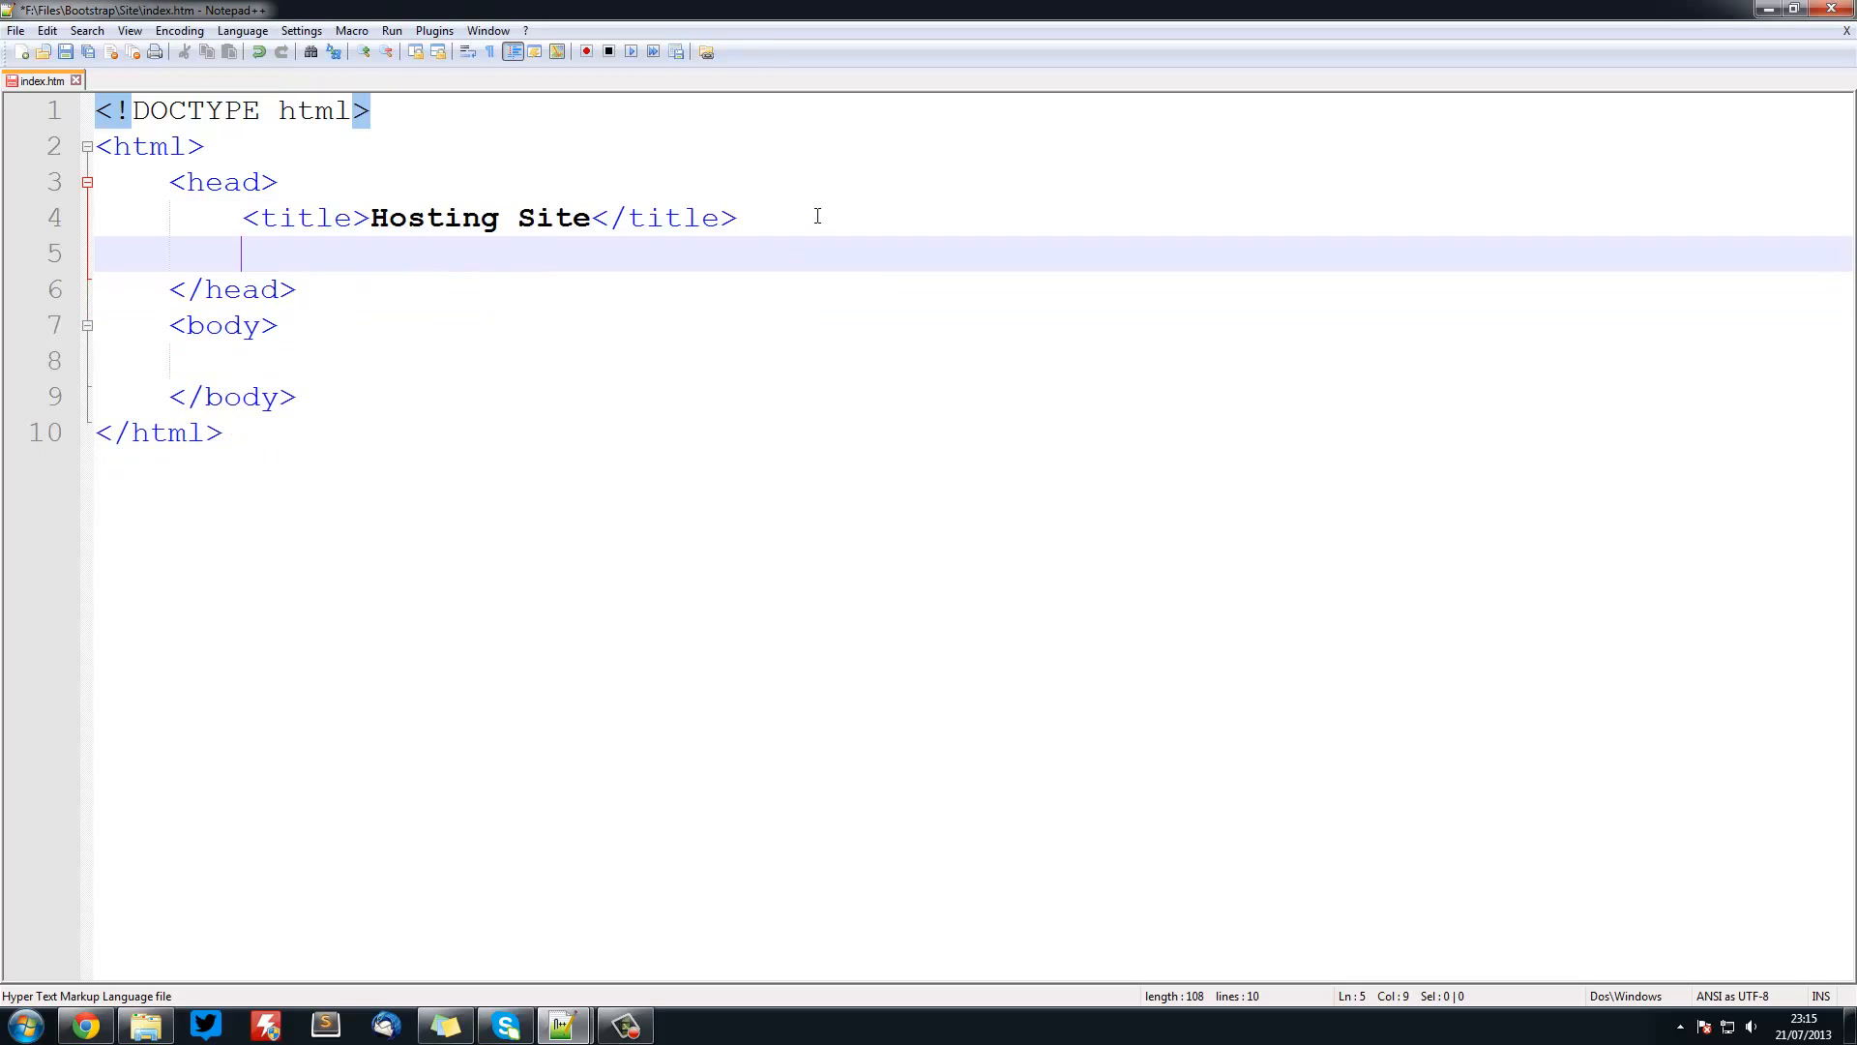
- Link css/bootstrap.css and css/bootstrap-responsive.css as stylesheets in the head
click(66, 51)
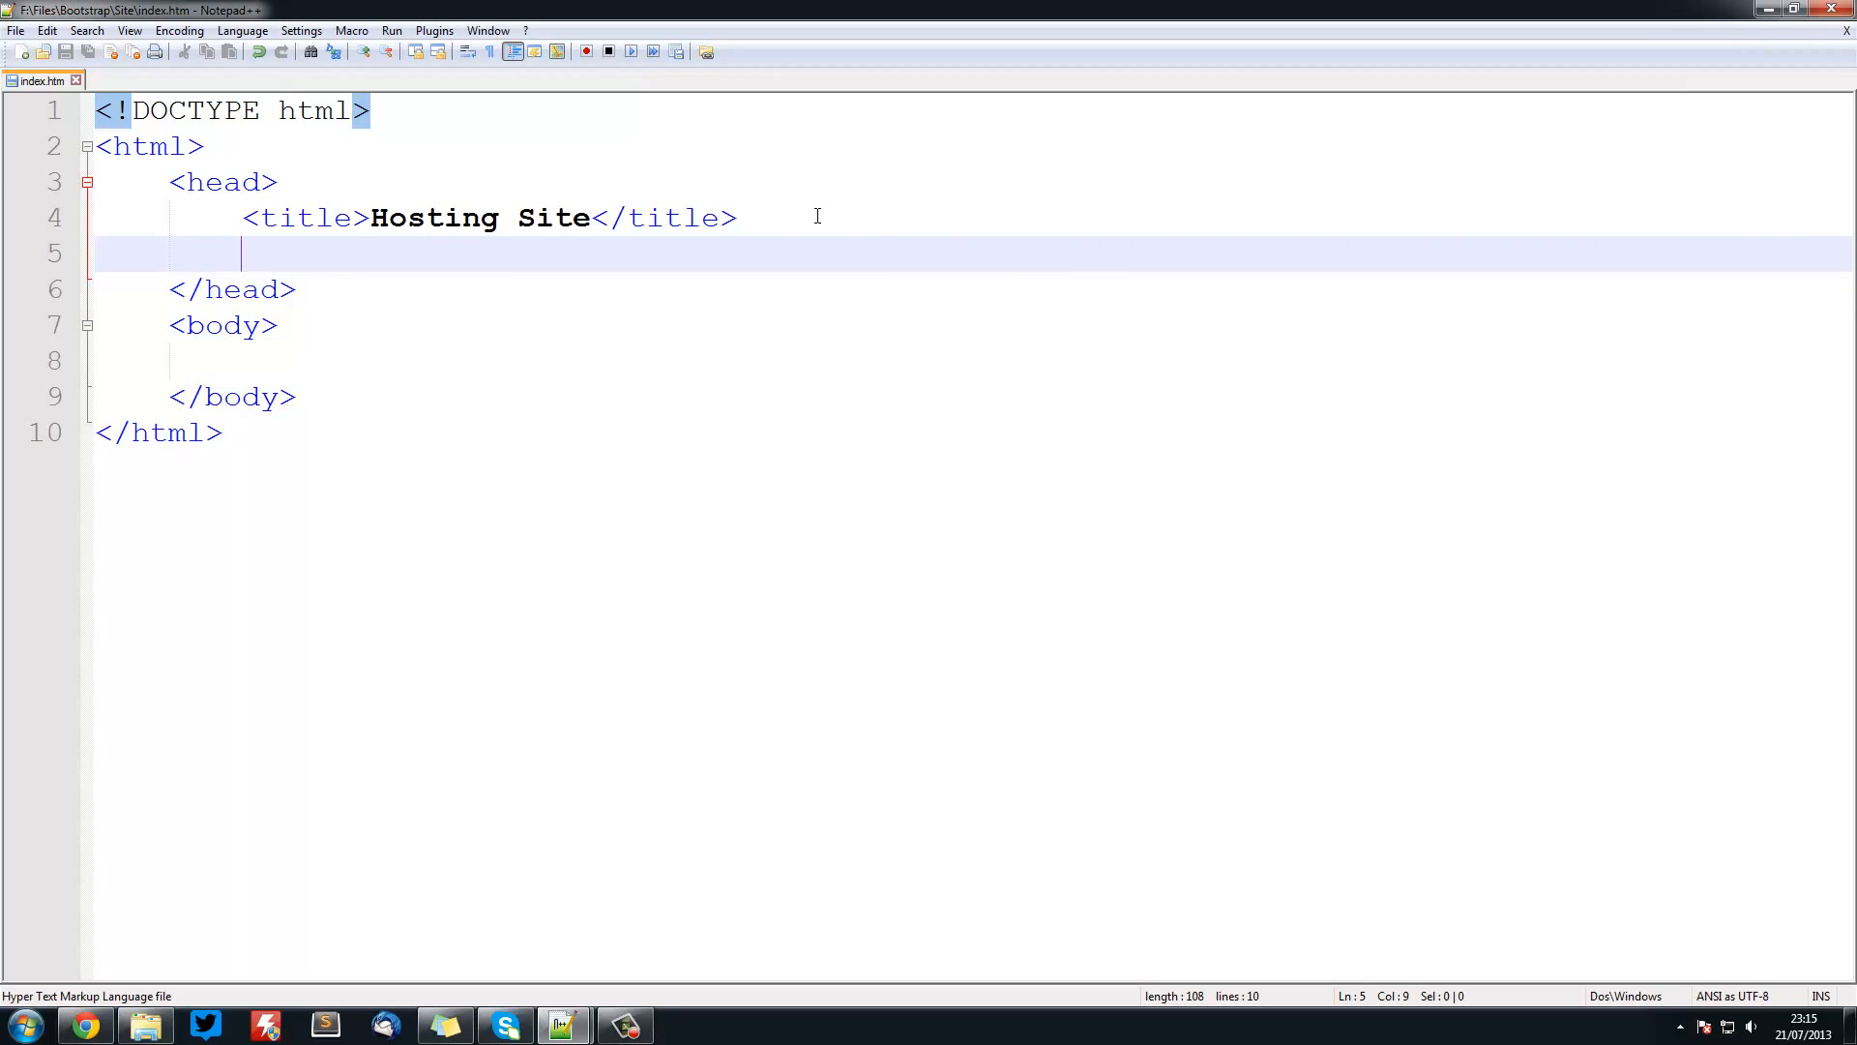
text(<)
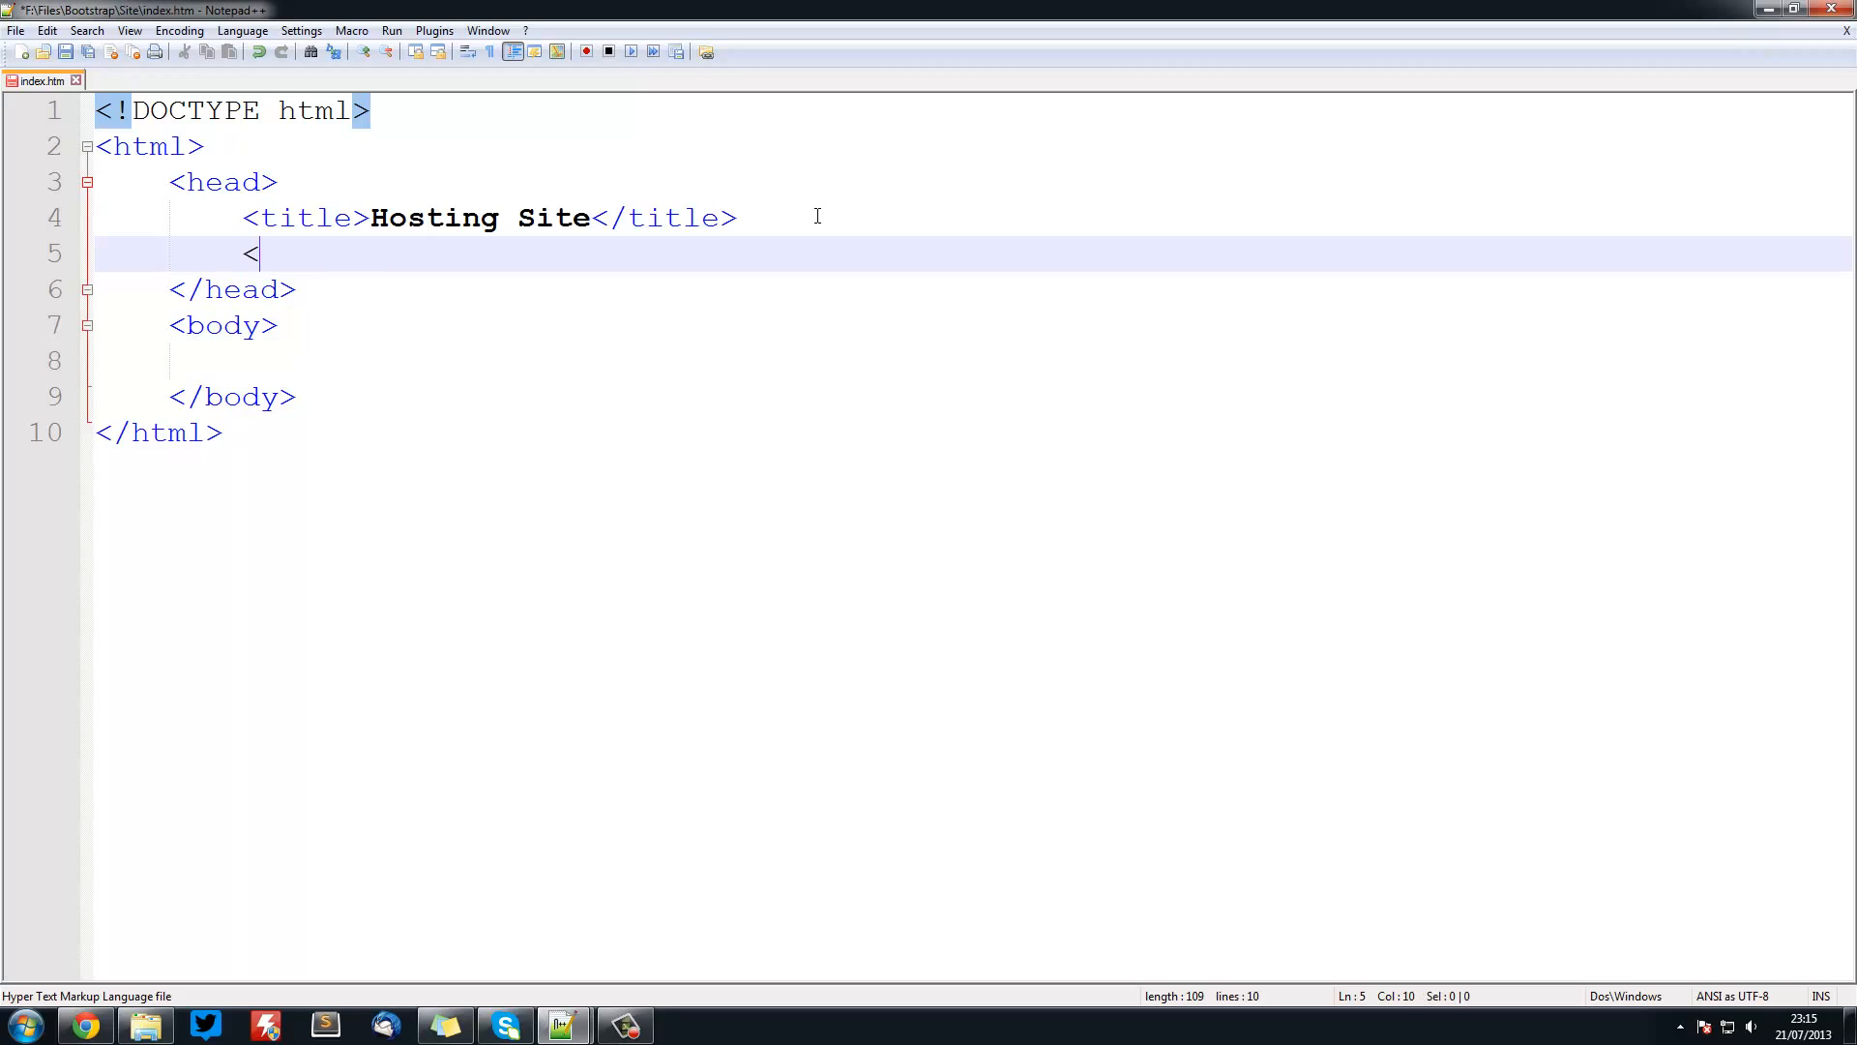
text(link)
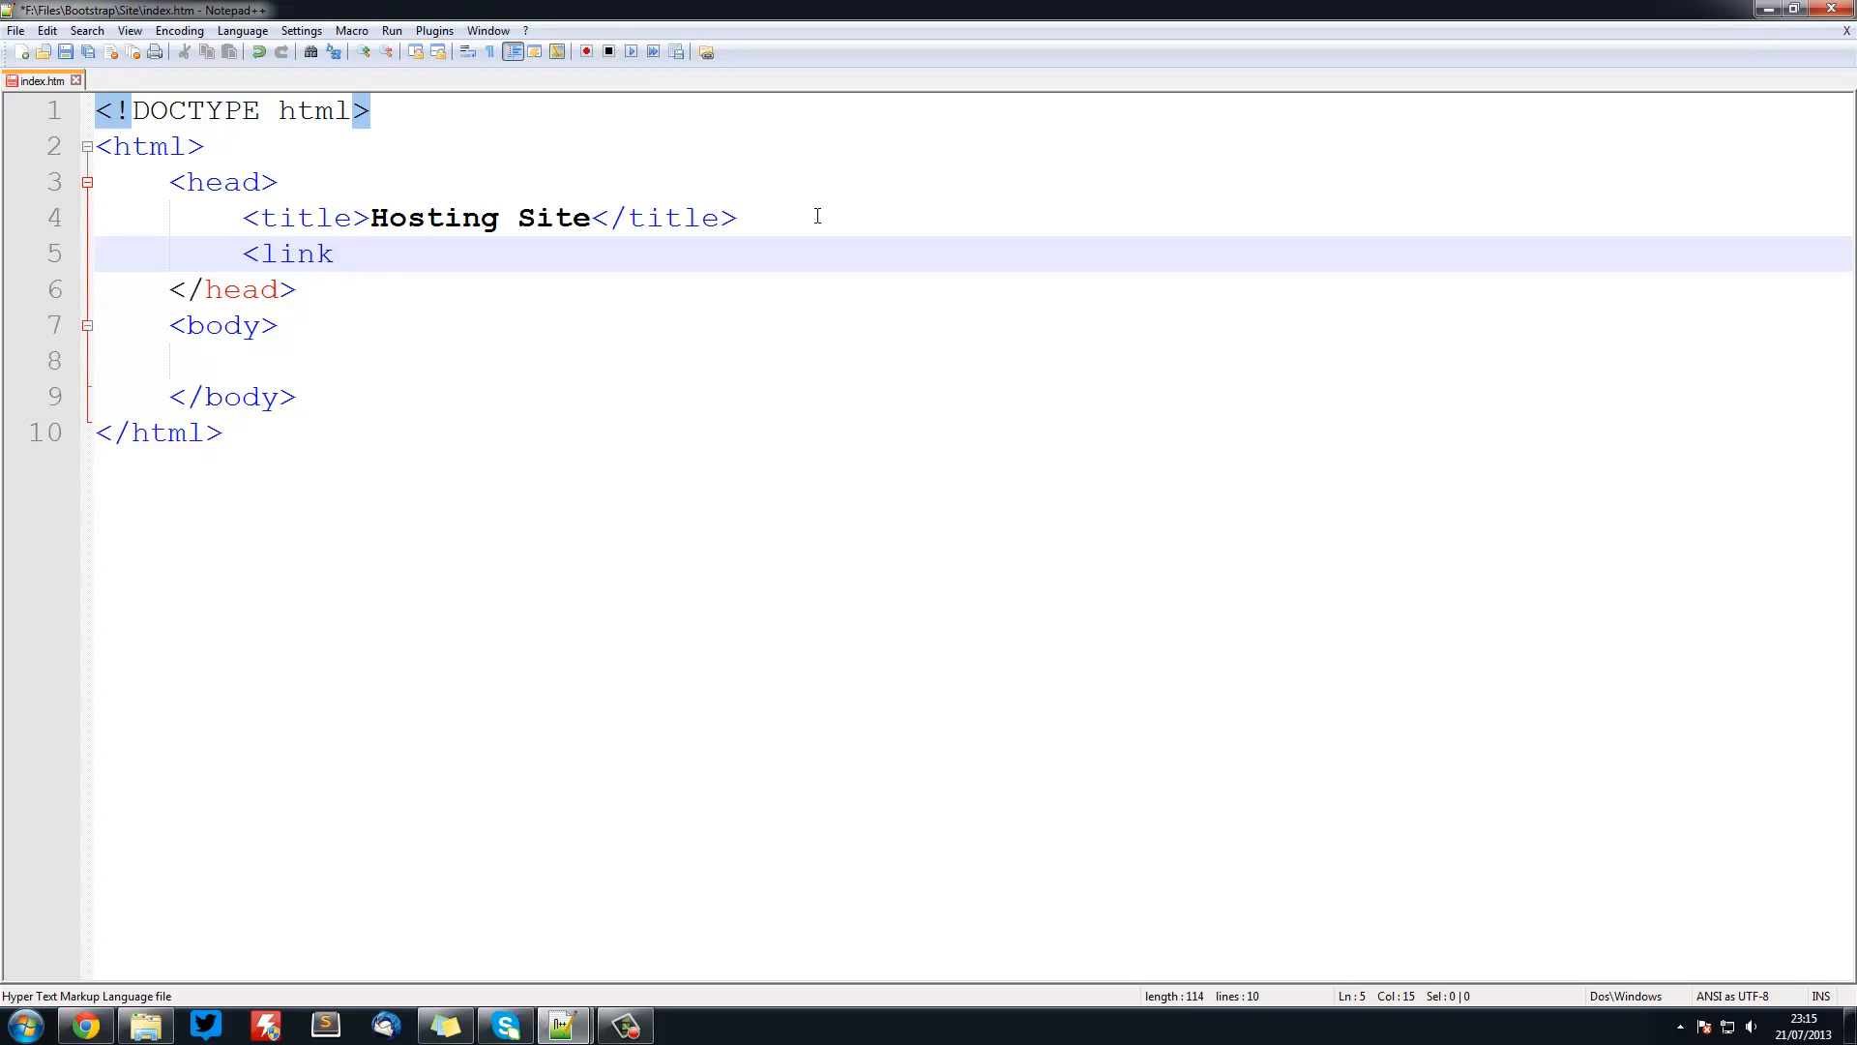
text(href = "")
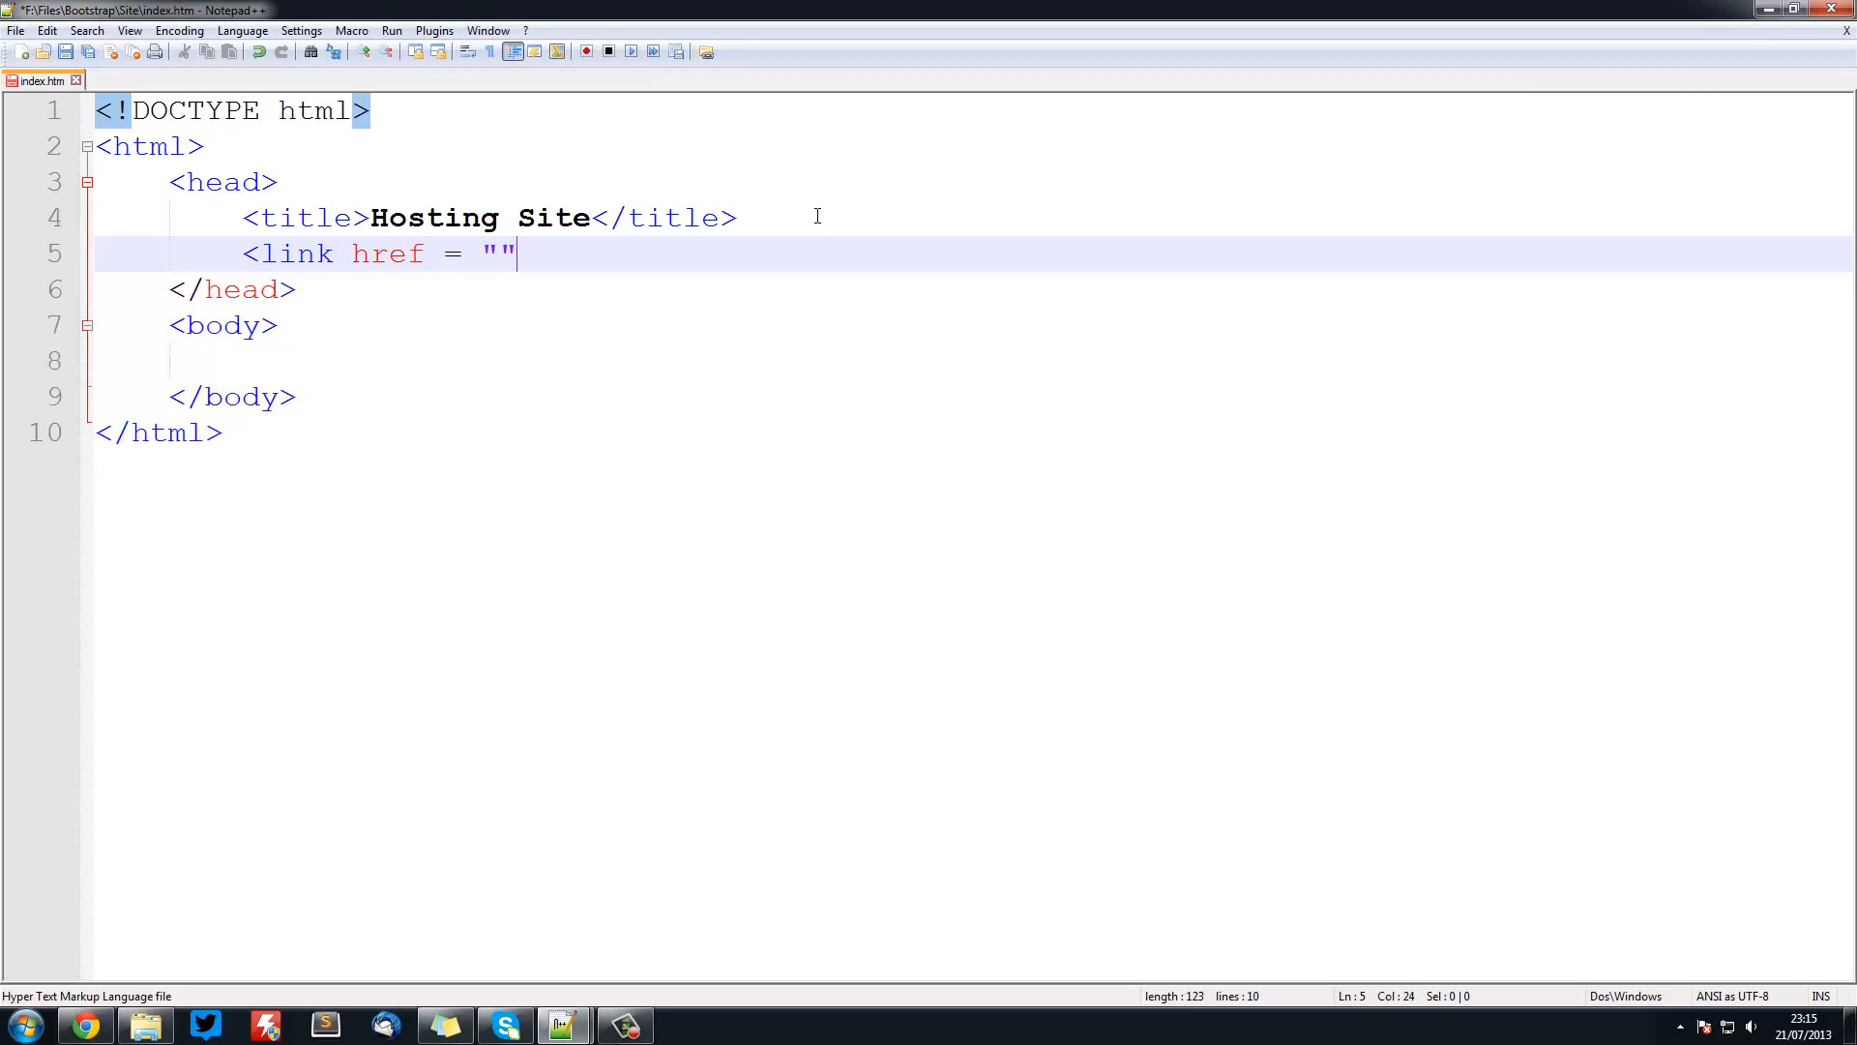
text(cc/)
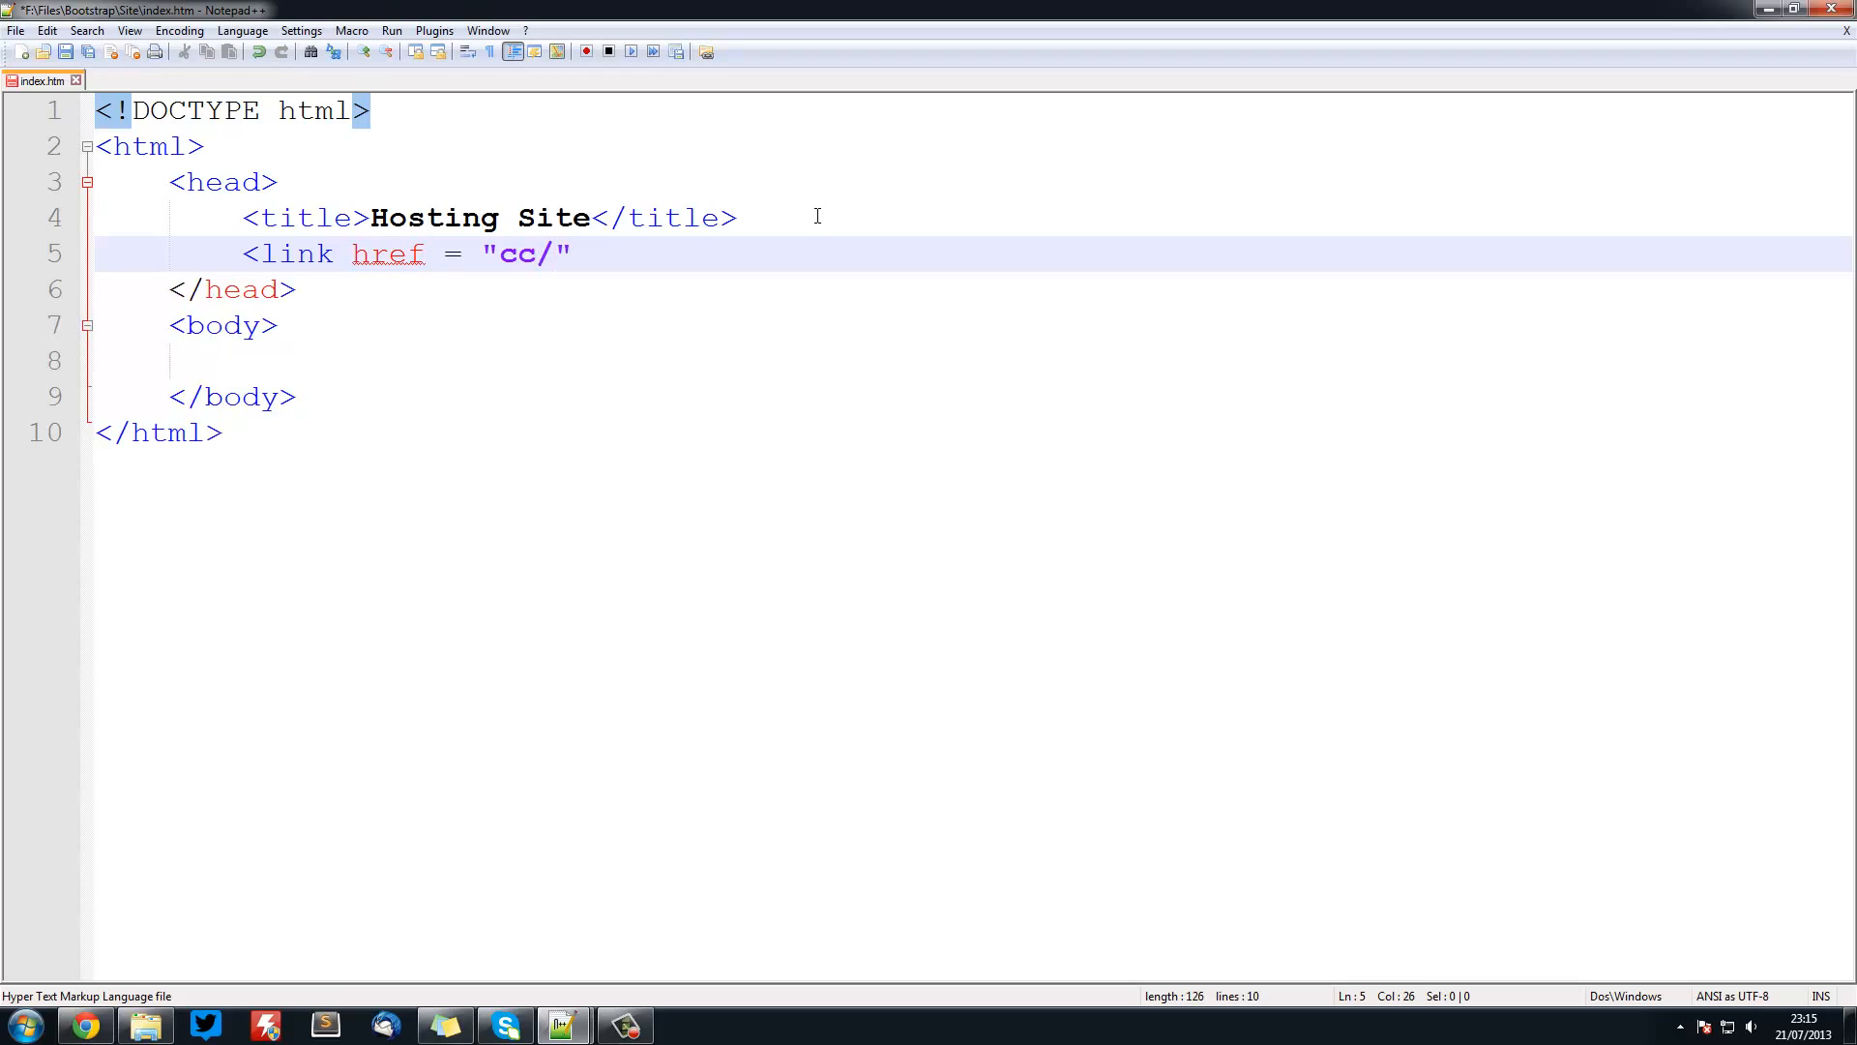
text(bootstrap)
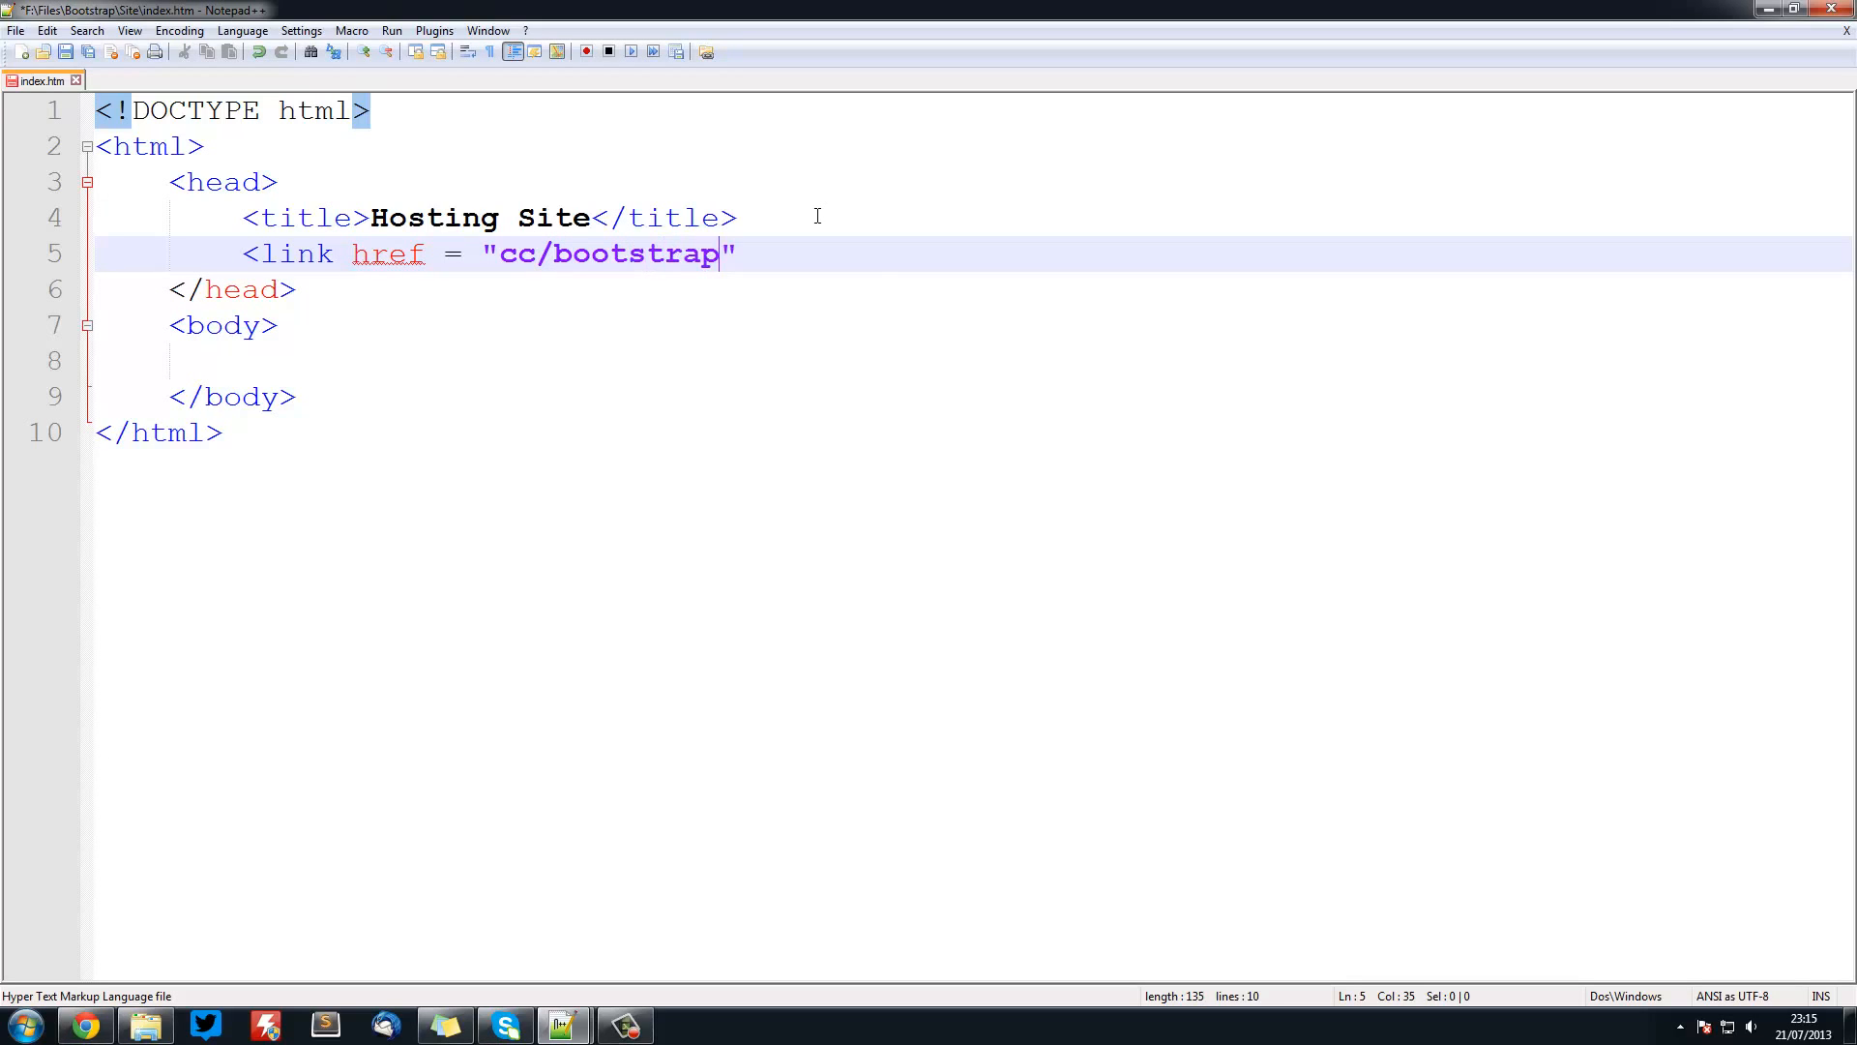
text(.css)
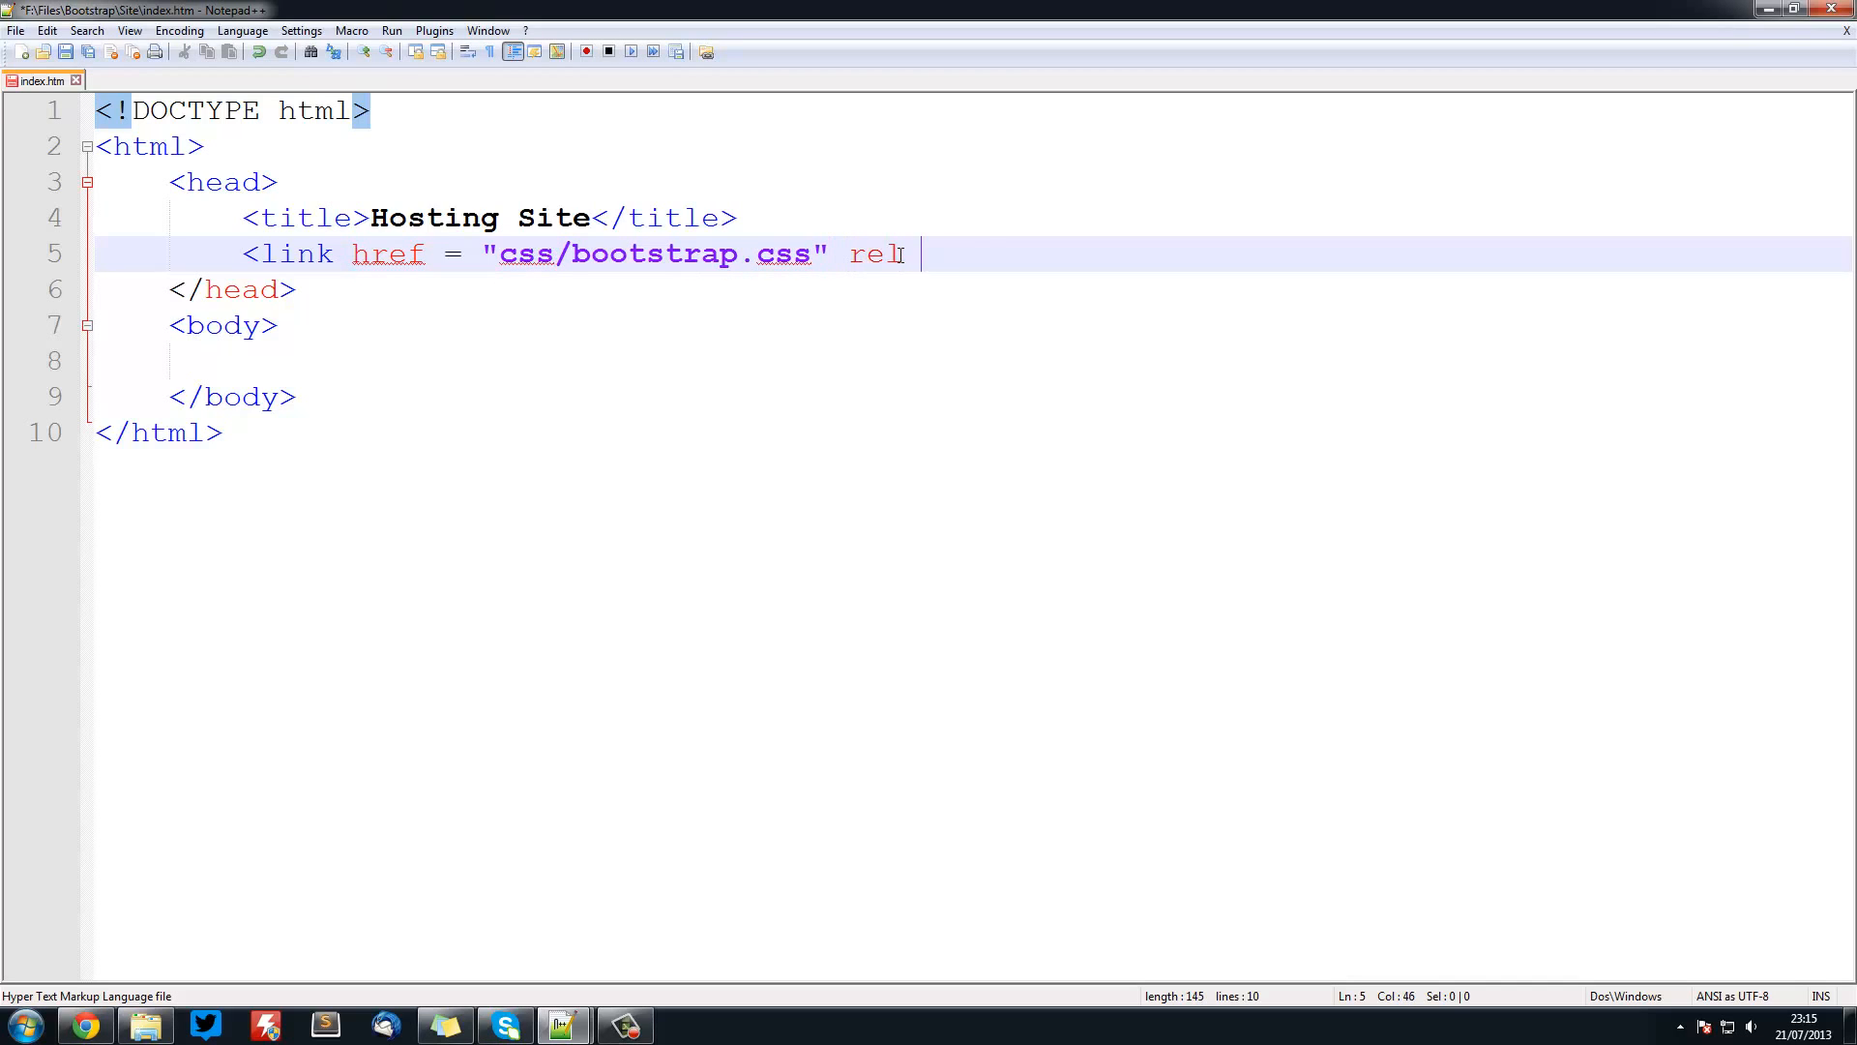
text(= "style")
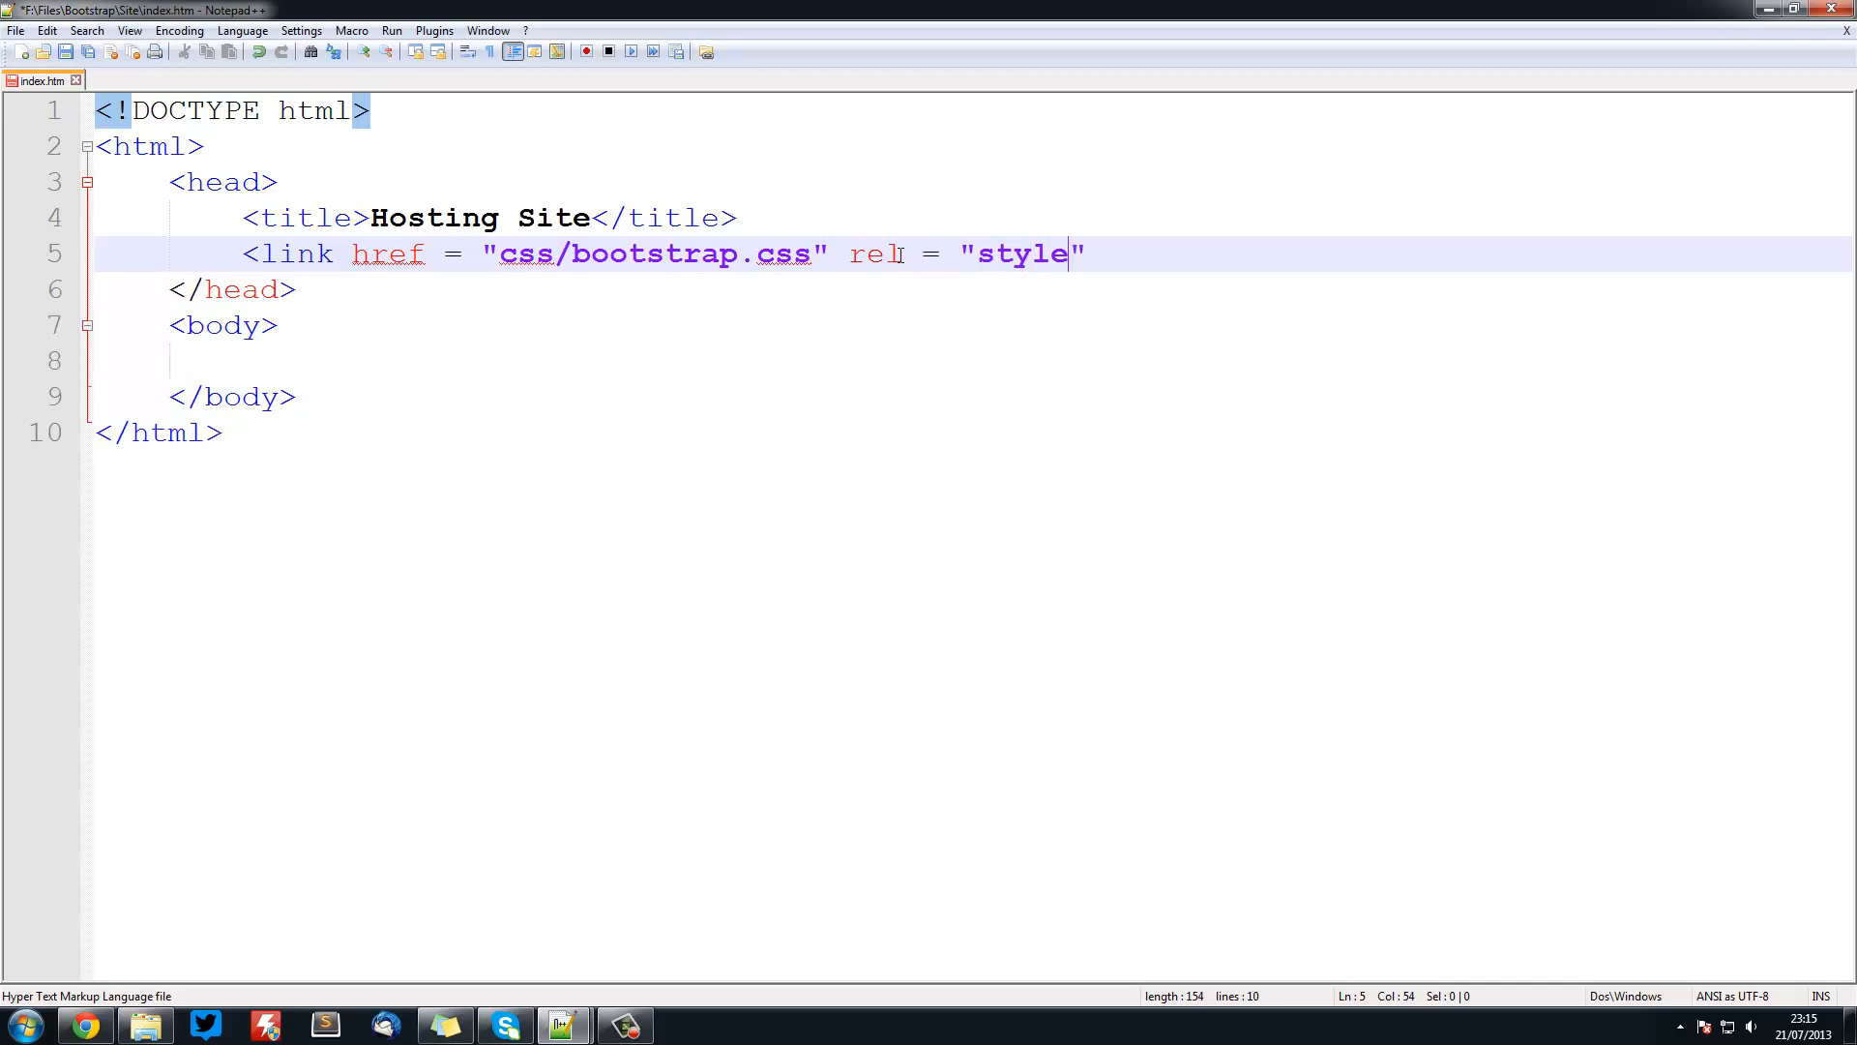
text(sheet)
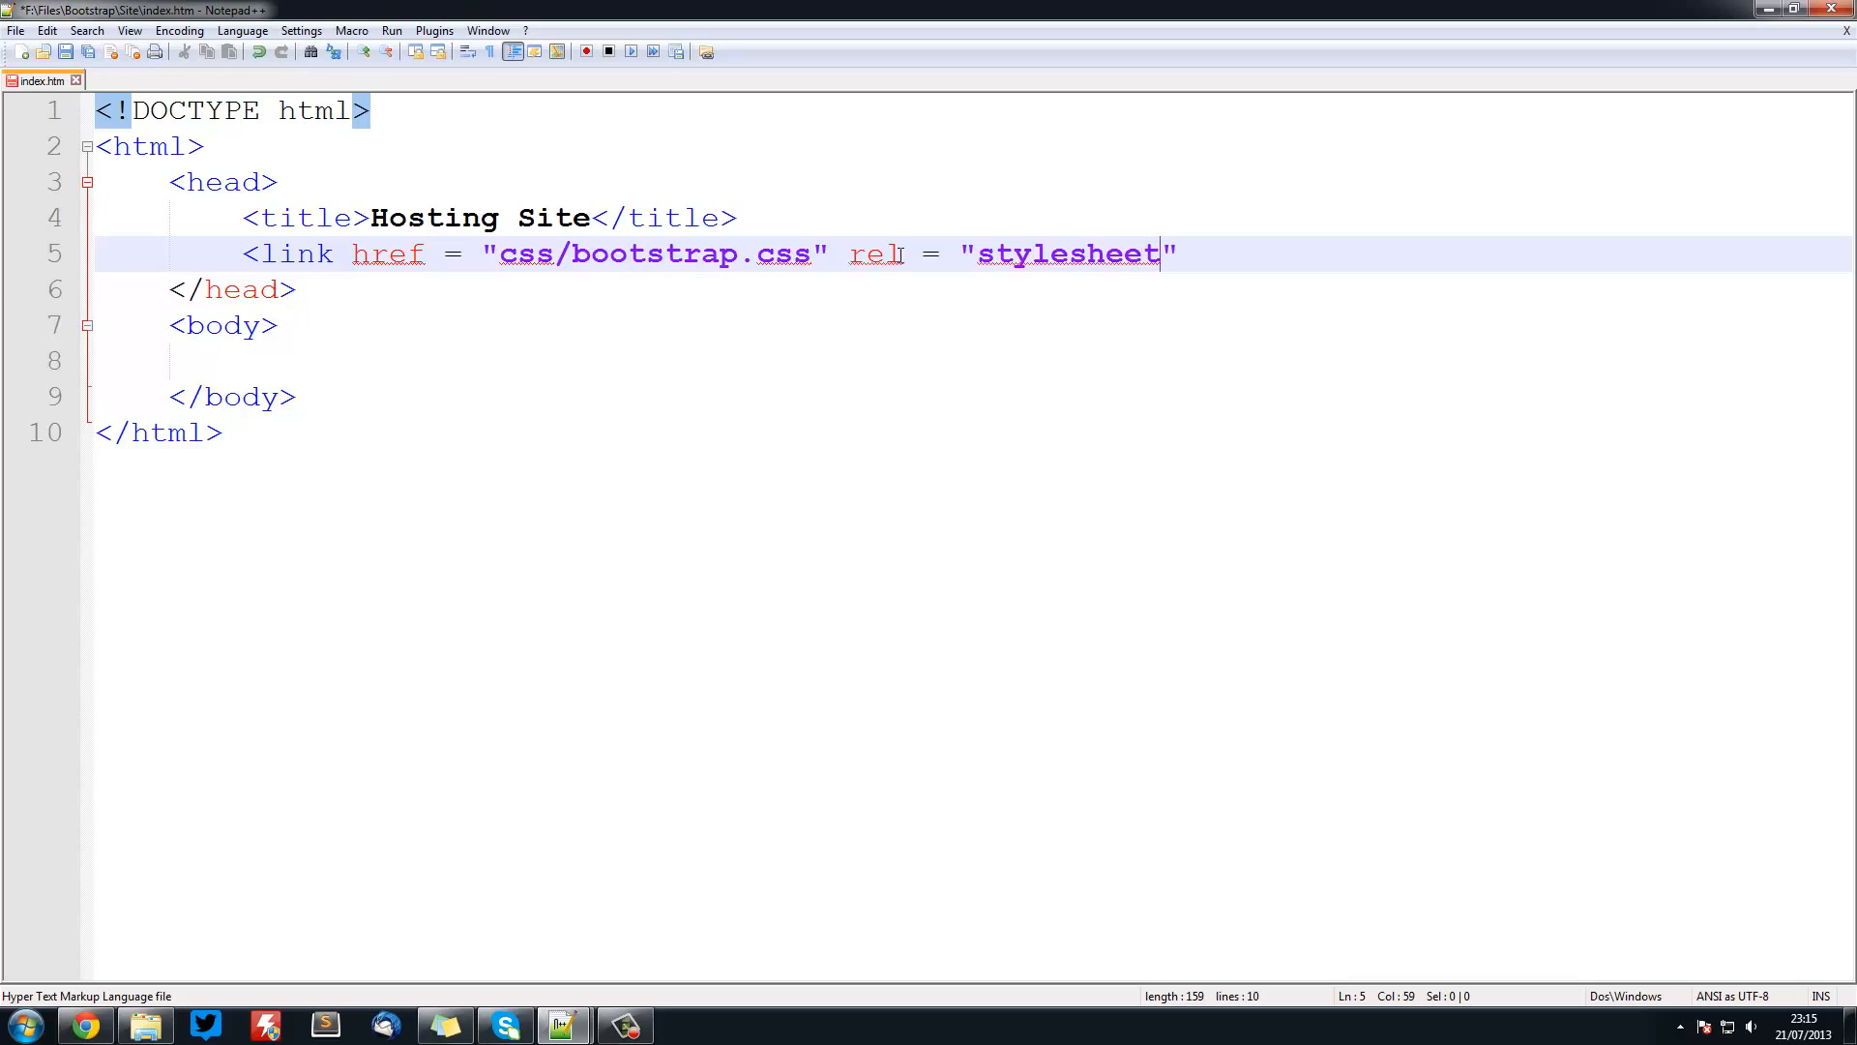
text(>)
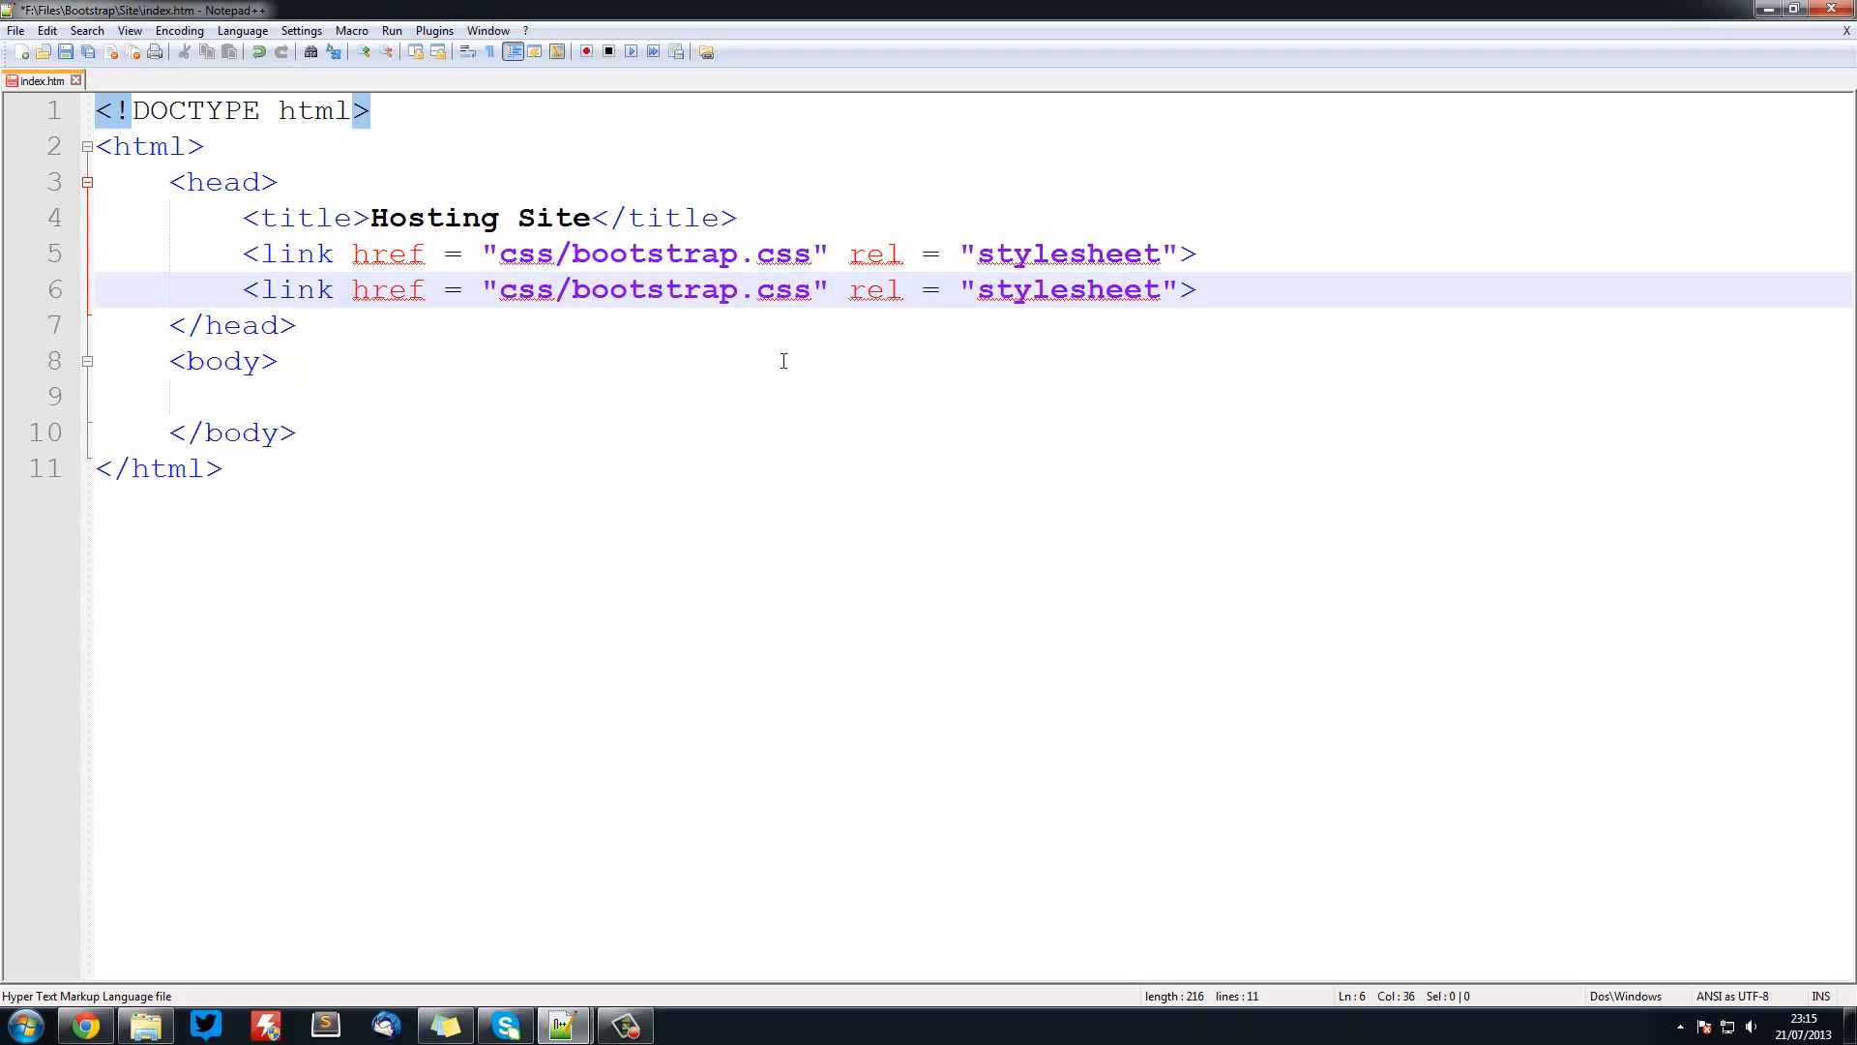
text(-respi)
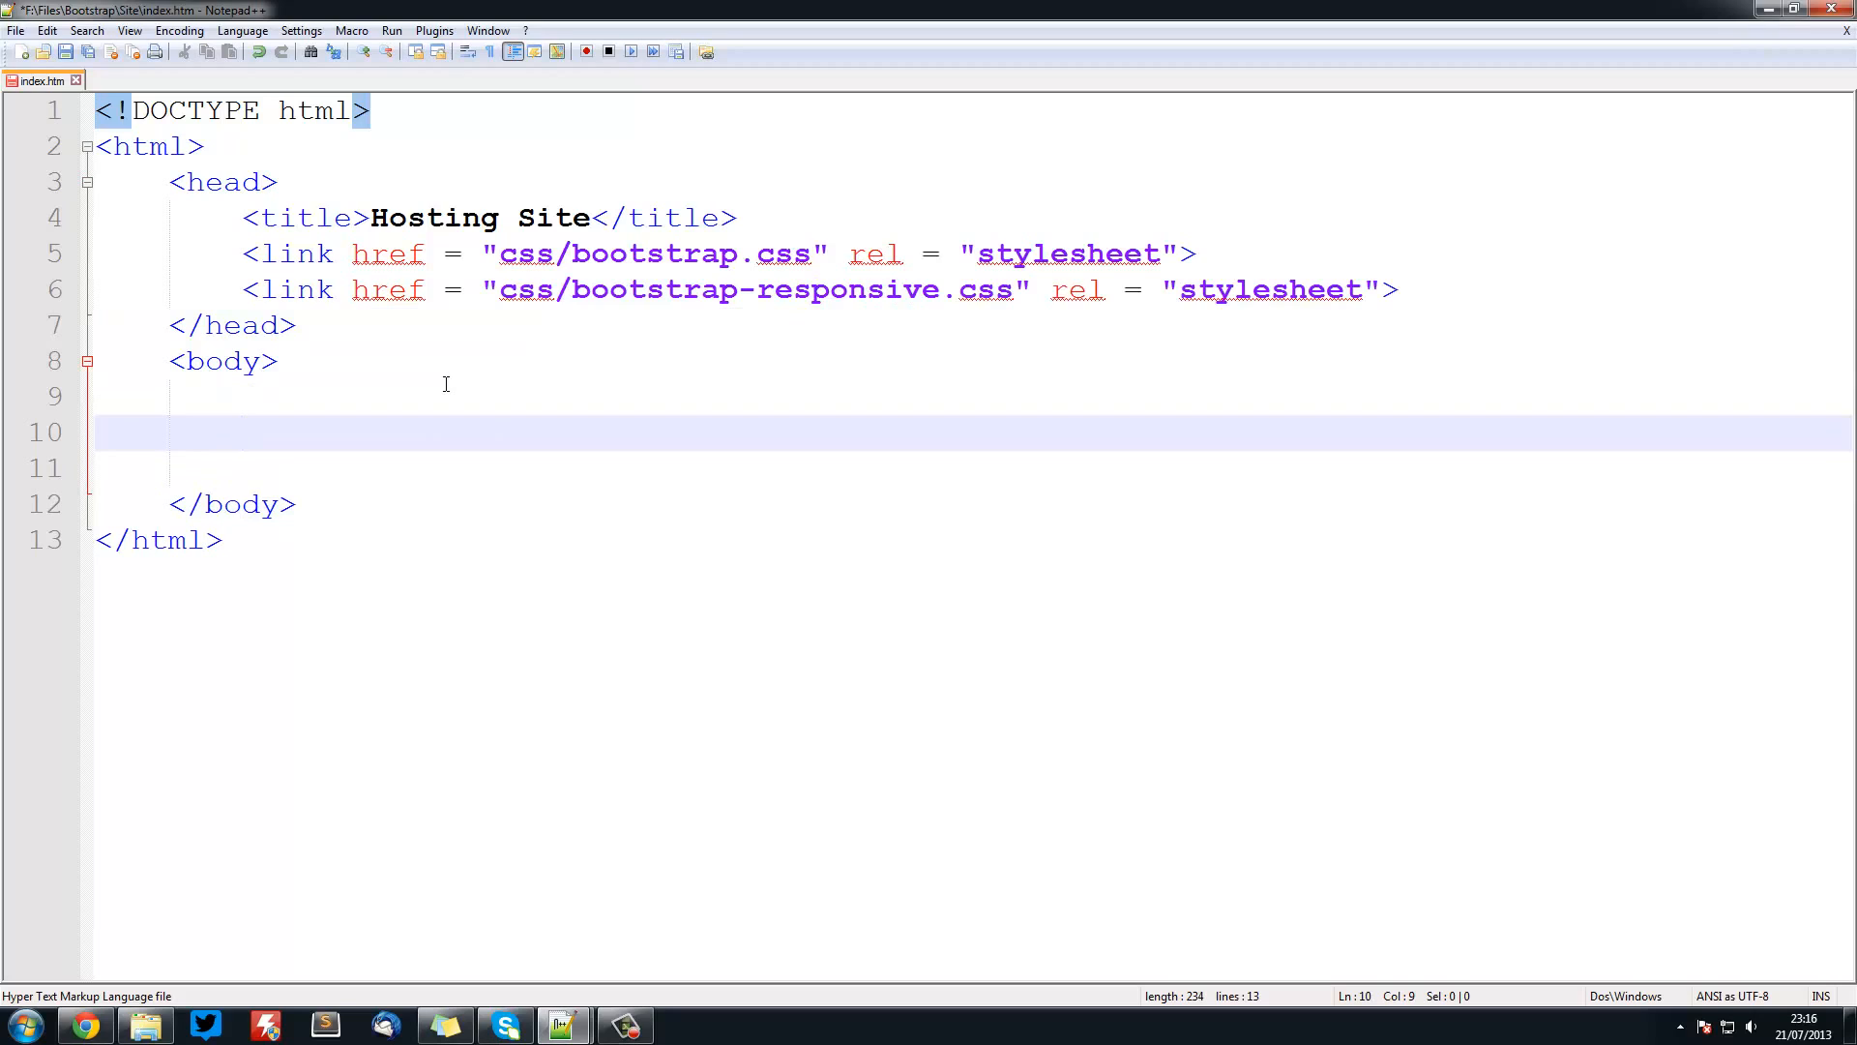
- Search for jquery and scroll Google's Hosted Libraries guide to the jQuery CDN snippet
key(Enter)
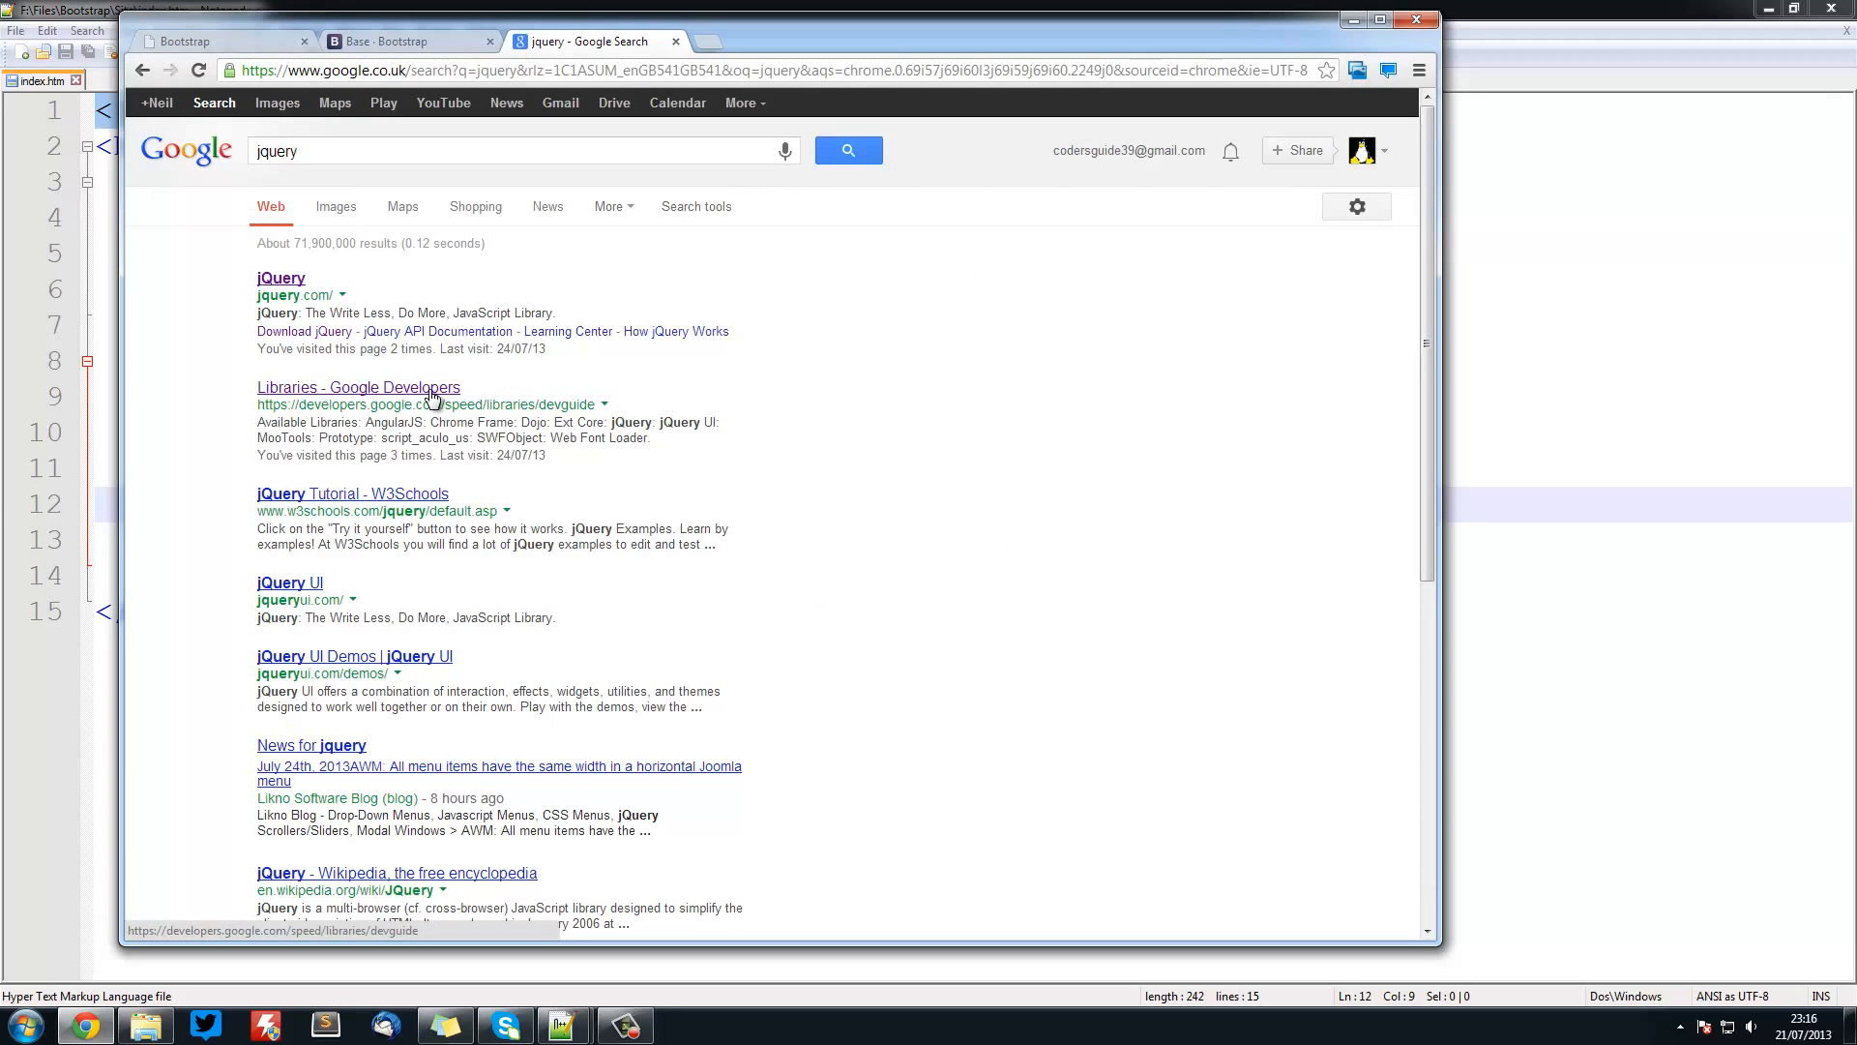
click(358, 387)
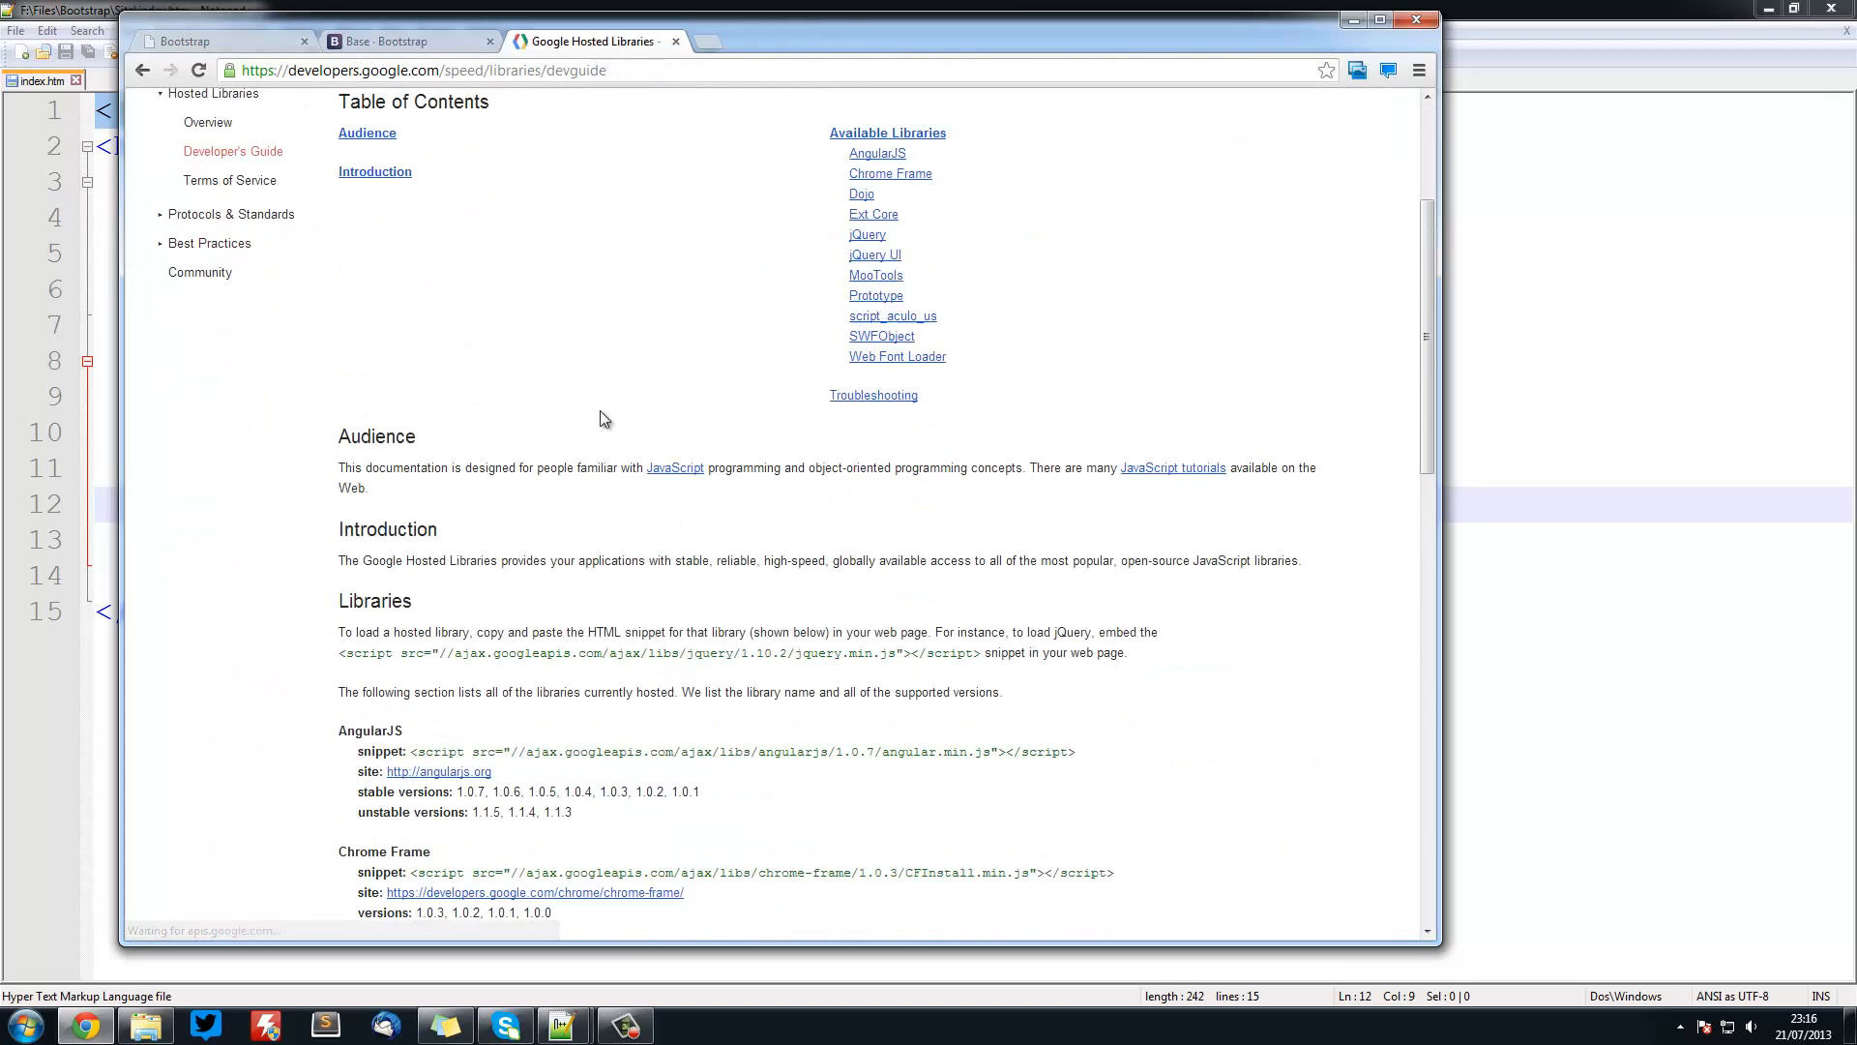
scroll(down, 3)
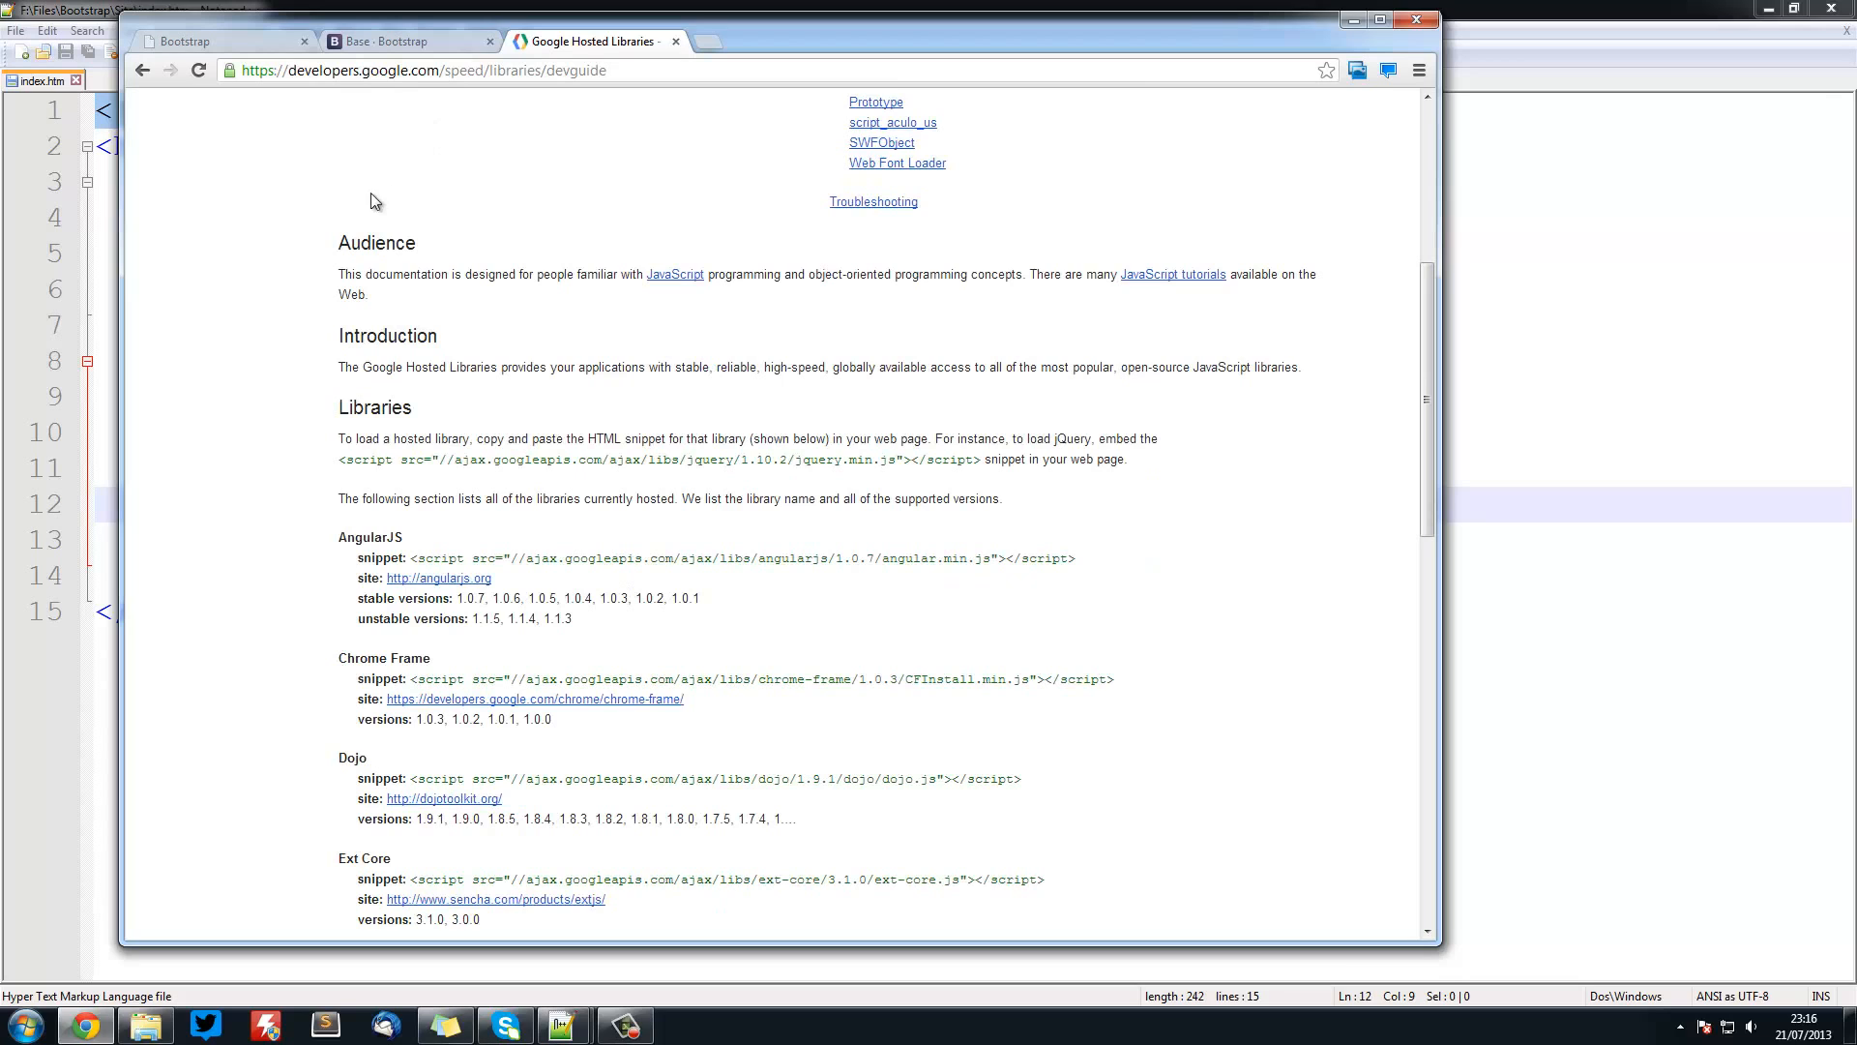
scroll(down, 3)
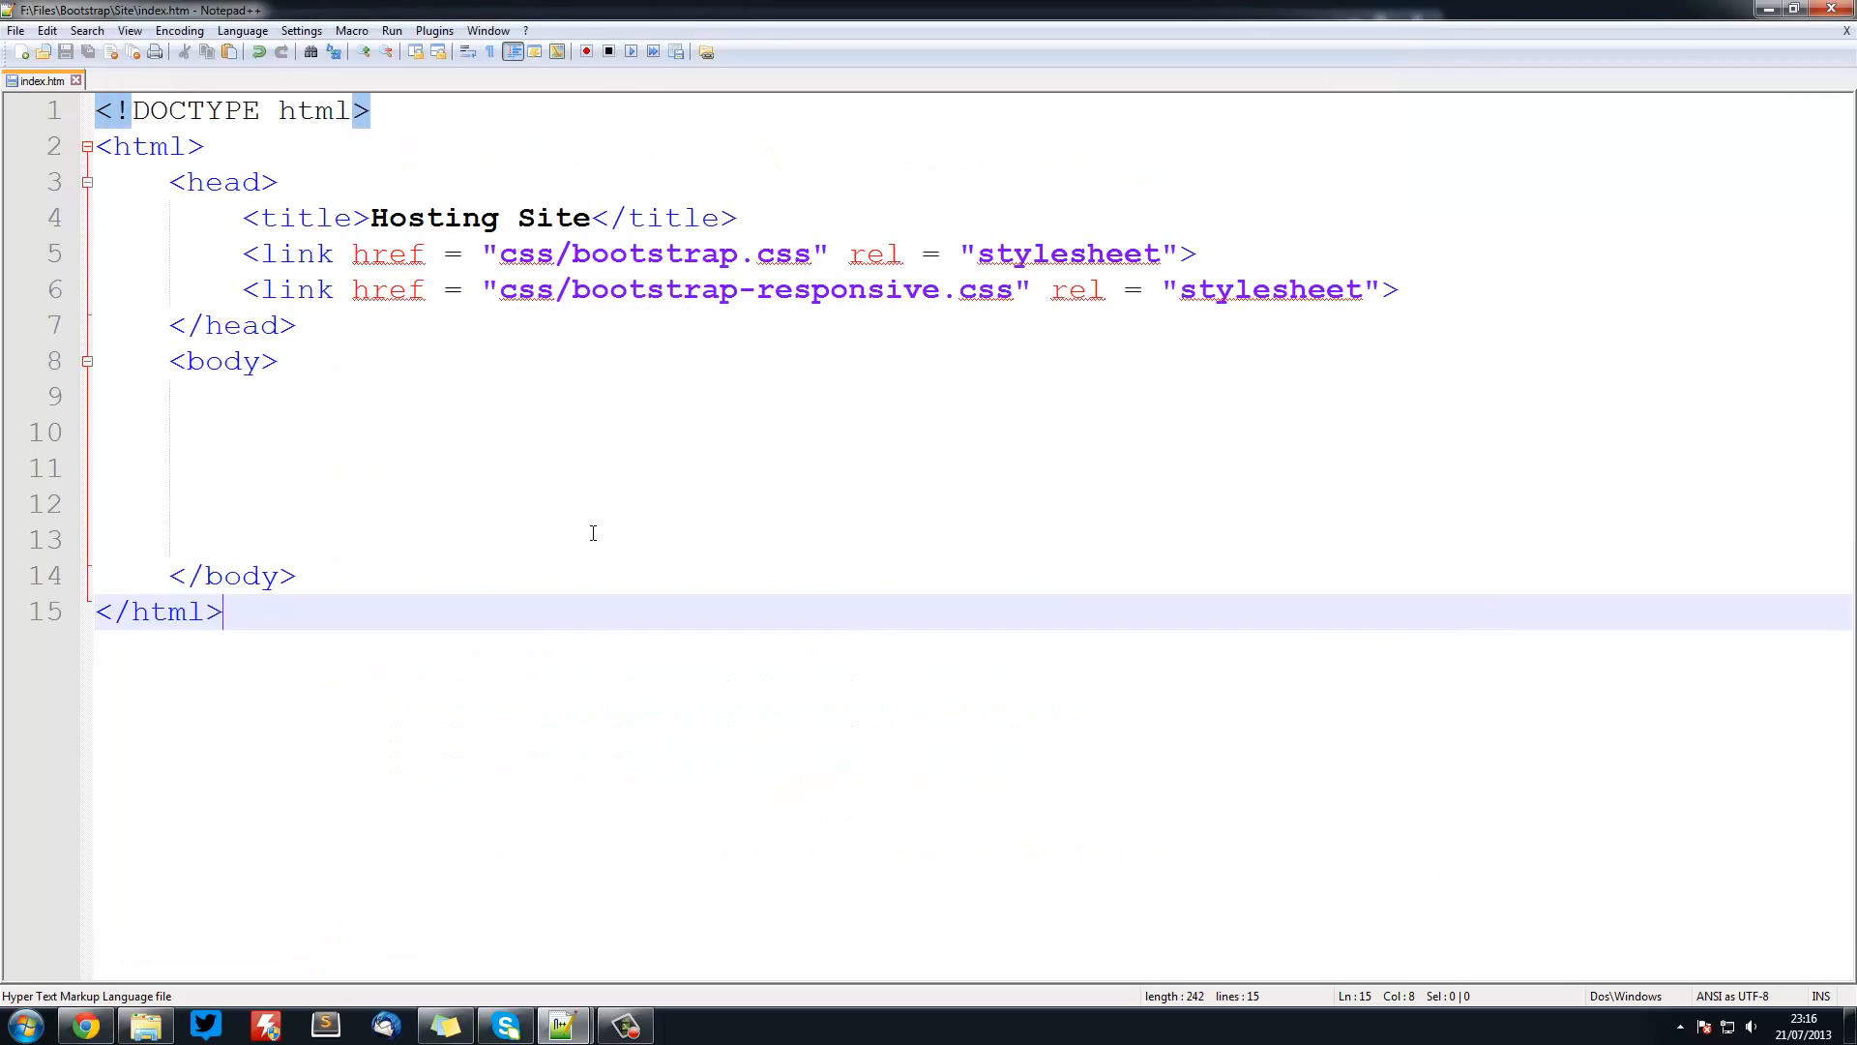
- Add script tags loading jQuery 1.10.2 from Google's CDN (with http:) and js/bootstrap.js, then start a new document
text(<script src="//ajax.googleapis.com/ajax/libs/jquery/1.10.2/jquery.min.js"></script>)
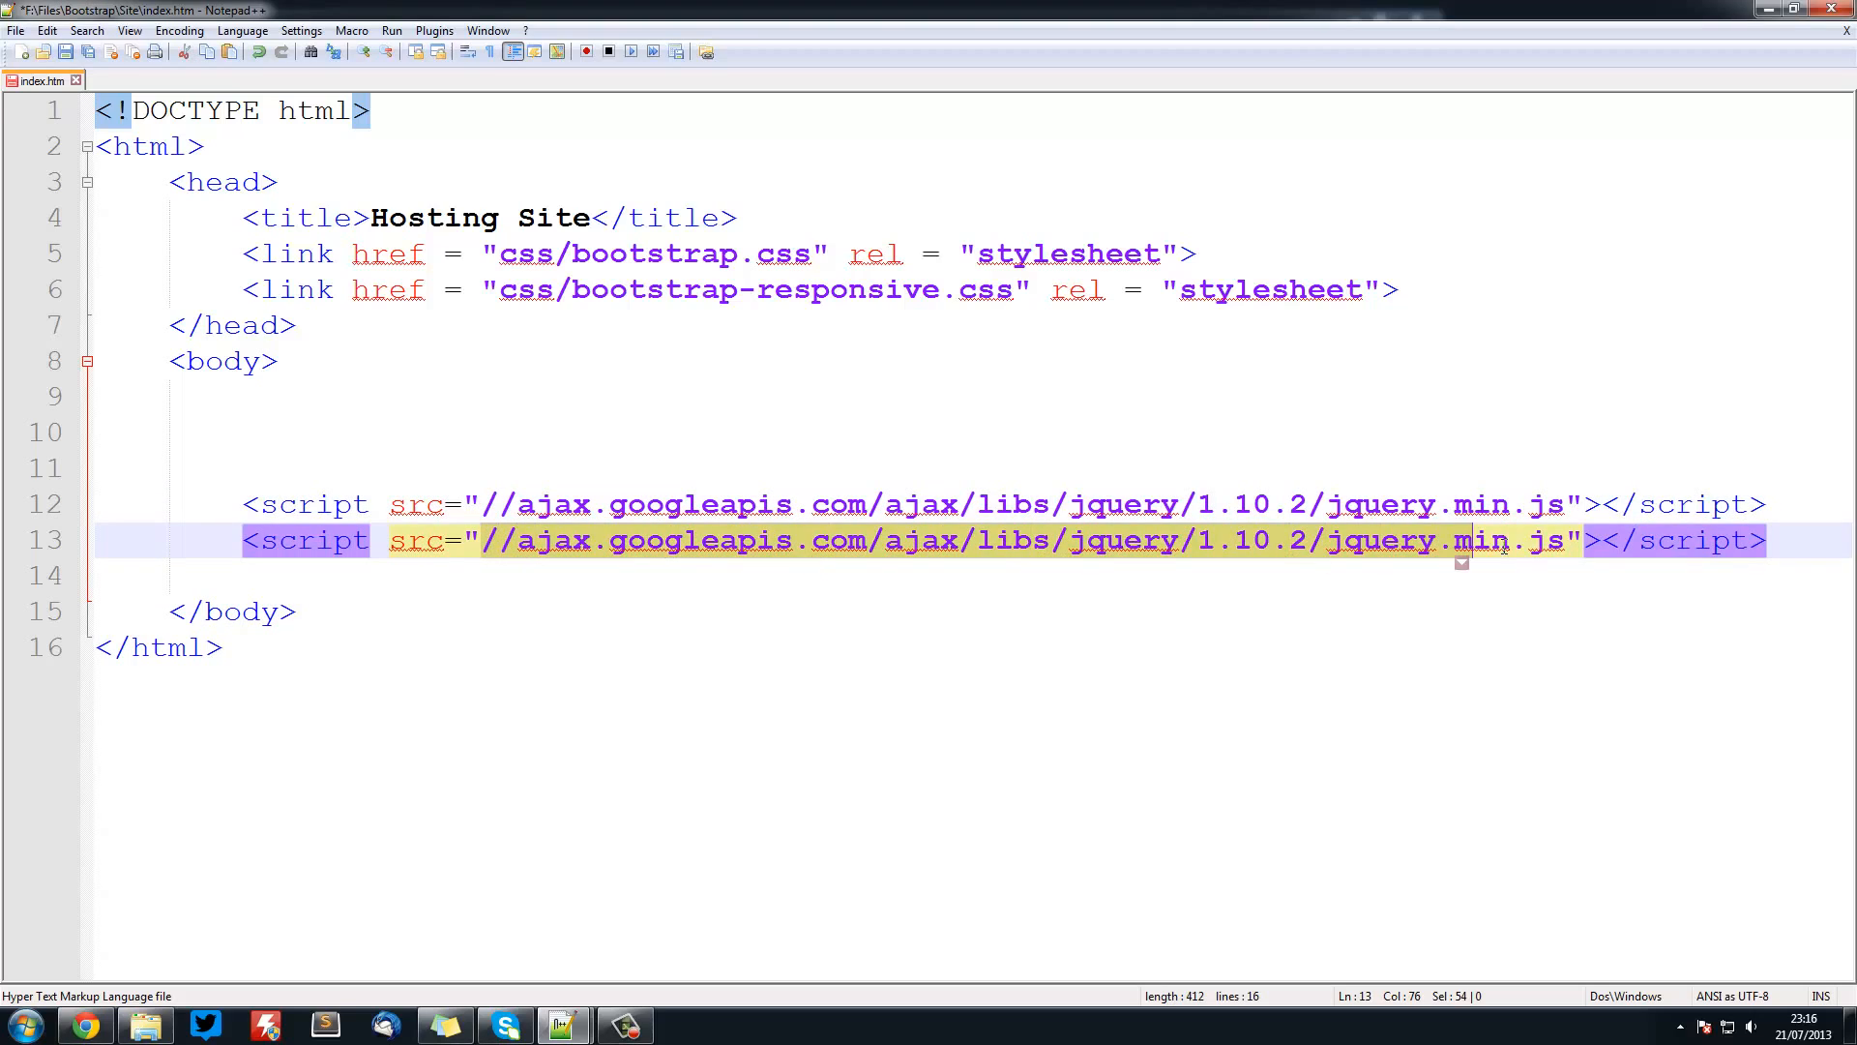
key(Delete)
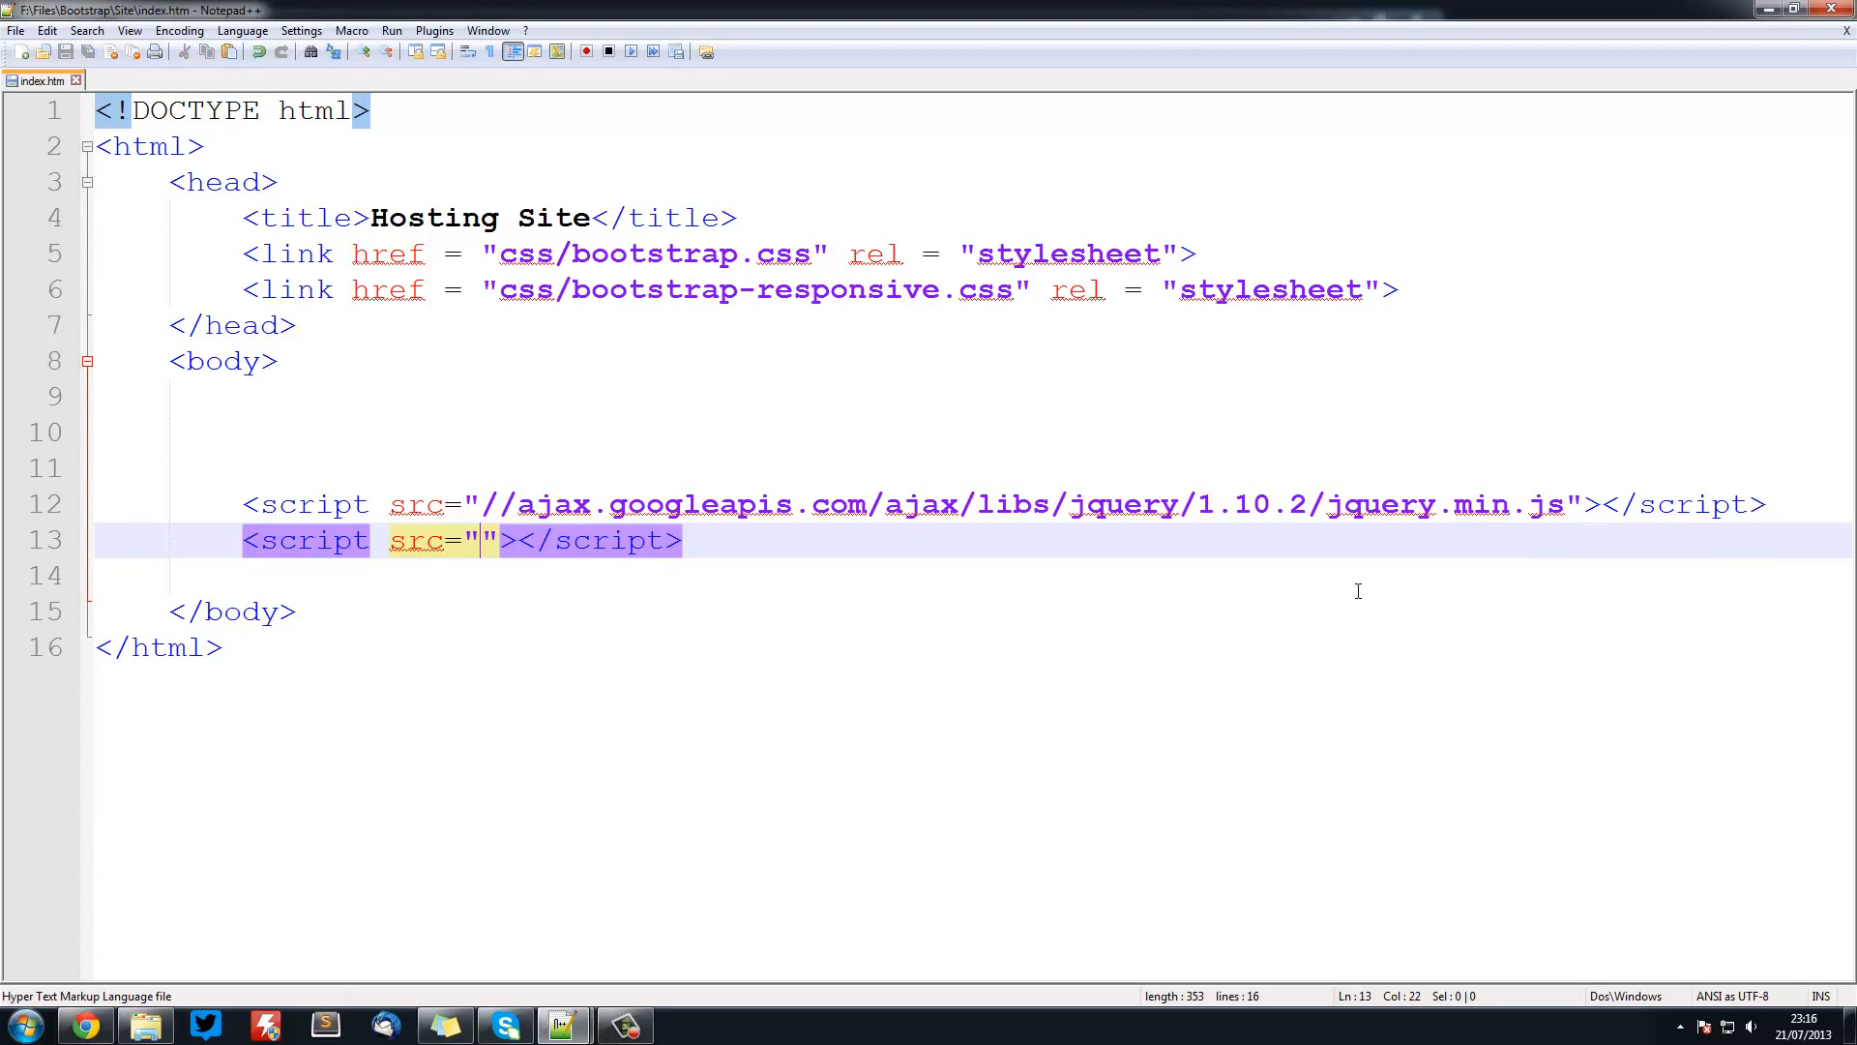
text(js/boo)
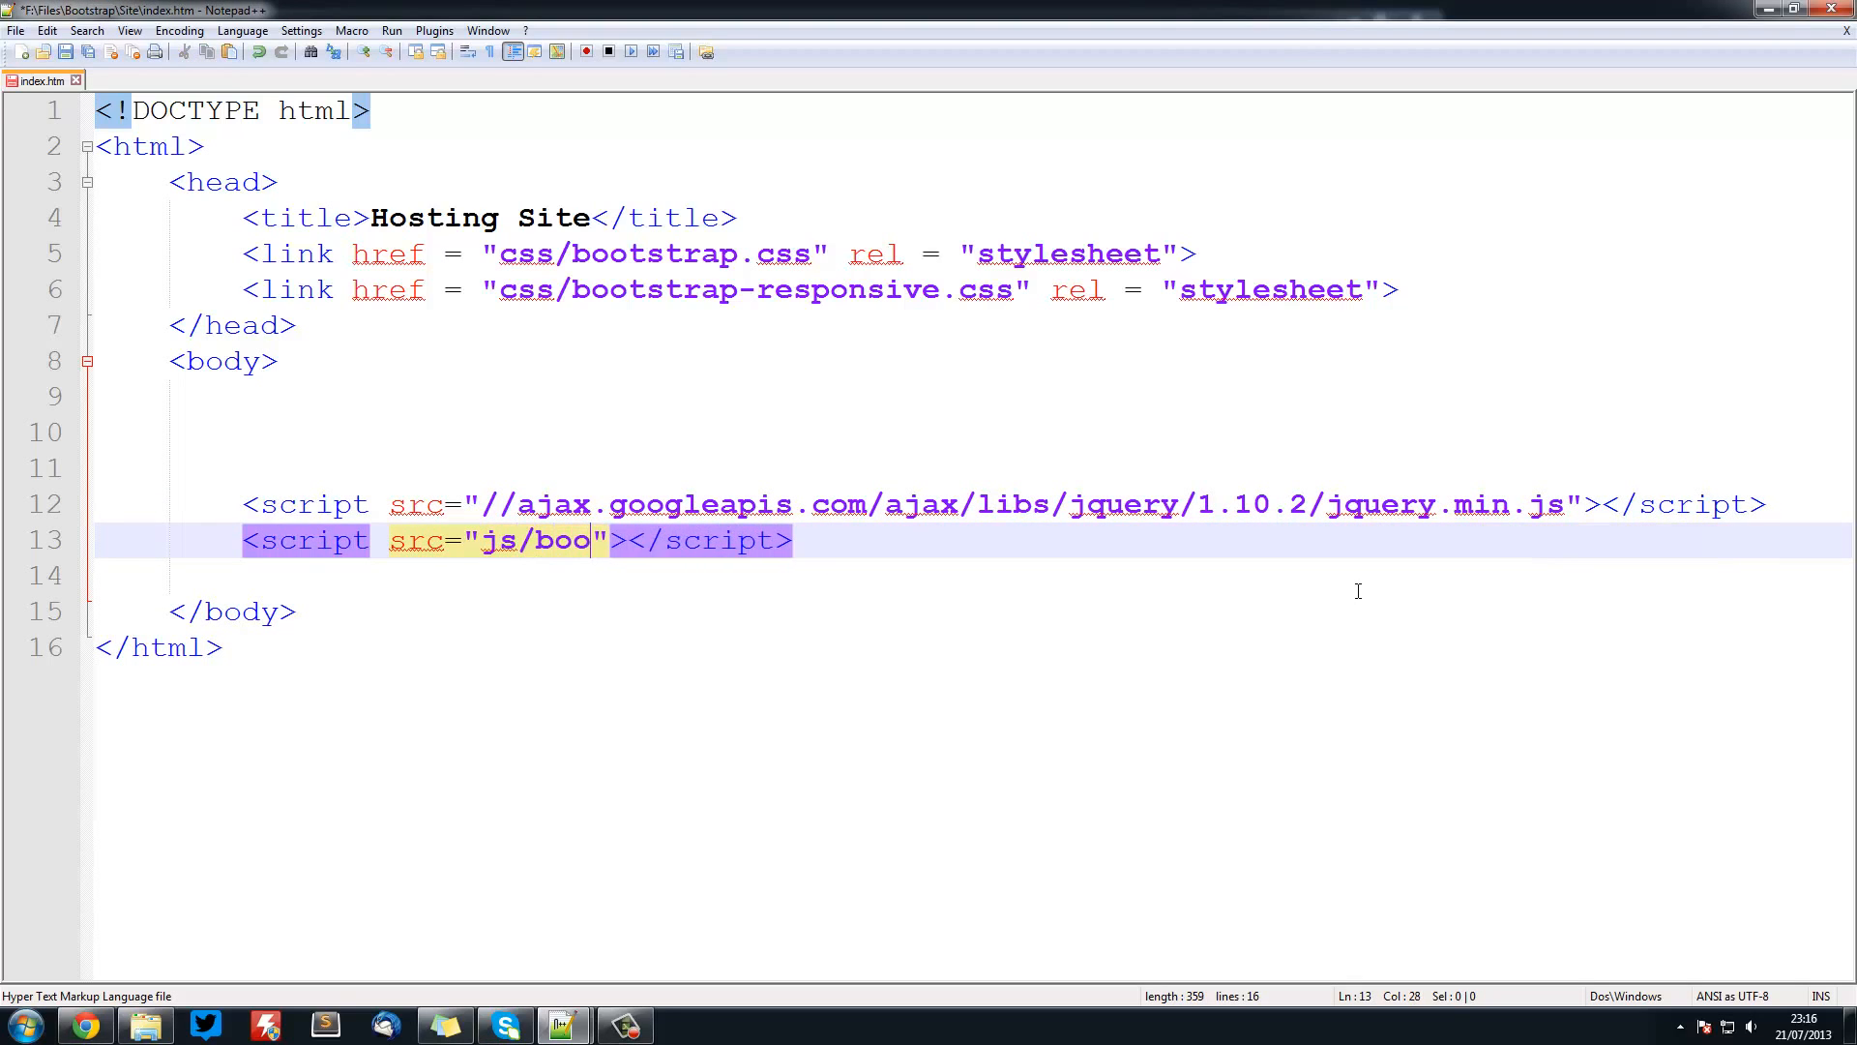
text(tstrap)
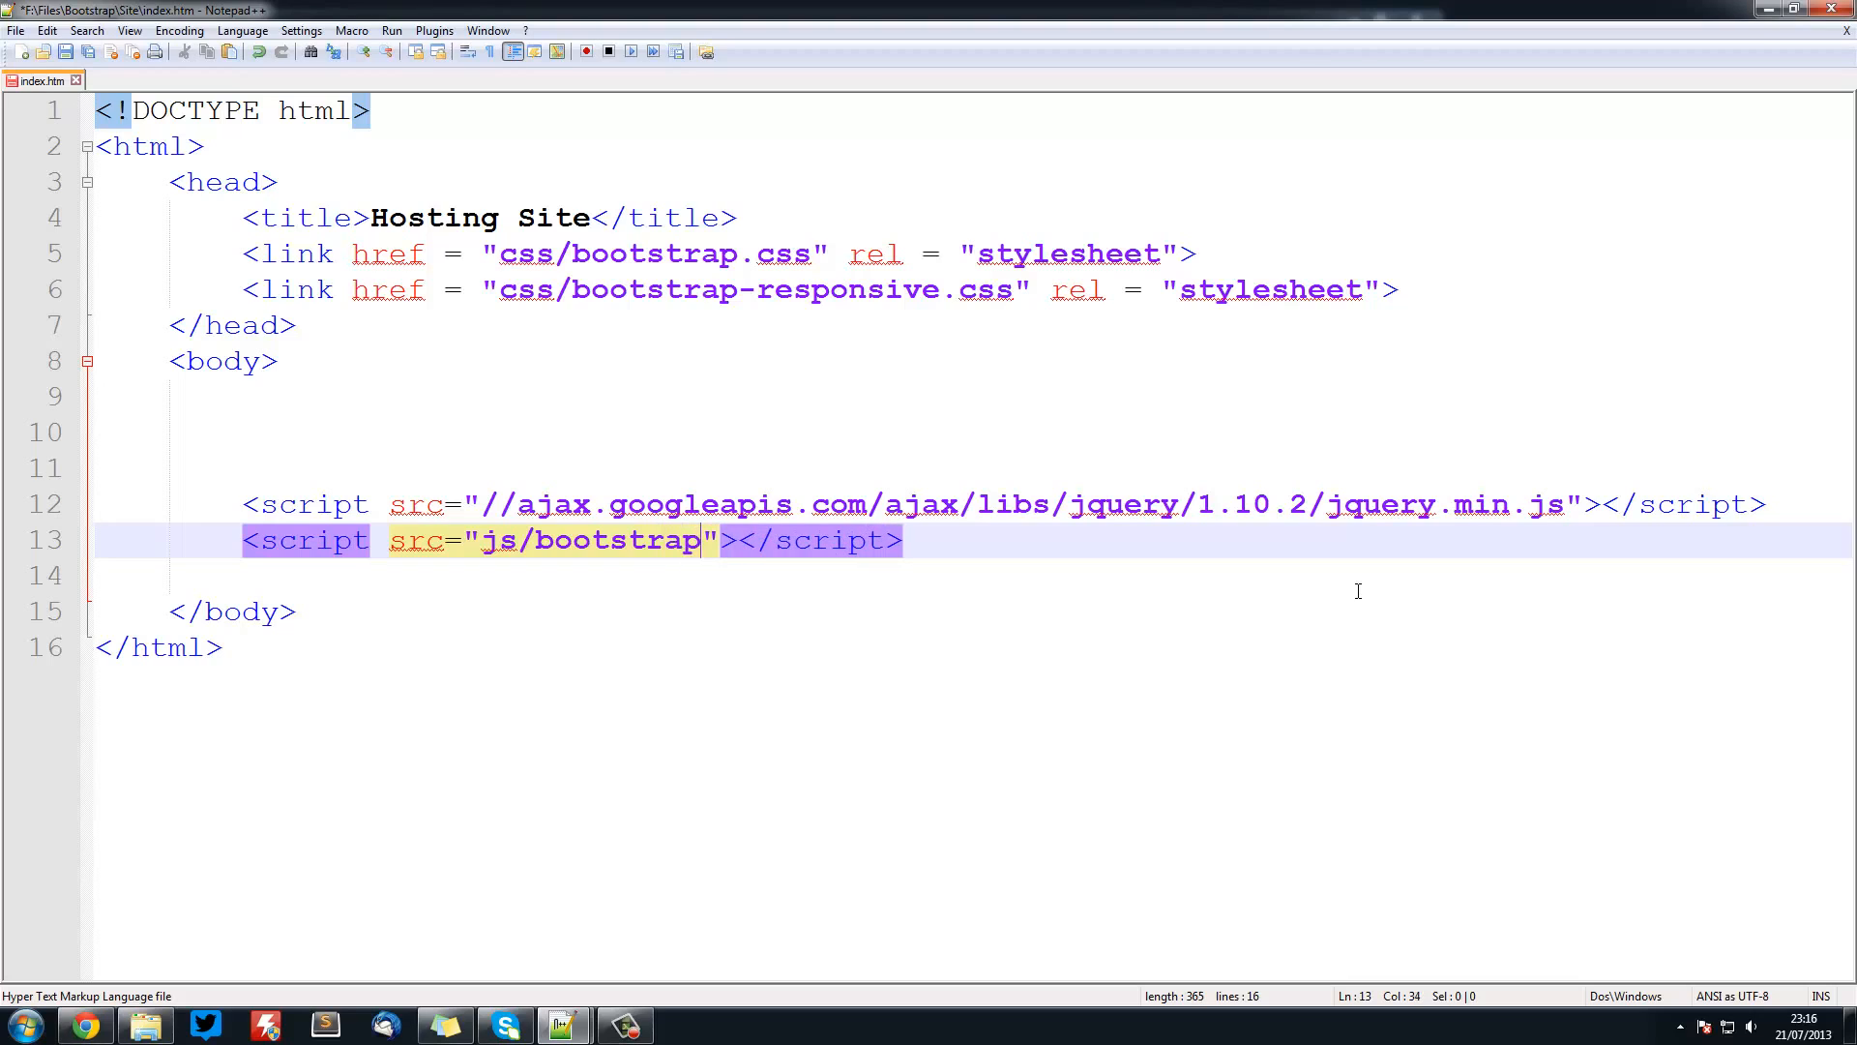
text(.js)
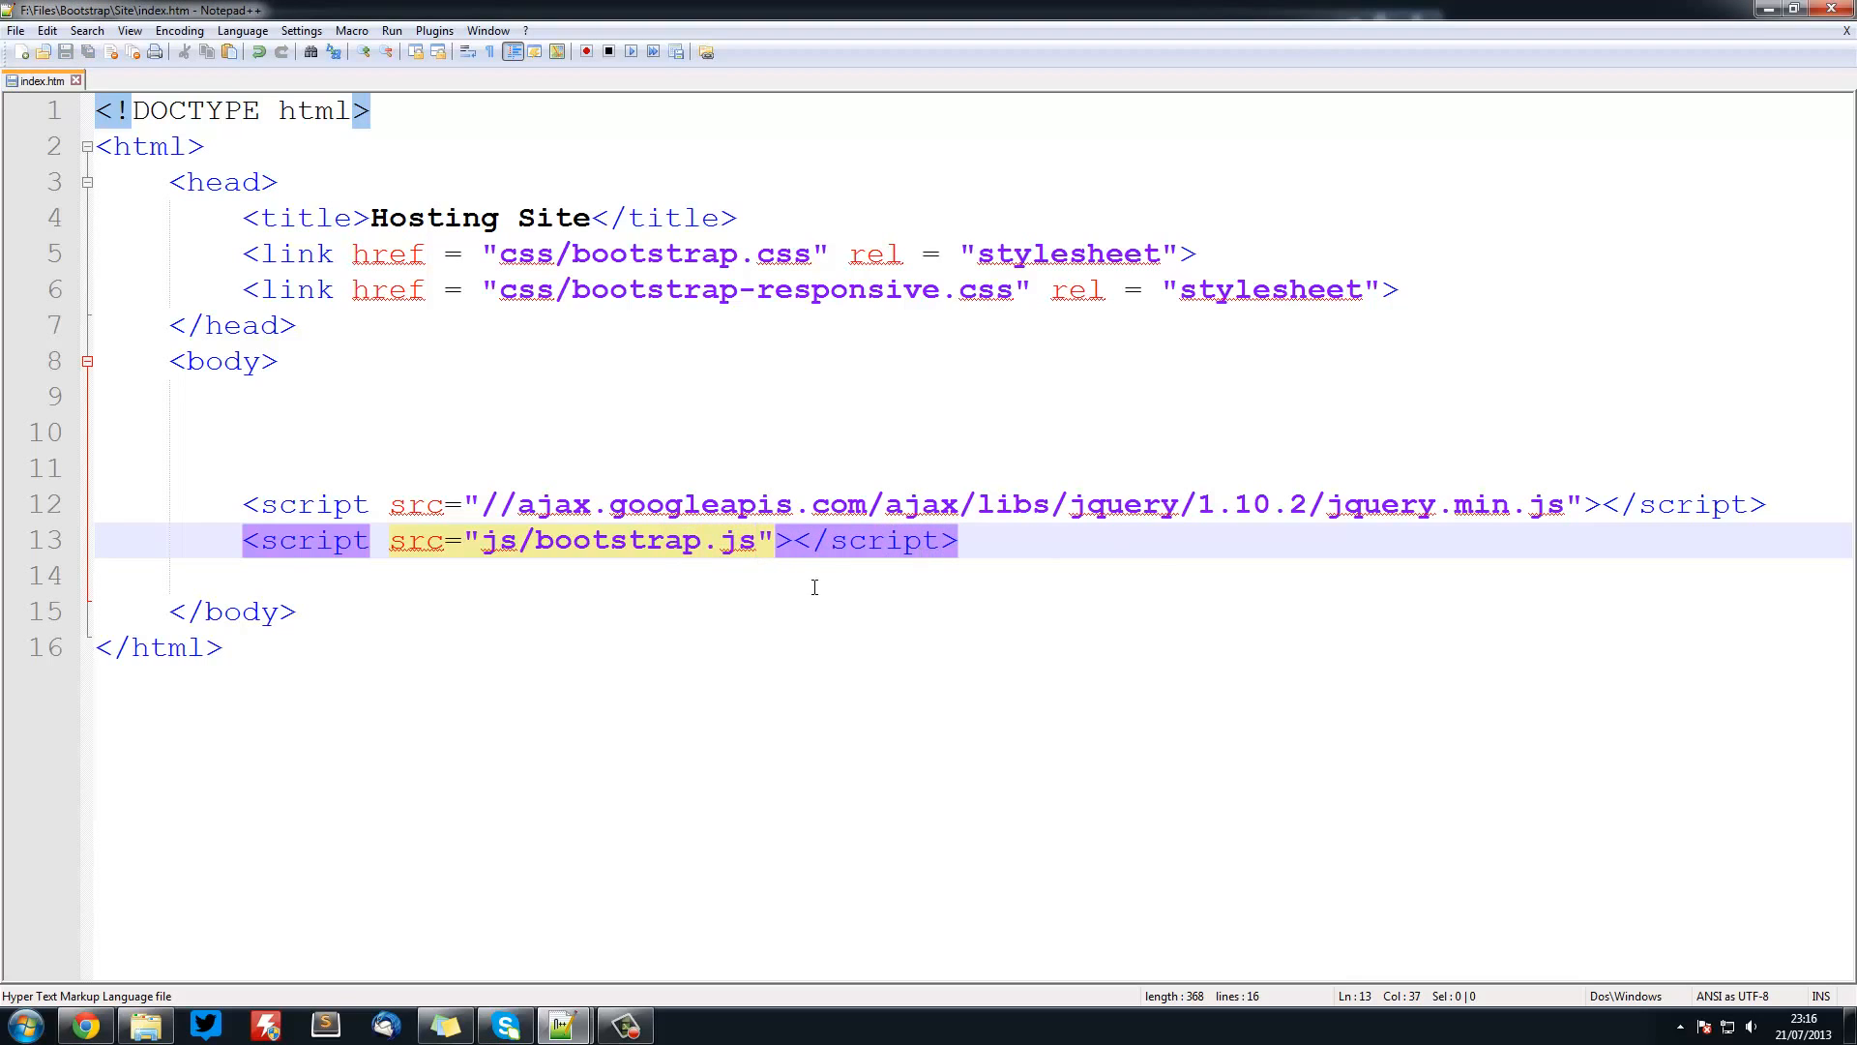
click(418, 539)
text(http:)
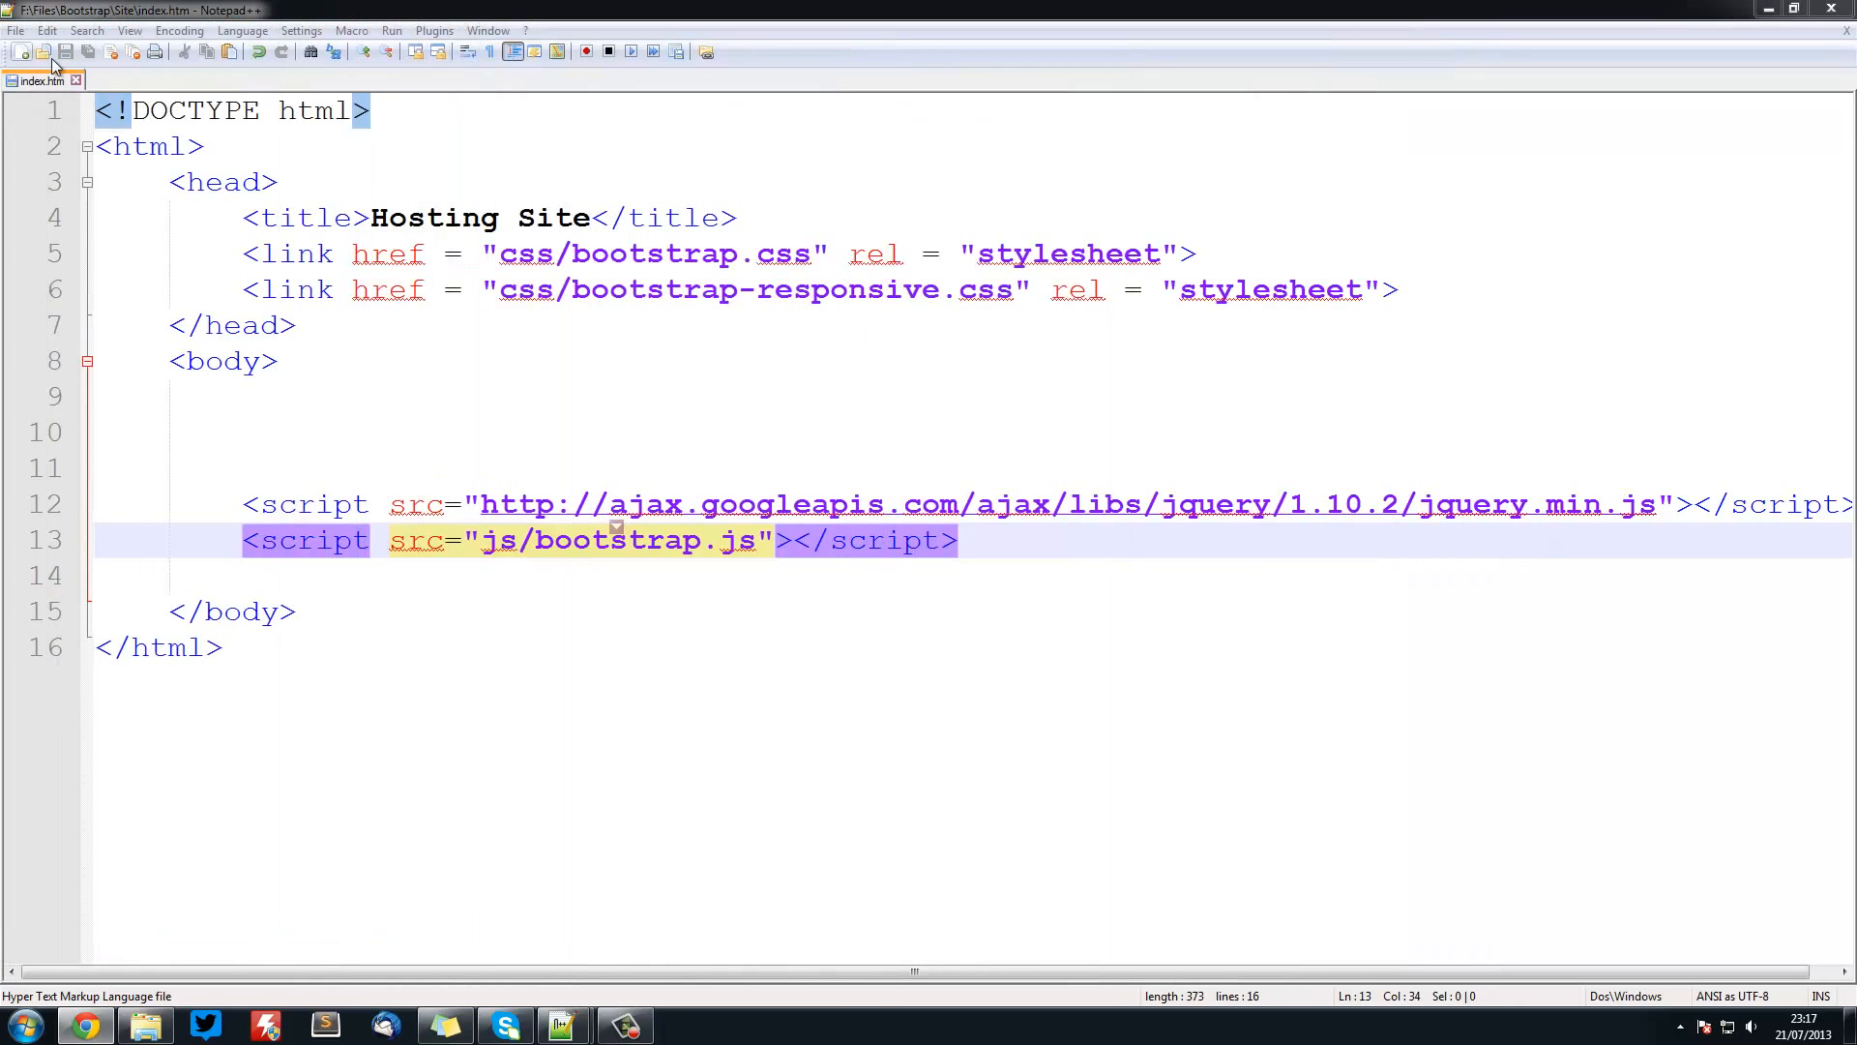
click(21, 50)
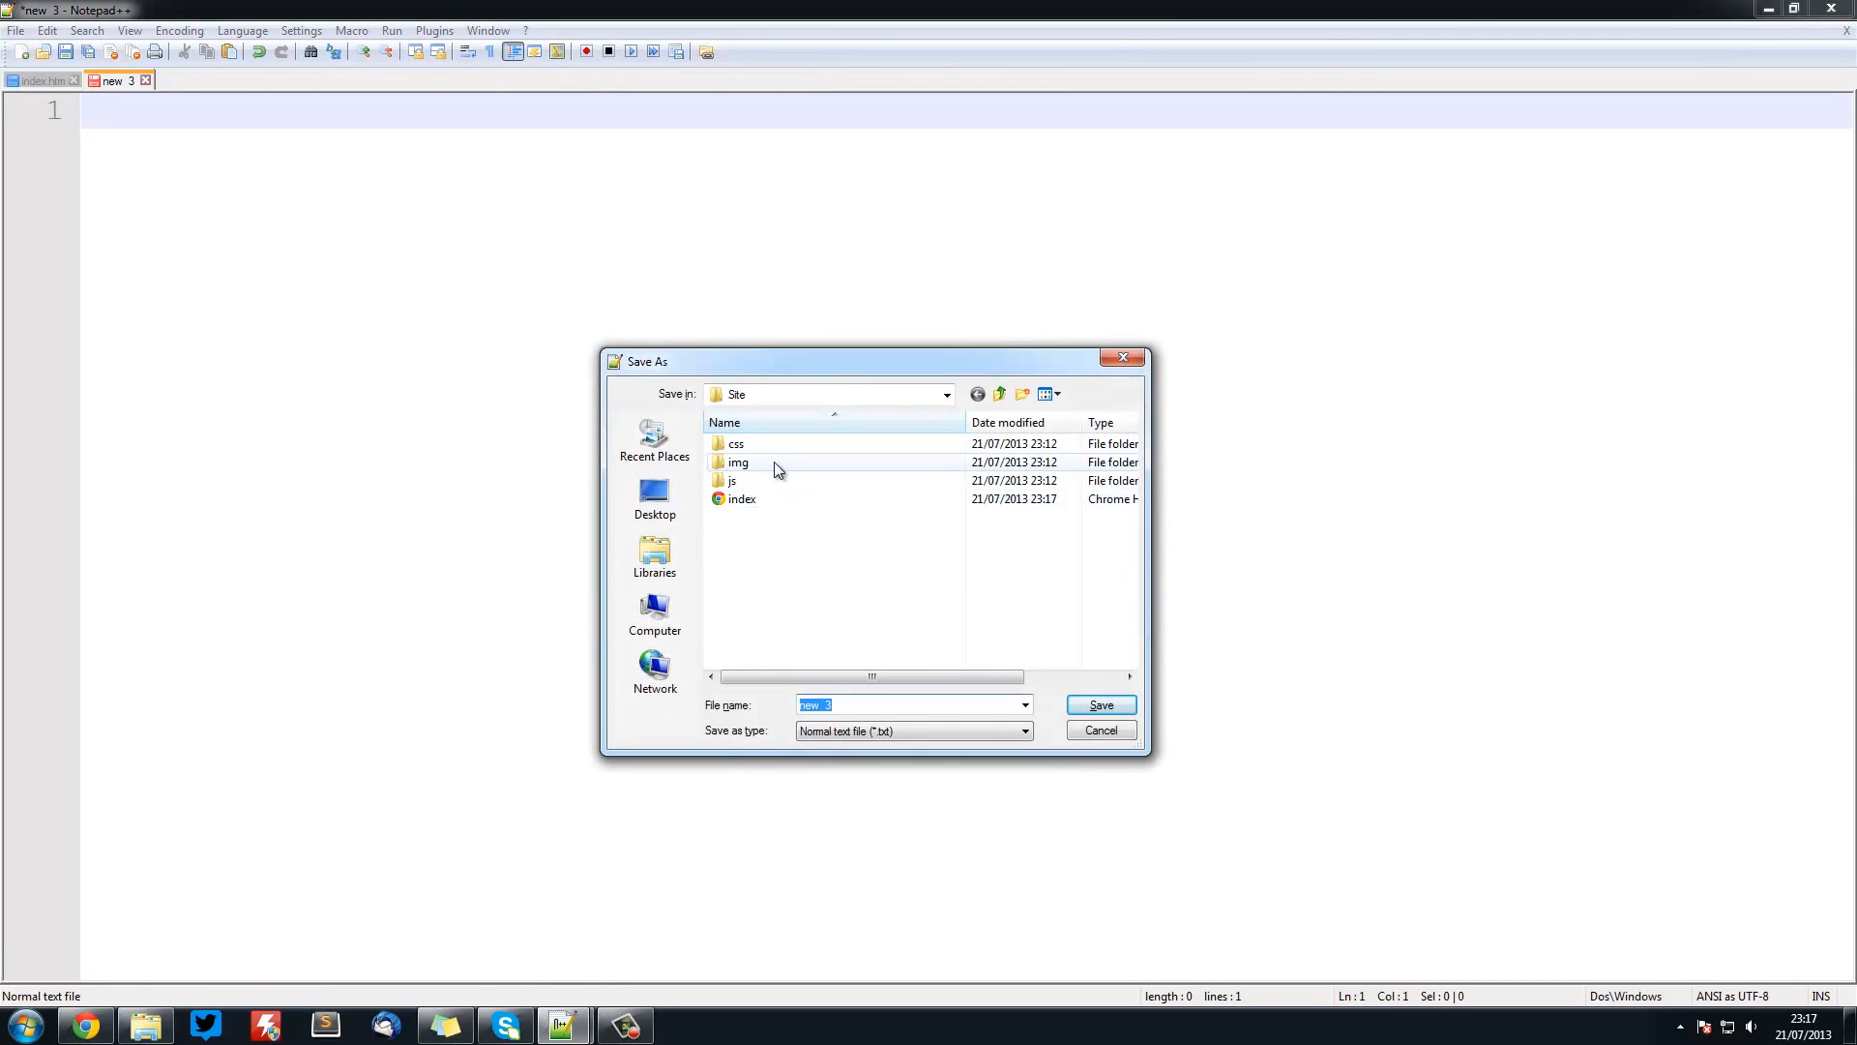
- Save the blank document as style.css inside the site's css folder
click(735, 443)
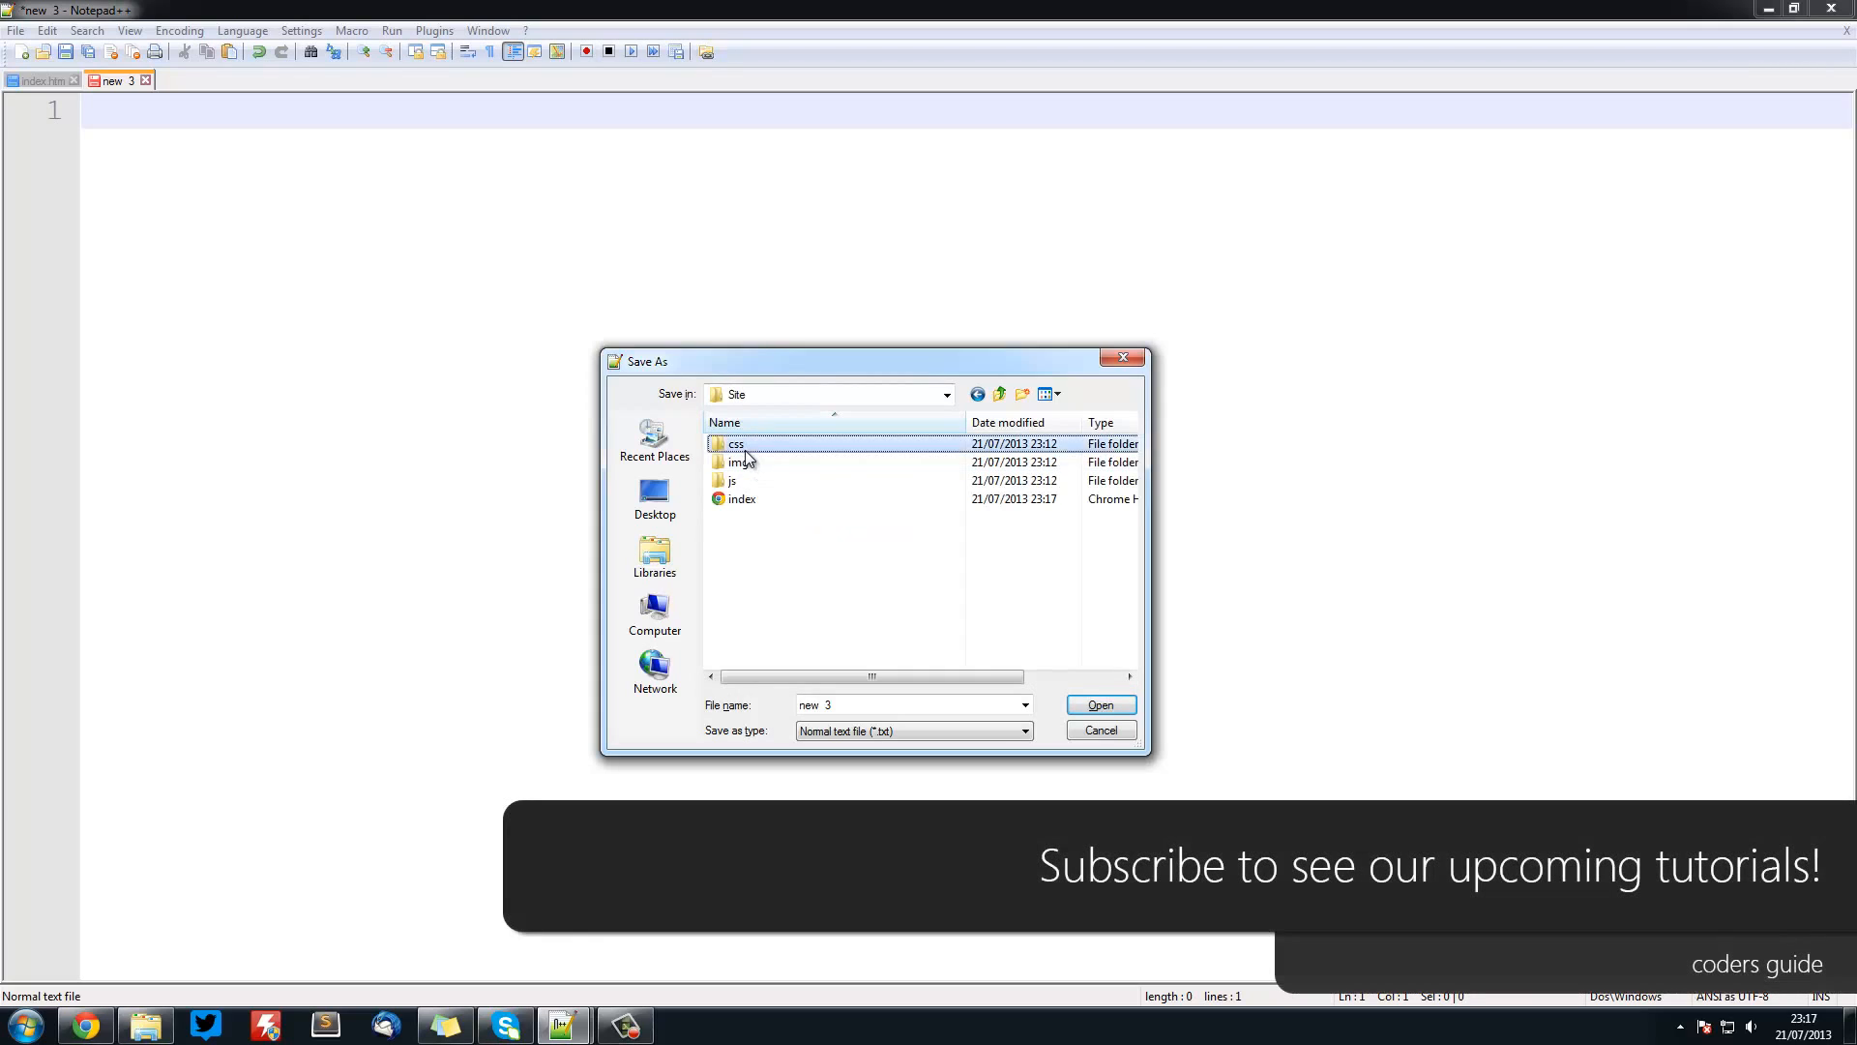
double_click(735, 443)
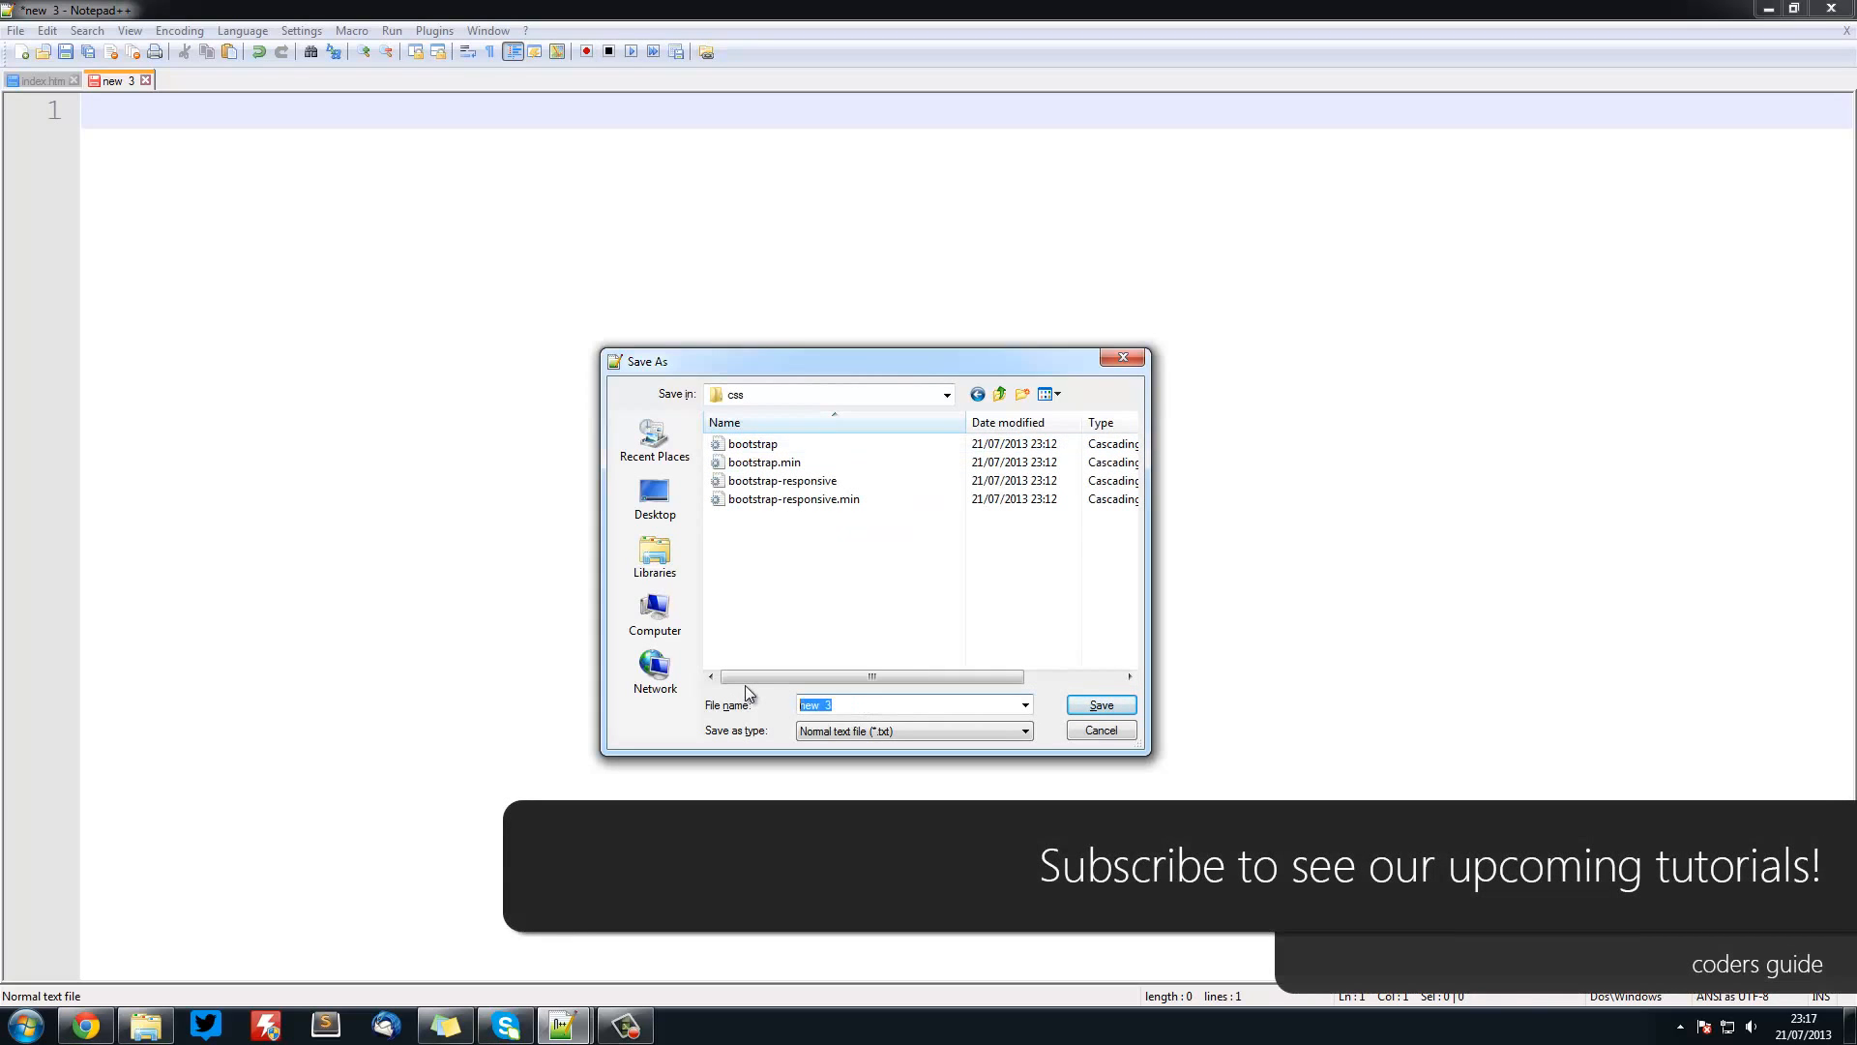
text(st)
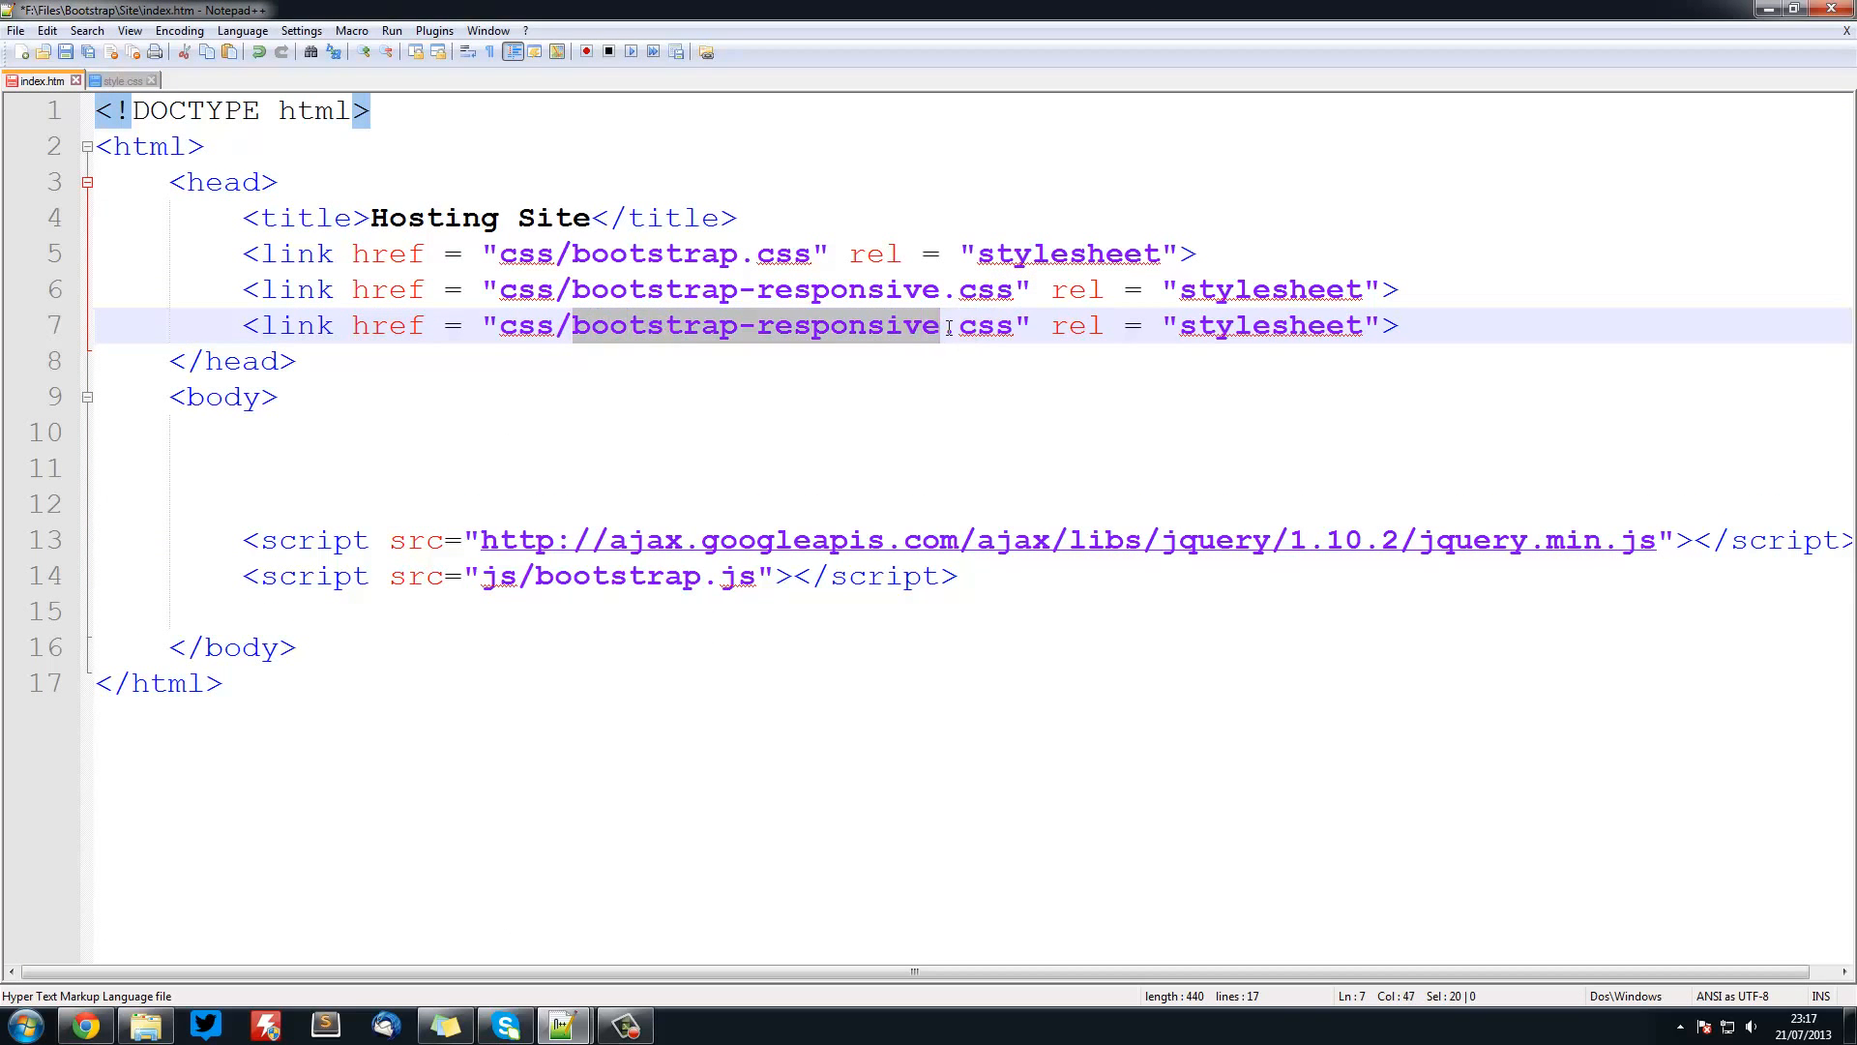
- Set the duplicated third link's href to css/style.css after the two Bootstrap stylesheets
text(style)
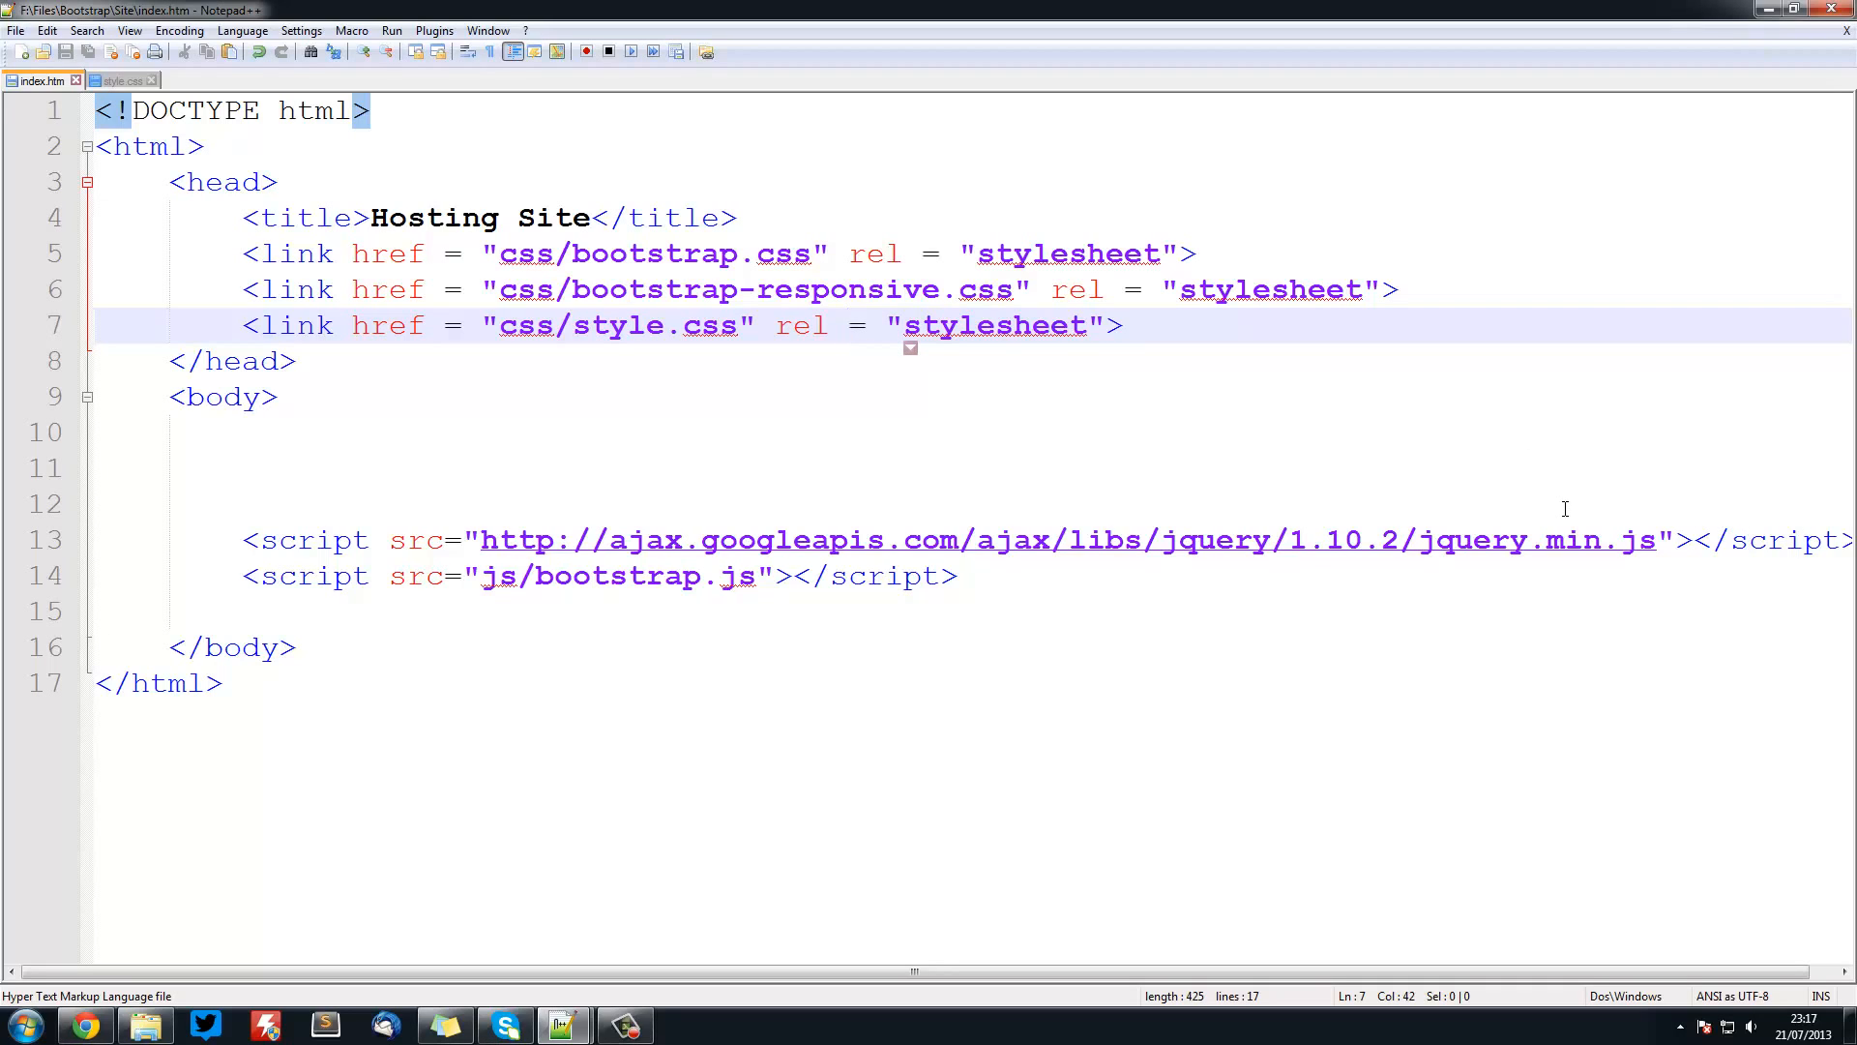
mouse_move(1570, 508)
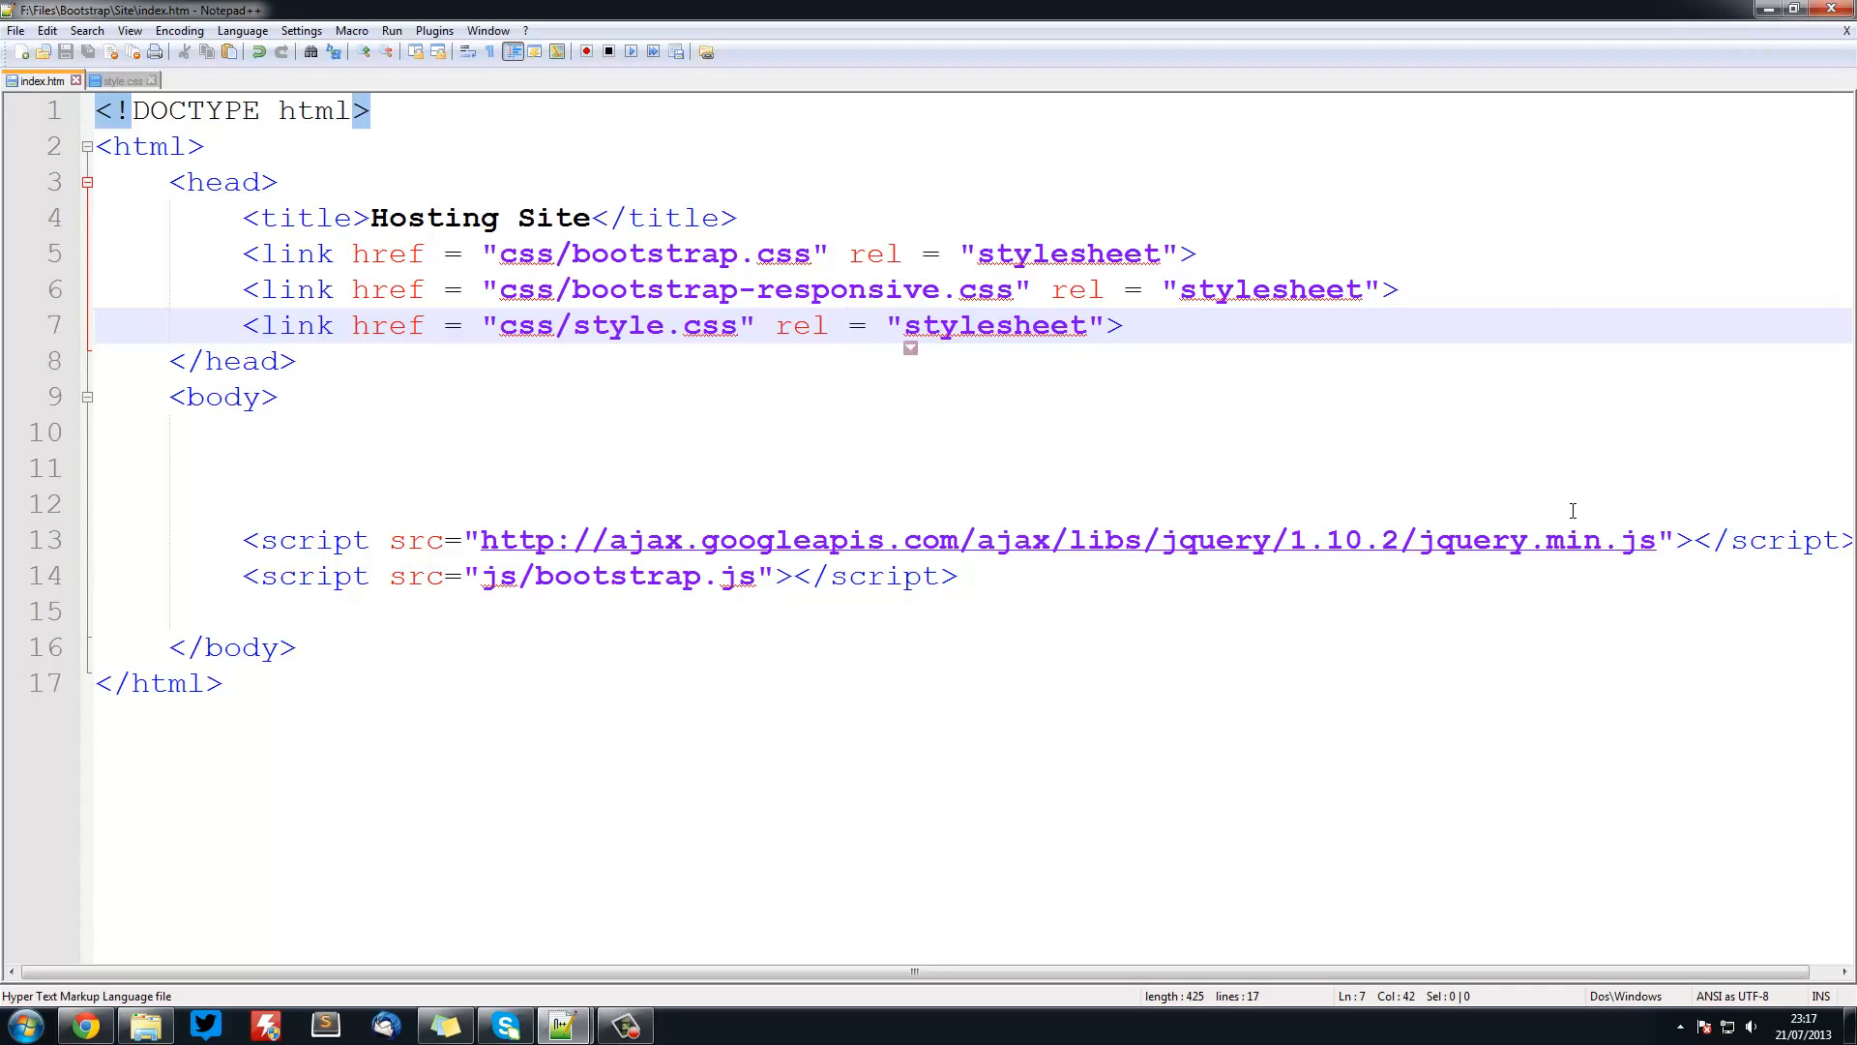